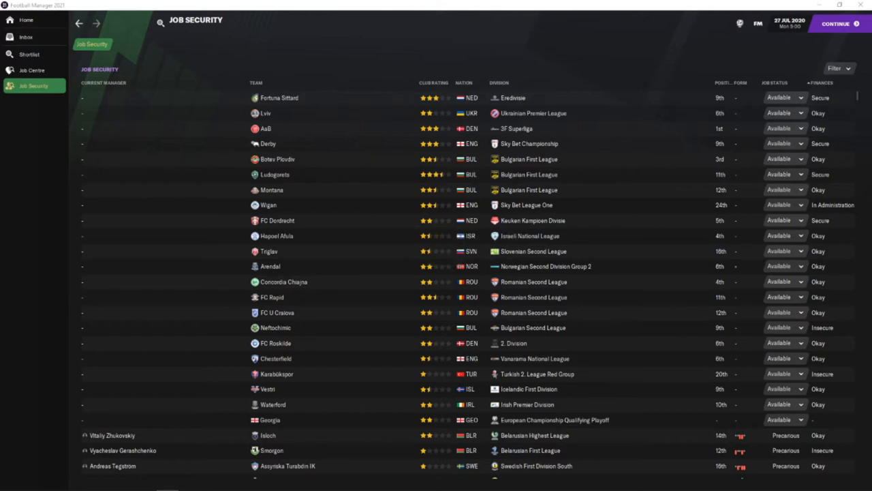
mouse_move(46, 21)
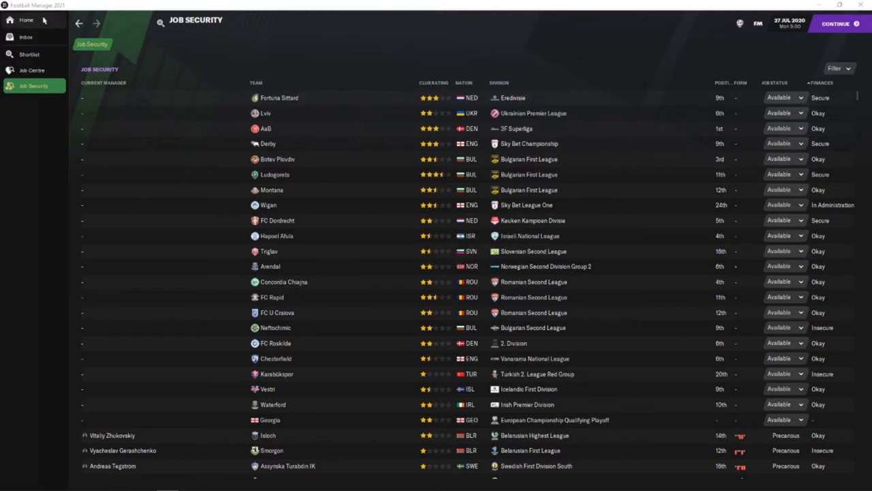
Review the manager's home overview and own profile attributes.
left_click(27, 19)
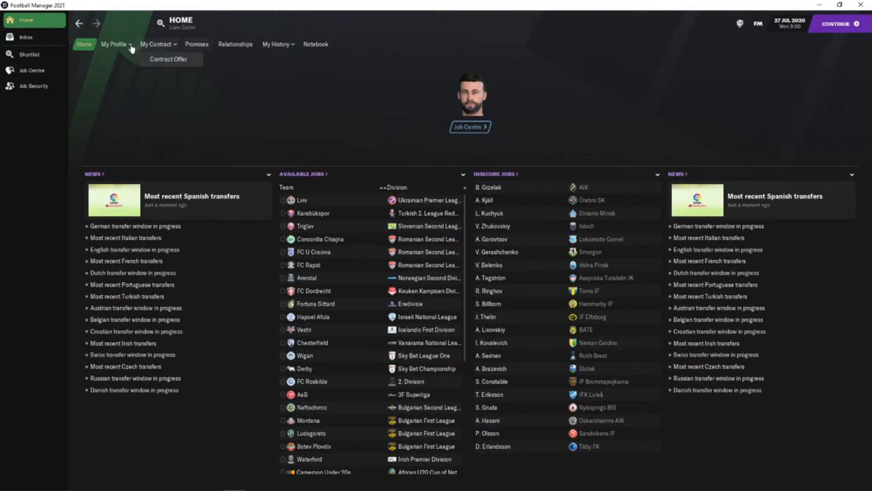
left_click(115, 43)
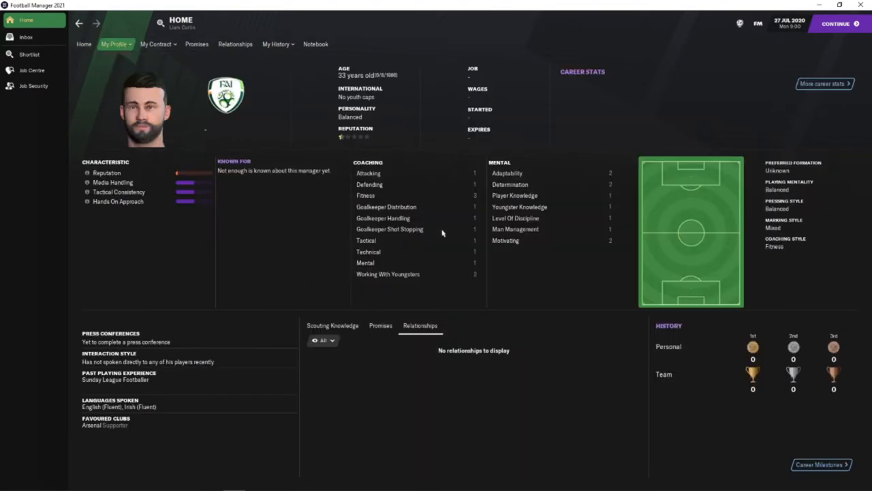
mouse_move(454, 262)
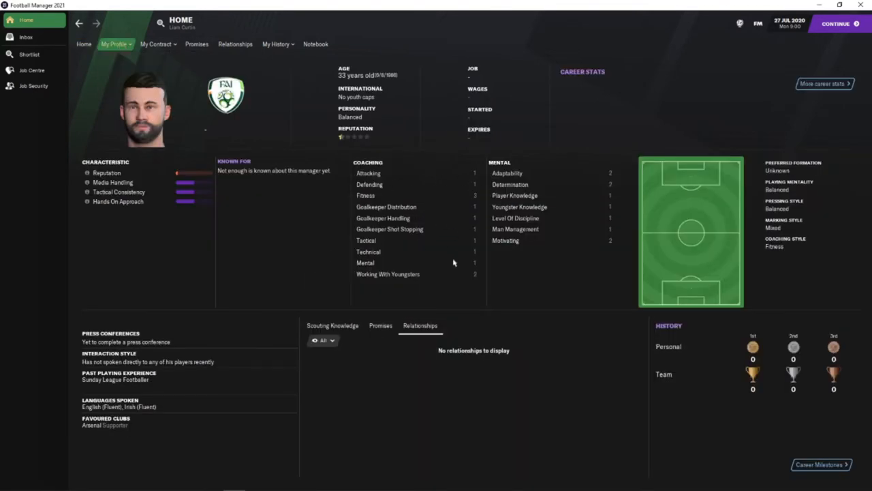
mouse_move(453, 281)
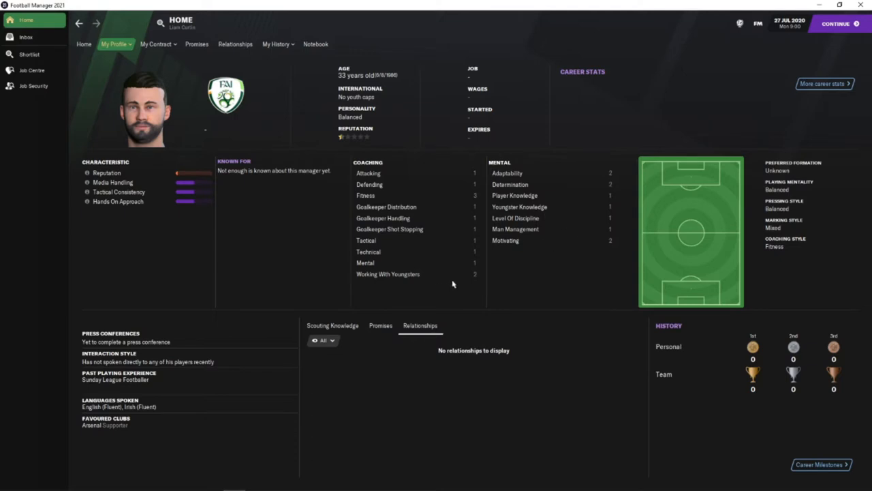
mouse_move(414, 254)
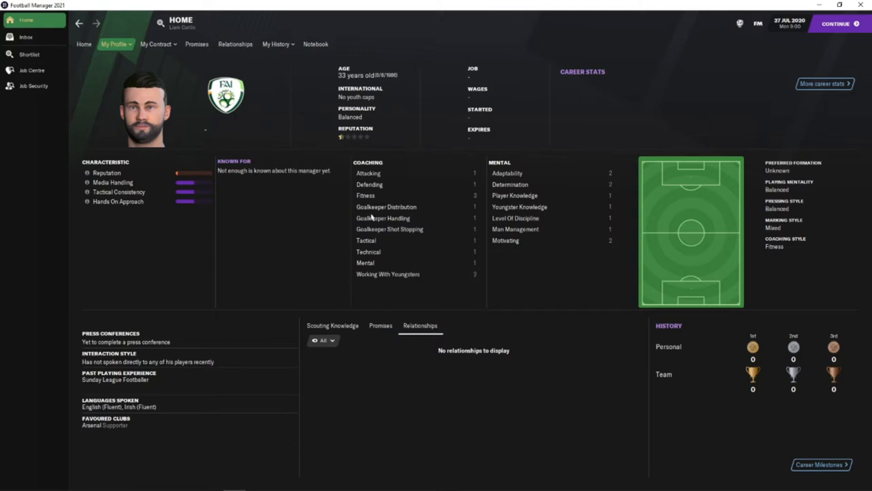
mouse_move(294, 248)
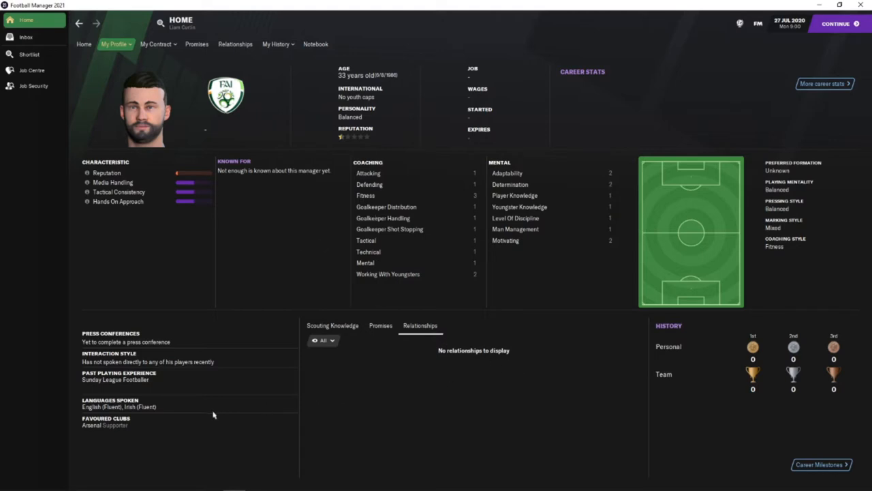
mouse_move(170, 306)
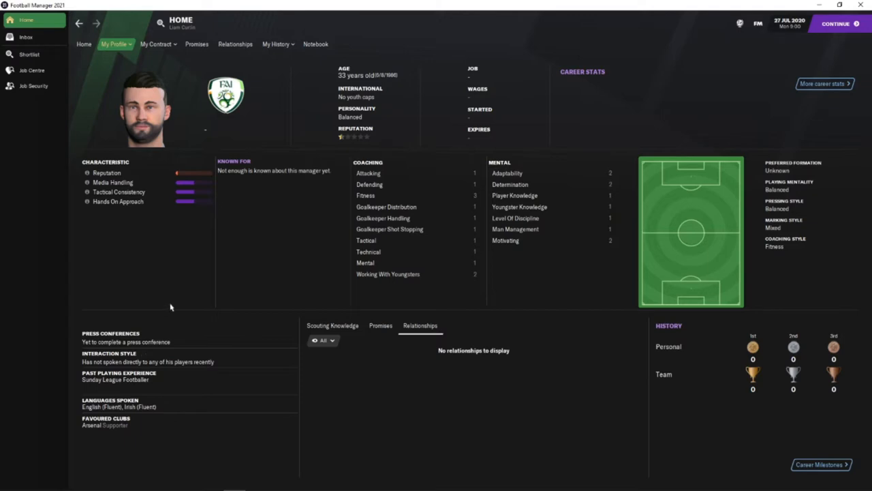
mouse_move(248, 237)
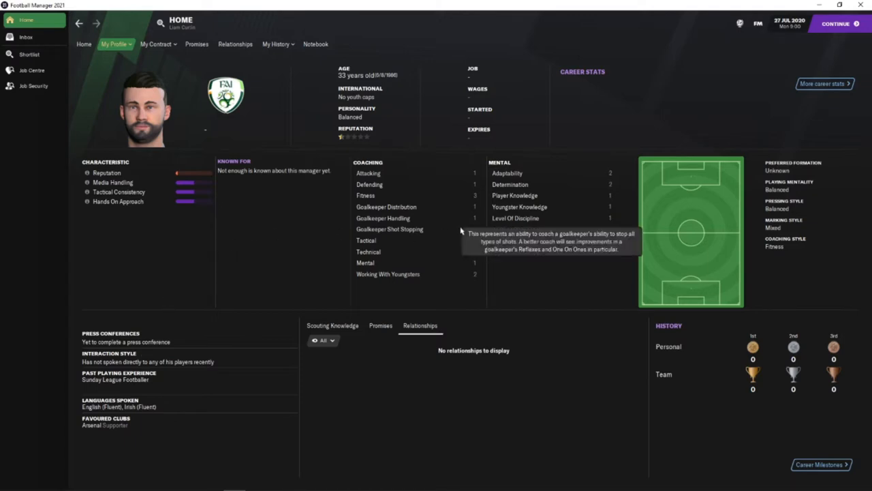
mouse_move(435, 202)
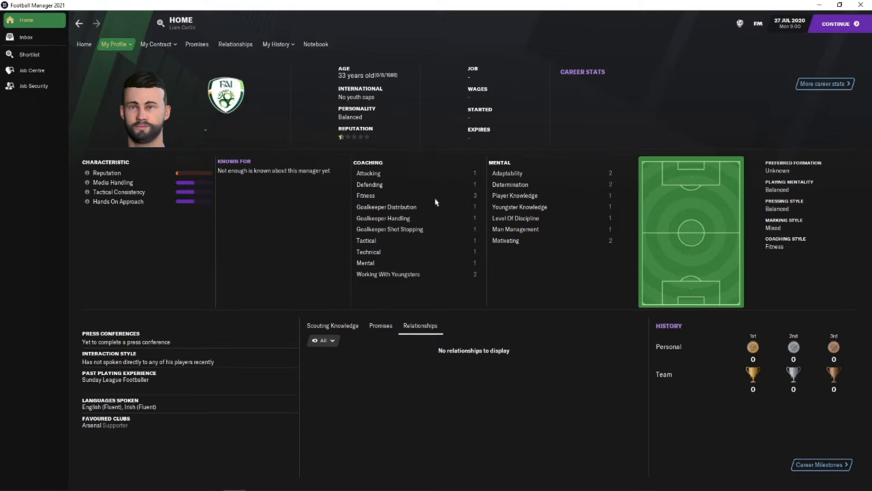
mouse_move(349, 137)
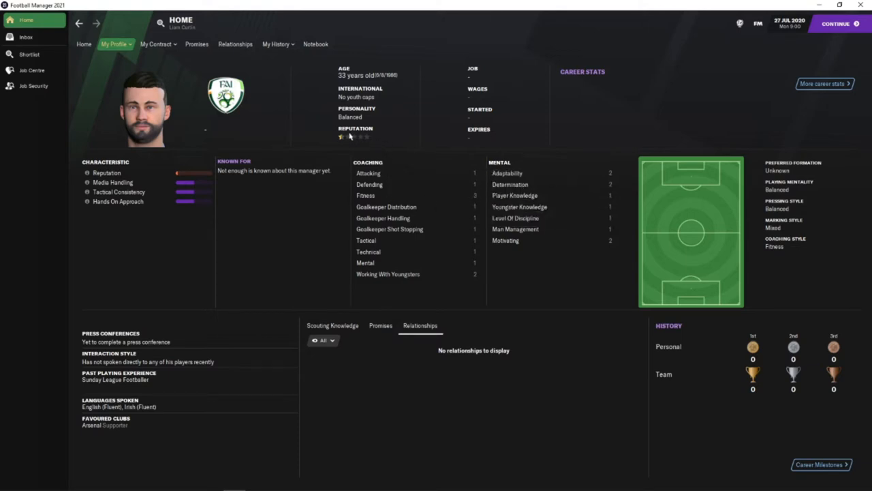
mouse_move(284, 110)
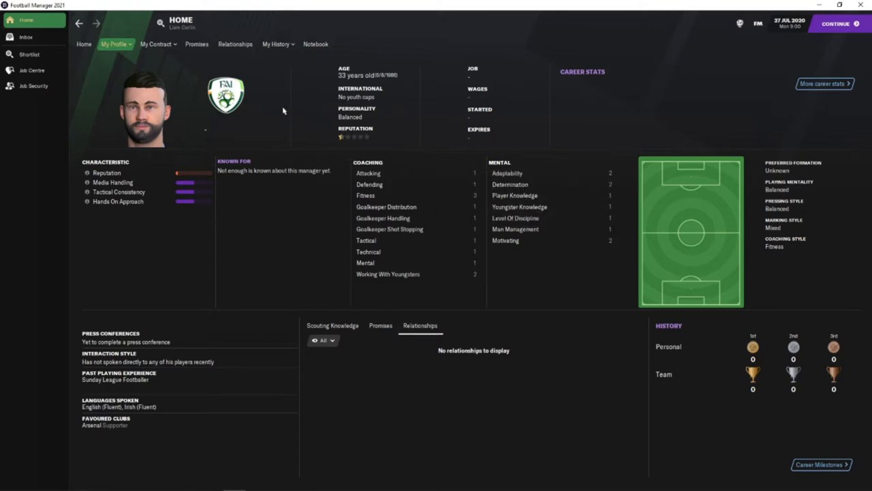
mouse_move(285, 109)
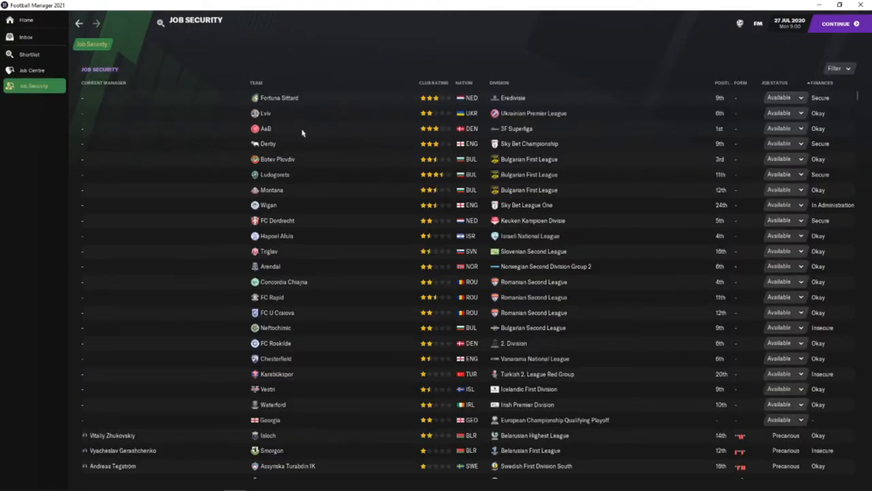
mouse_move(285, 124)
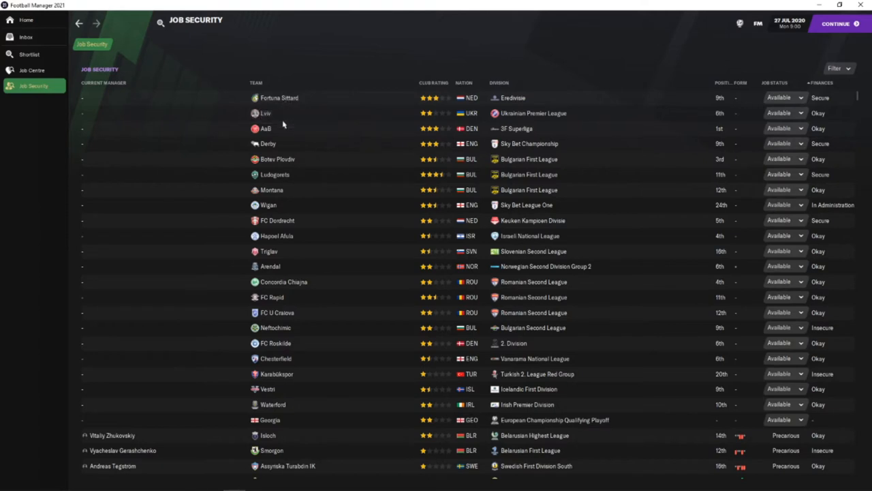
mouse_move(261, 281)
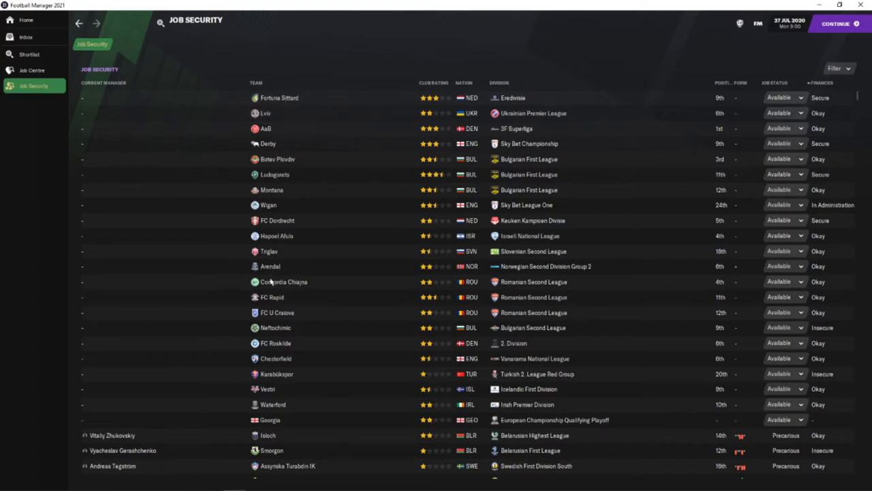
mouse_move(368, 289)
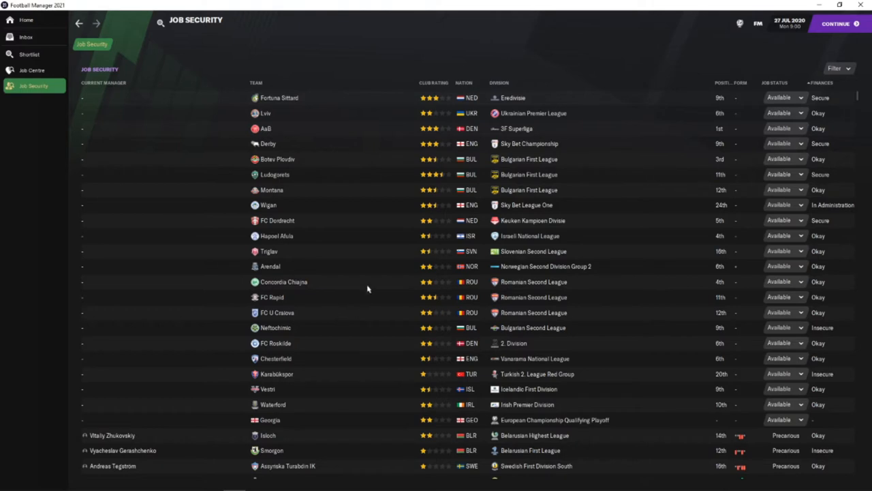
scroll("down", 3)
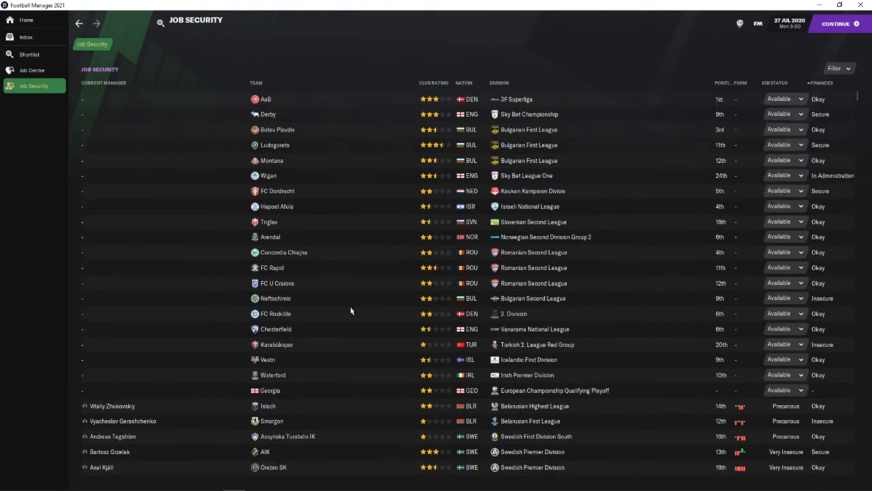
mouse_move(310, 344)
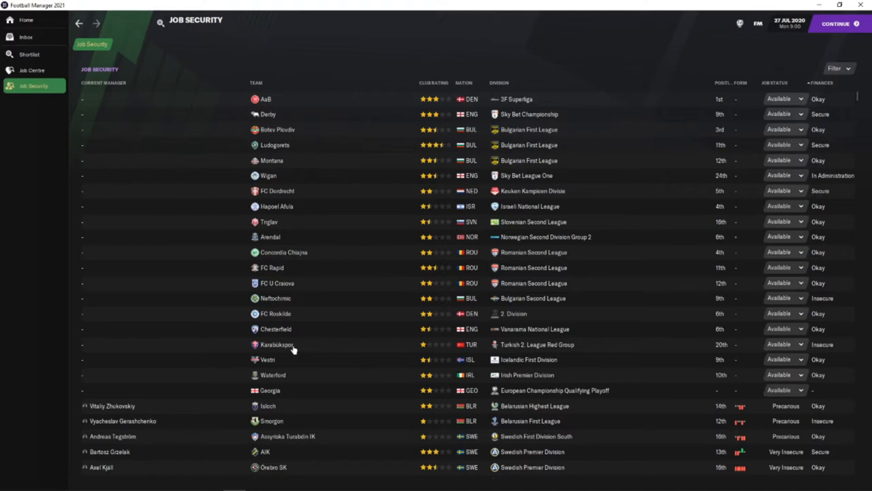
mouse_move(293, 346)
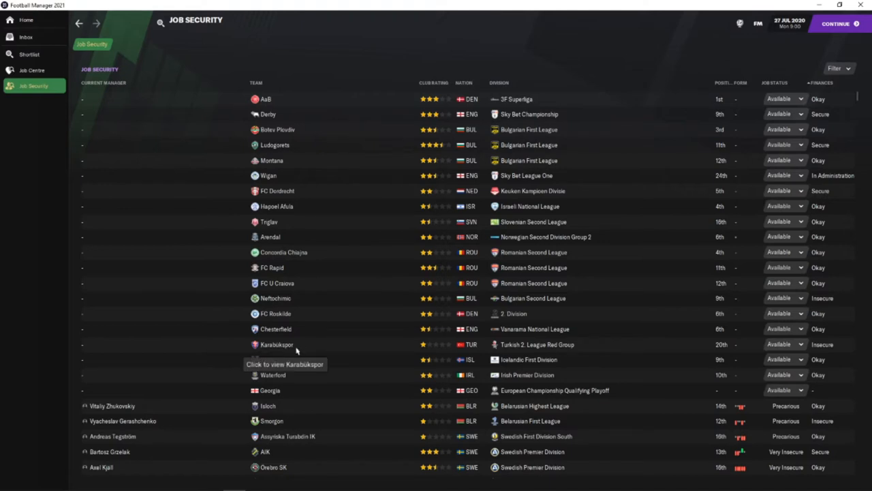
mouse_move(281, 375)
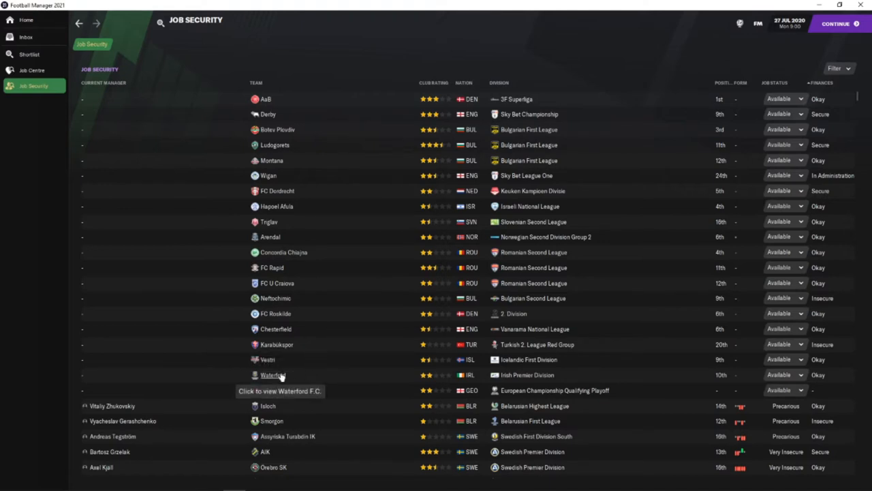
mouse_move(749, 372)
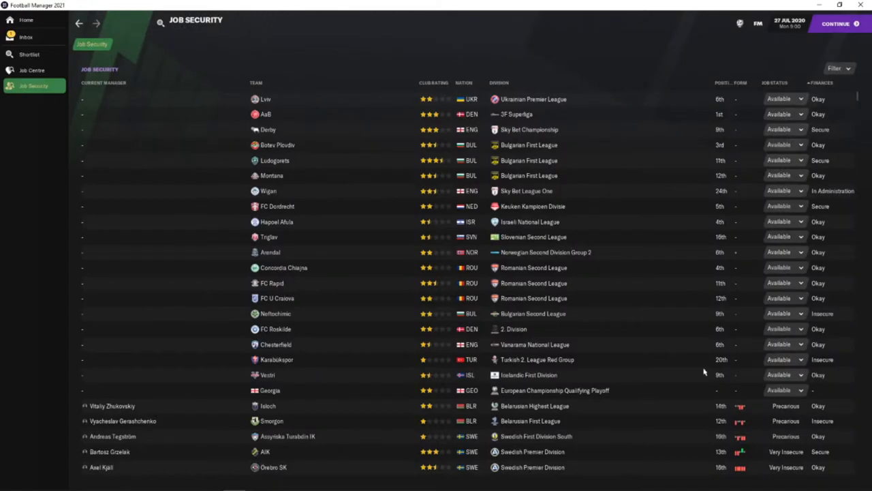
mouse_move(532, 360)
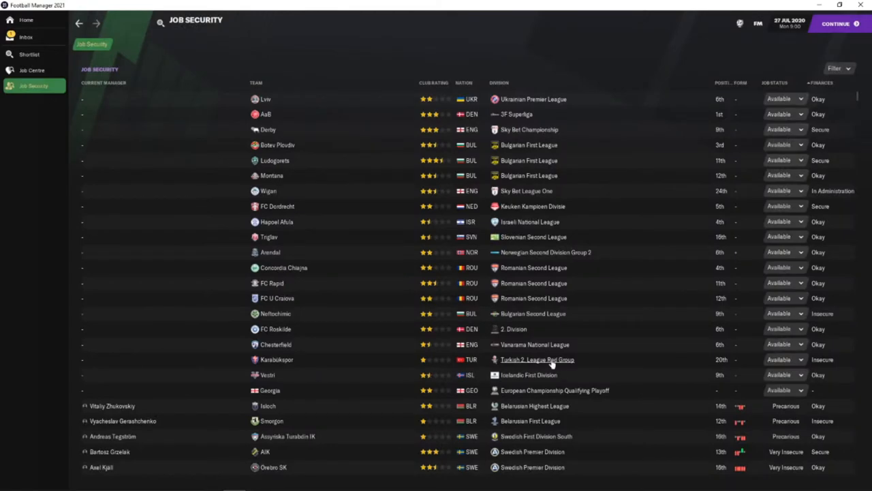
left_click(537, 360)
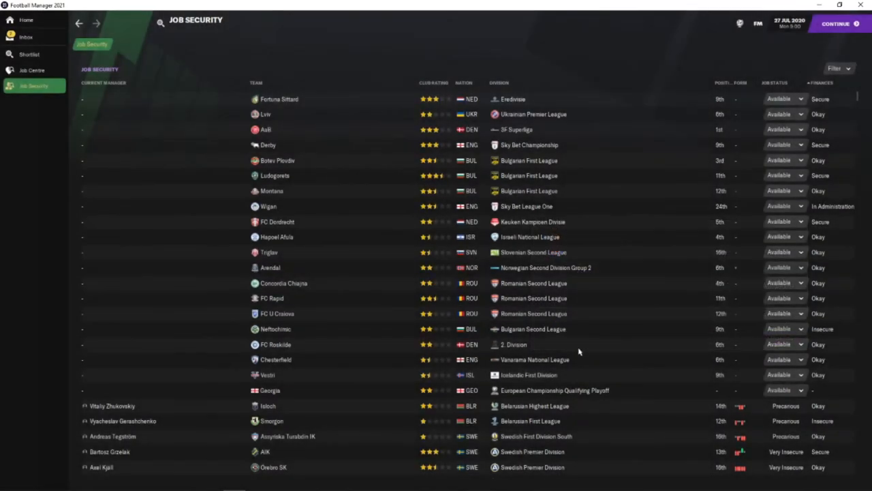
mouse_move(417, 323)
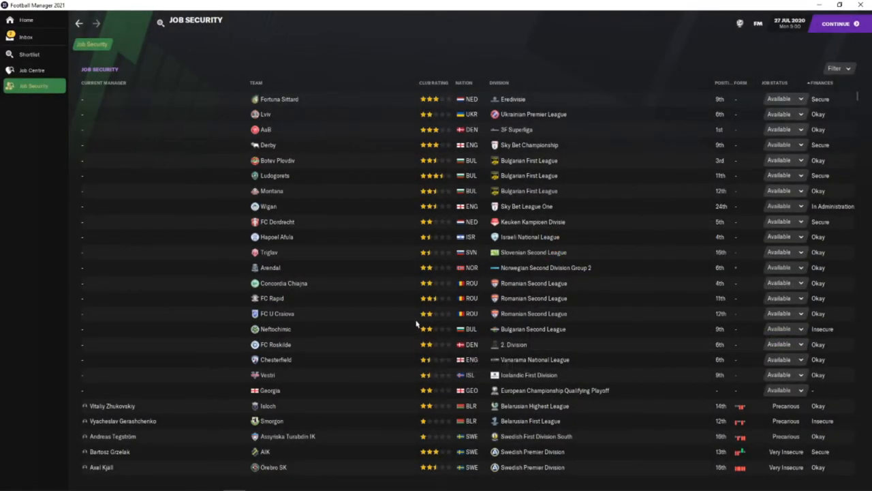
mouse_move(414, 305)
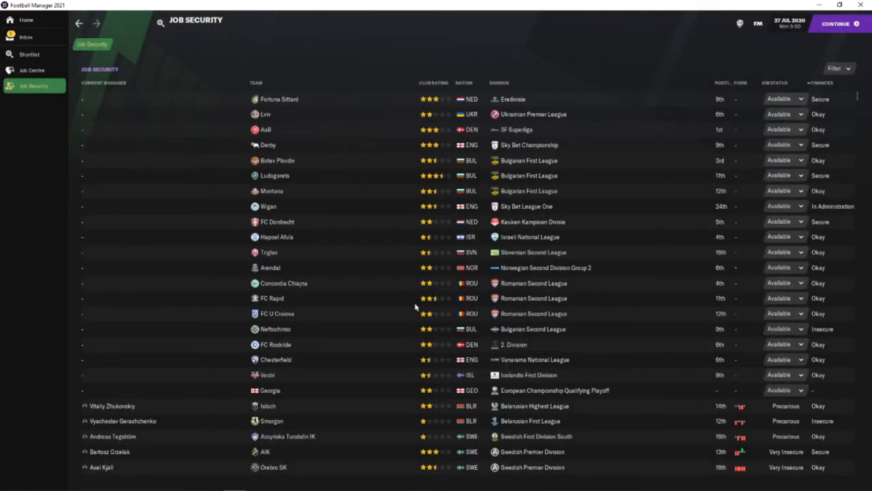
mouse_move(403, 256)
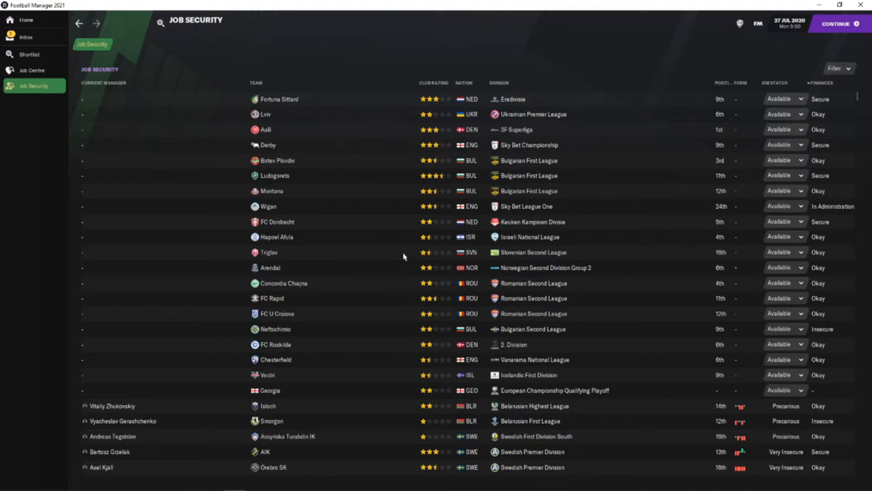
mouse_move(398, 259)
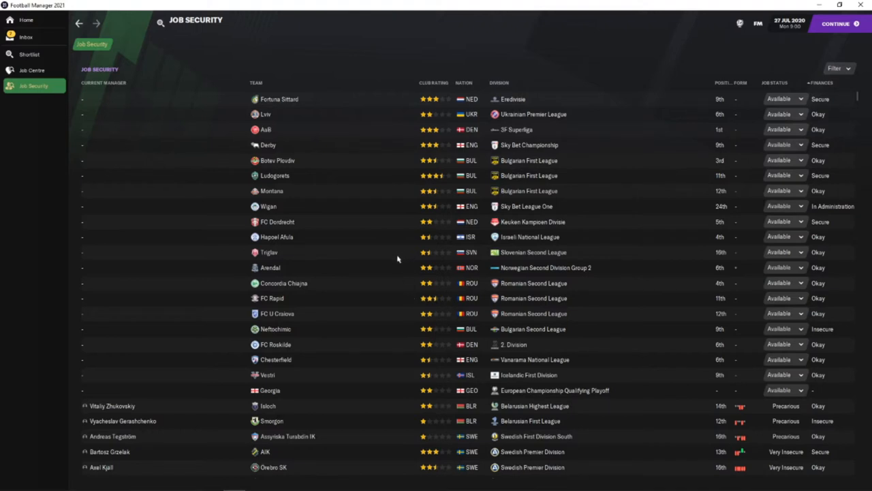
mouse_move(533, 256)
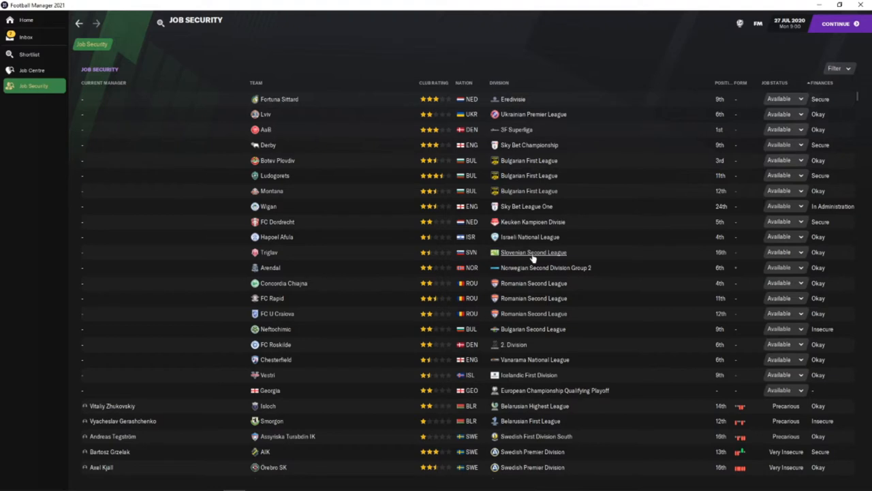
mouse_move(545, 267)
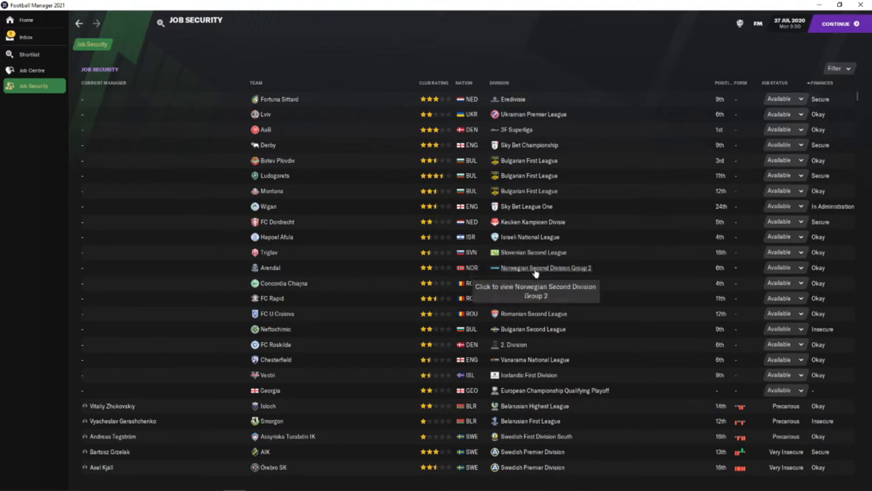
mouse_move(531, 297)
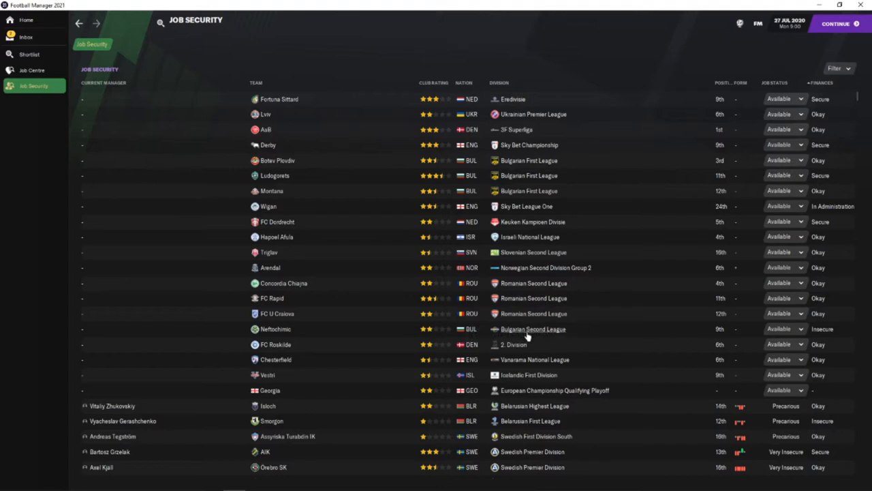
mouse_move(516, 351)
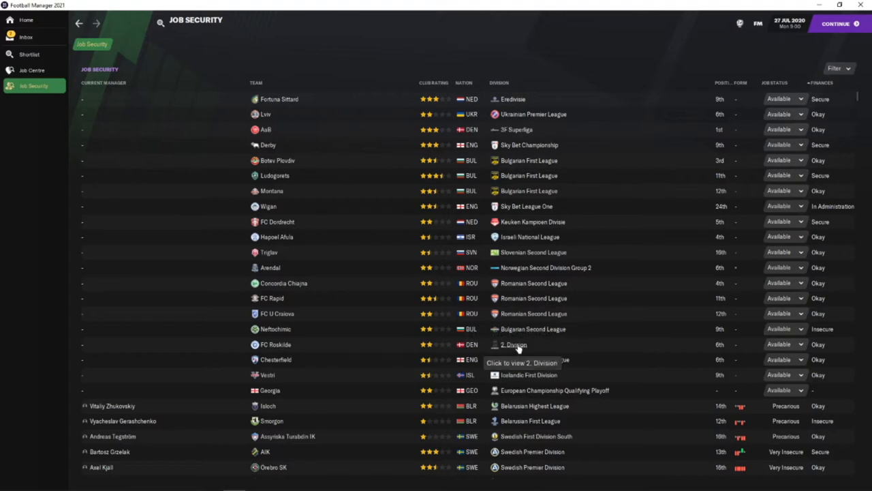
mouse_move(533, 360)
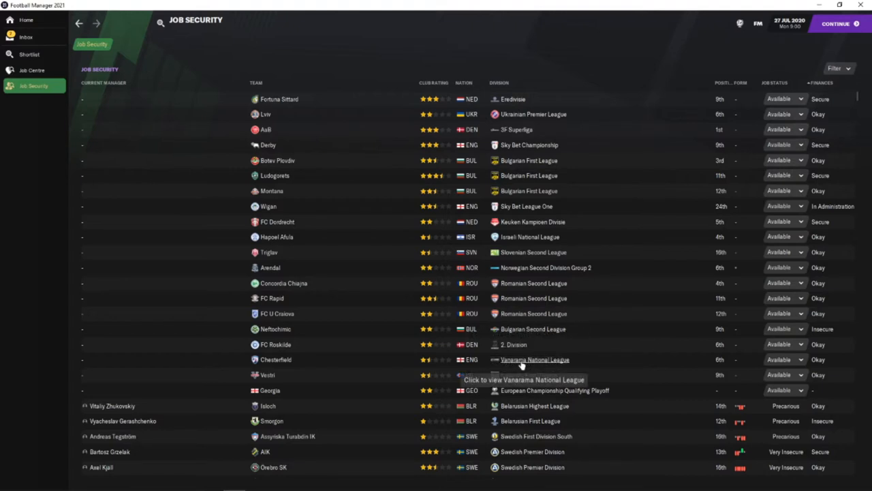
mouse_move(523, 385)
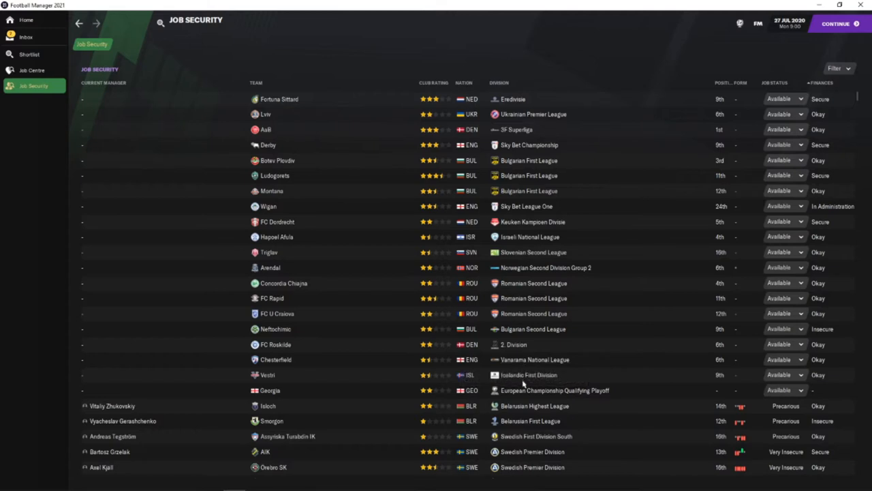
mouse_move(525, 384)
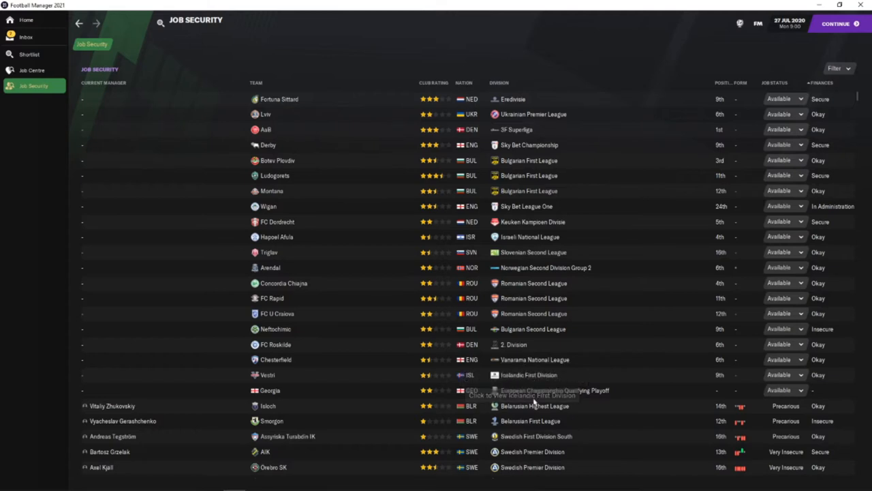
Show the inbox's social feed of fan posts and followed nations and clubs.
scroll("down", 3)
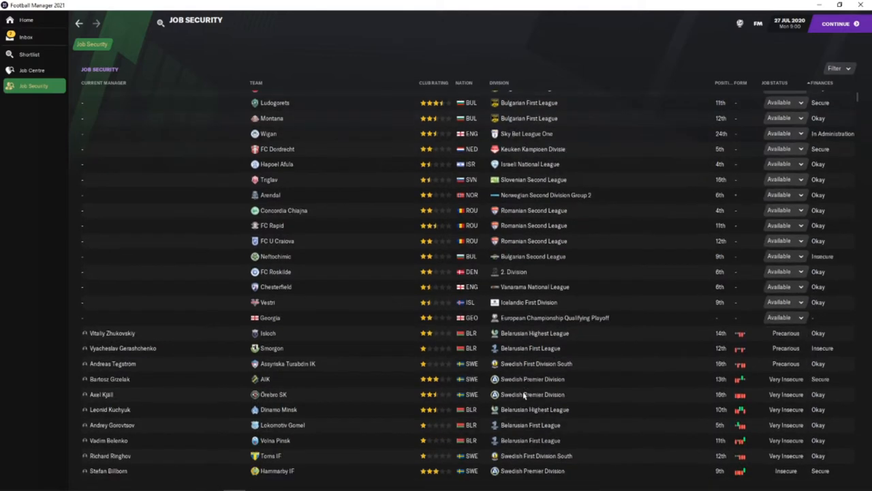
scroll("down", 3)
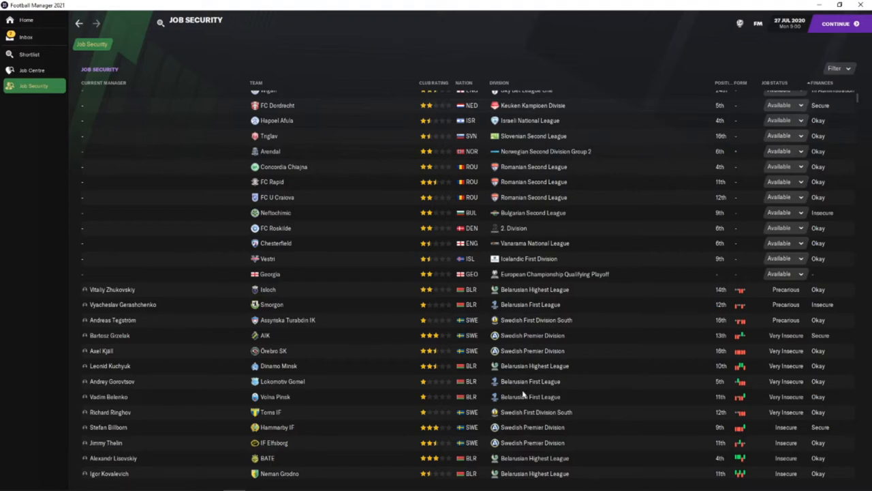
scroll("down", 3)
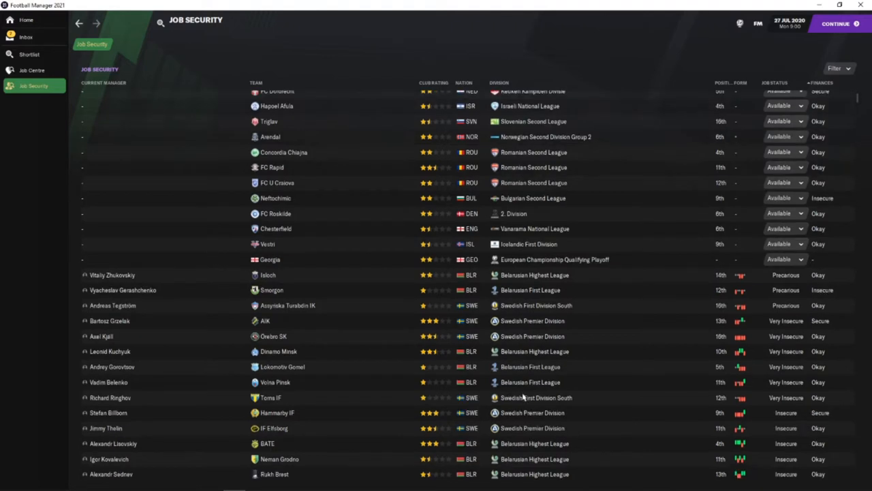
scroll("down", 3)
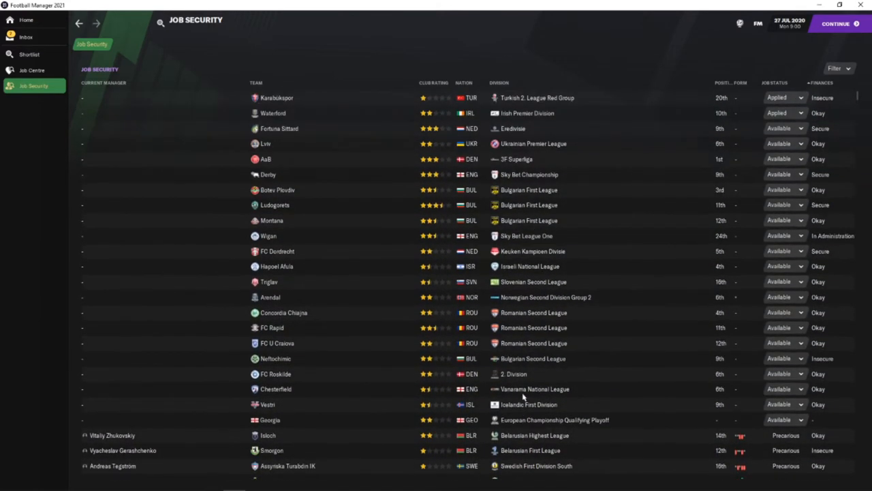
mouse_move(33, 37)
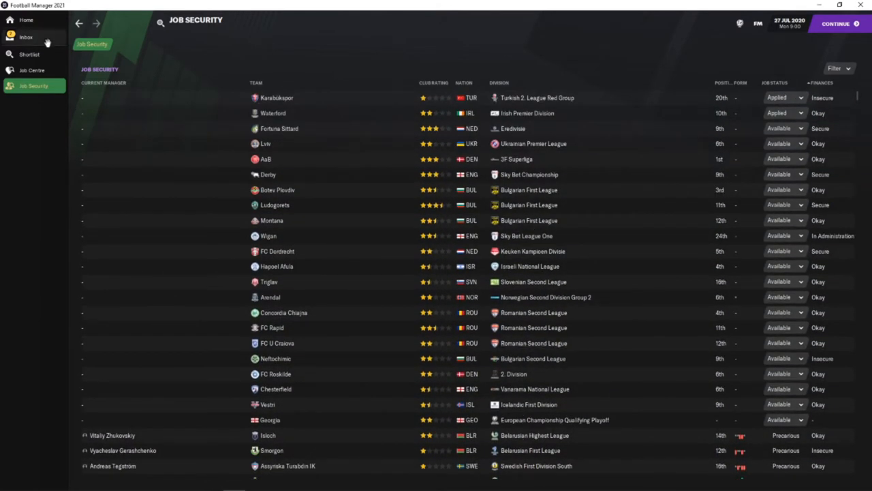
left_click(30, 37)
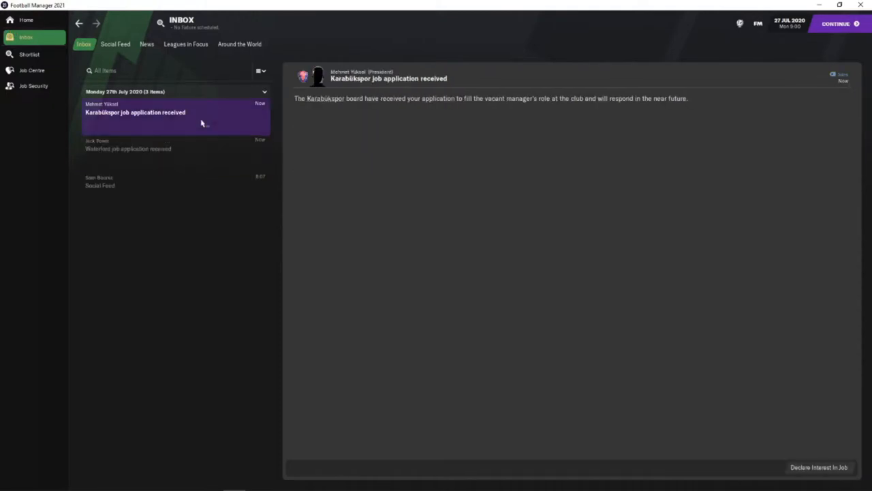
mouse_move(734, 68)
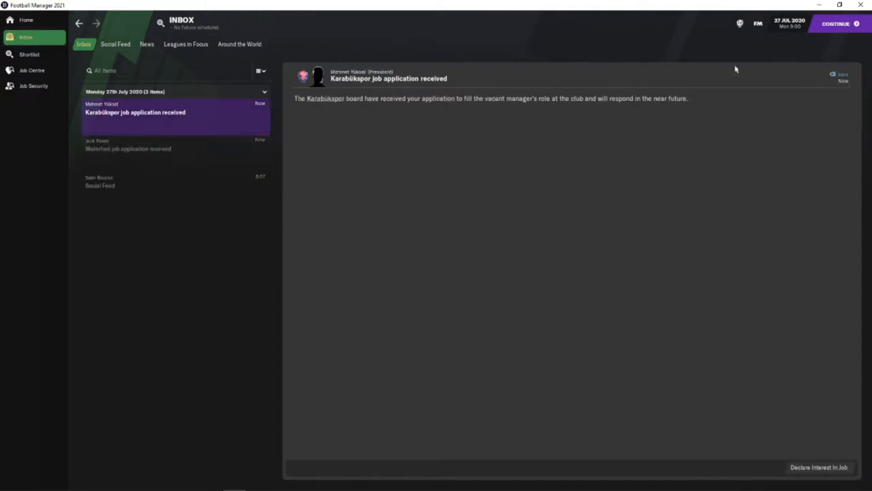
left_click(838, 25)
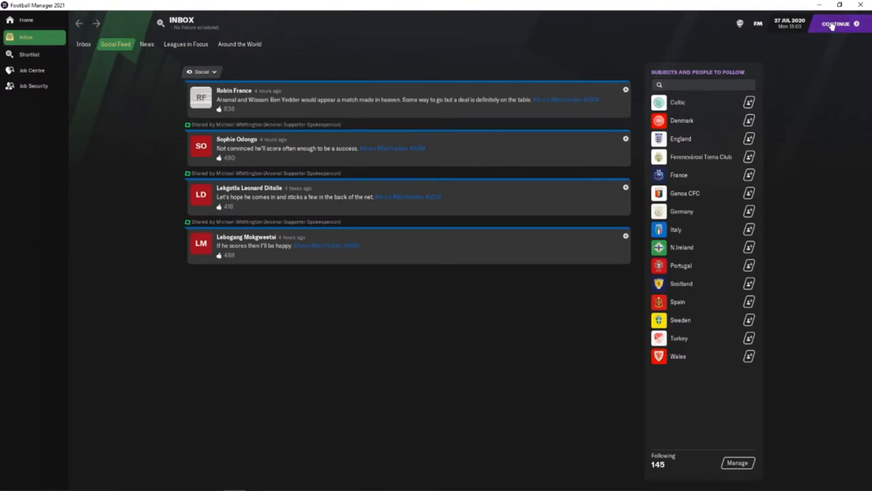
Continue the game to 28 July, bringing Karabükspor's job interview invitation into the inbox.
left_click(837, 25)
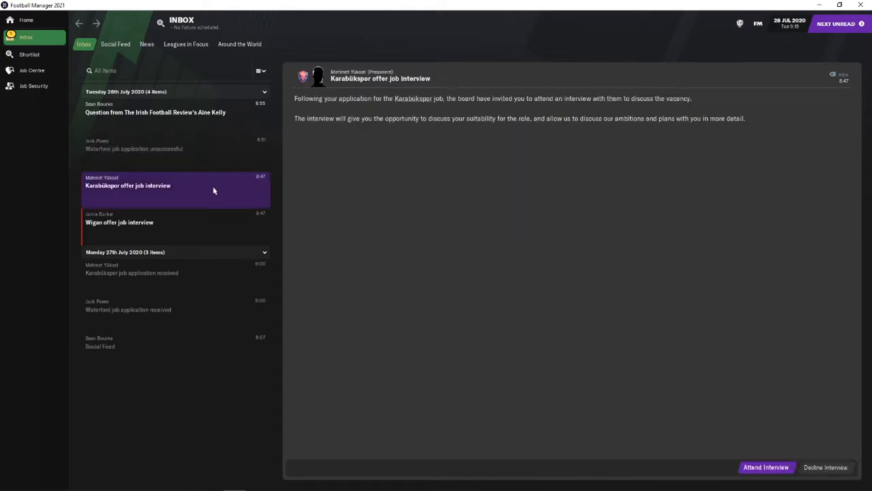
mouse_move(191, 131)
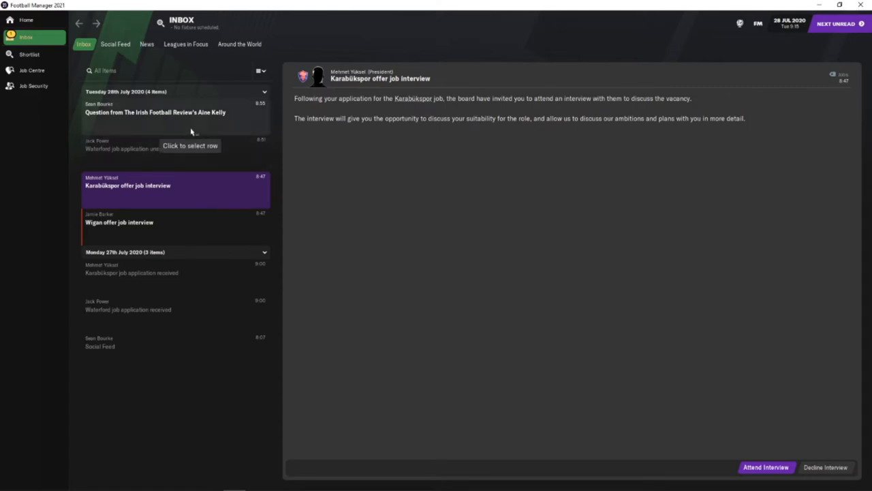
Answer the Irish Football Review's question saying you're keen to work abroad.
left_click(174, 112)
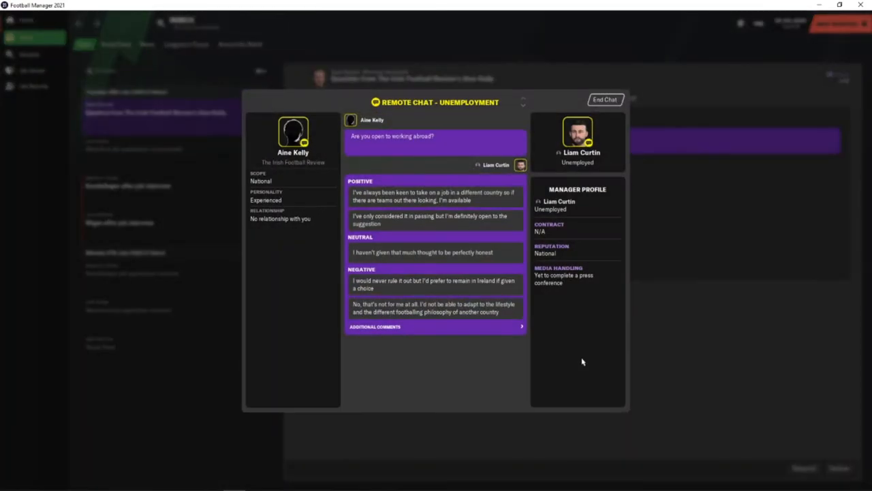
mouse_move(406, 199)
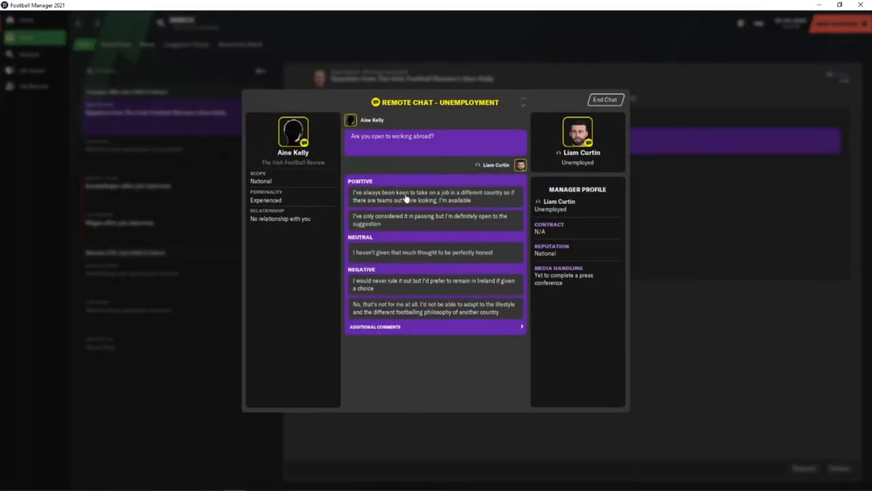
left_click(605, 99)
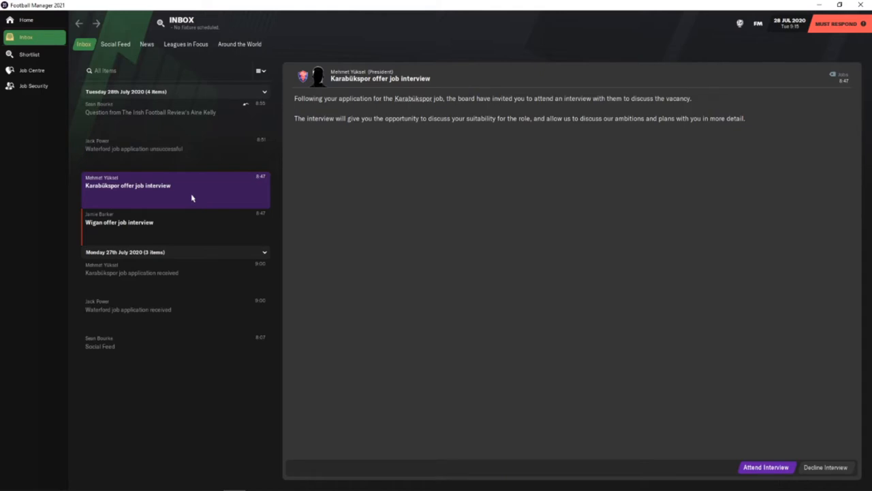
mouse_move(758, 472)
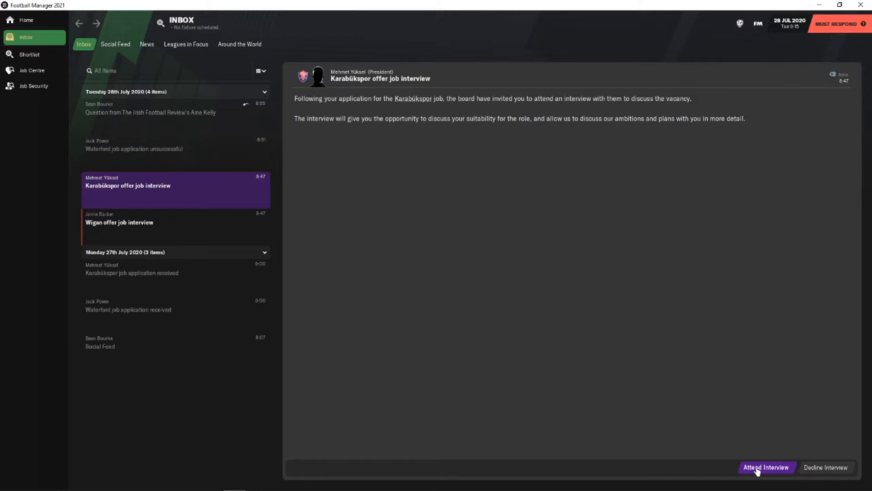
Attend the Karabükspor interview, answering positively on language and finances and declining back-room changes.
left_click(767, 467)
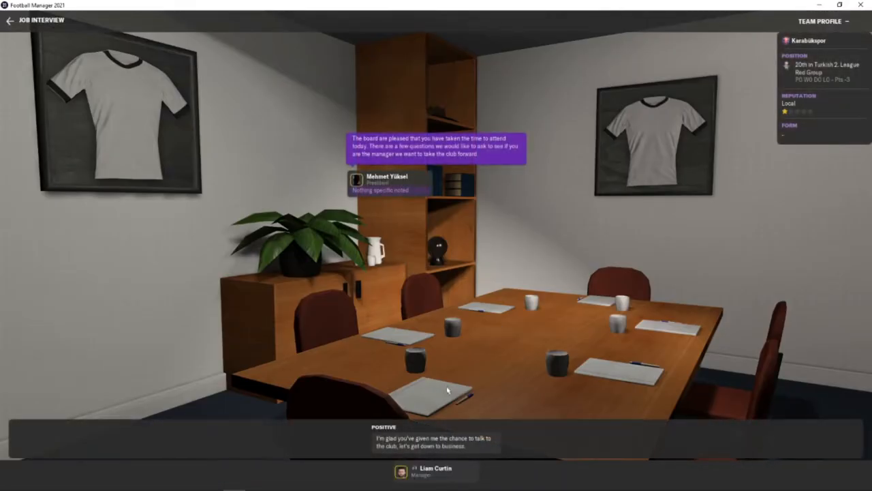
mouse_move(434, 444)
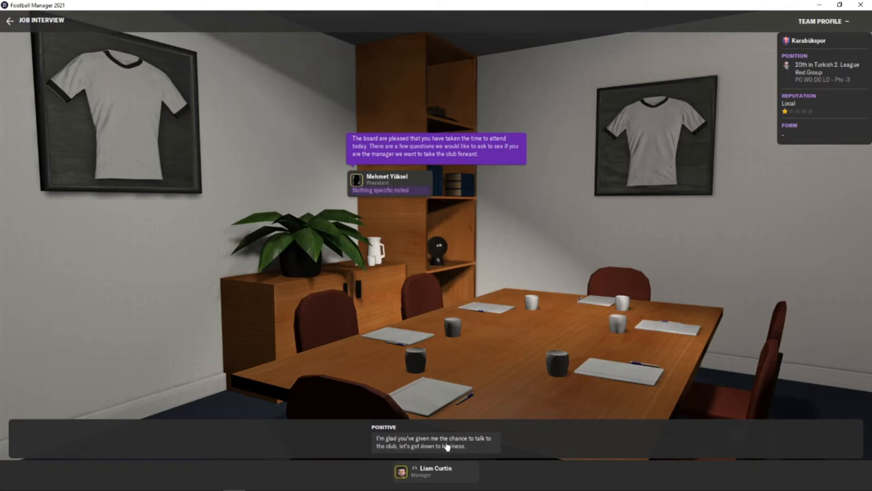
left_click(434, 444)
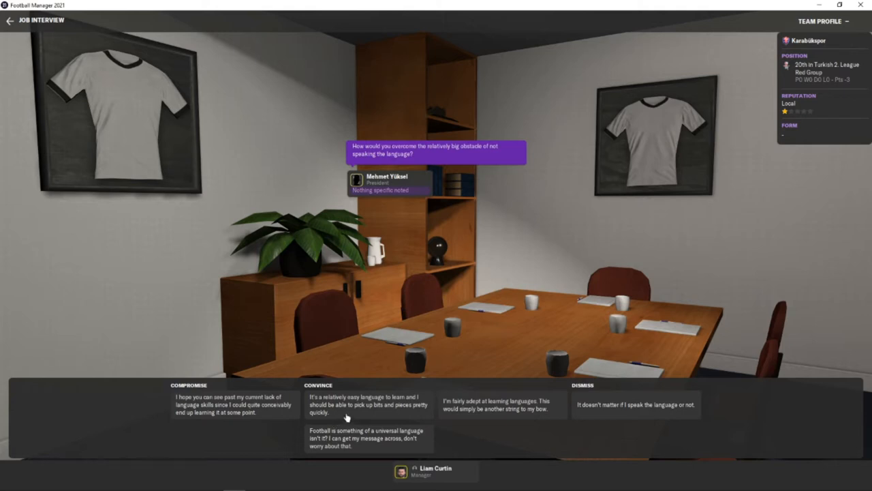
mouse_move(349, 406)
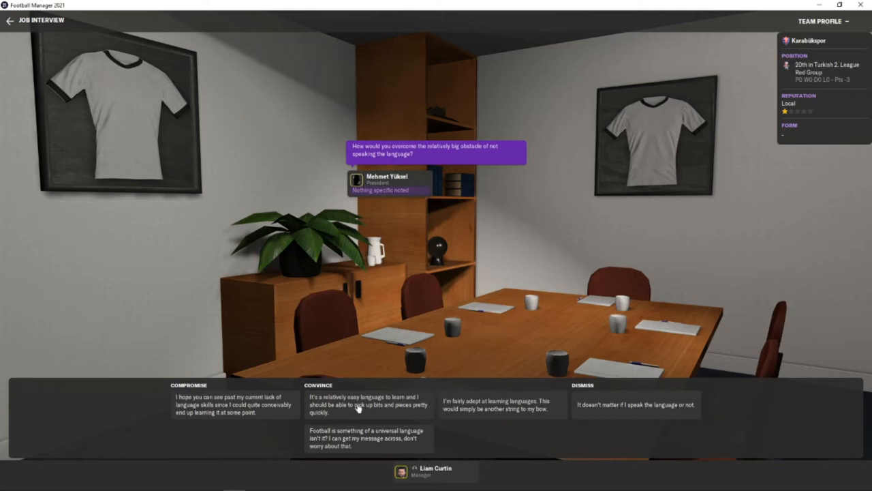
left_click(365, 406)
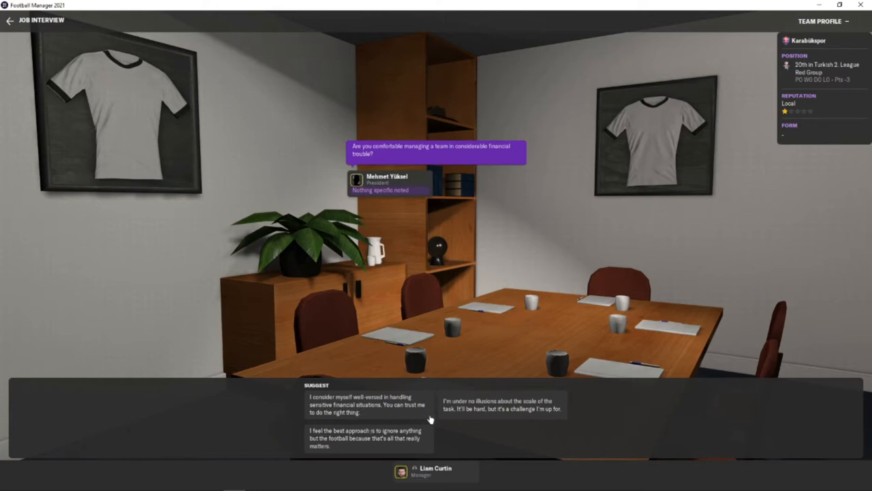
mouse_move(430, 415)
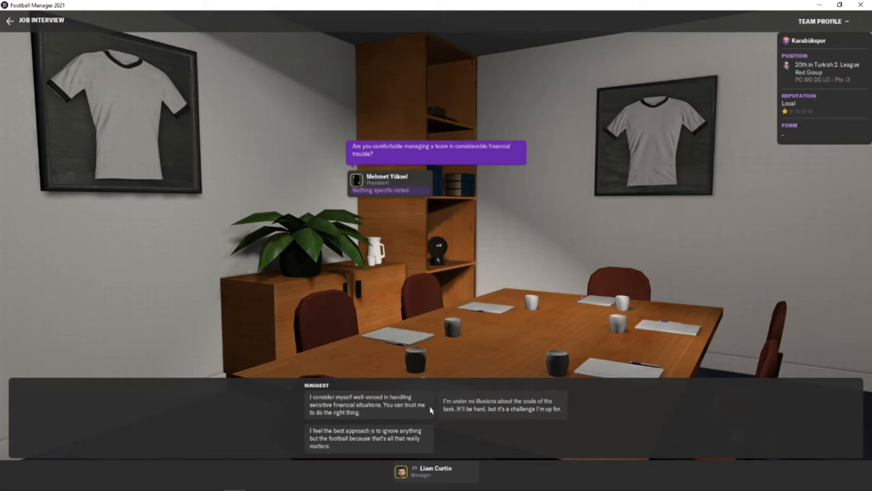
mouse_move(384, 420)
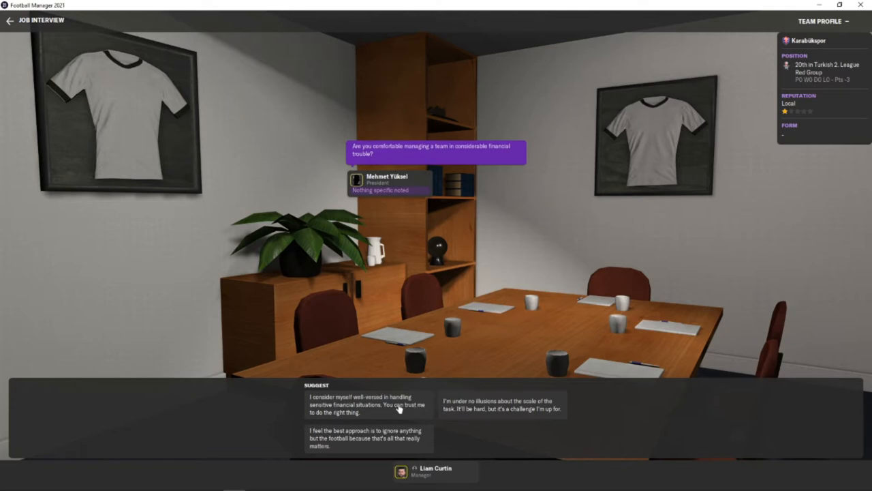
left_click(368, 409)
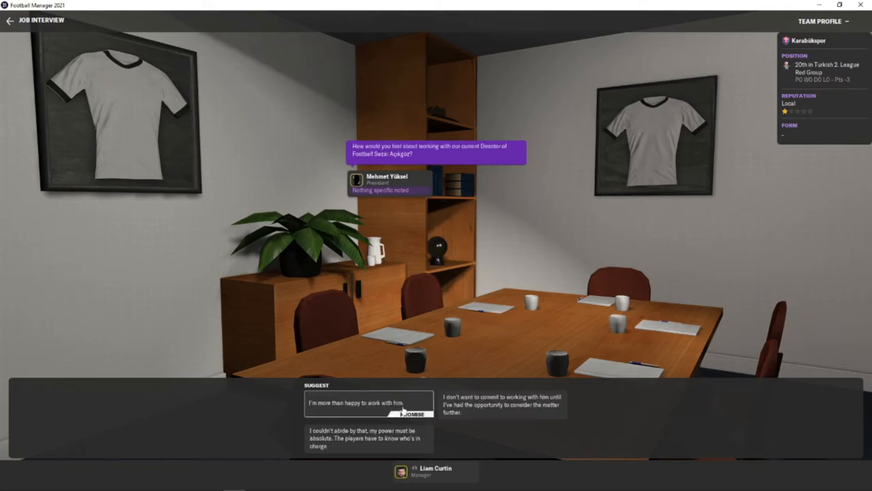
mouse_move(361, 421)
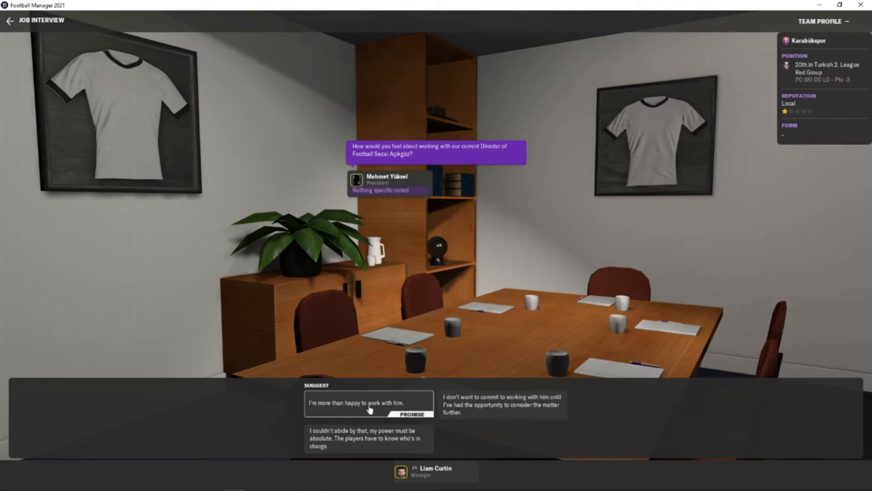
left_click(365, 402)
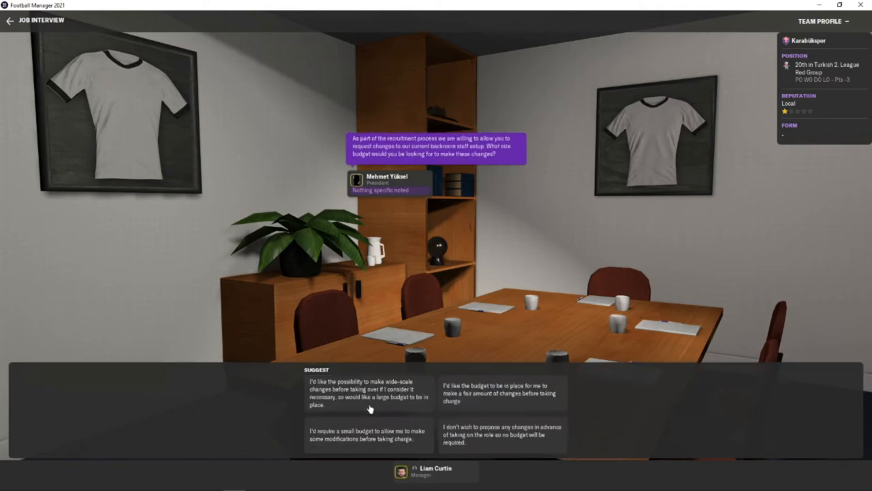
mouse_move(387, 404)
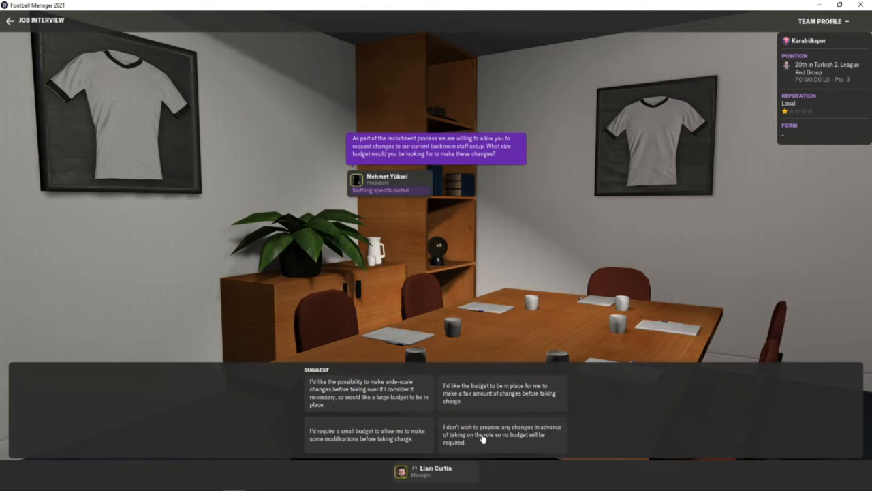
left_click(501, 444)
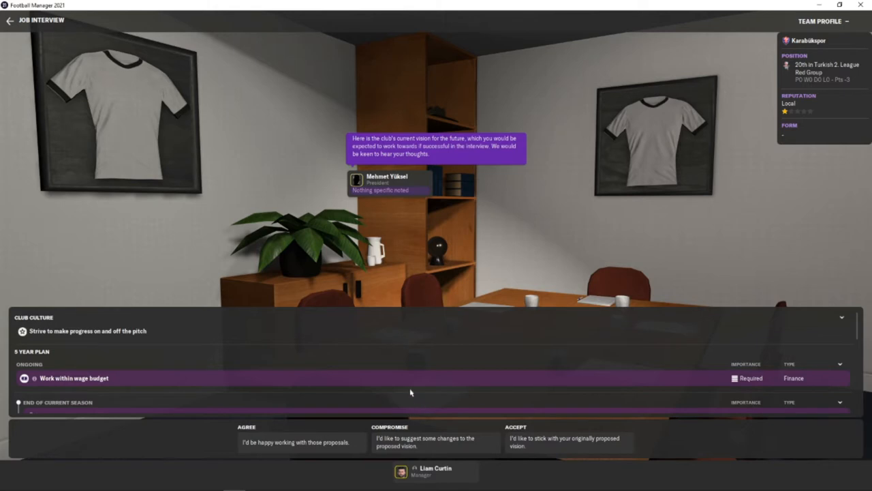
Accept Karabükspor's five-year vision and agree to the relegation-battle expectation.
scroll("down", 3)
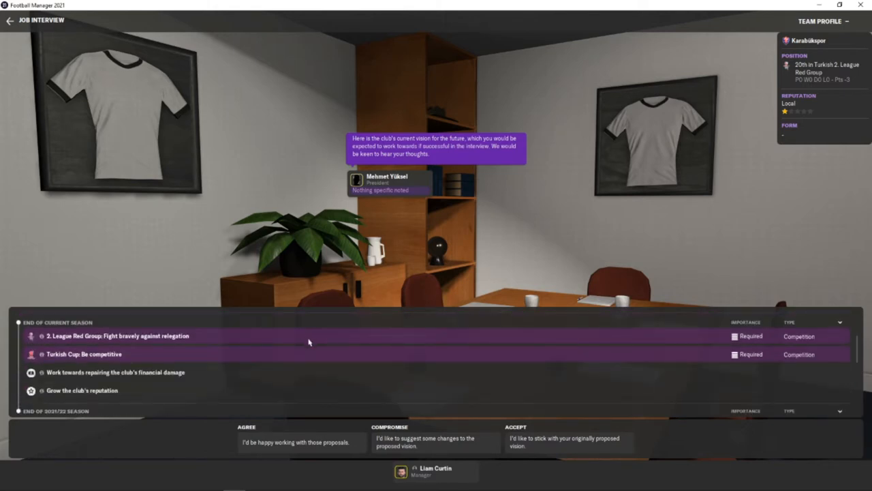
mouse_move(295, 365)
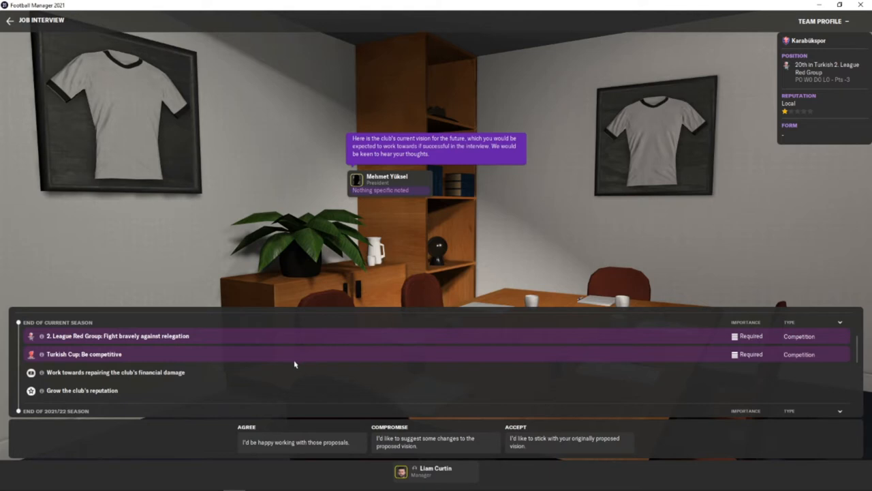
mouse_move(232, 384)
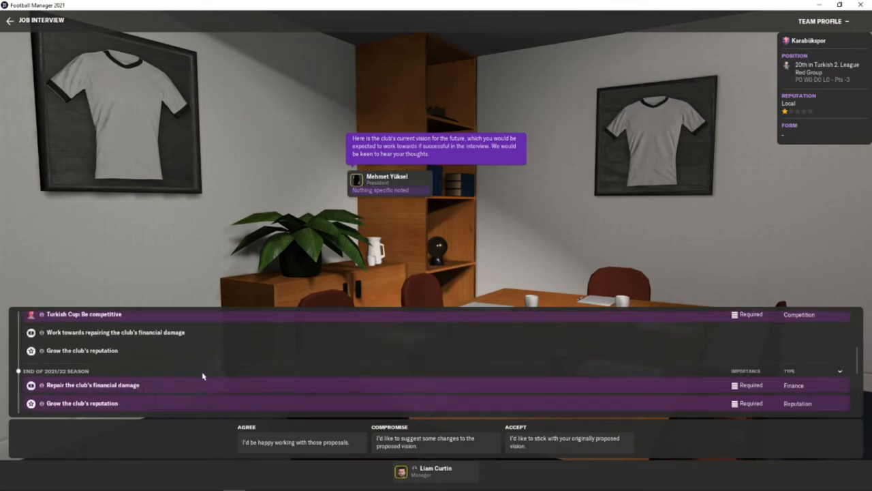
mouse_move(196, 387)
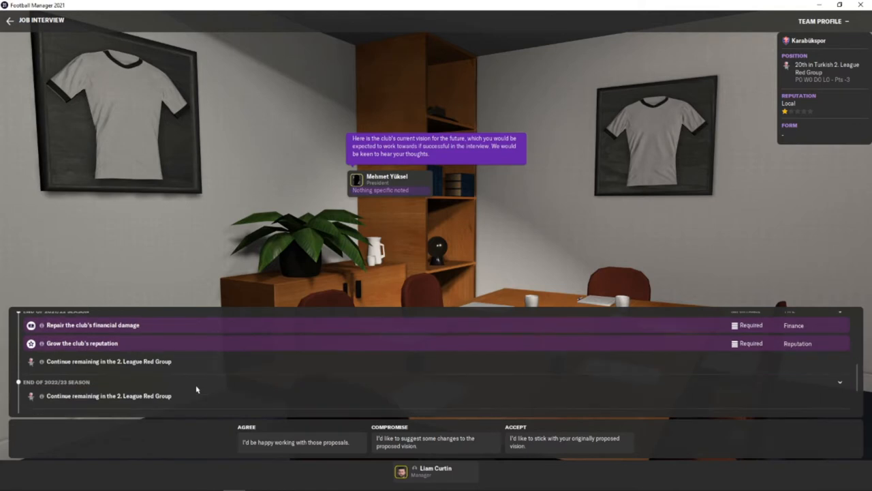
scroll("down", 3)
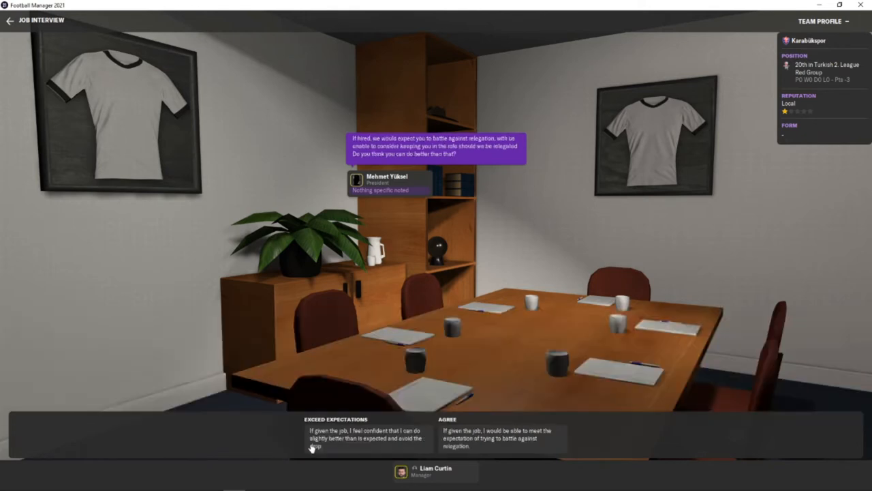
mouse_move(338, 447)
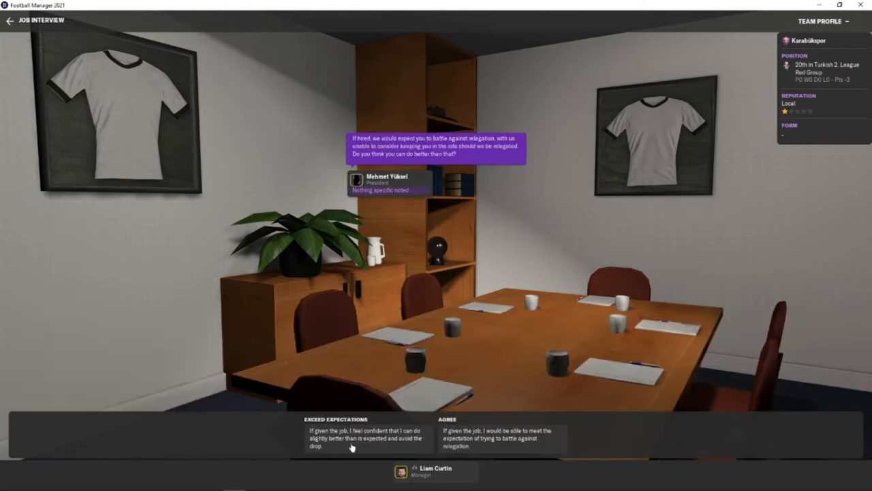
mouse_move(465, 452)
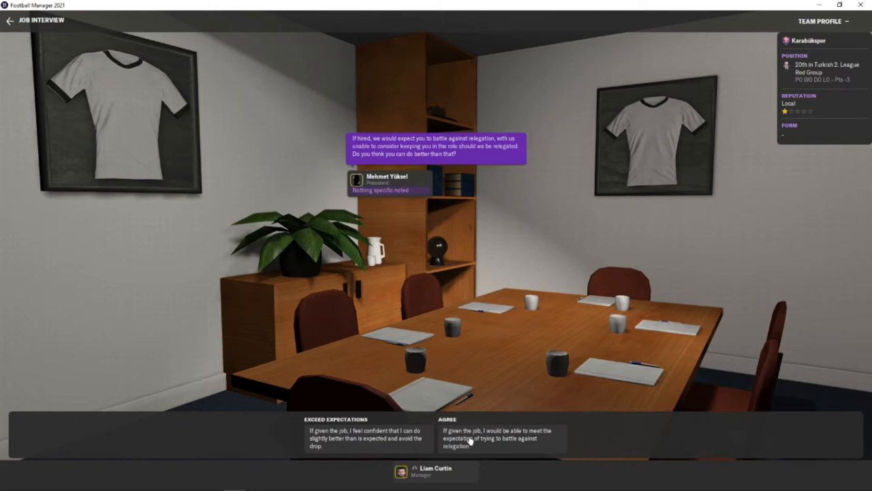
left_click(501, 439)
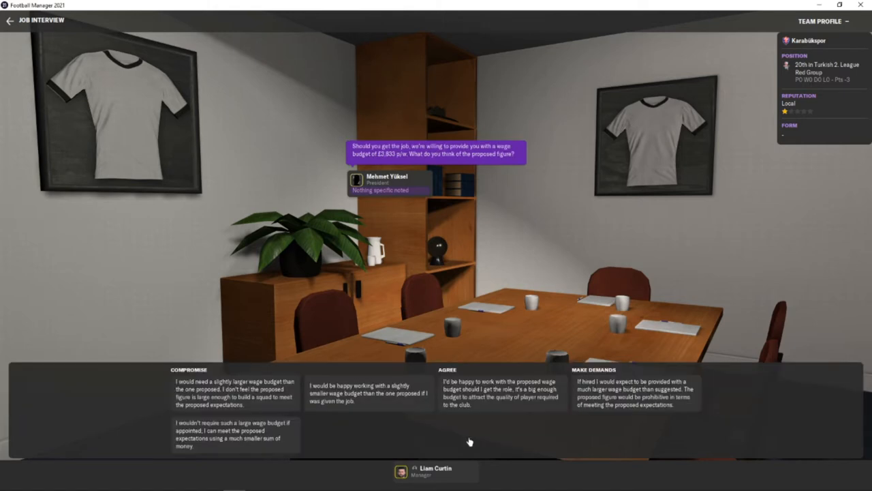
mouse_move(466, 441)
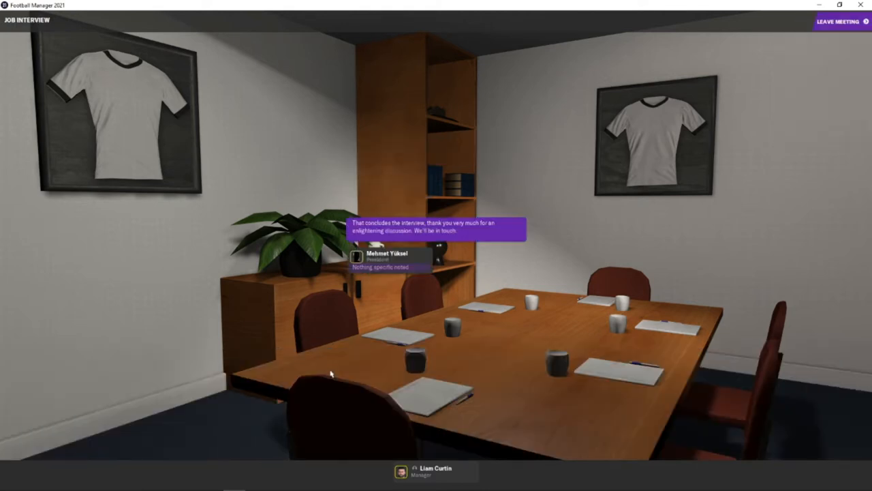
Leave the finished Karabükspor interview and attend the Wigan job interview.
left_click(837, 22)
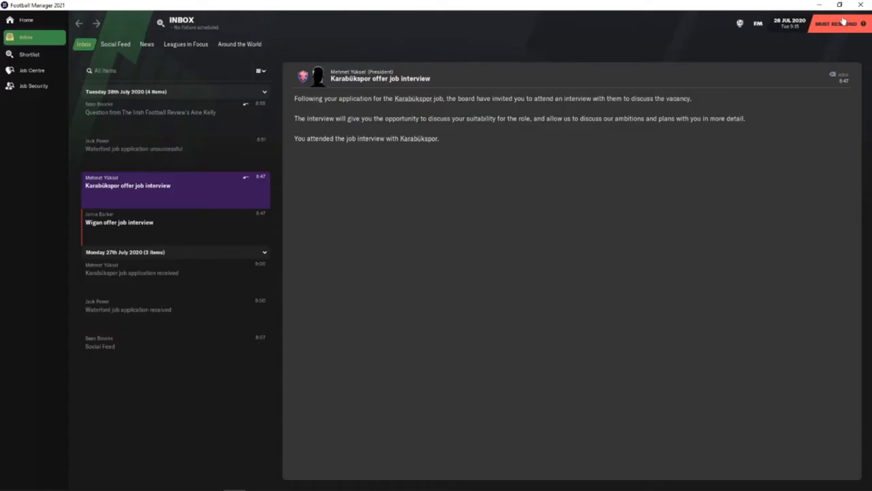
mouse_move(213, 229)
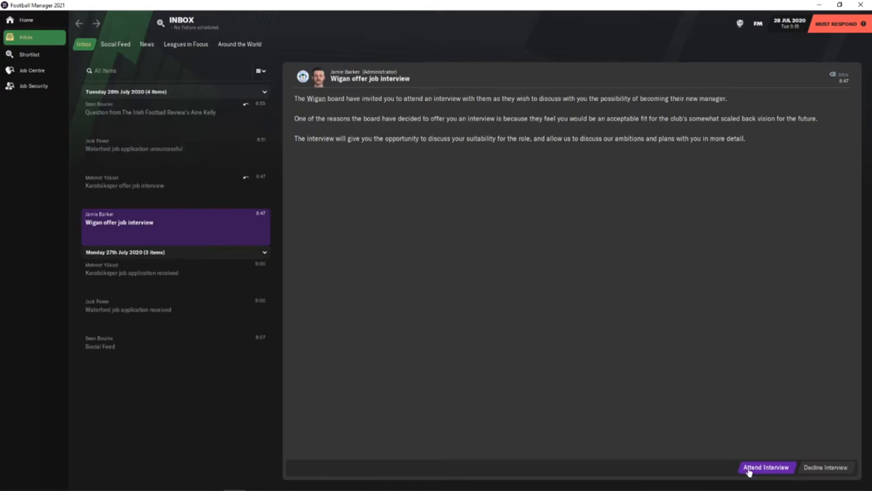
left_click(766, 469)
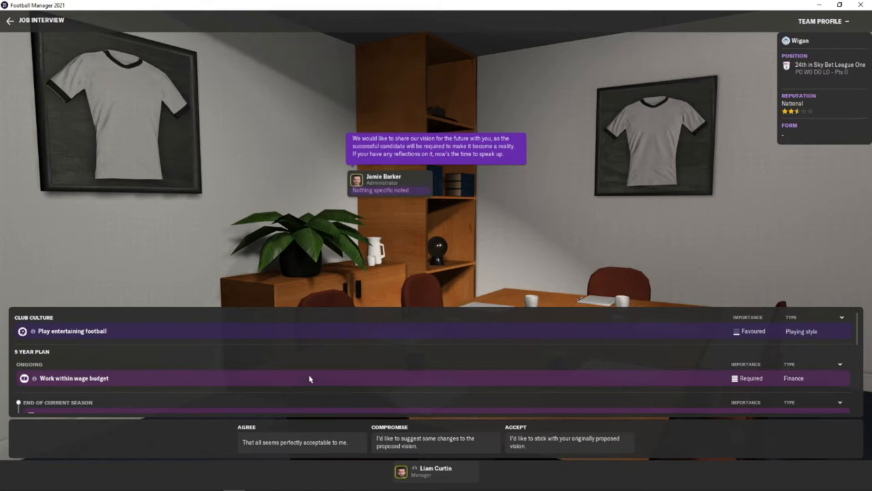
Accept Wigan's proposed vision as perfectly acceptable and agree to fight relegation.
scroll("down", 3)
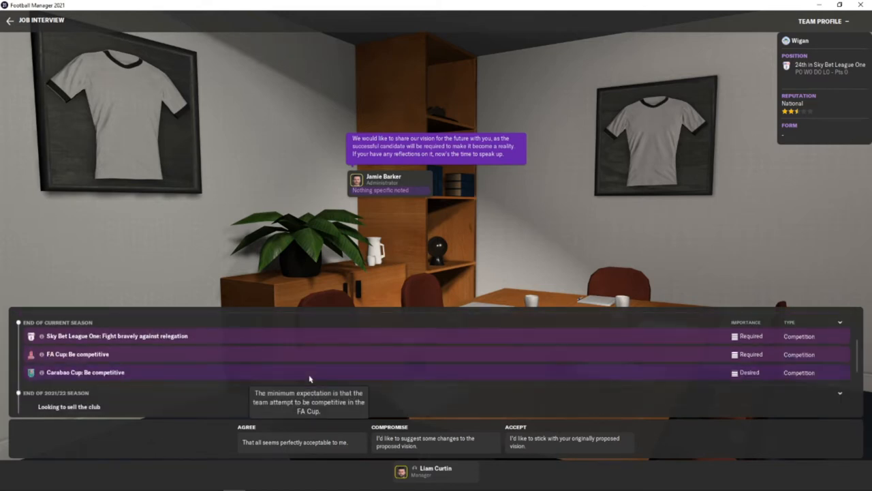
scroll("down", 3)
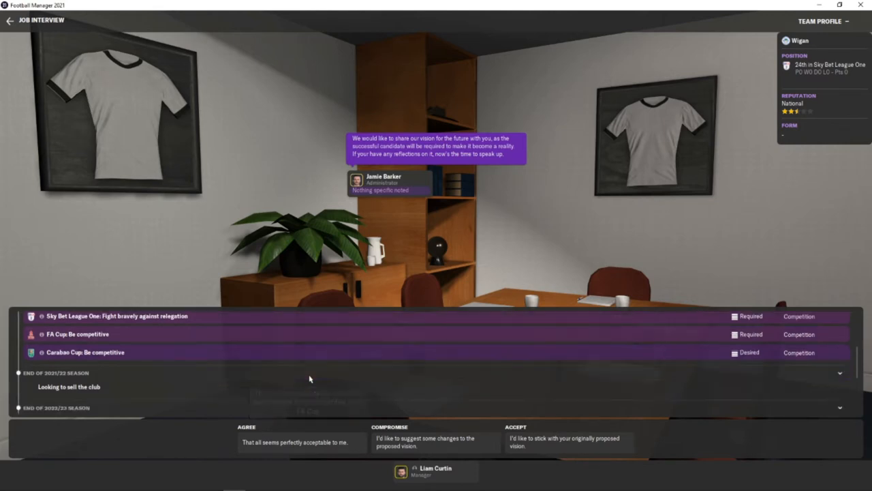
scroll("down", 3)
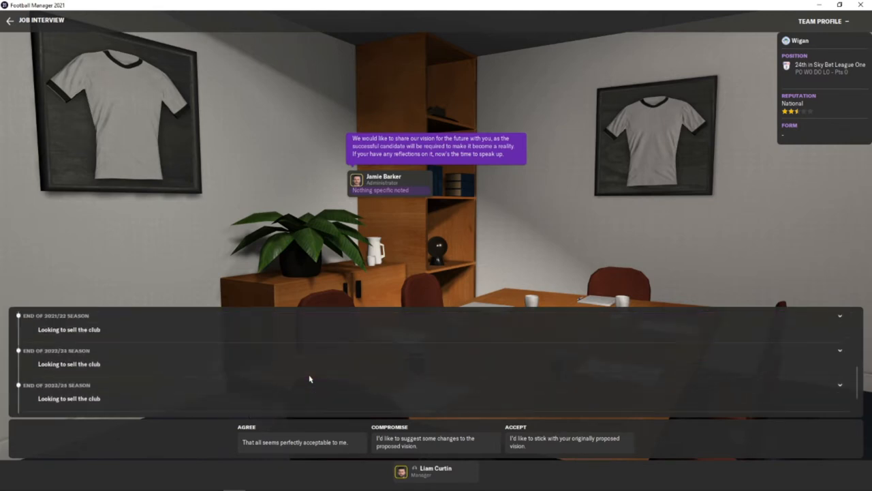
scroll("down", 3)
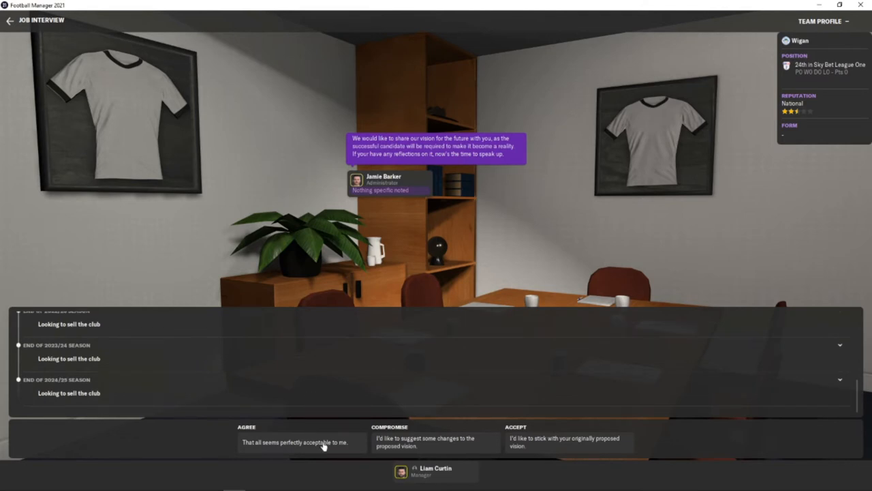
left_click(308, 452)
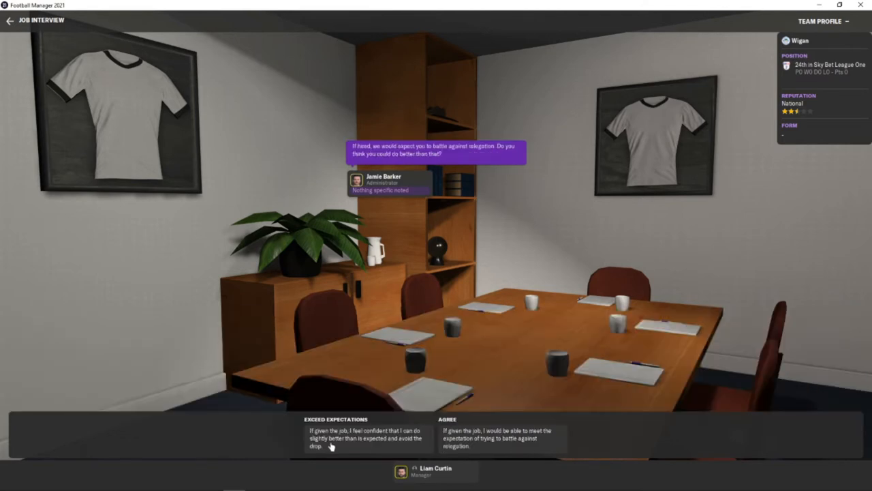
mouse_move(458, 439)
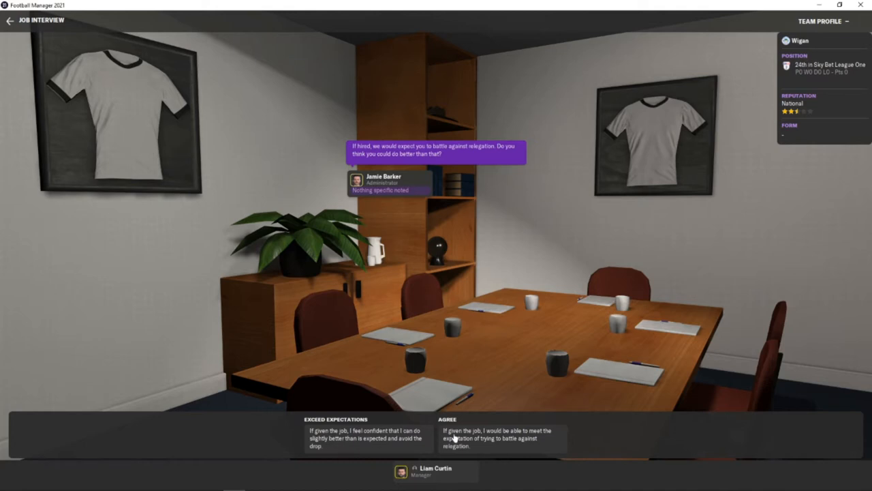
left_click(494, 450)
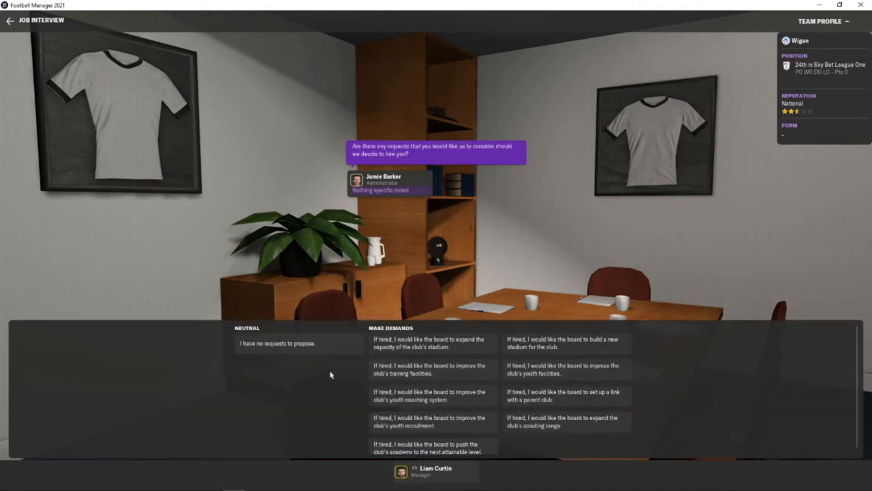
End the Wigan interview with no requests, then answer the Örebro press question positively.
left_click(280, 343)
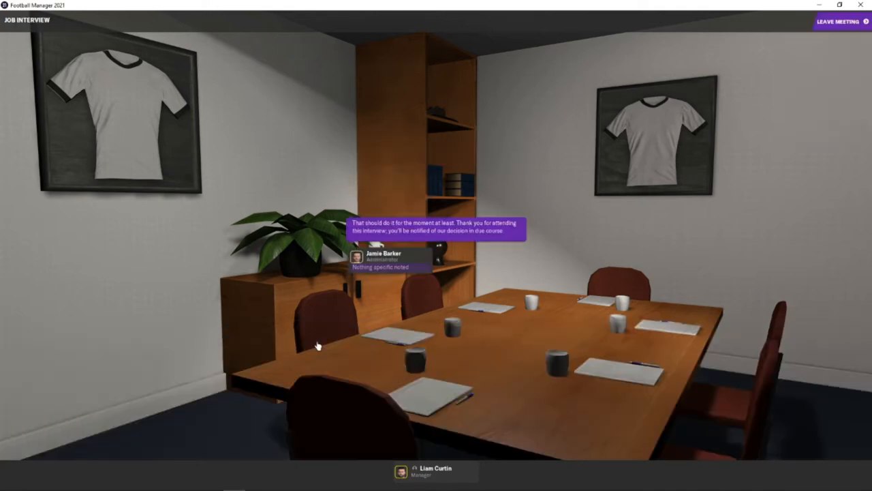
mouse_move(833, 27)
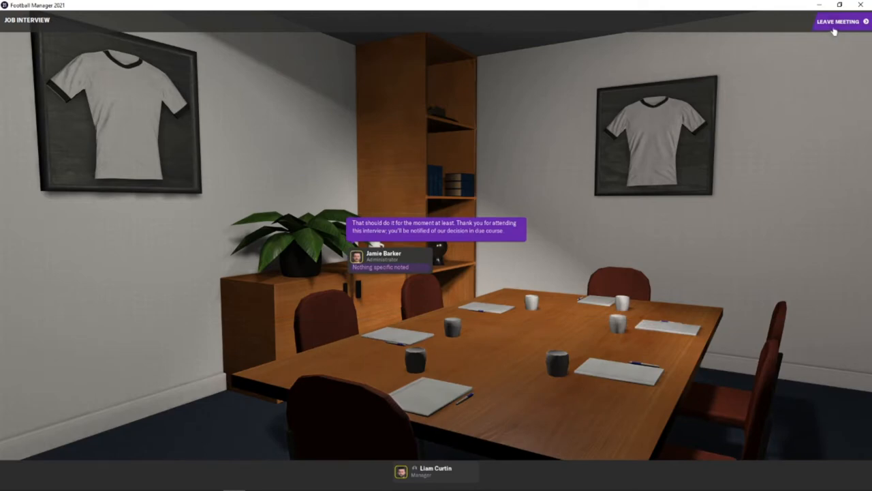
left_click(837, 22)
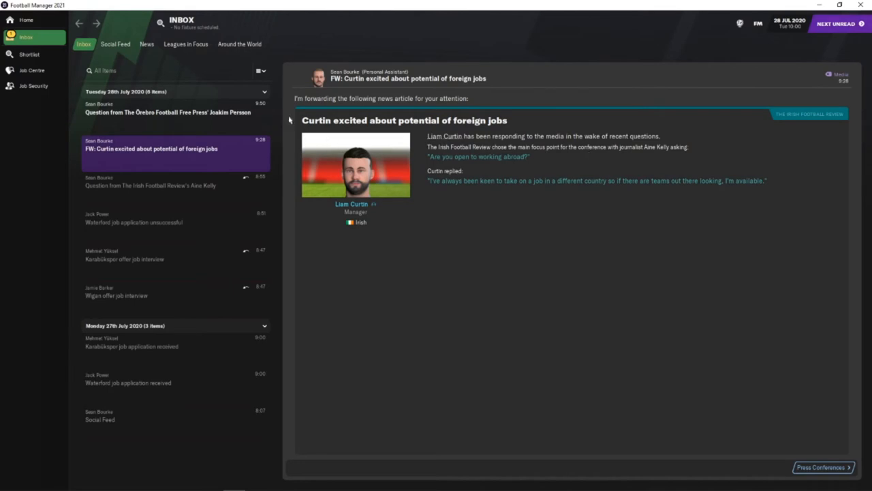
left_click(166, 112)
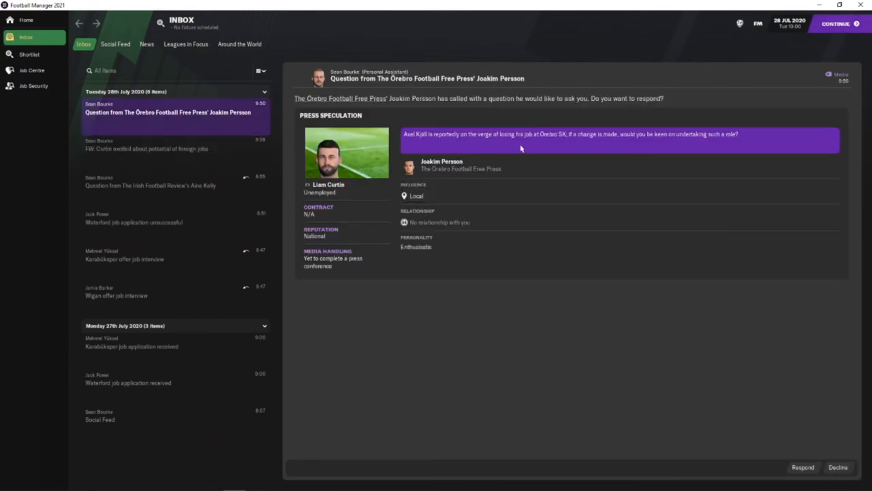
left_click(803, 466)
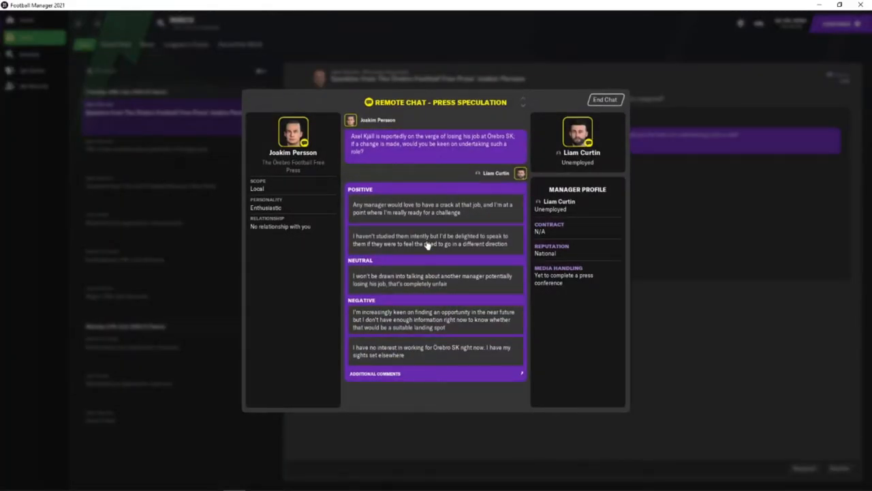
mouse_move(425, 240)
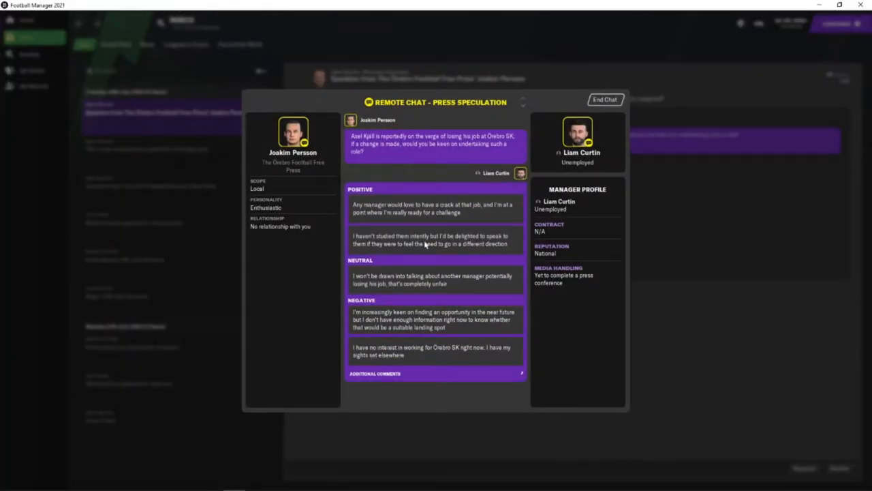
left_click(606, 98)
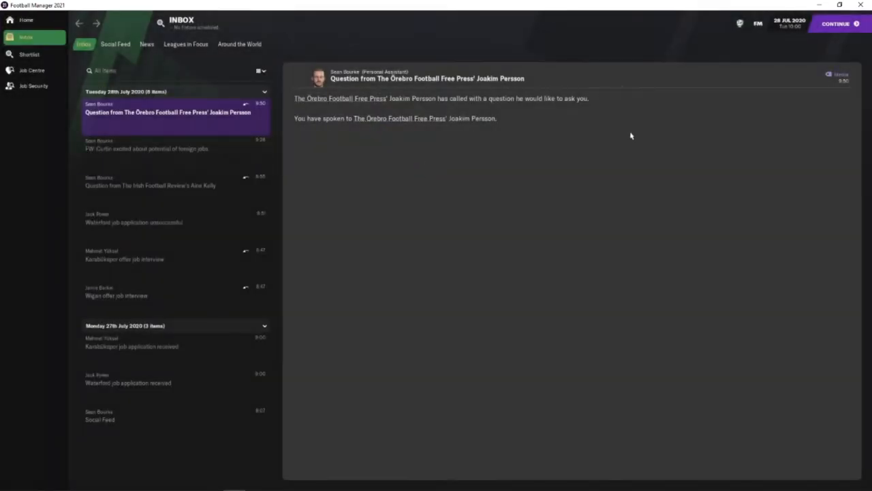
left_click(837, 24)
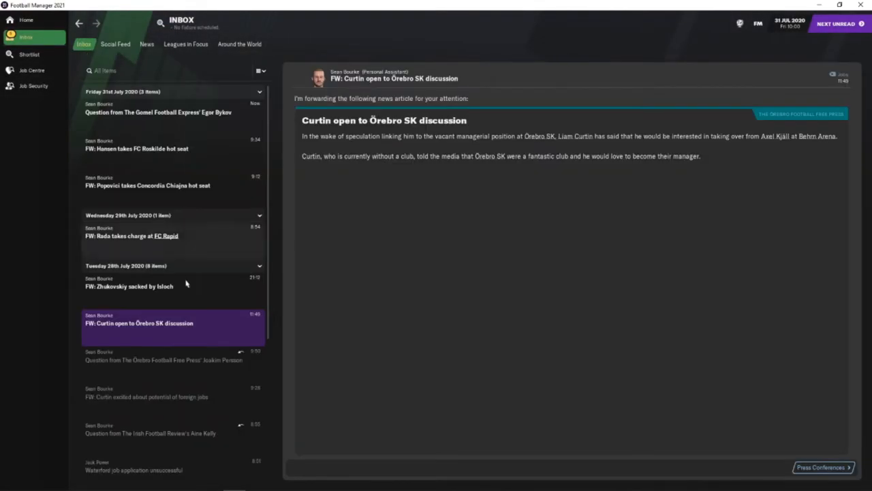
Read the Zhukovskiy sacking and Rada-at-FC-Rapid news items in the inbox.
left_click(145, 286)
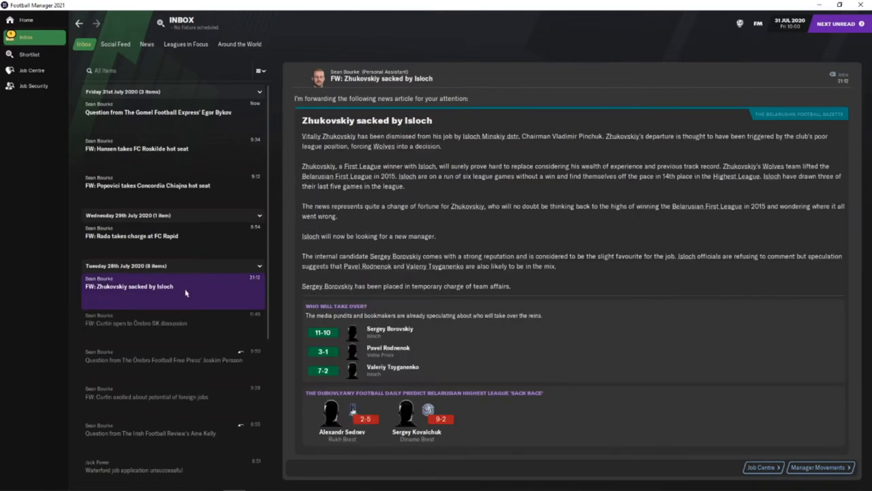
mouse_move(187, 293)
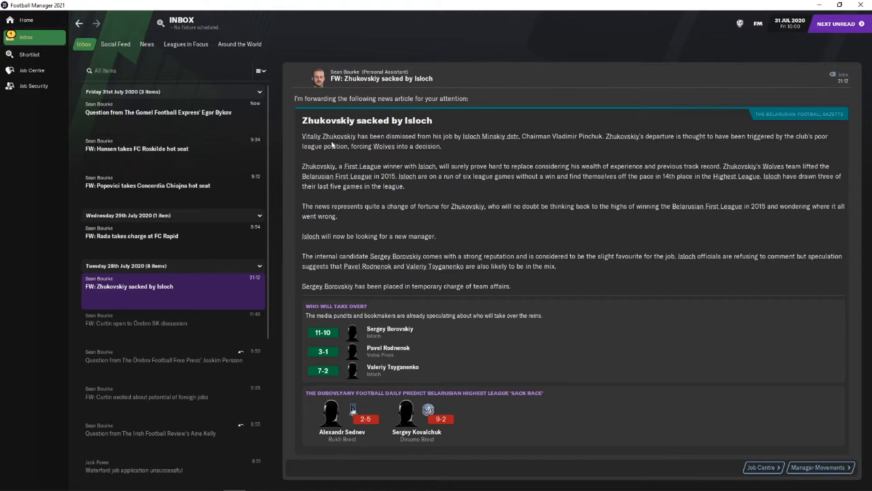
mouse_move(420, 120)
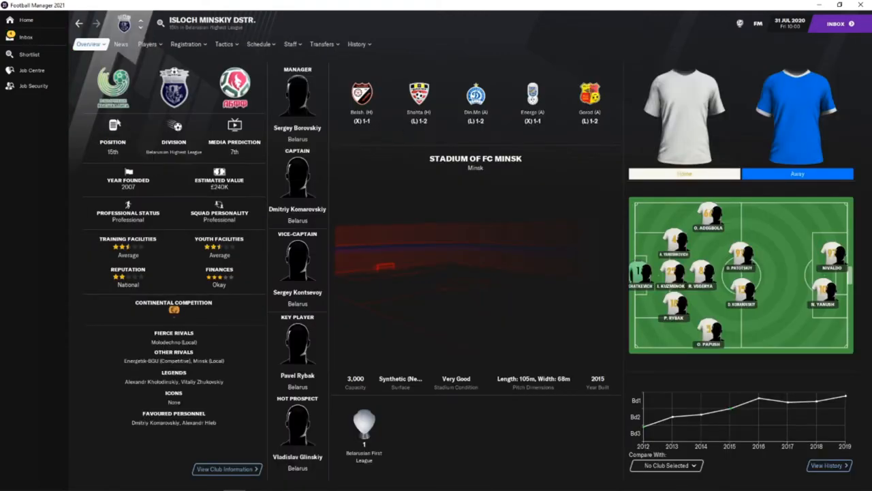
left_click(27, 35)
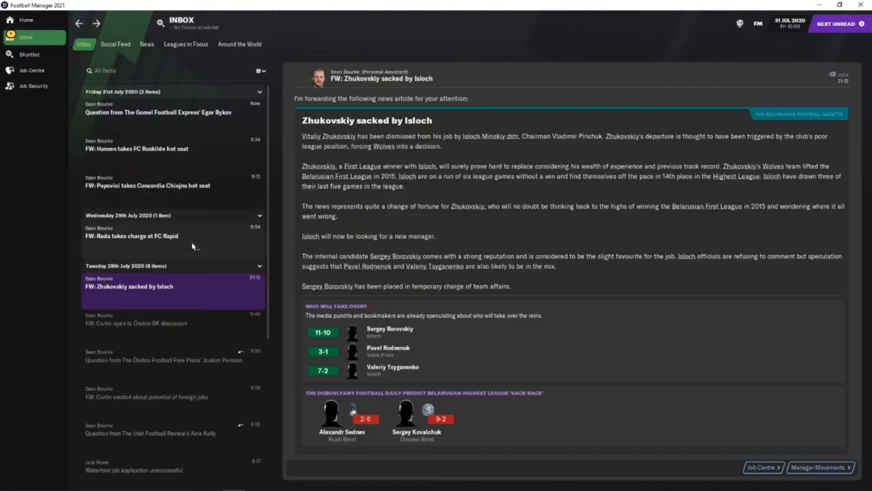
left_click(143, 236)
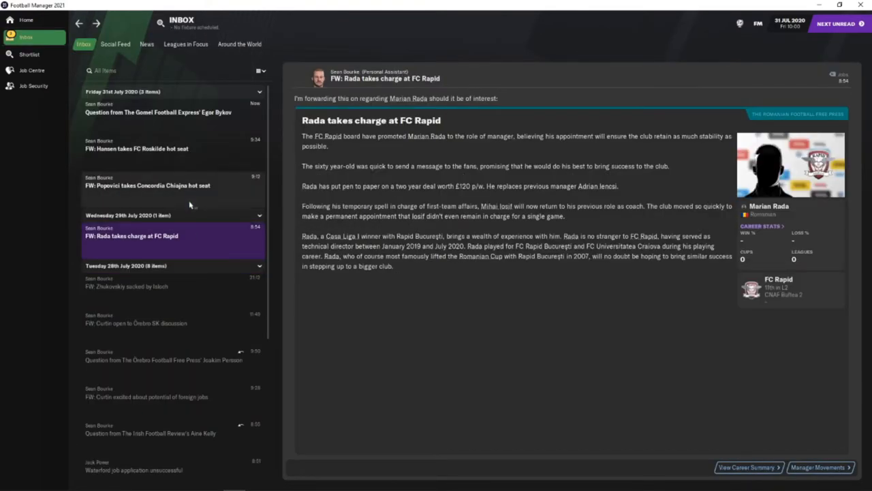
Answer Egor Bykov's Gomel Football Express question neutrally and end the chat.
left_click(171, 149)
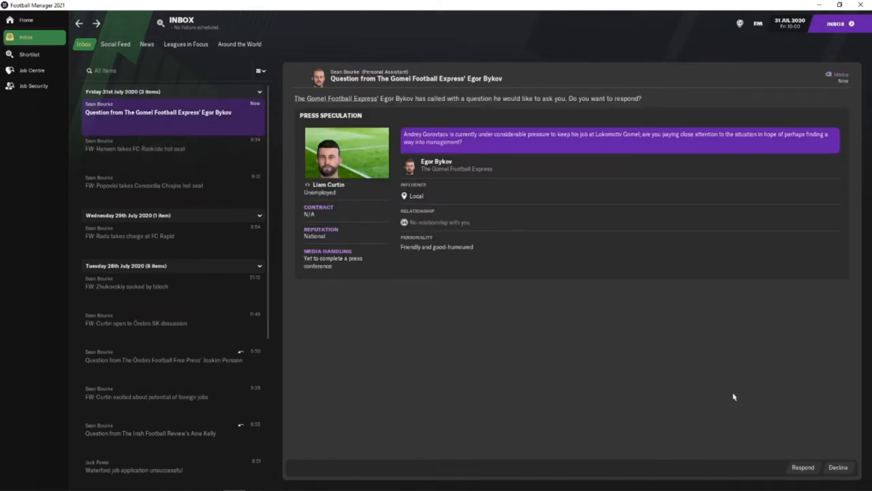
mouse_move(768, 444)
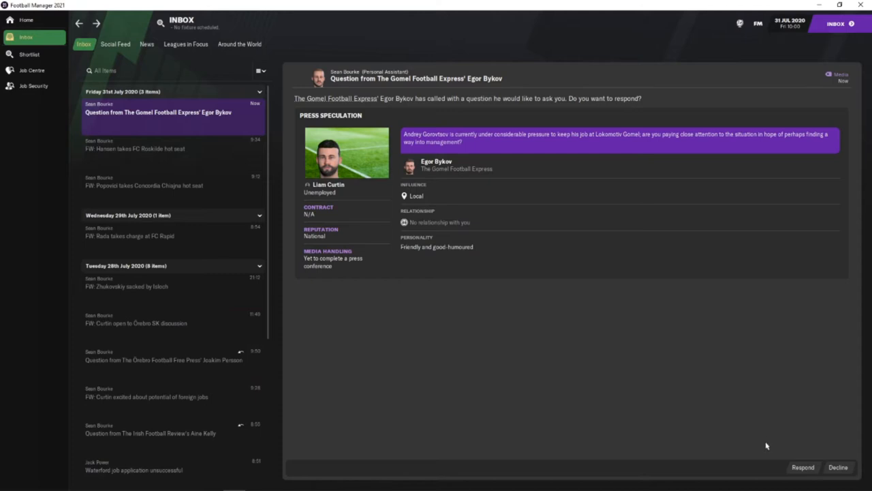
left_click(802, 466)
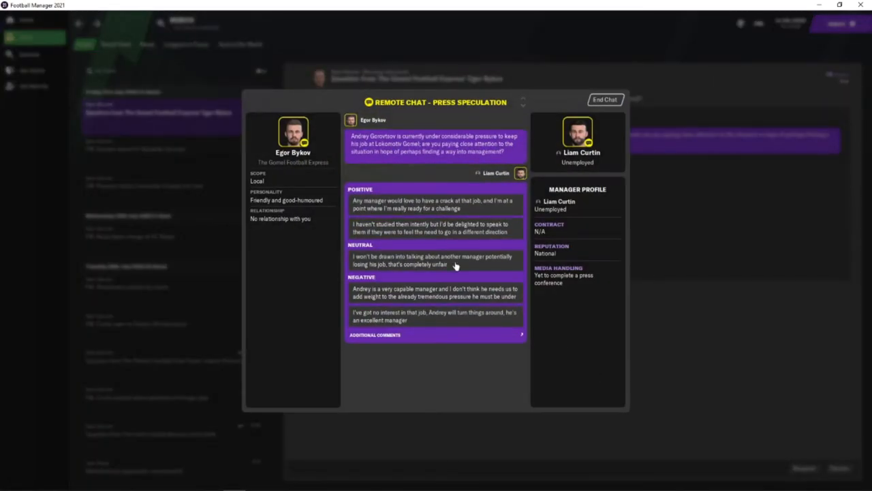
left_click(436, 259)
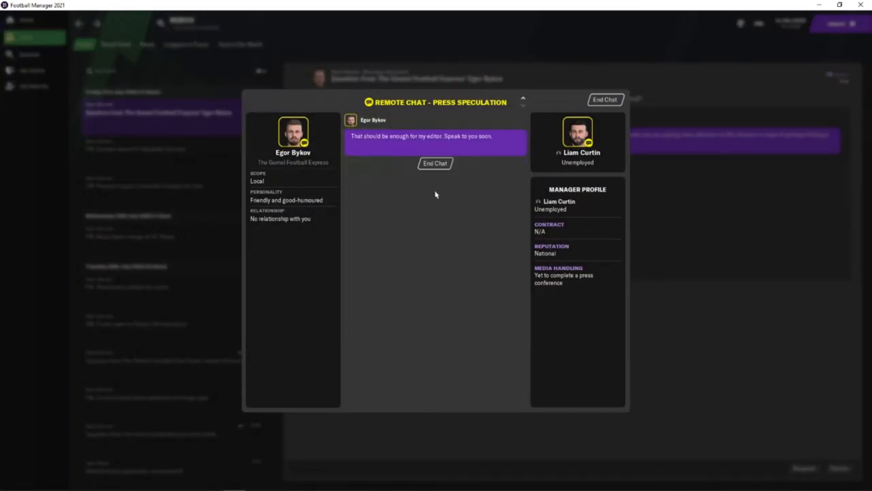
left_click(433, 164)
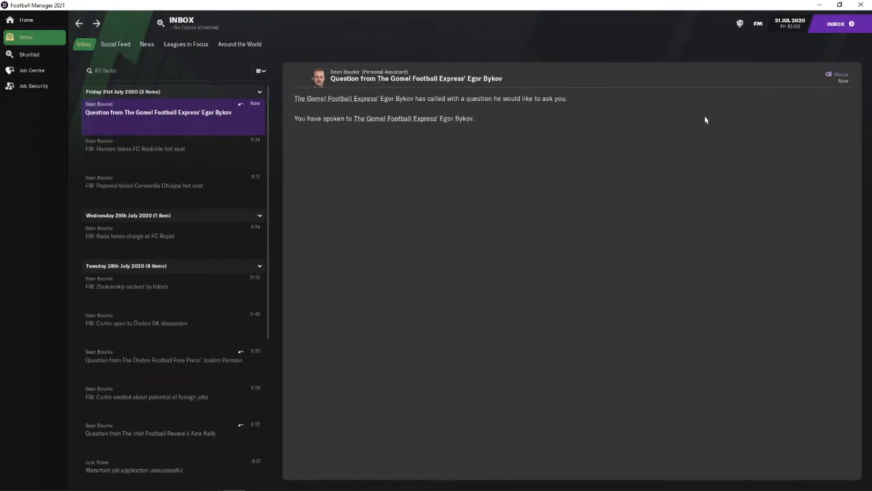
mouse_move(717, 115)
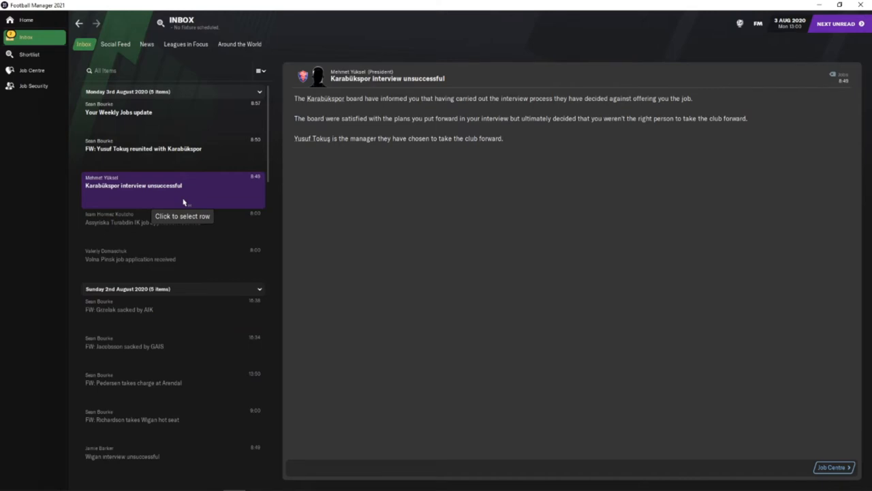
mouse_move(315, 144)
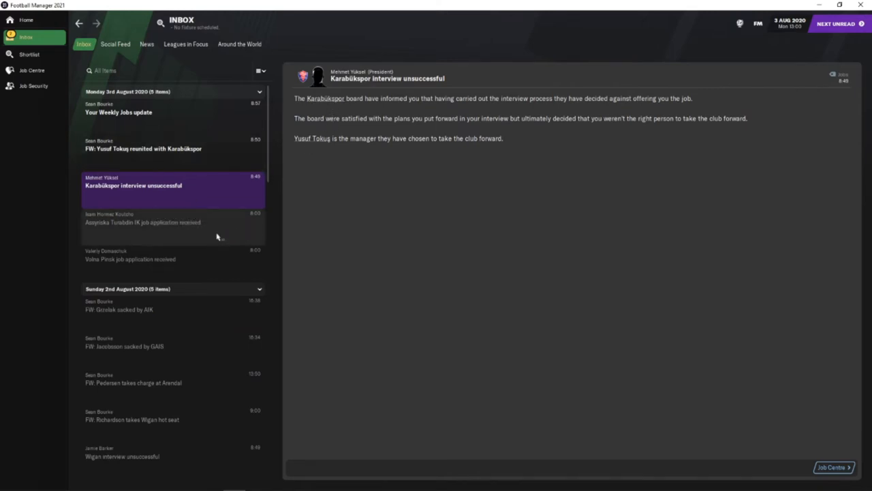
Read the message confirming Volna Pinsk received the job application.
left_click(164, 226)
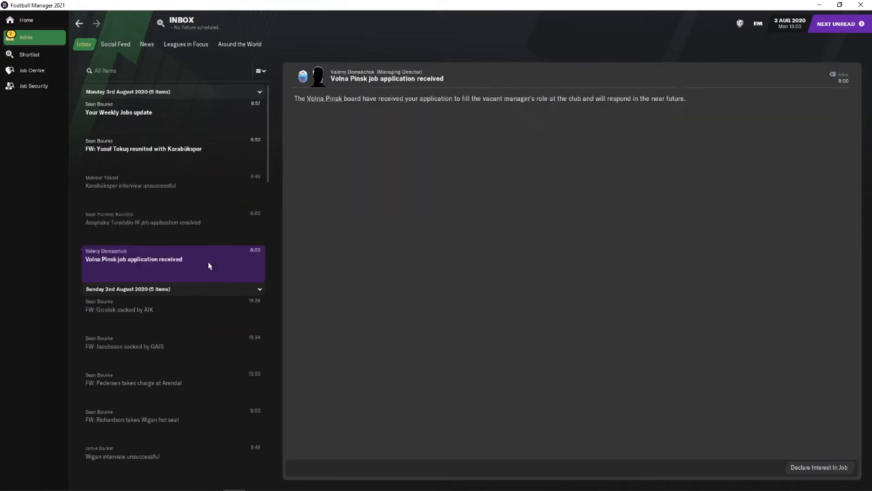
mouse_move(194, 120)
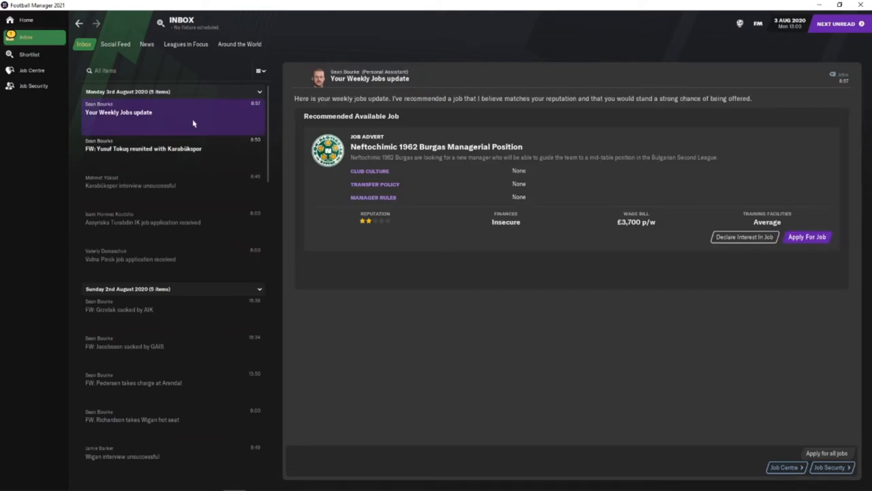
mouse_move(197, 134)
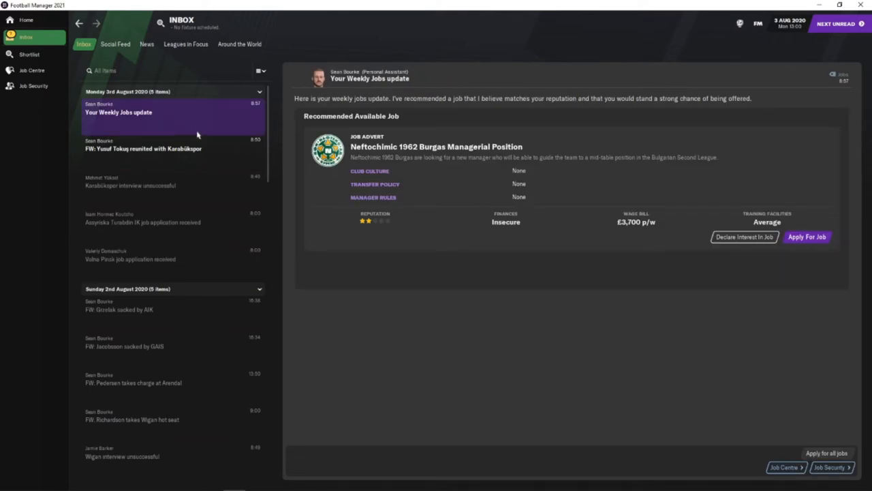
mouse_move(223, 147)
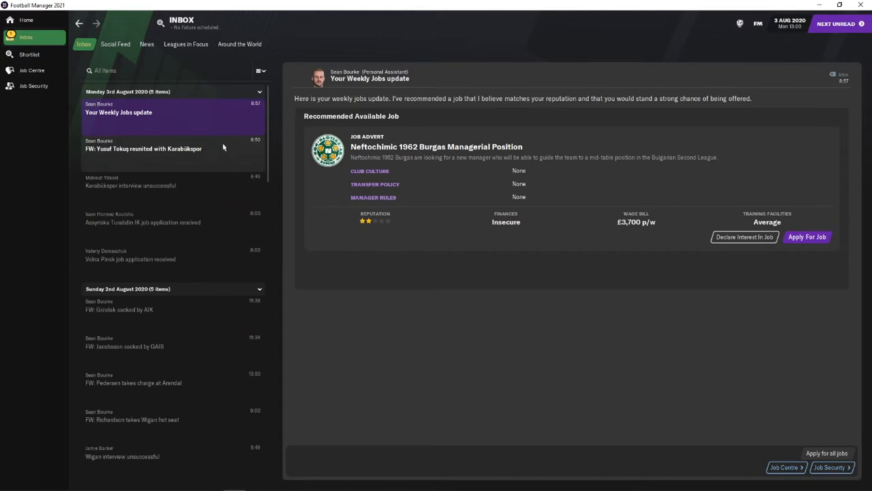
mouse_move(383, 184)
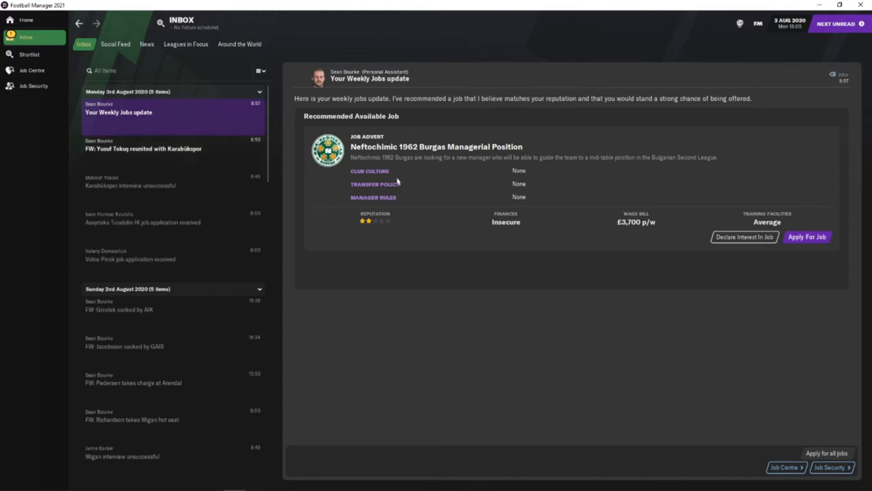
mouse_move(423, 147)
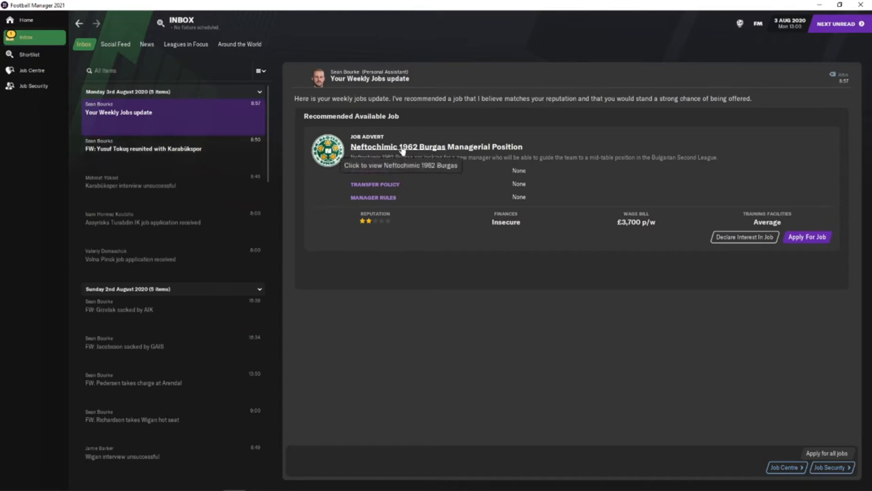
Review Neftochimic 1962 Burgas and the Bulgarian Second League, then apply for its manager job.
left_click(434, 147)
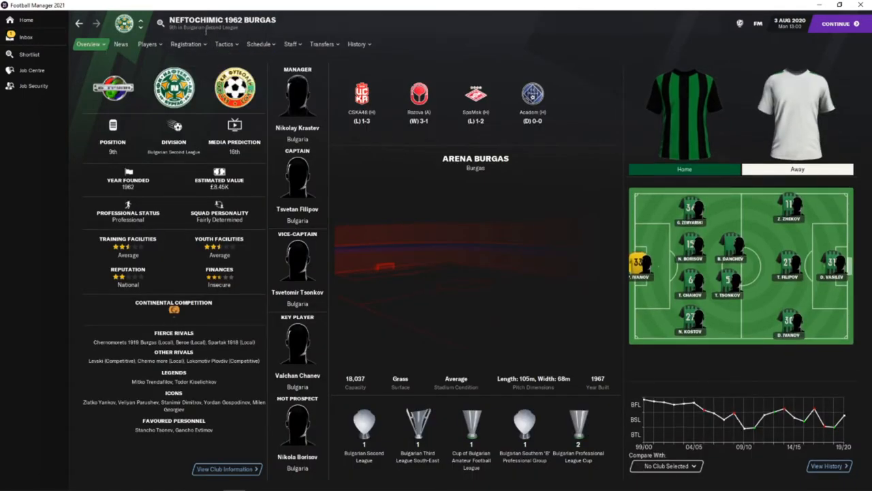
mouse_move(207, 29)
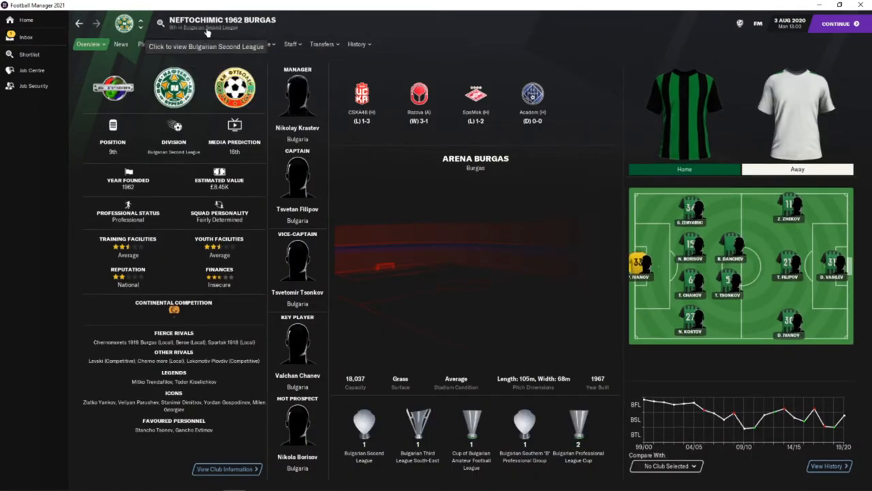
left_click(207, 29)
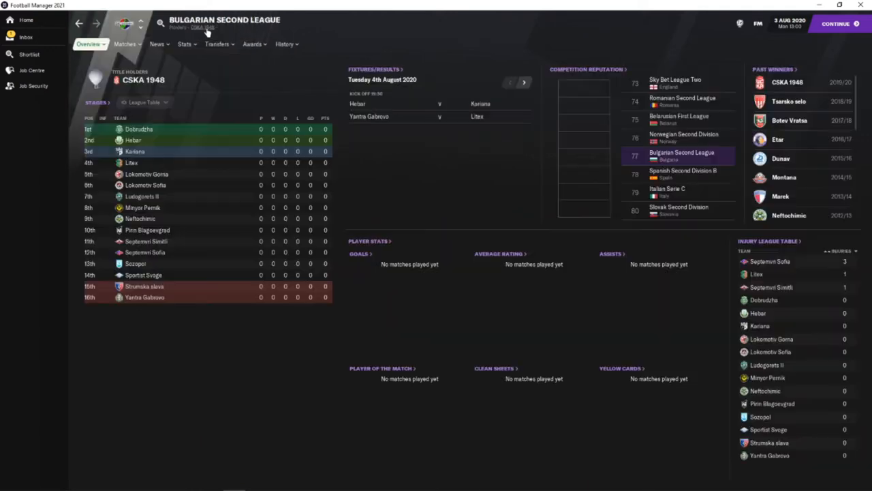
mouse_move(164, 266)
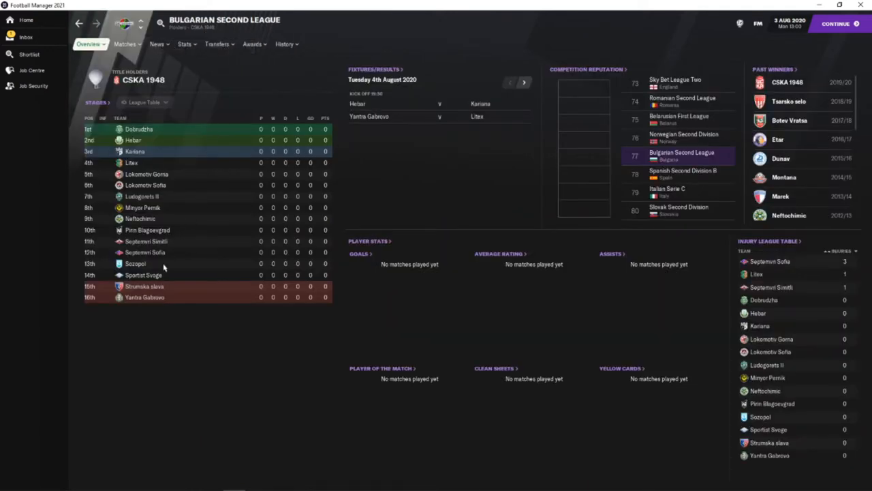
mouse_move(150, 220)
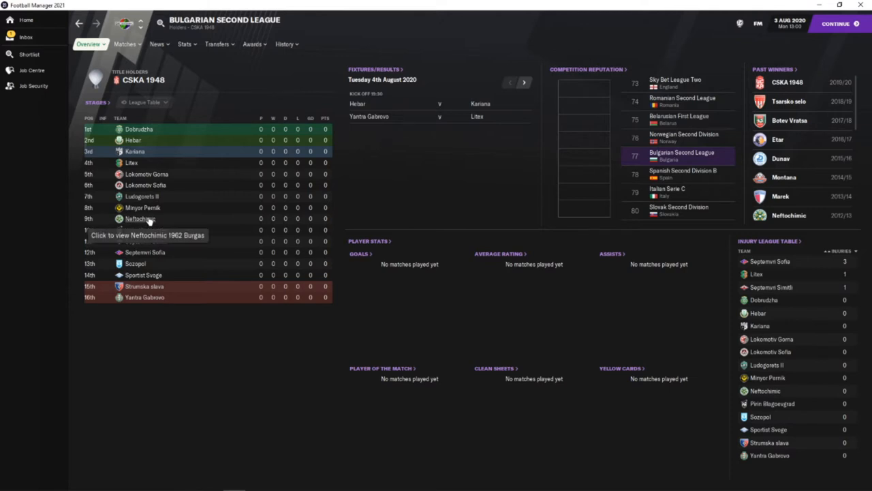
left_click(140, 218)
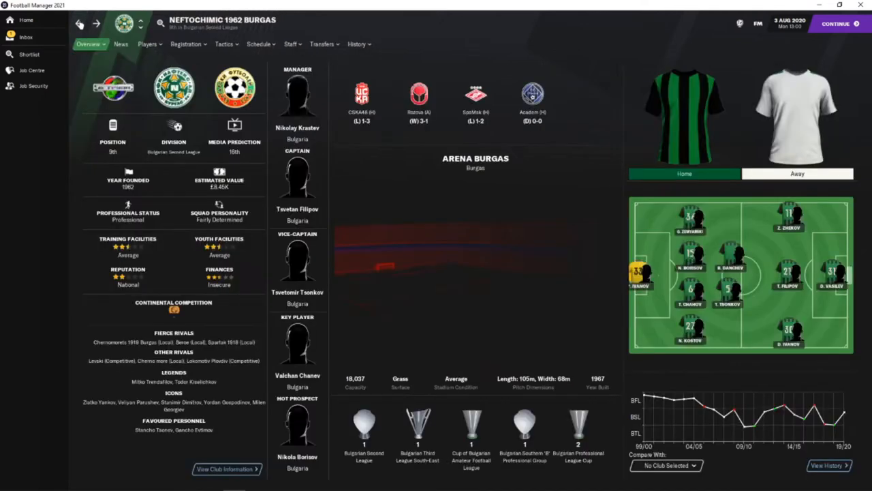
mouse_move(177, 176)
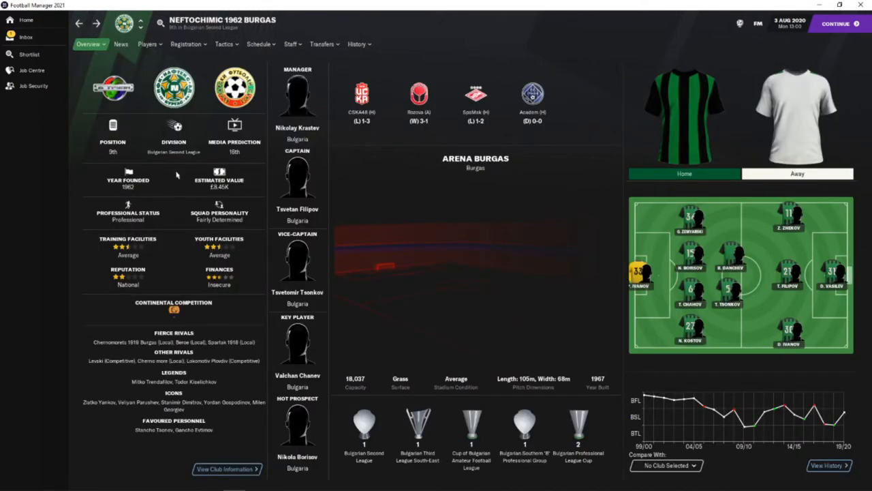
left_click(90, 43)
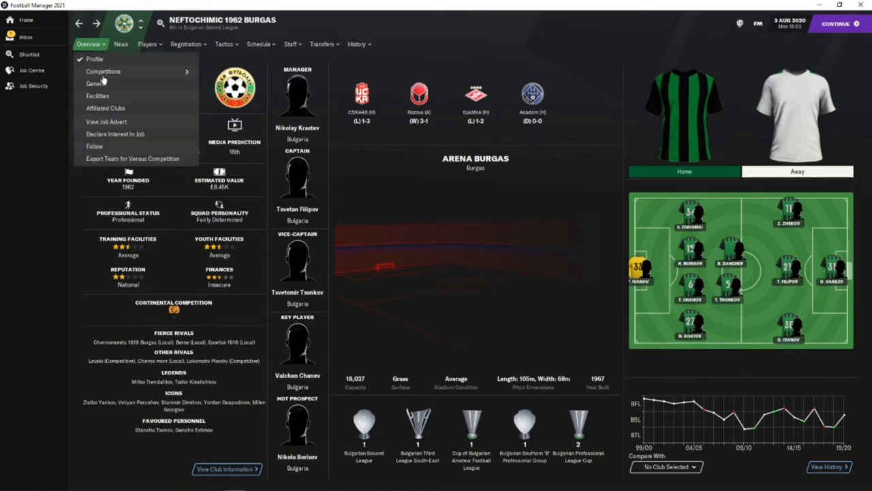
left_click(107, 121)
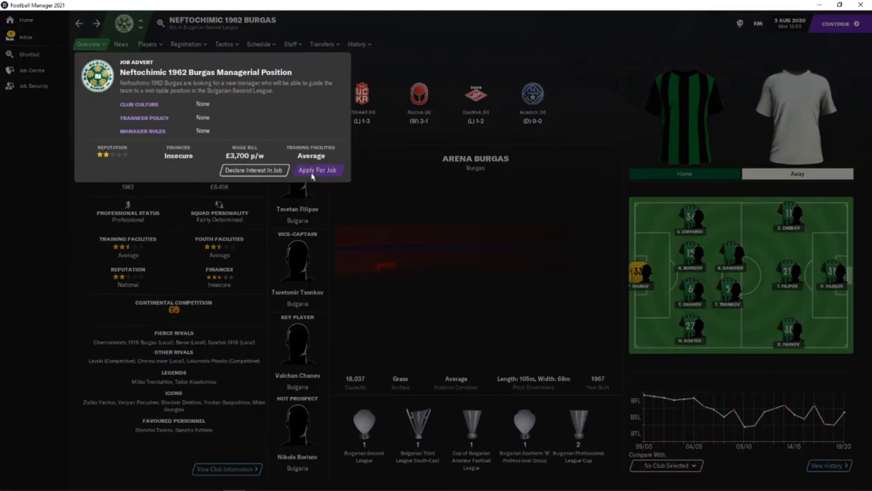
left_click(27, 37)
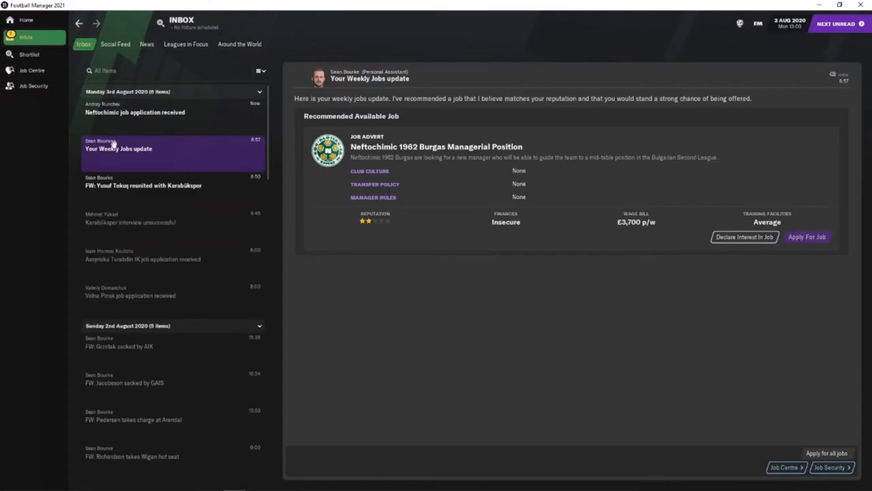
Read the job application and Karabükspor appointment messages and check the social feed.
left_click(156, 112)
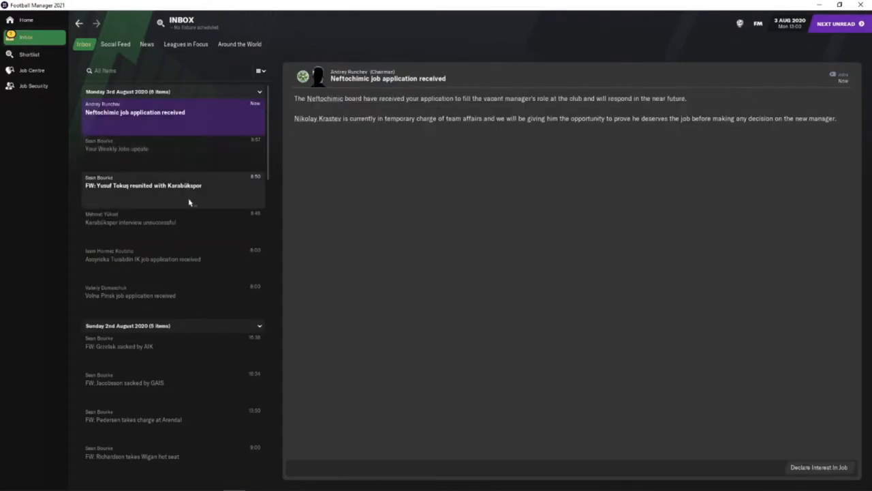
left_click(144, 185)
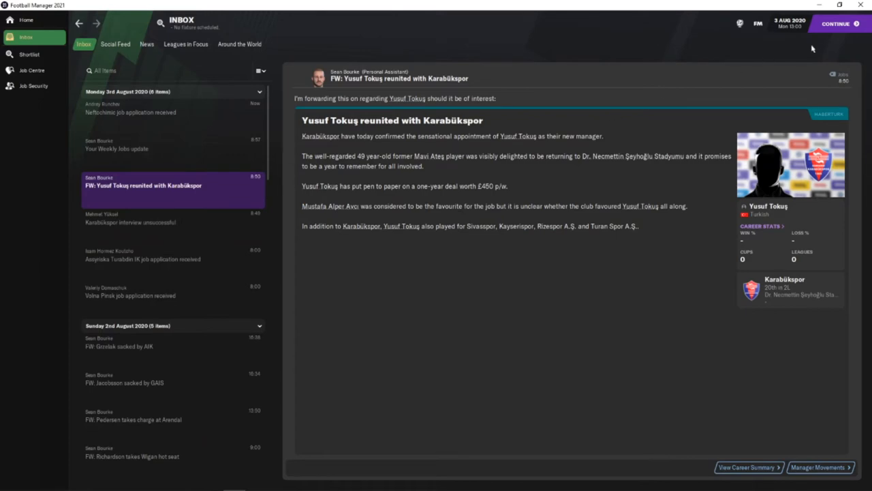
left_click(835, 23)
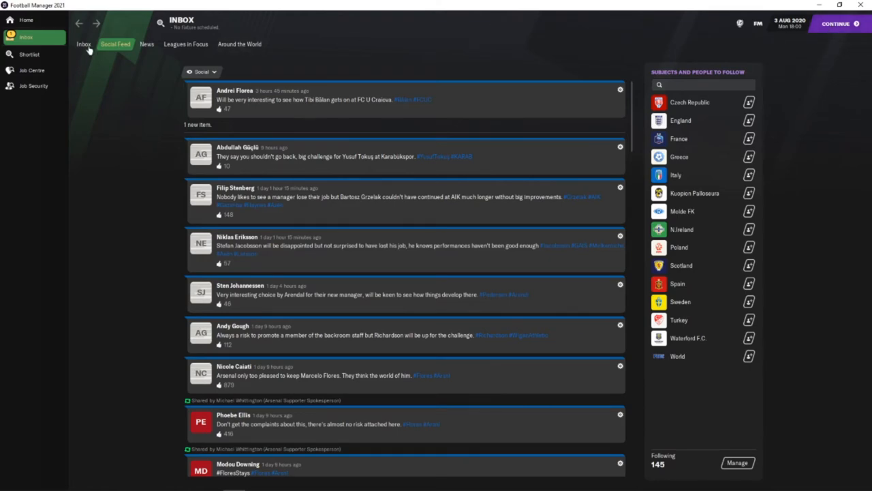
left_click(83, 44)
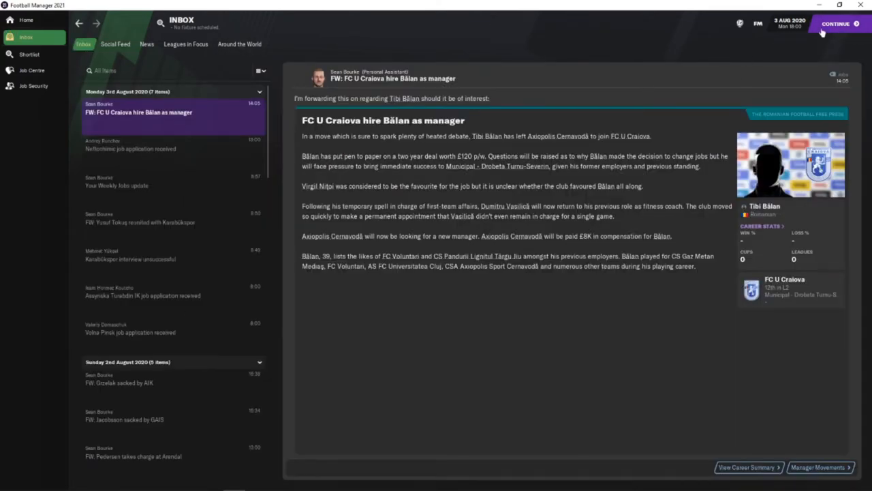
Advance the days through the Lokomotiv Gomel and Brkic news until the Volna Pinsk invitation arrives.
left_click(837, 25)
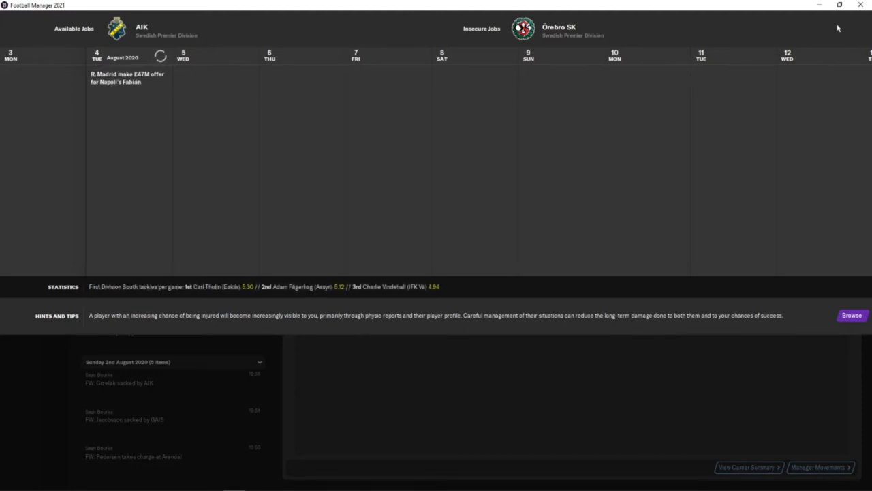
left_click(837, 26)
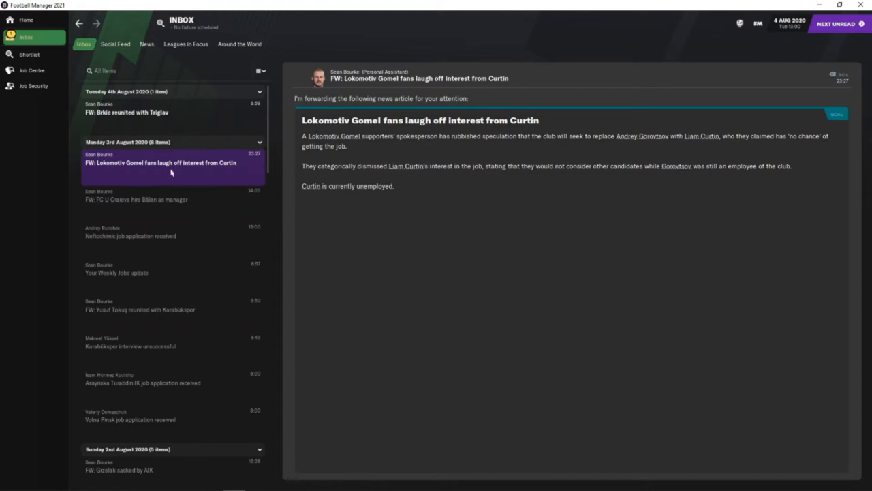
mouse_move(190, 128)
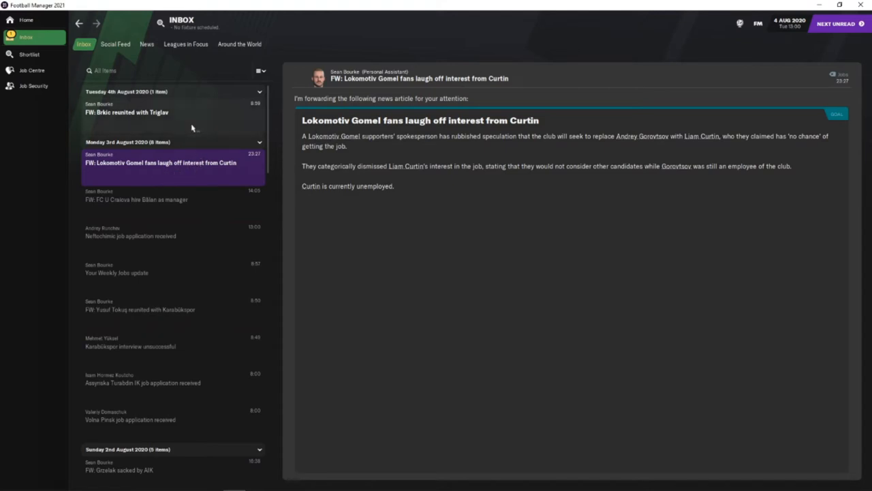
left_click(131, 112)
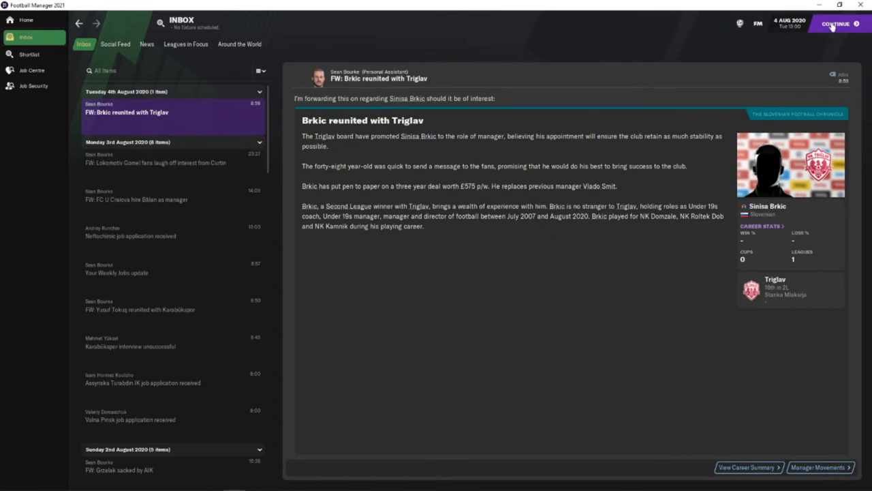
left_click(837, 24)
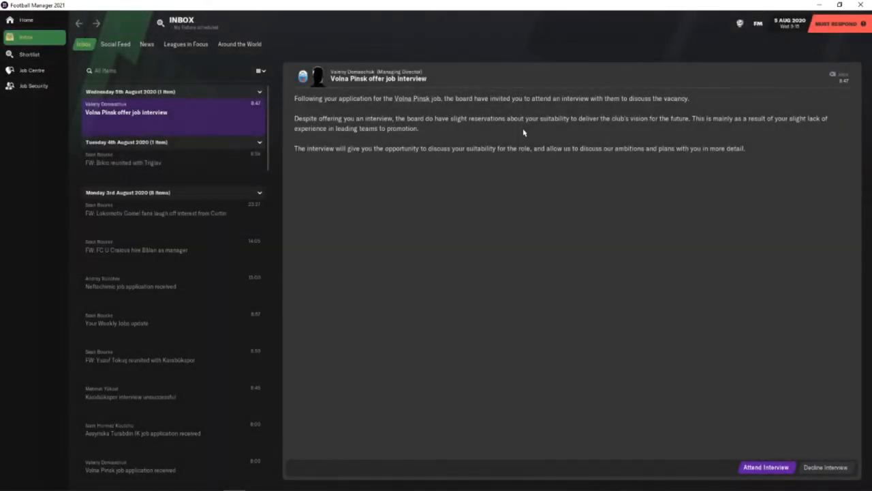
mouse_move(599, 226)
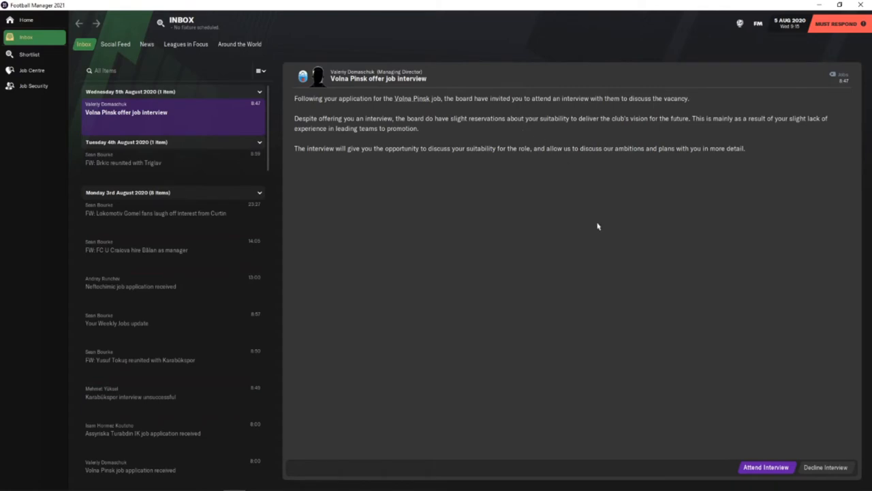
mouse_move(761, 470)
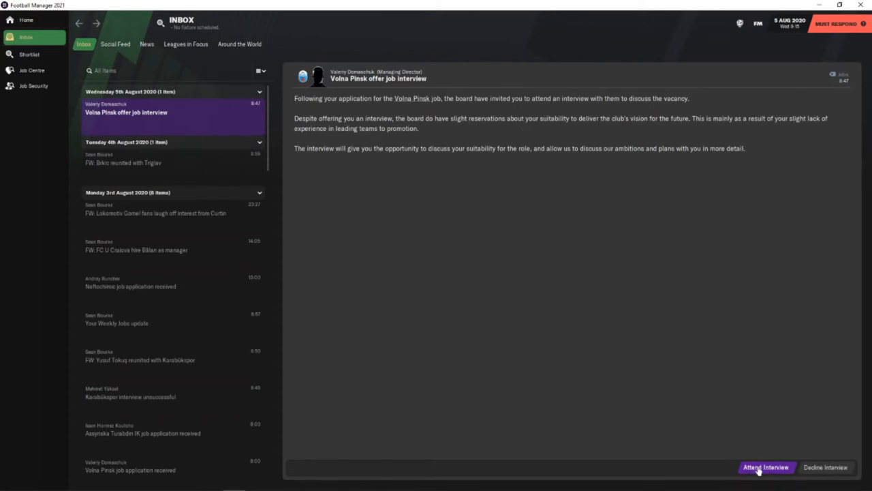
Attend the Volna Pinsk interview, promising no language problems, every target met and progress forward.
left_click(766, 468)
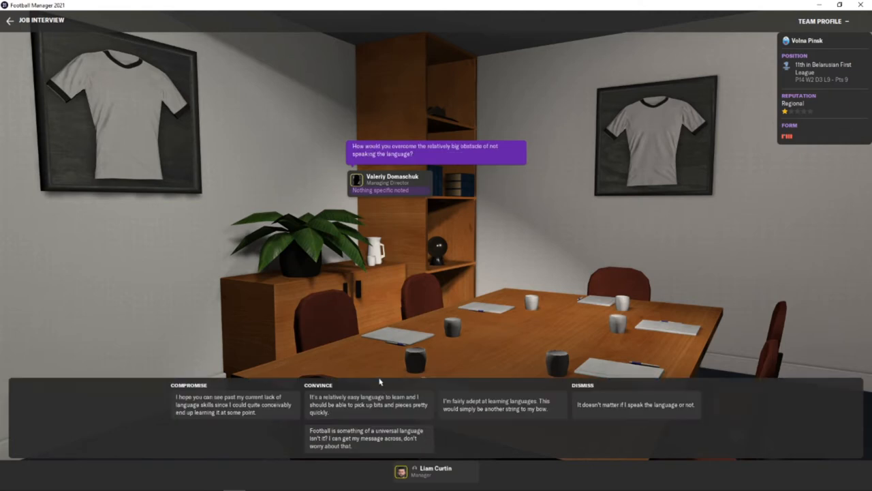
mouse_move(382, 381)
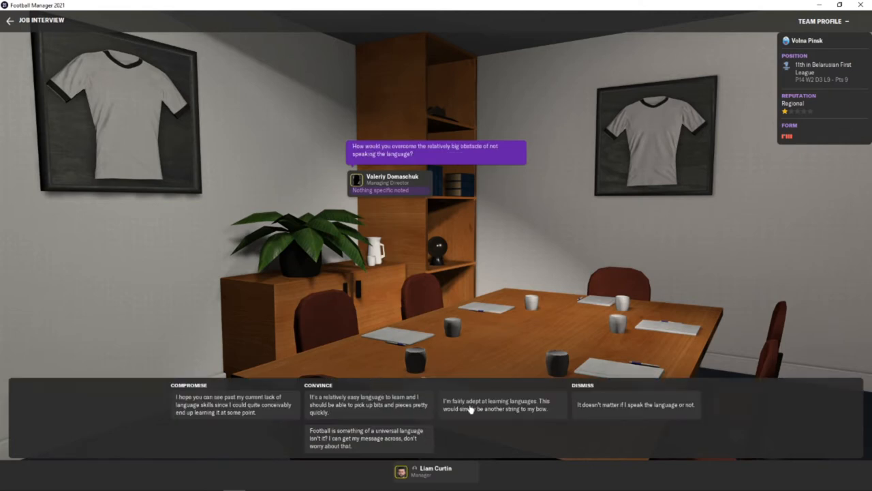
left_click(494, 412)
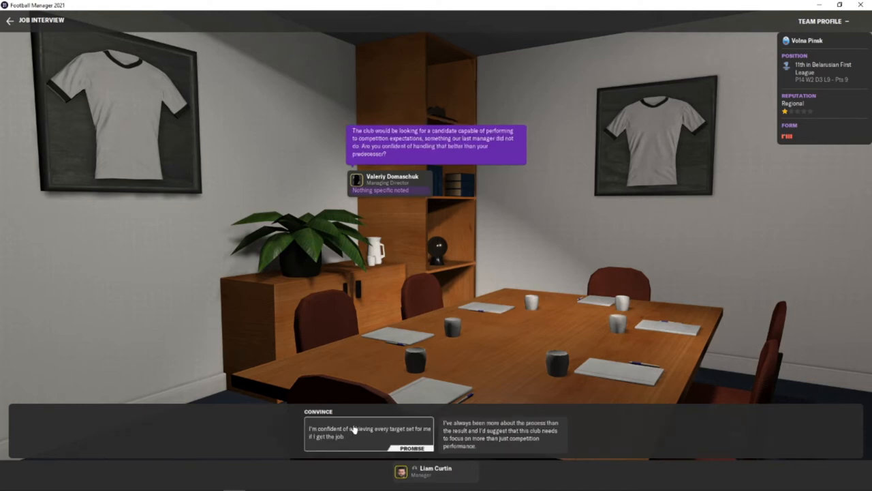
mouse_move(360, 436)
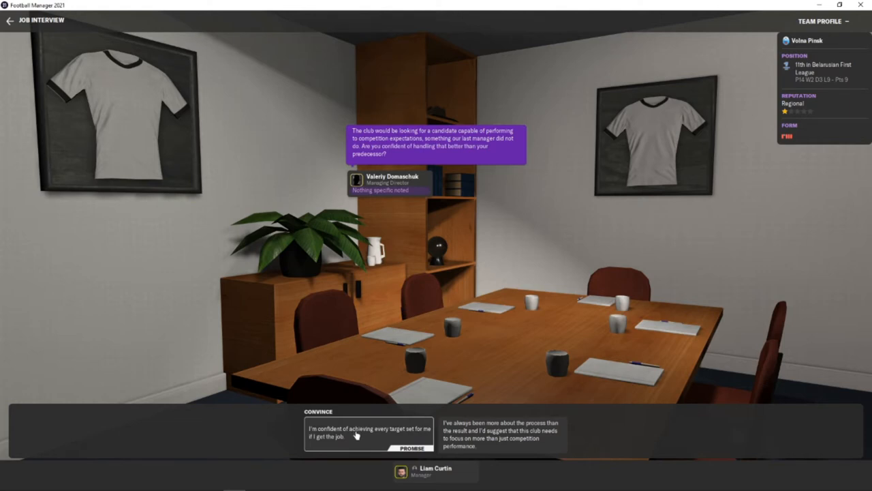
left_click(357, 442)
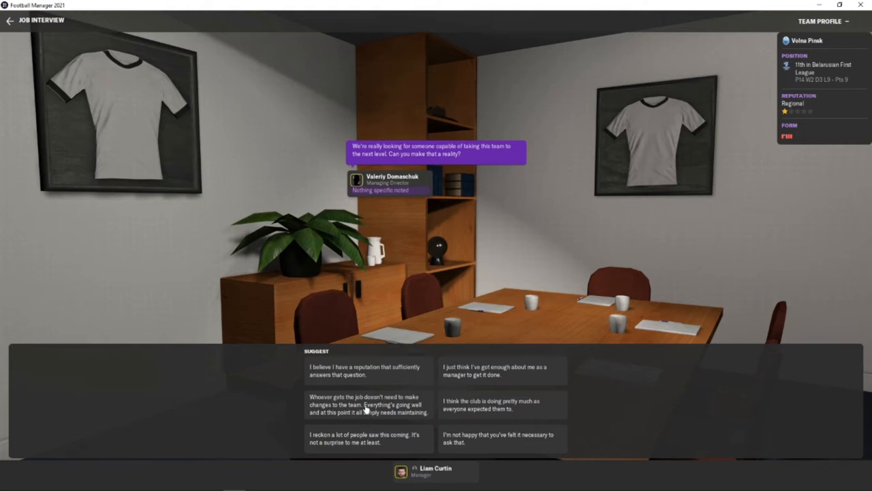
mouse_move(365, 412)
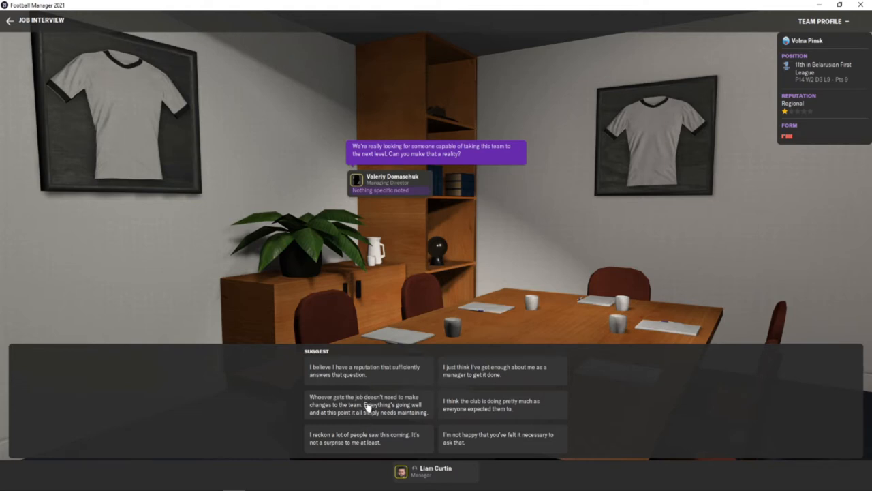
left_click(369, 409)
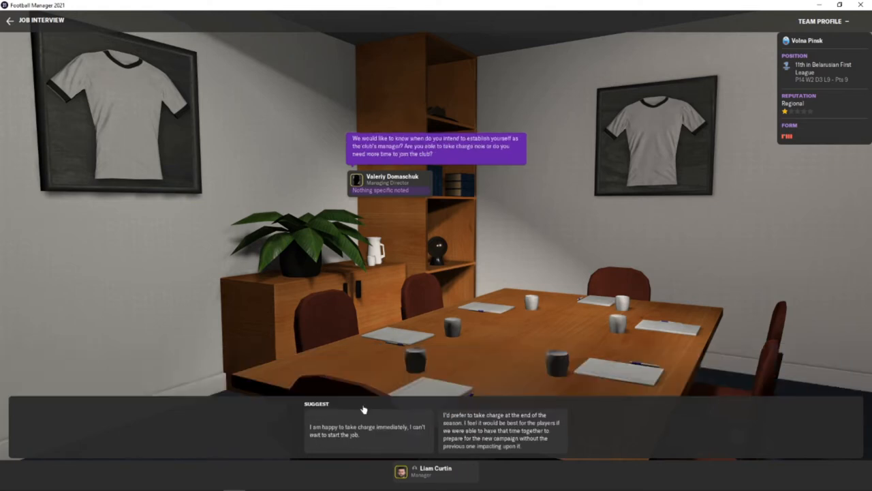
mouse_move(367, 403)
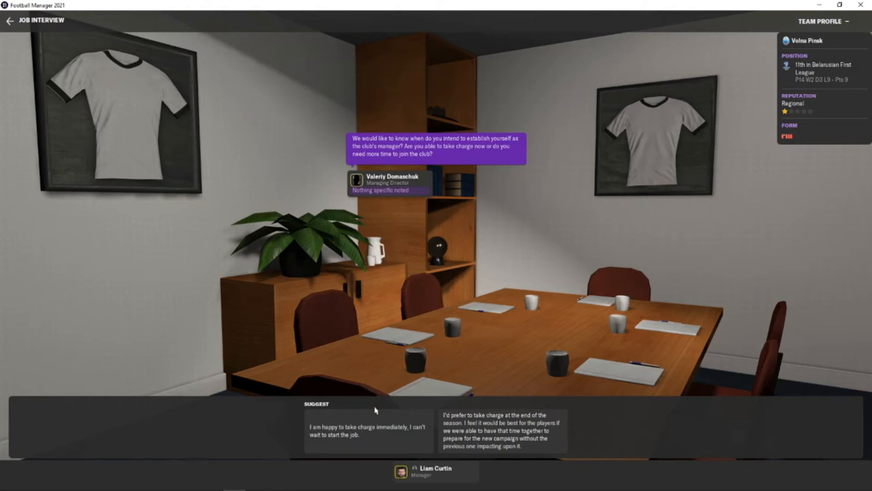
mouse_move(374, 442)
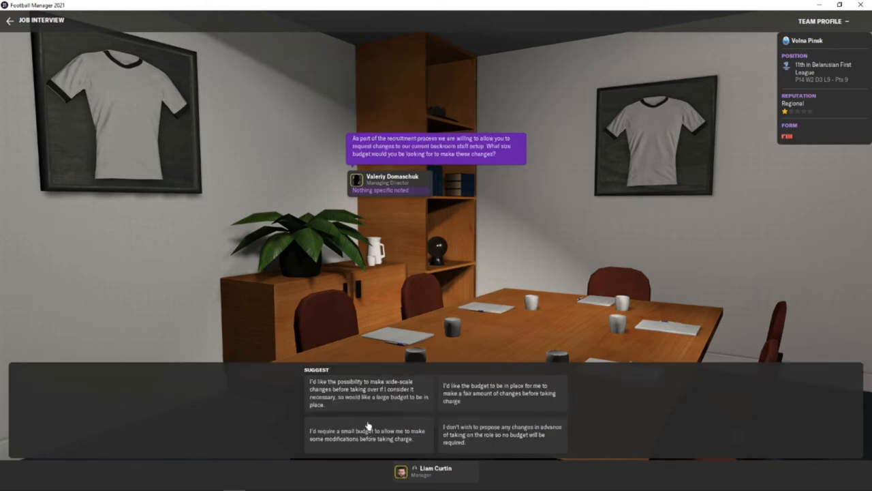
mouse_move(376, 439)
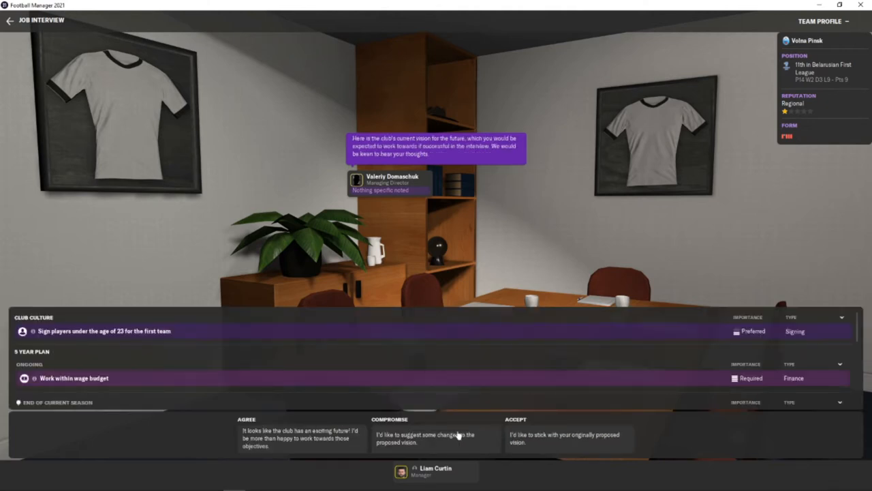
Agree with the club's vision and accept the proposed transfer and wage budgets as realistic.
scroll("down", 3)
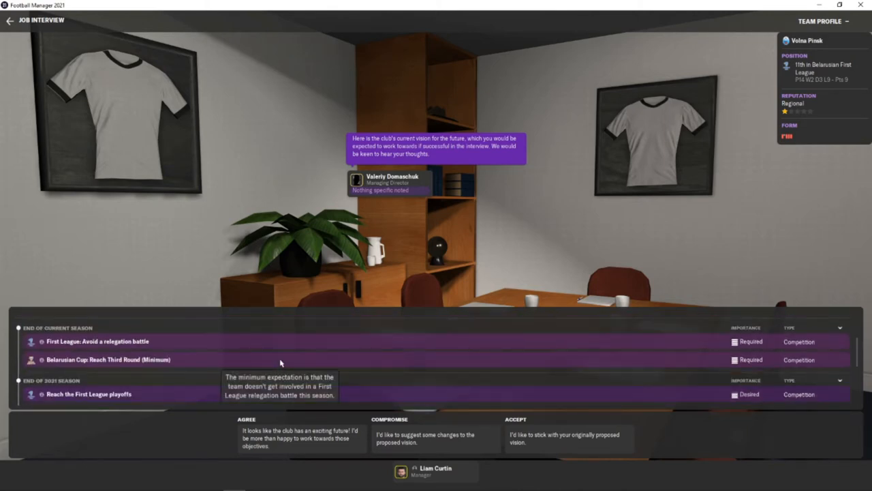
scroll("down", 3)
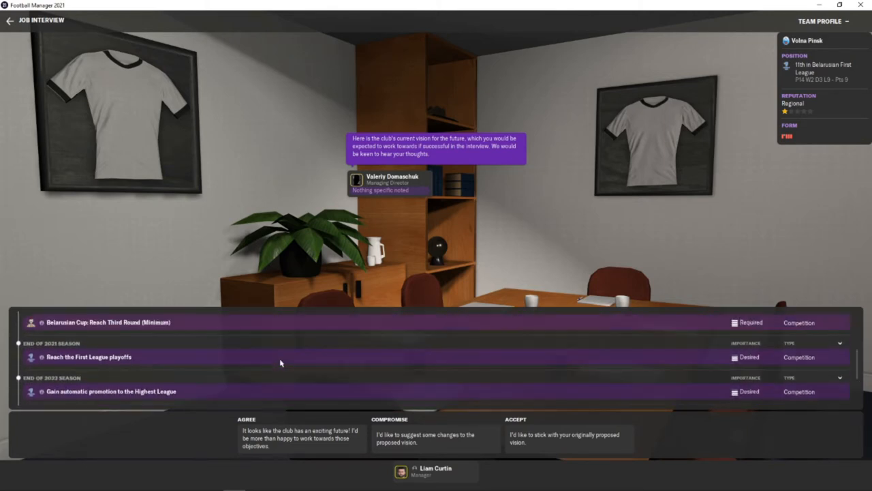
mouse_move(153, 366)
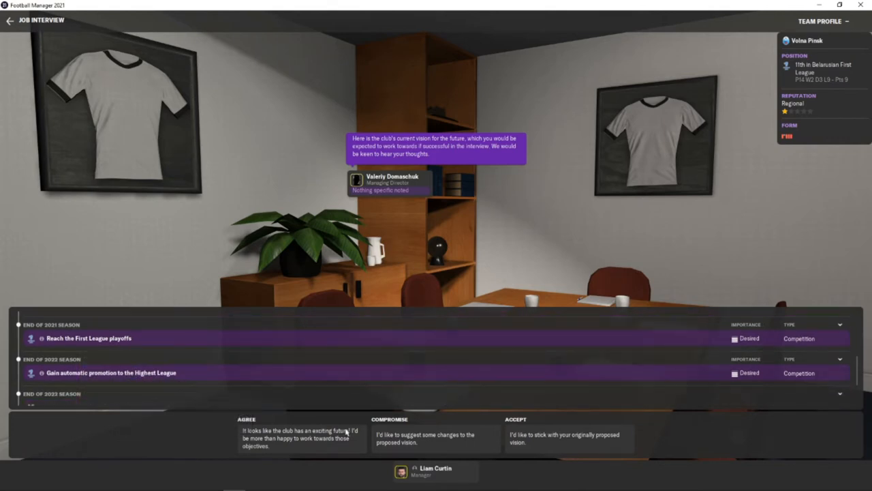
left_click(293, 443)
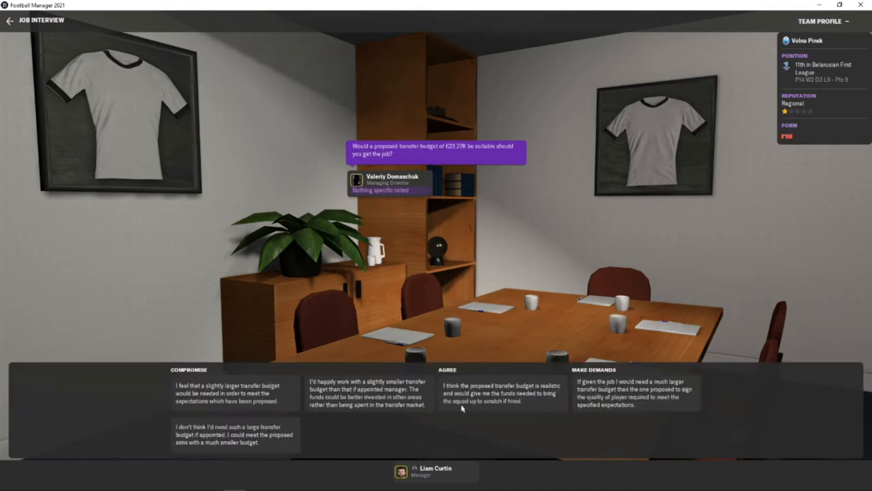
mouse_move(388, 409)
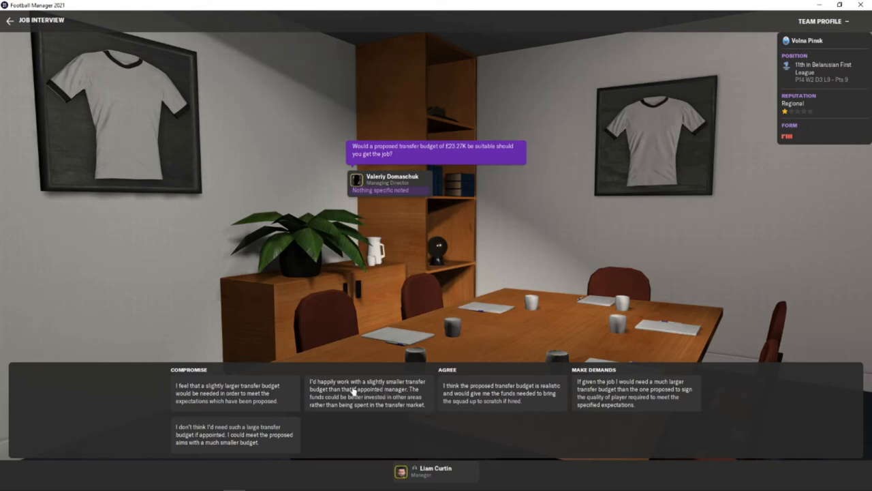
mouse_move(505, 408)
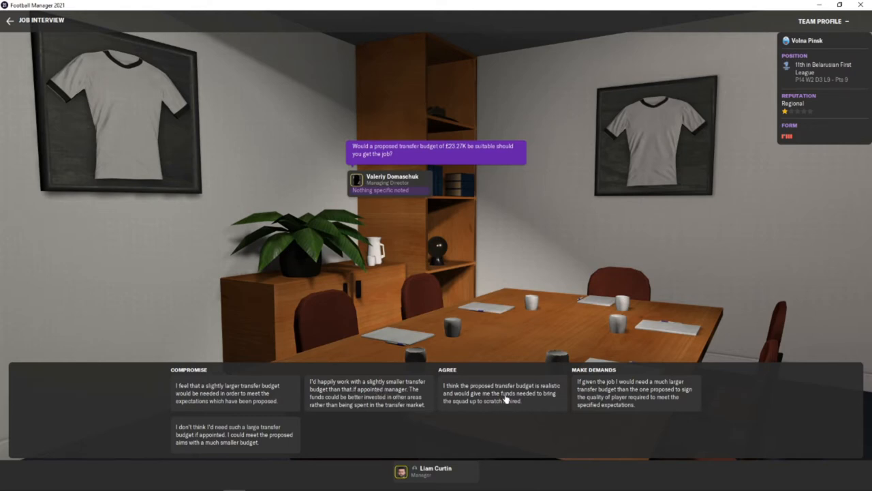
left_click(507, 401)
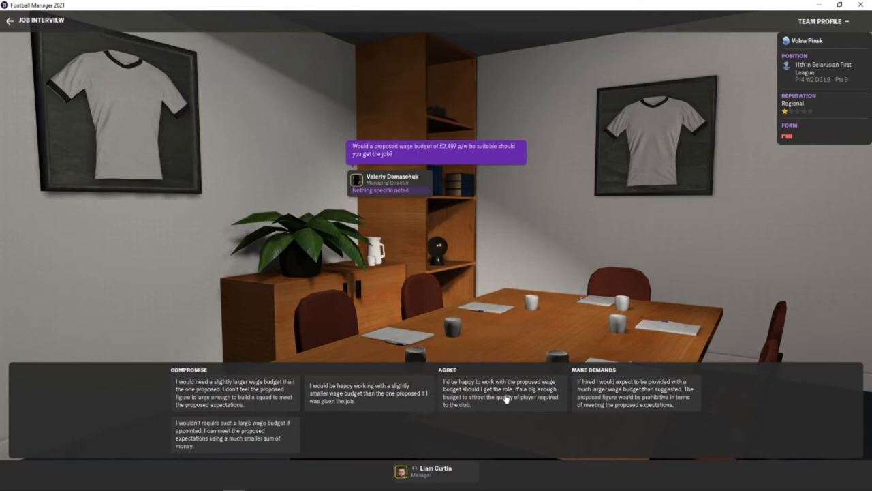
left_click(511, 397)
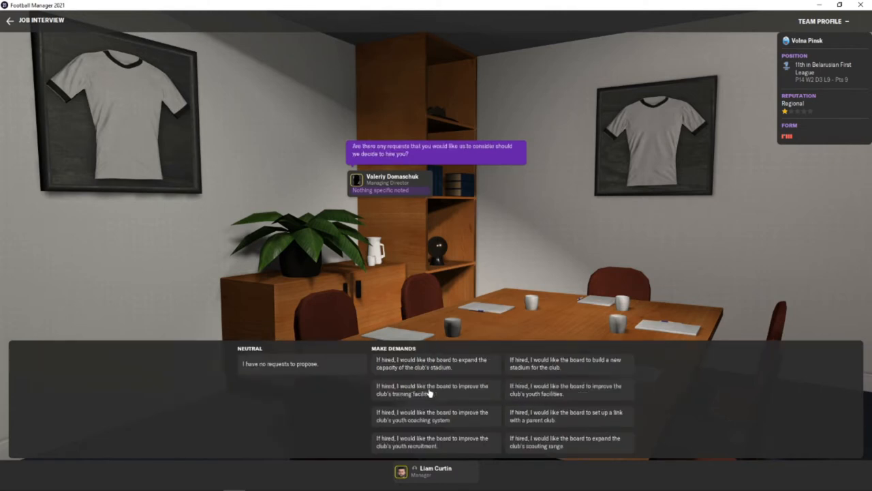
Wrap up the interview, leave the meeting and return to the inbox.
left_click(279, 363)
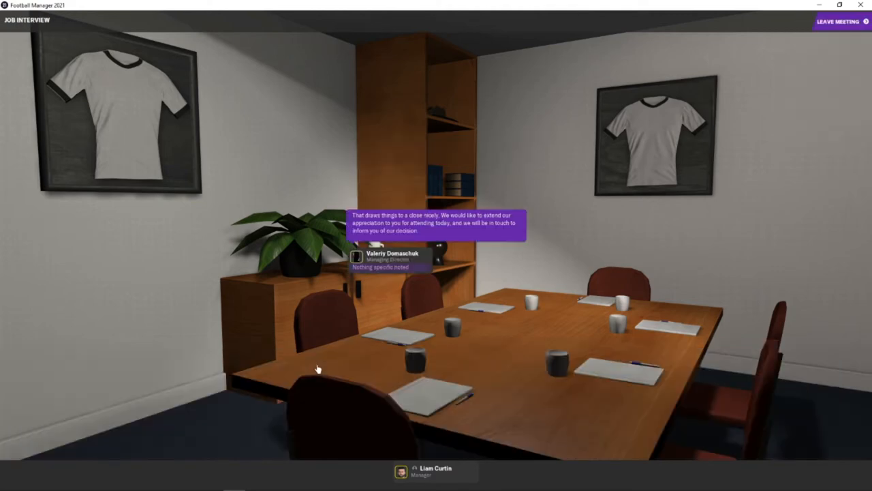
left_click(837, 23)
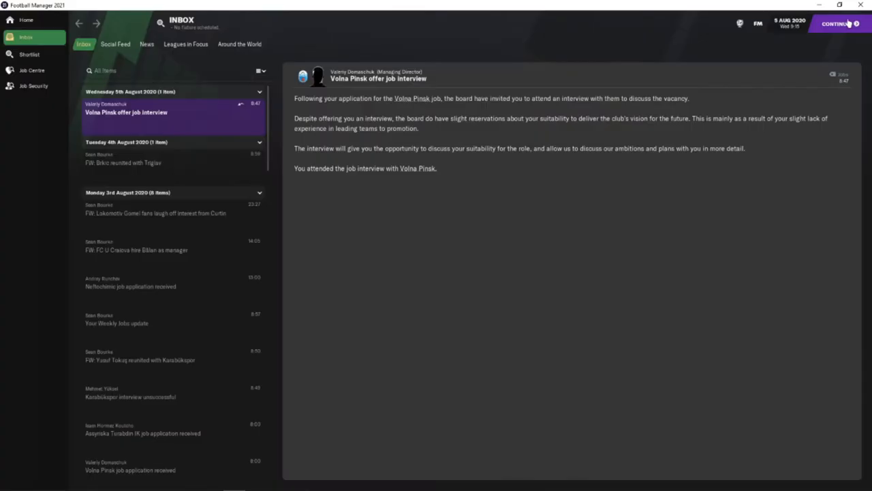
Advance to the Levanger FK appointment news and move past it to the club inbox.
left_click(837, 25)
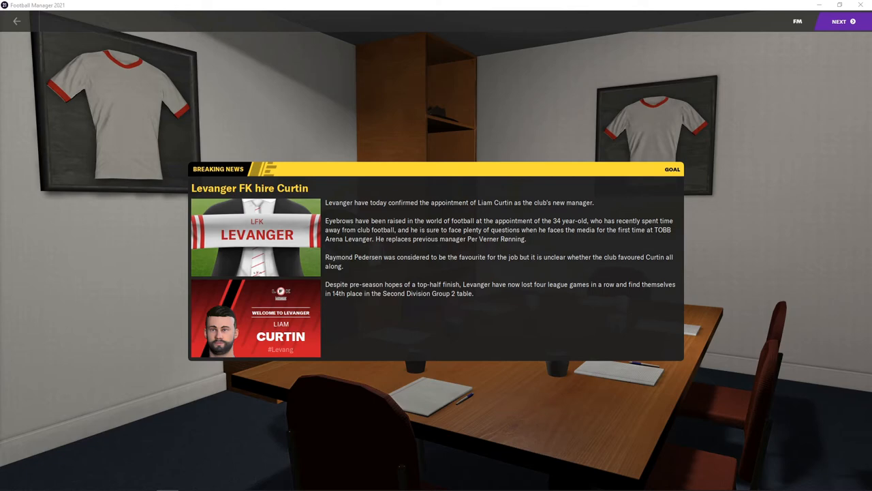
left_click(841, 22)
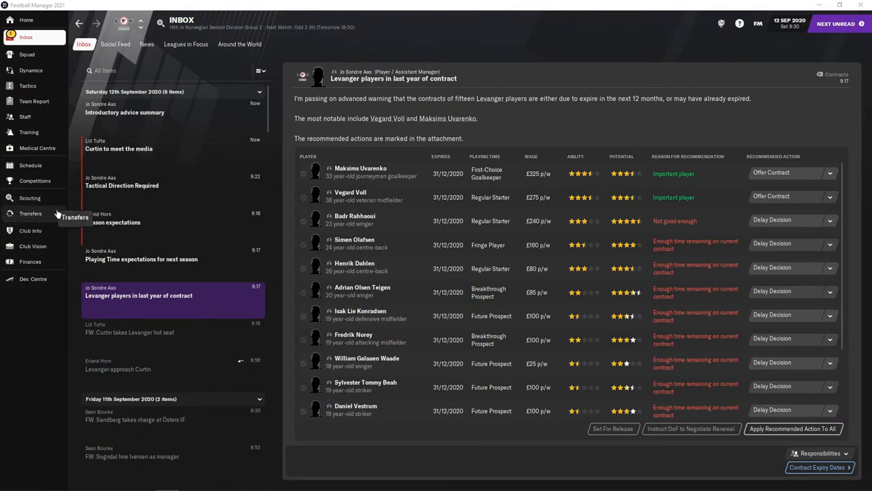
View the Norwegian Second Division Group 2 standings with Levanger in 14th.
left_click(35, 180)
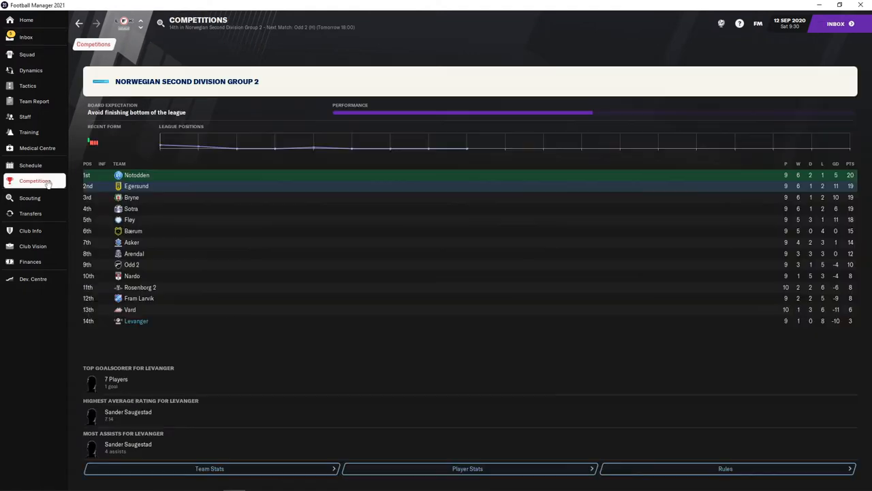
mouse_move(176, 267)
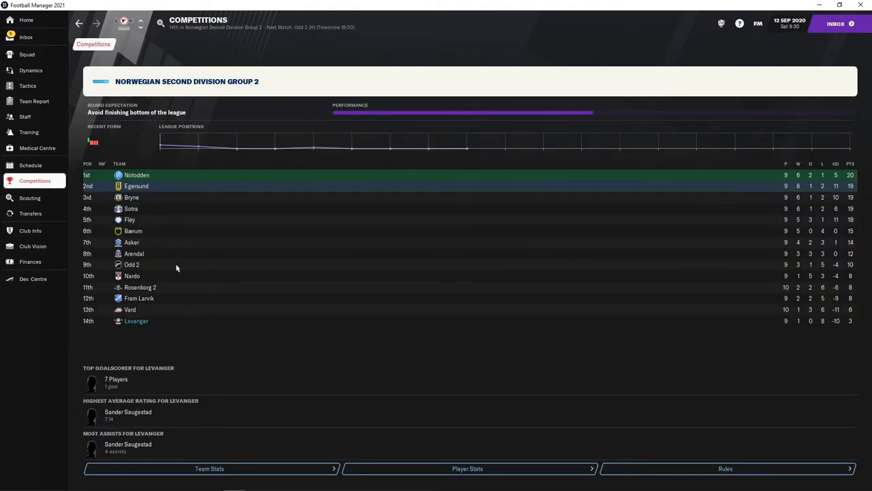
mouse_move(137, 322)
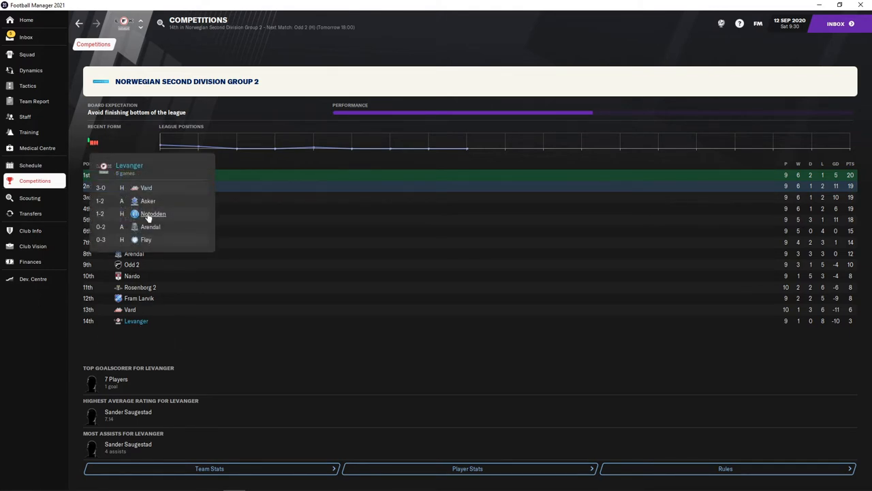
mouse_move(162, 291)
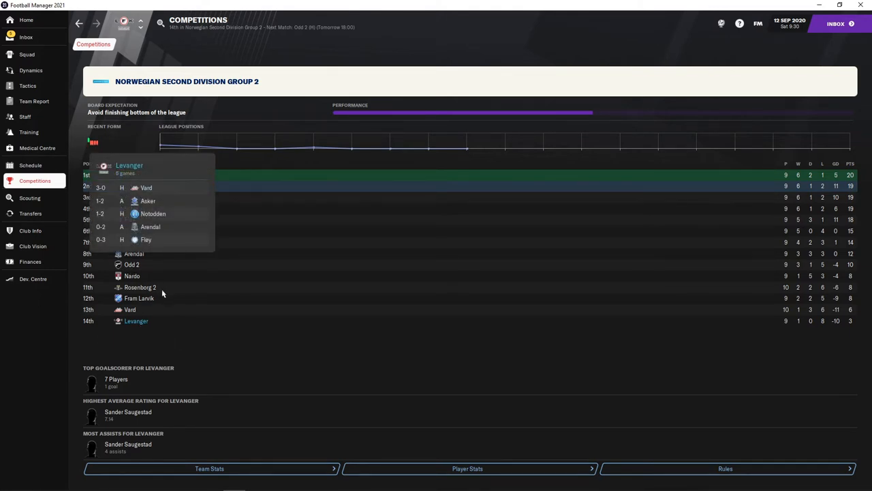
mouse_move(172, 324)
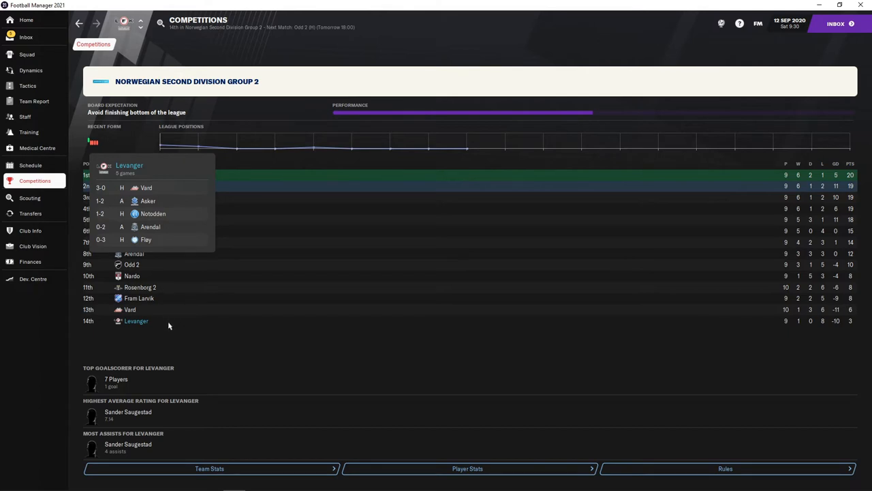
mouse_move(165, 320)
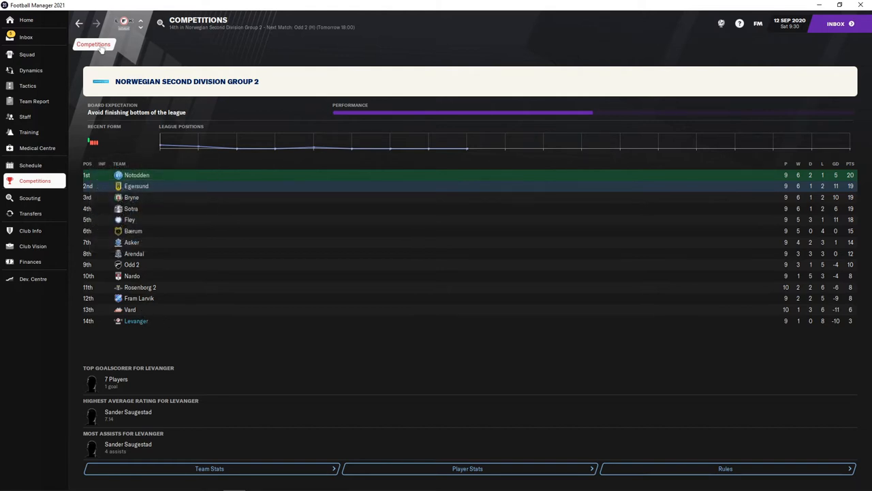
mouse_move(130, 48)
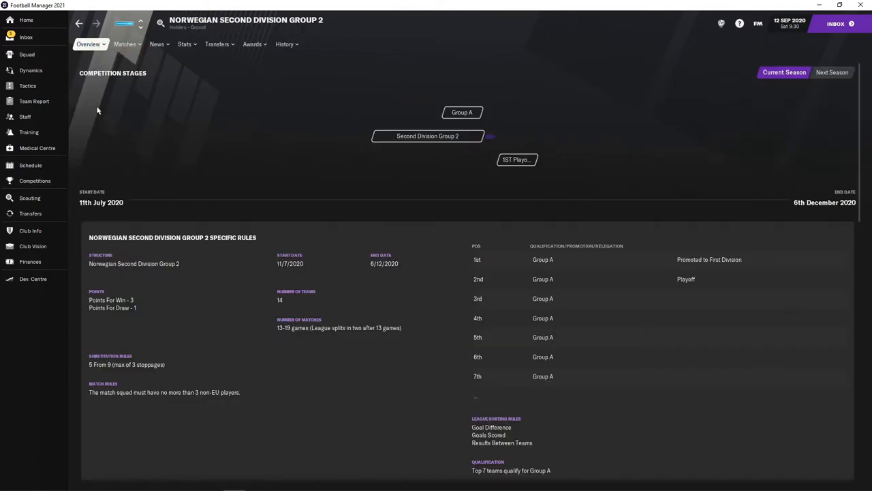
mouse_move(194, 304)
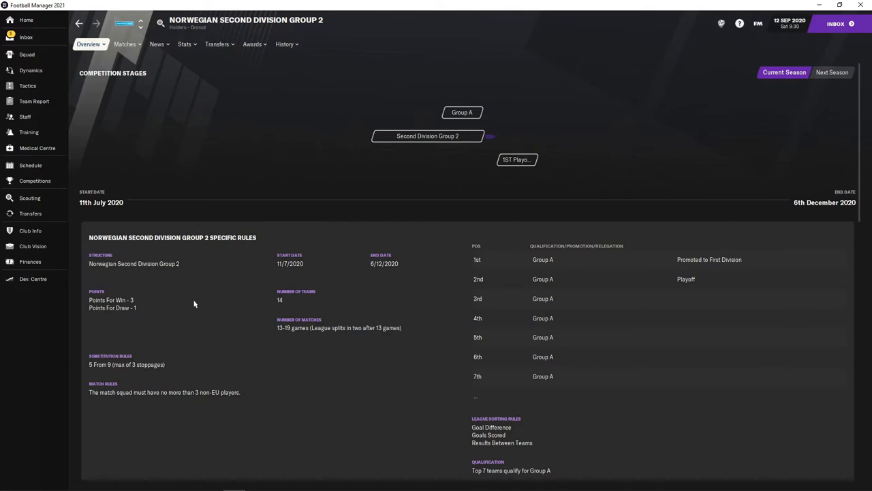
mouse_move(196, 322)
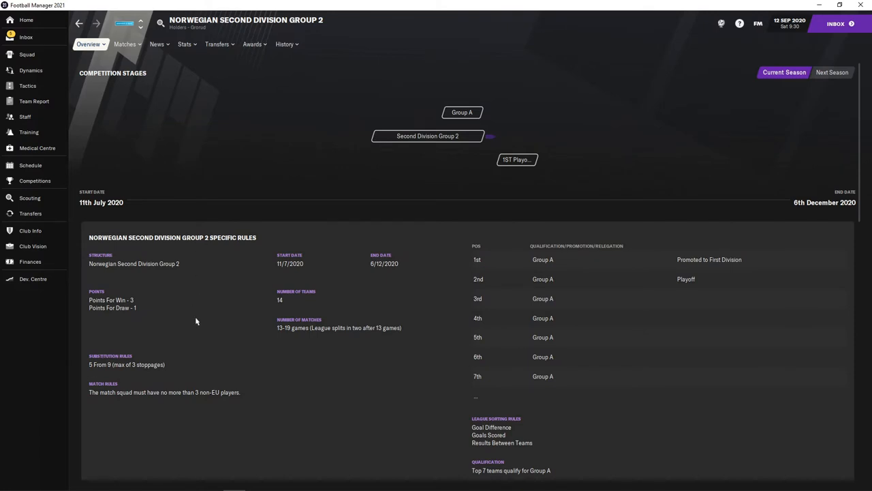
mouse_move(196, 278)
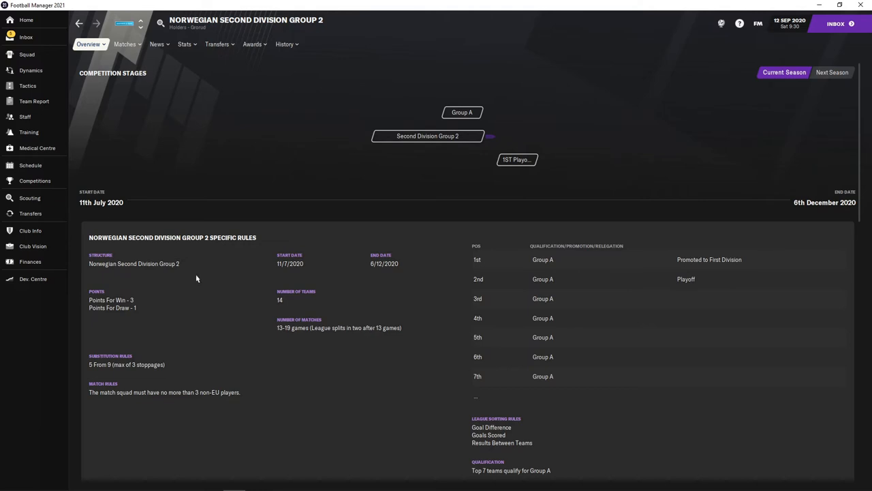
mouse_move(299, 335)
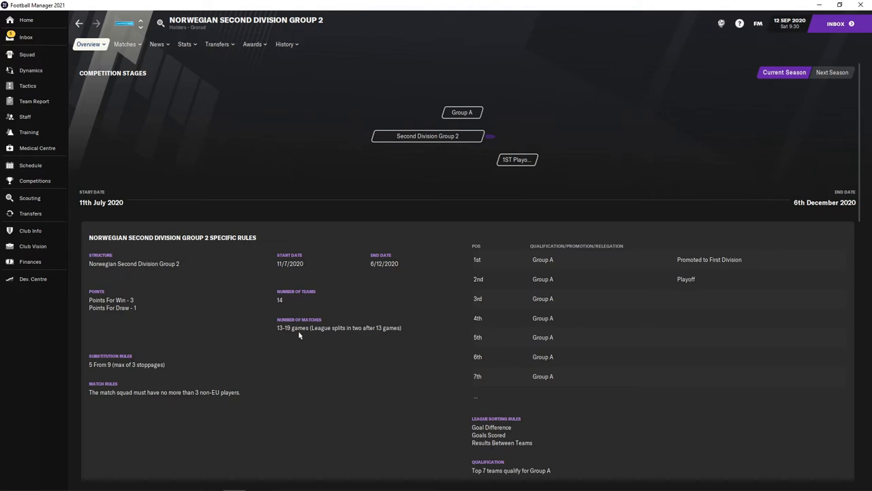
mouse_move(319, 331)
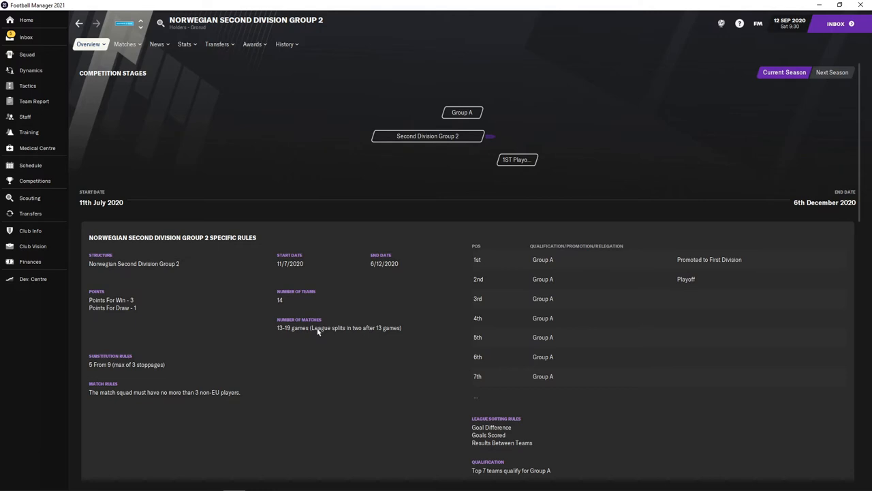
Scroll through the competition stages, specific rules and promotion qualification details.
scroll("down", 3)
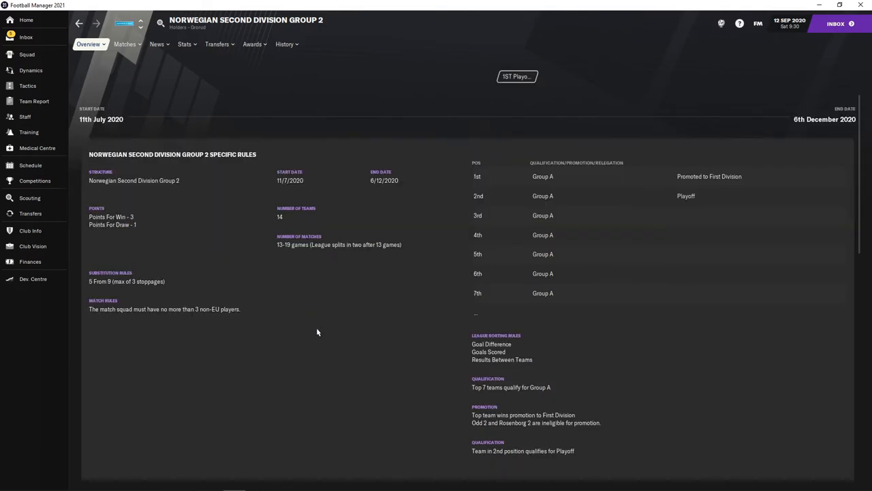
mouse_move(322, 341)
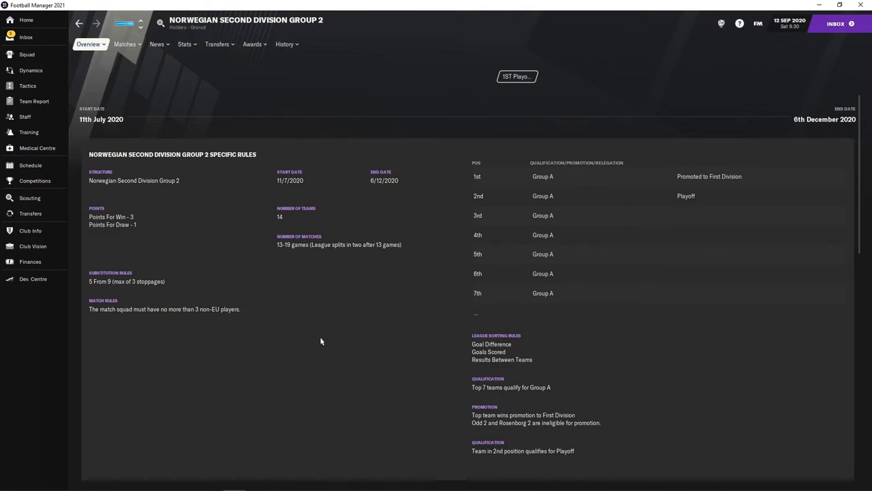
scroll("down", 3)
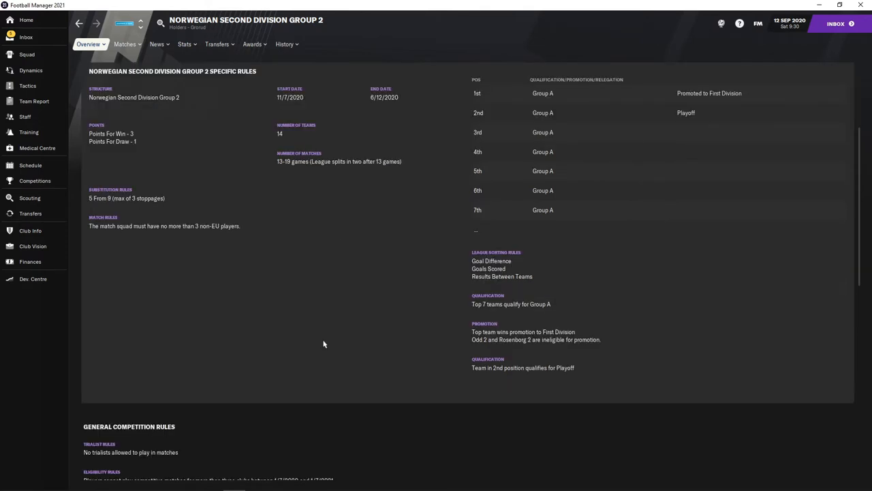
scroll("down", 3)
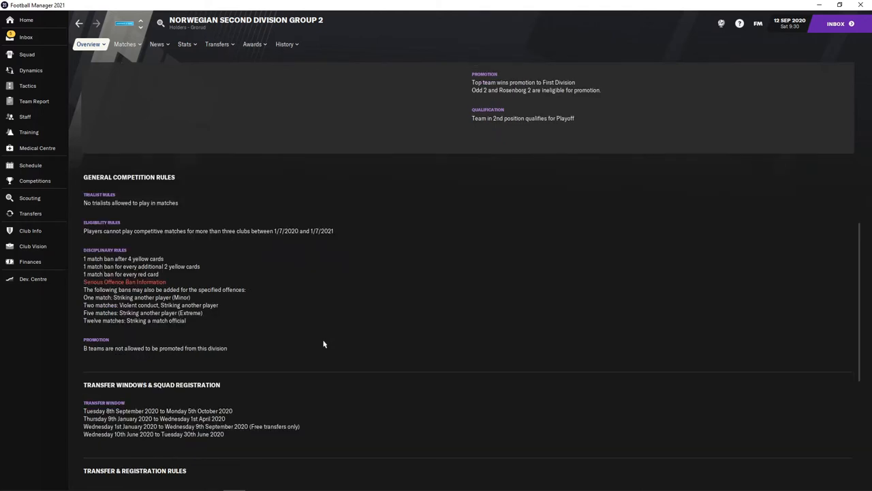
scroll("down", 3)
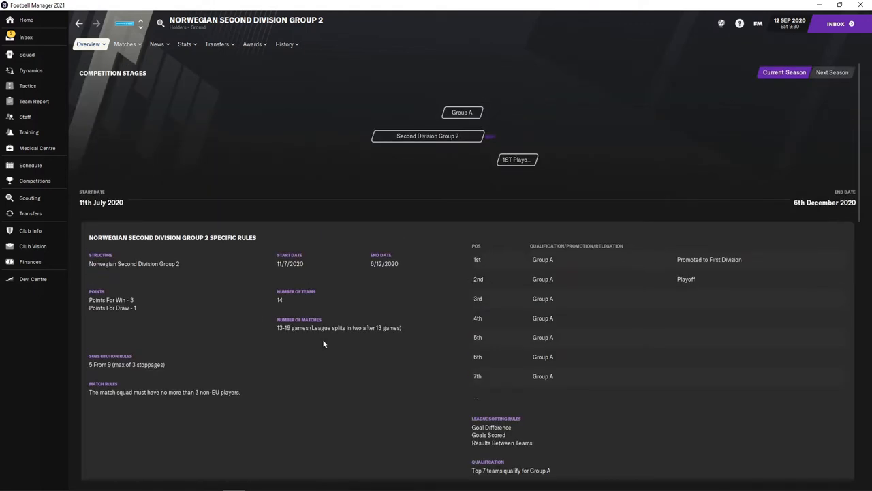
mouse_move(272, 226)
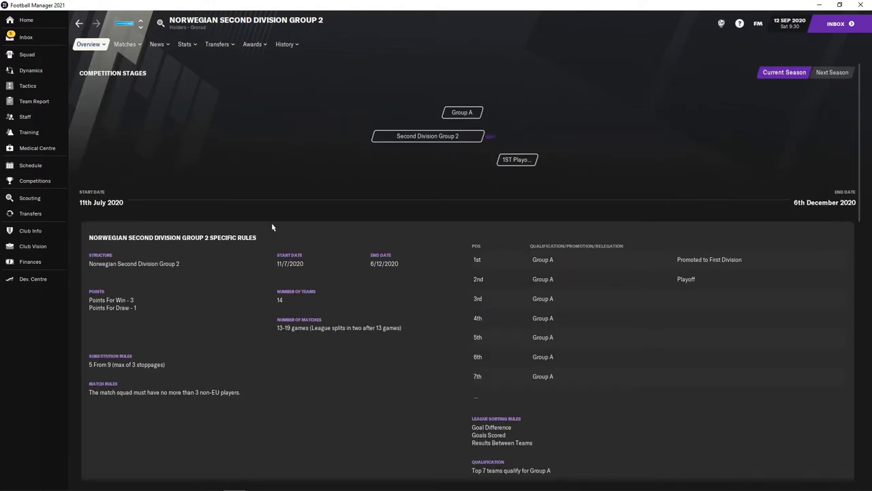
mouse_move(101, 121)
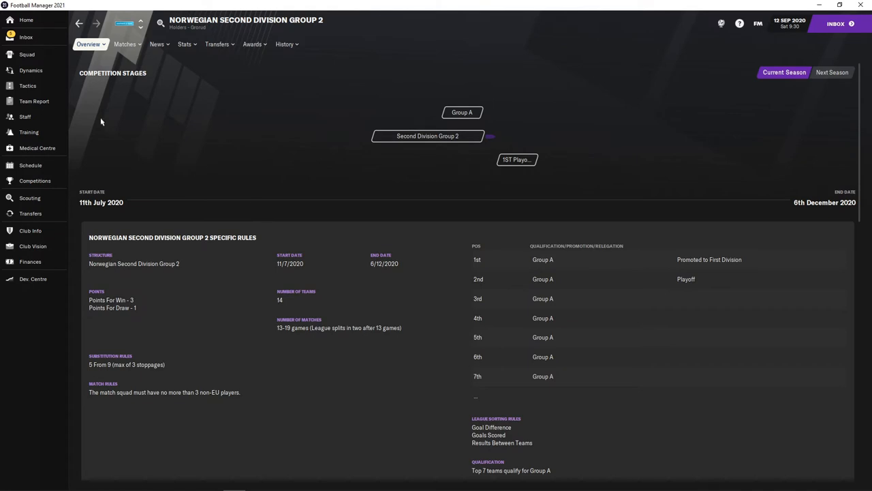
Look over the coaching staff and assistant manager Jo Sondre Aas, then view the first-team squad list.
left_click(28, 55)
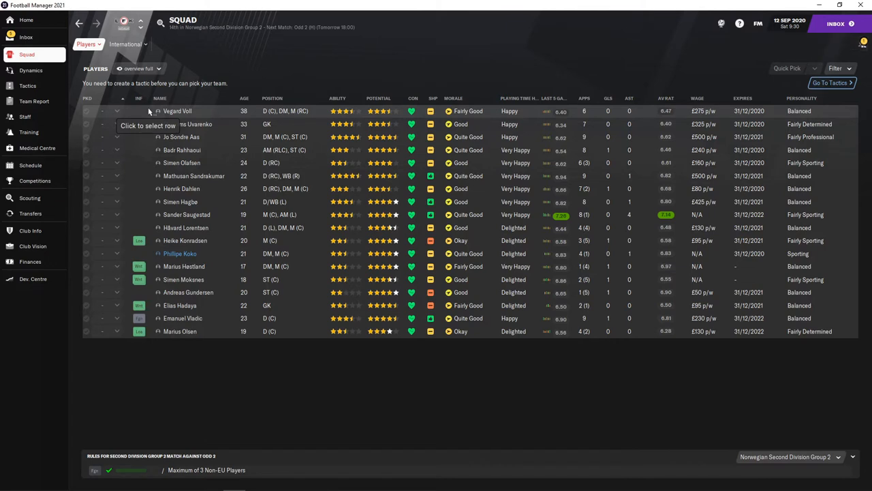
left_click(24, 117)
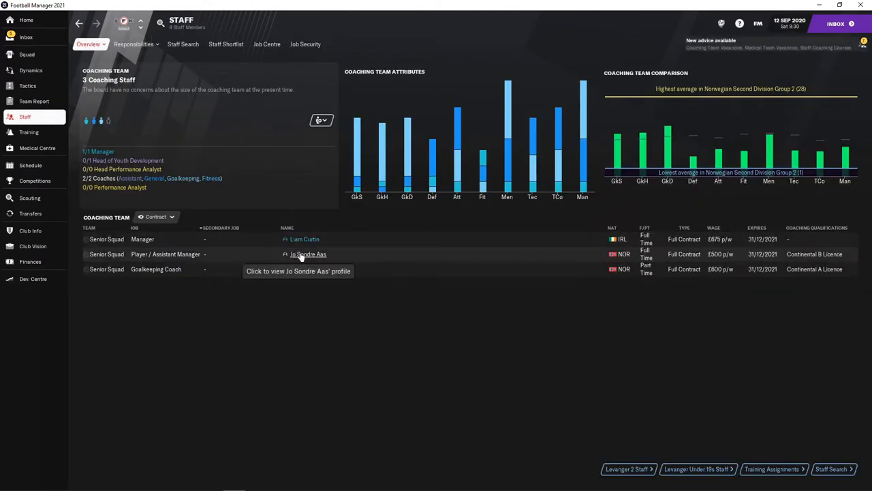
left_click(308, 255)
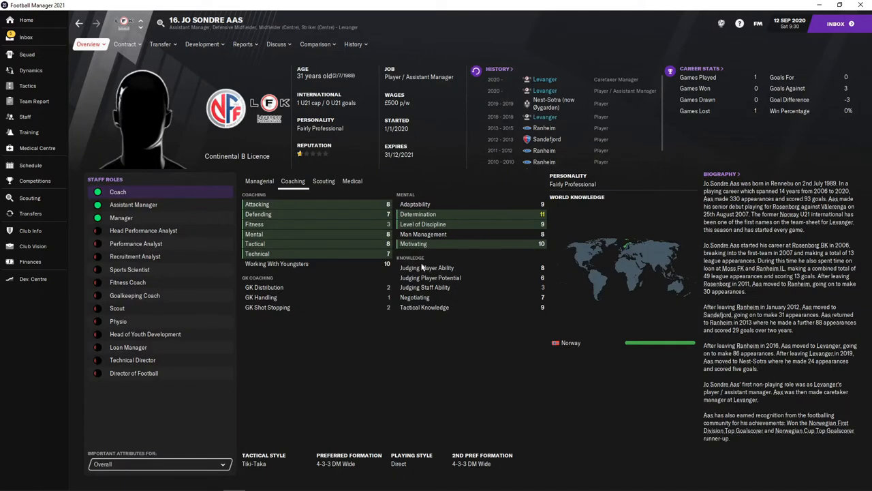
mouse_move(430, 278)
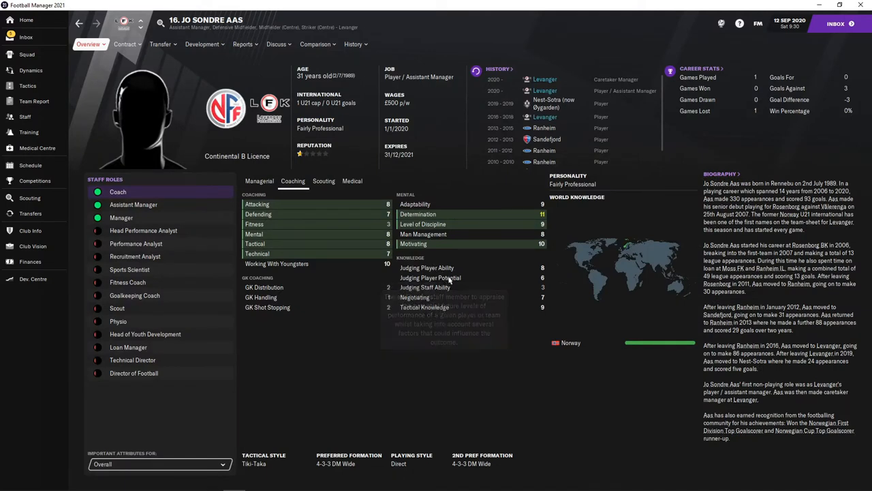
mouse_move(150, 111)
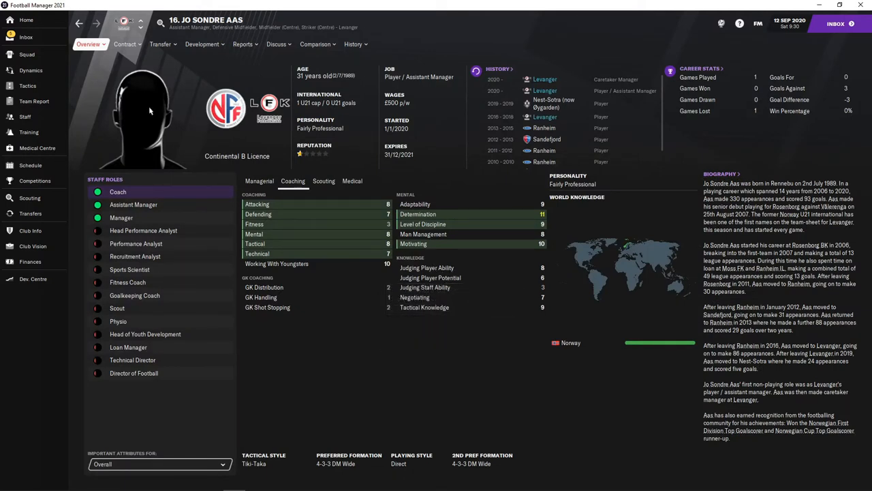
left_click(29, 37)
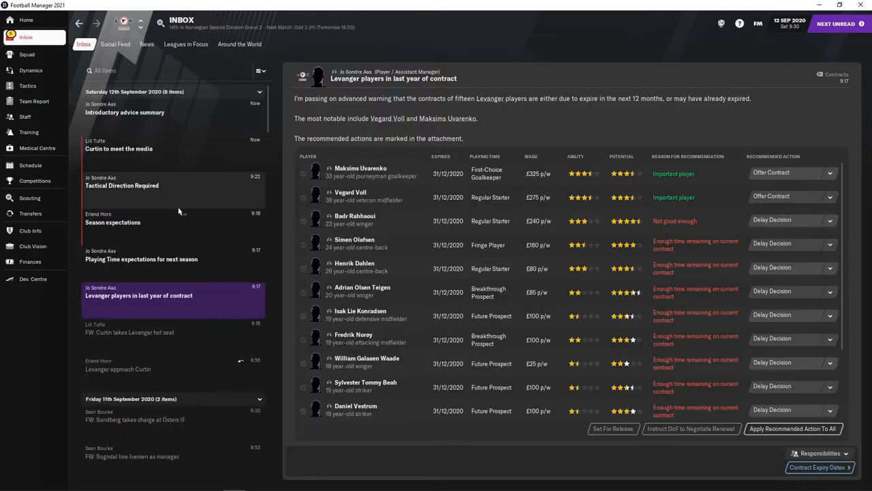
left_click(29, 54)
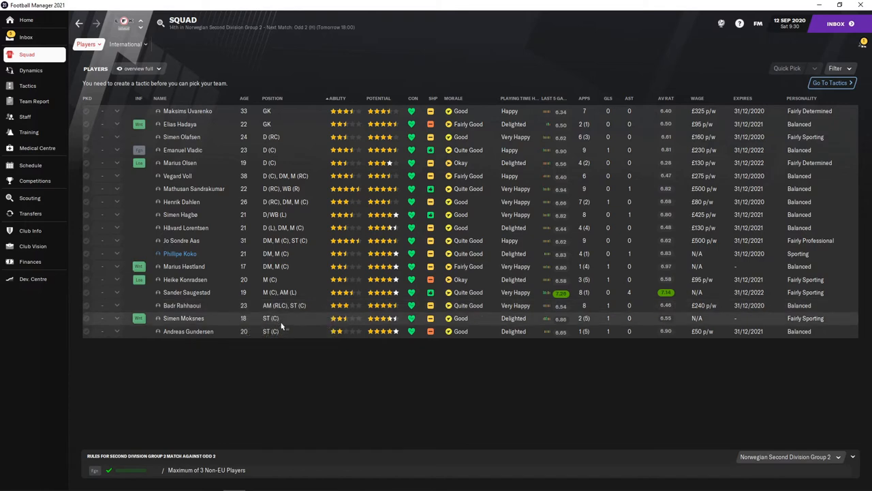
mouse_move(278, 320)
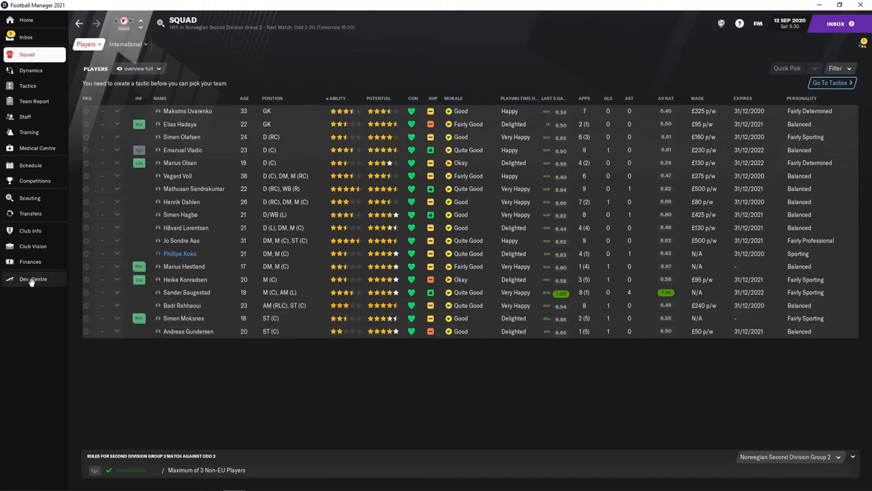
Navigate from youth development to the staff responsibilities page for team training.
left_click(30, 278)
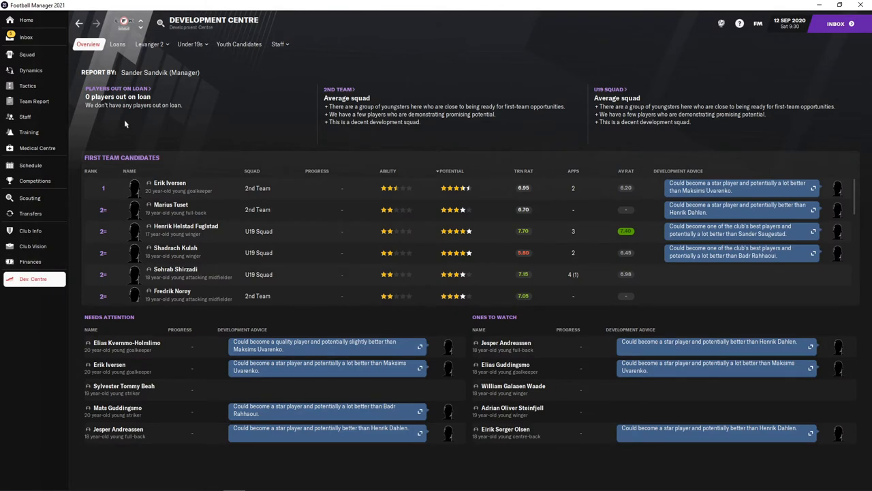
left_click(152, 44)
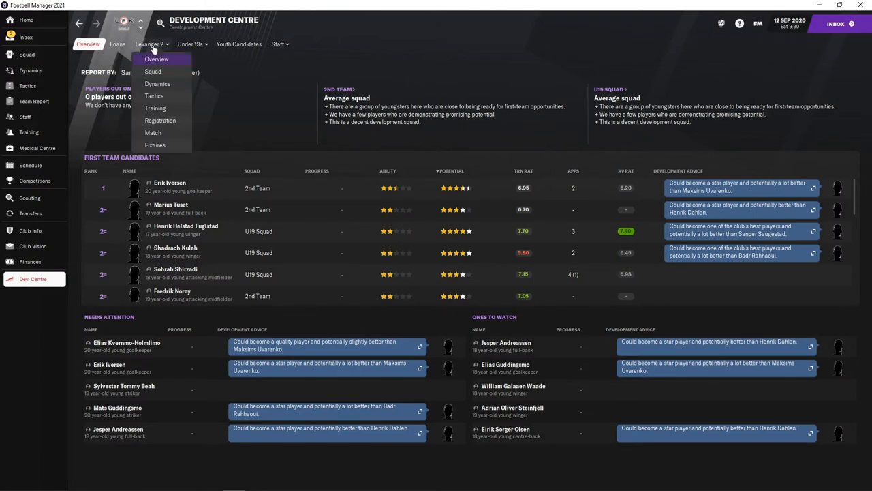
left_click(277, 44)
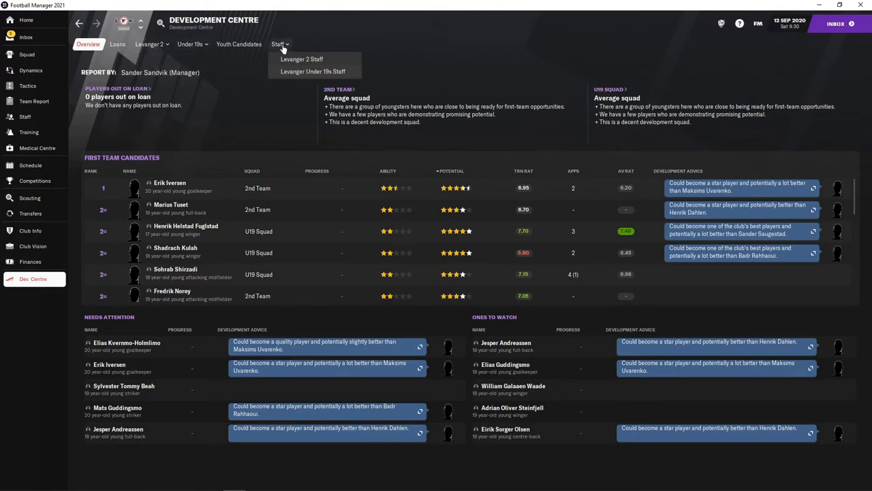
left_click(24, 118)
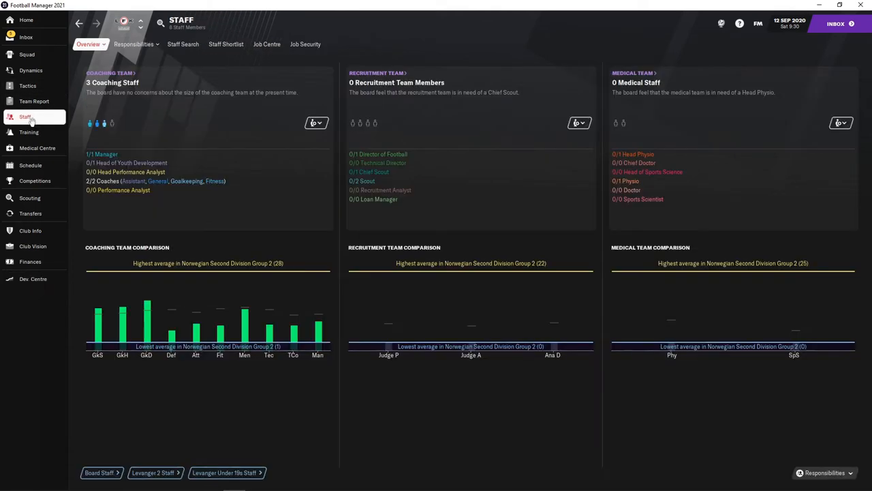
left_click(137, 43)
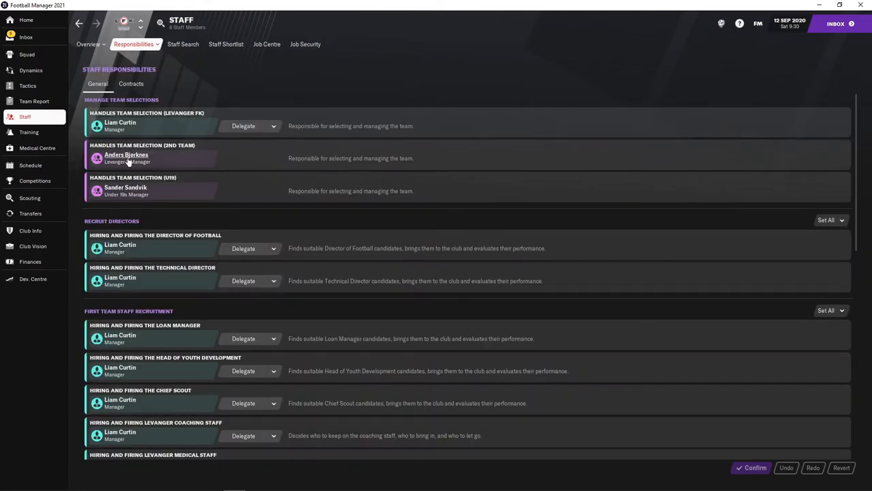
left_click(136, 43)
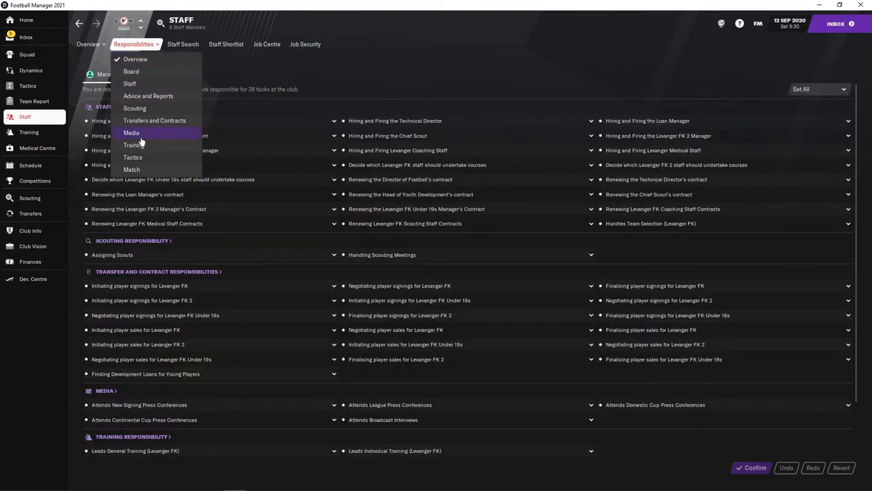
left_click(133, 145)
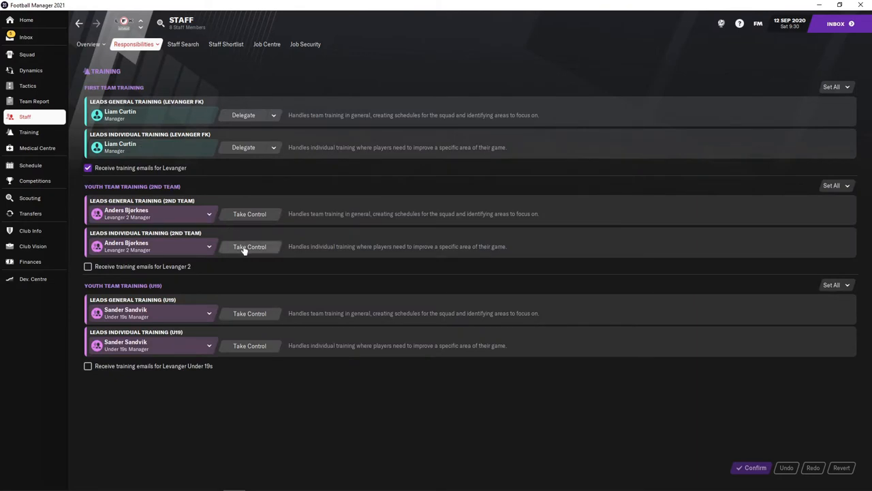
Take control of 2nd team and U19 training and confirm the new responsibilities.
left_click(249, 247)
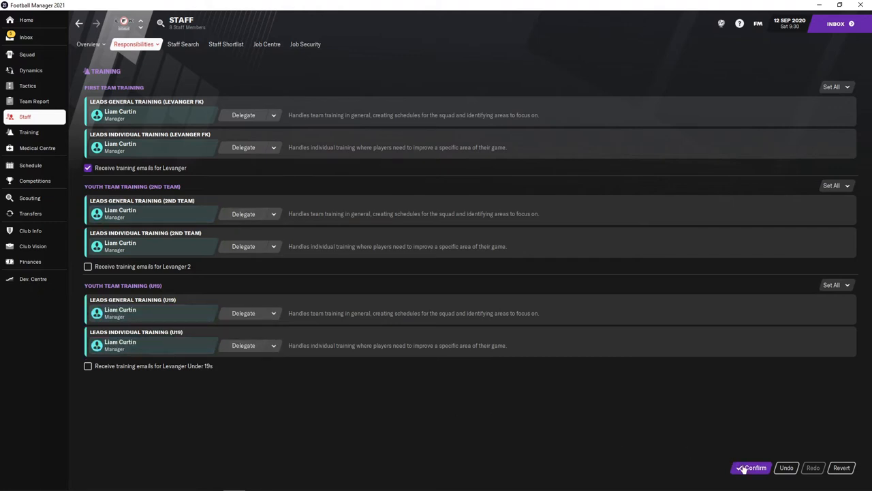
left_click(751, 468)
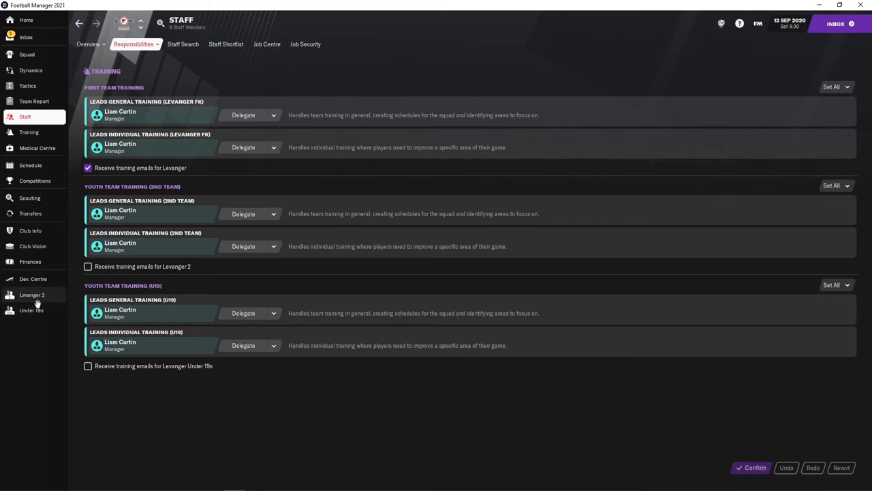
Review the Levanger FK 2 squad, then view the Under 19s squad list.
left_click(32, 294)
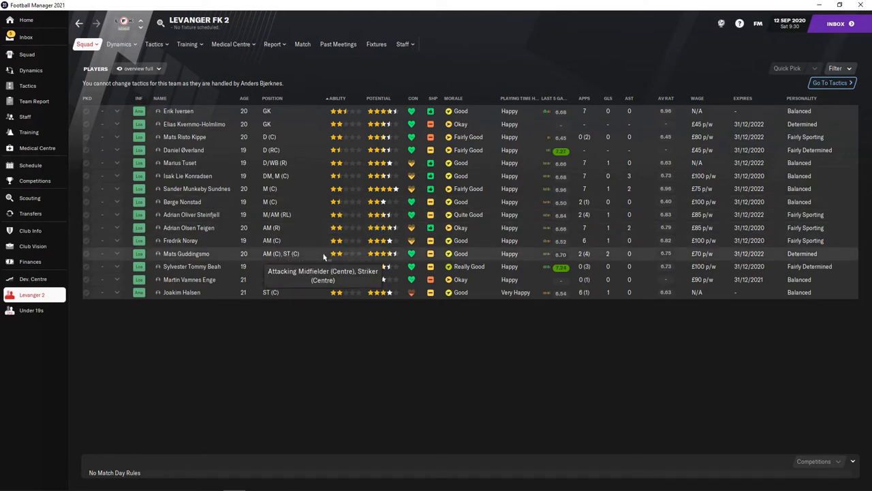
mouse_move(323, 294)
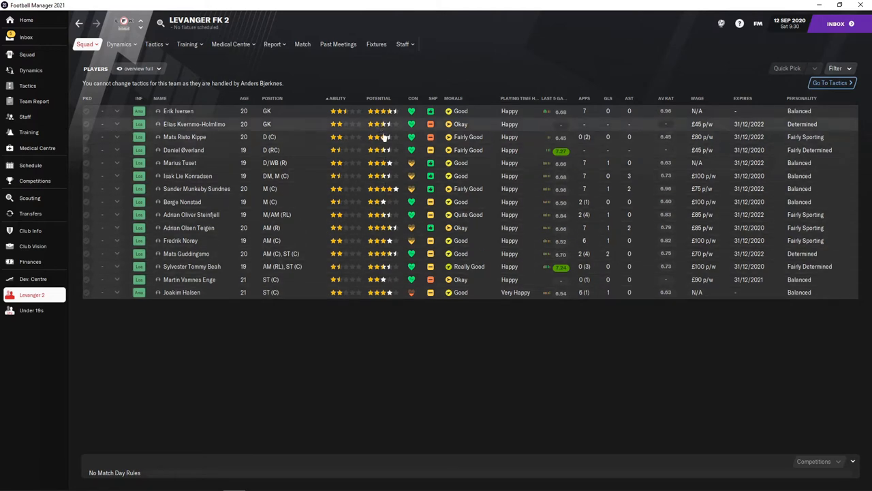
mouse_move(384, 201)
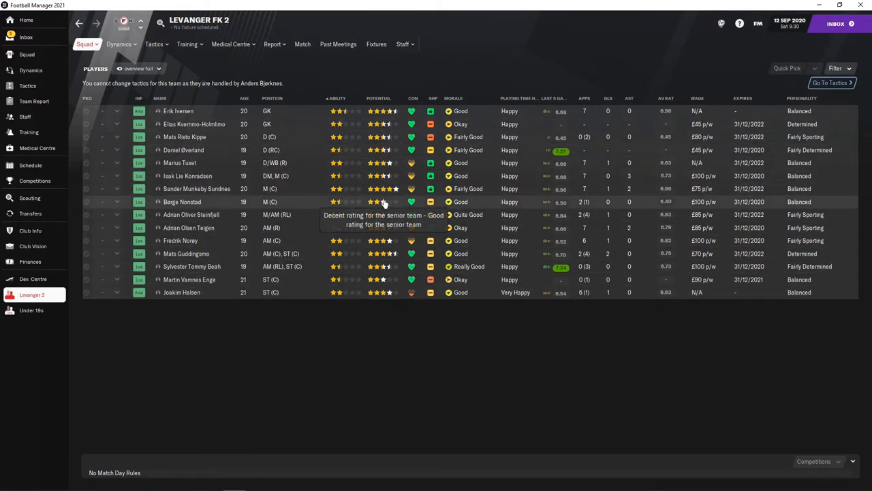
mouse_move(43, 311)
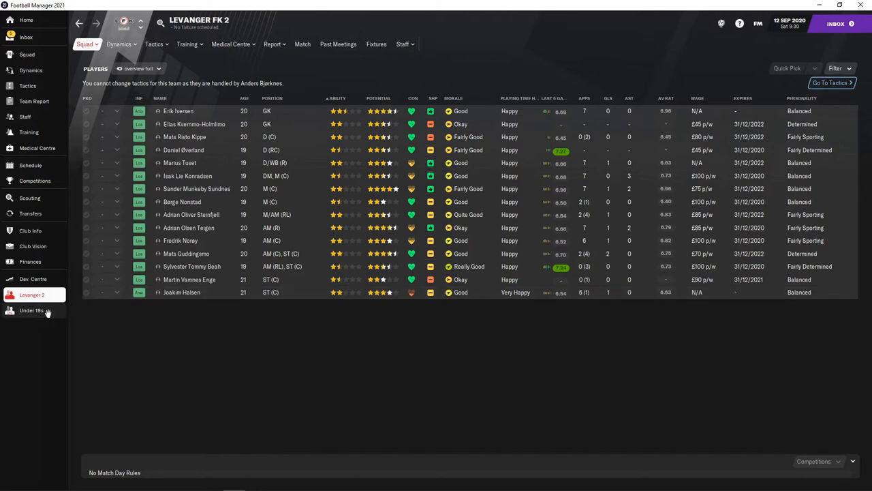
left_click(30, 311)
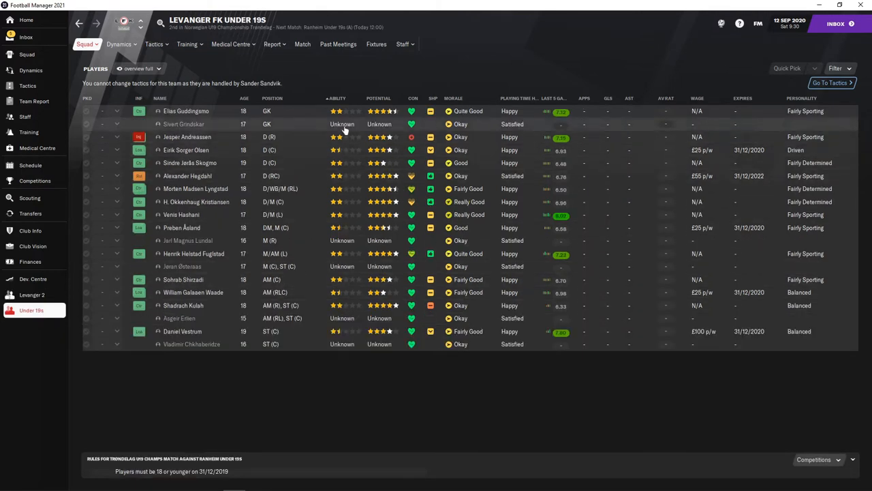
mouse_move(352, 200)
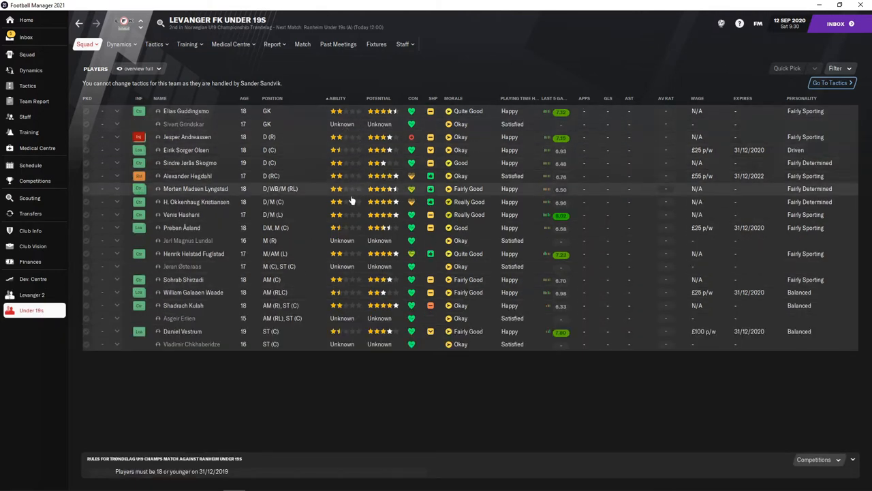
mouse_move(338, 323)
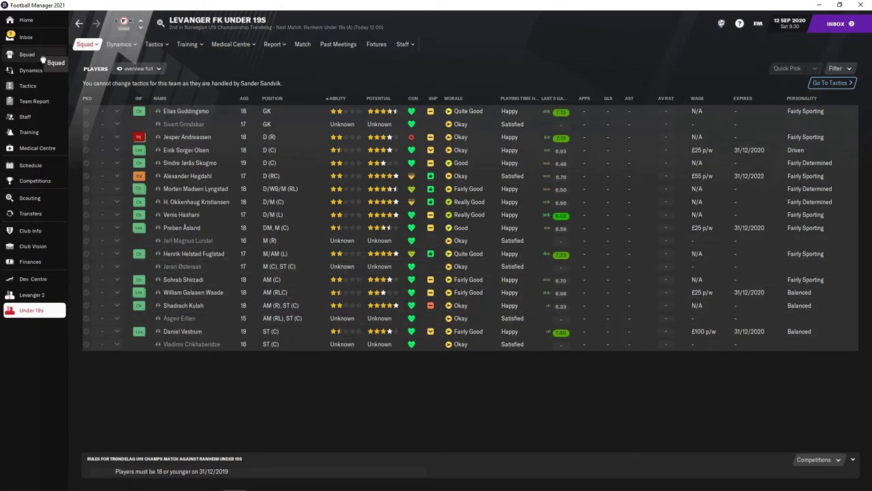
Check the club profile and scroll the inbox to the season expectations item.
left_click(26, 35)
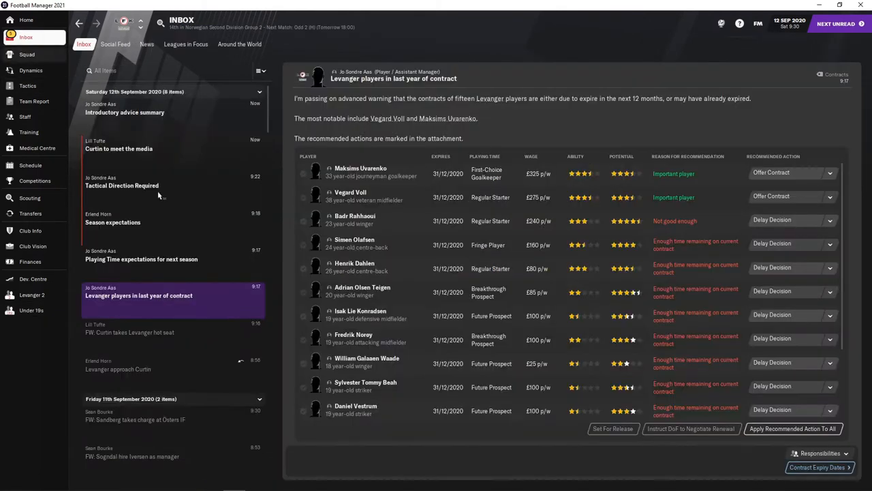
mouse_move(472, 255)
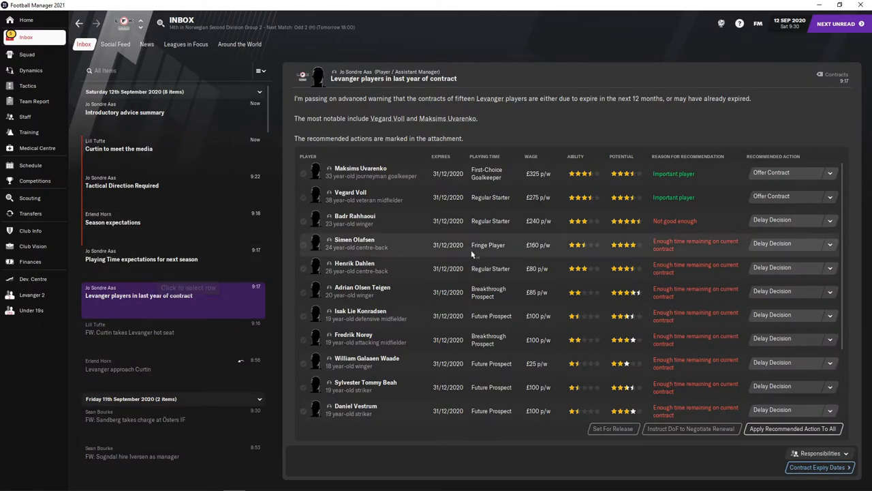
scroll("down", 3)
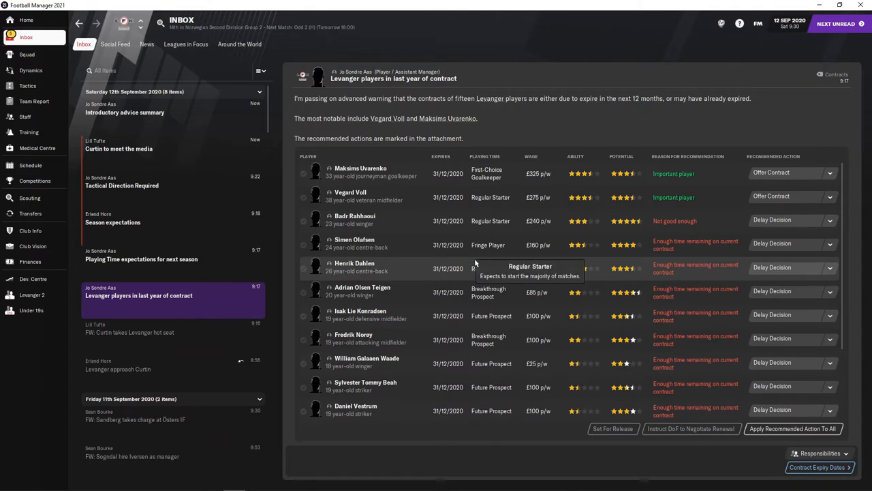
mouse_move(332, 256)
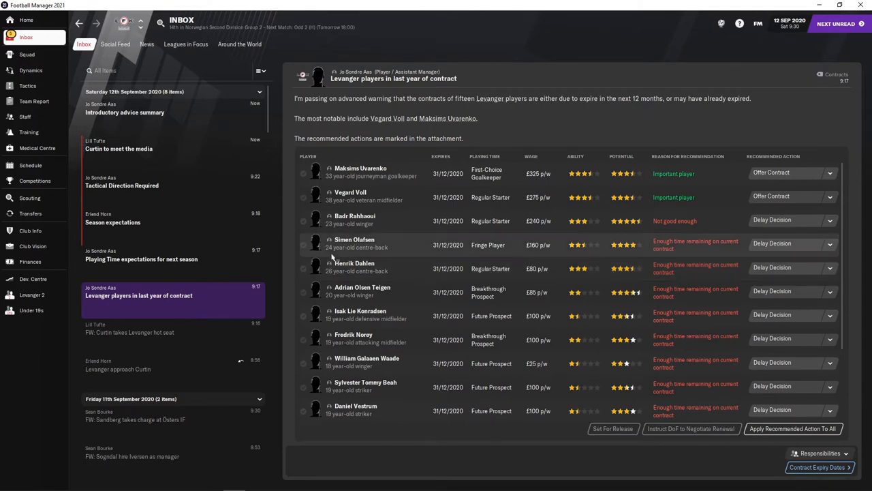
left_click(30, 231)
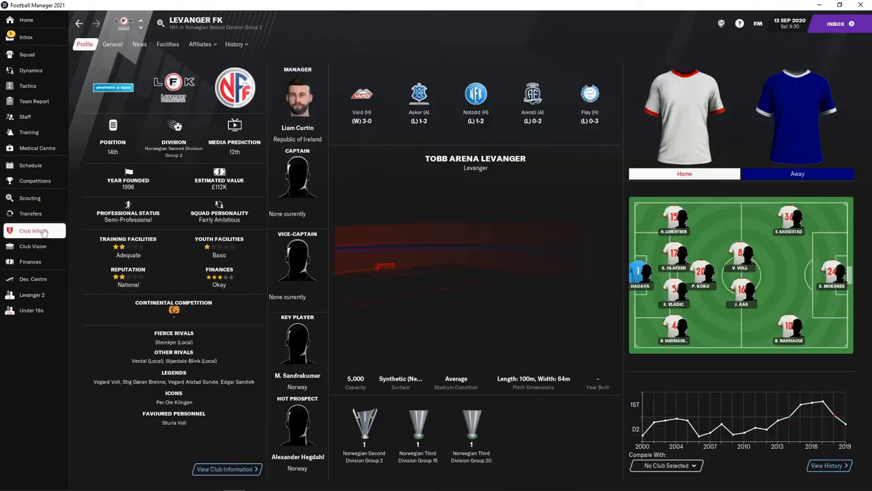
mouse_move(130, 221)
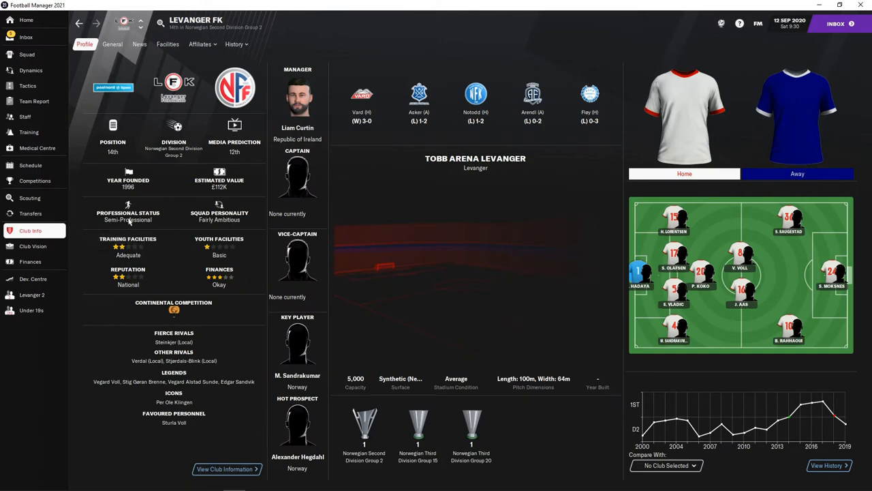
mouse_move(29, 37)
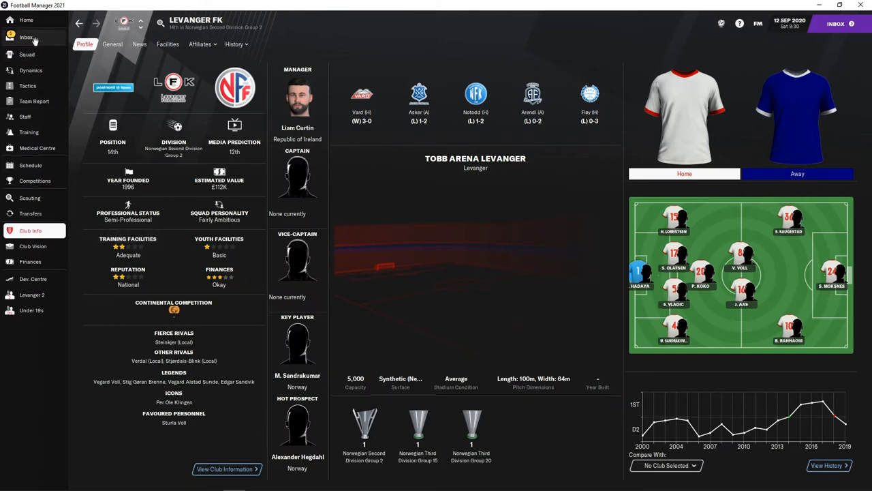
left_click(28, 37)
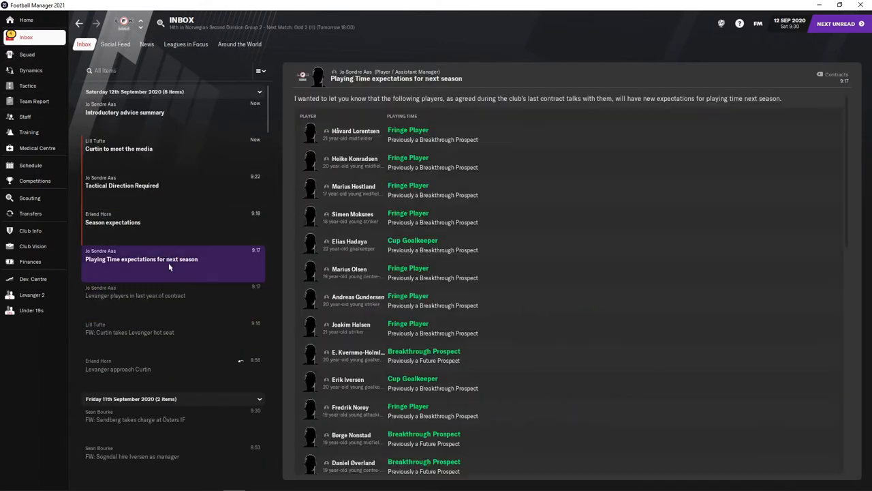
scroll("down", 3)
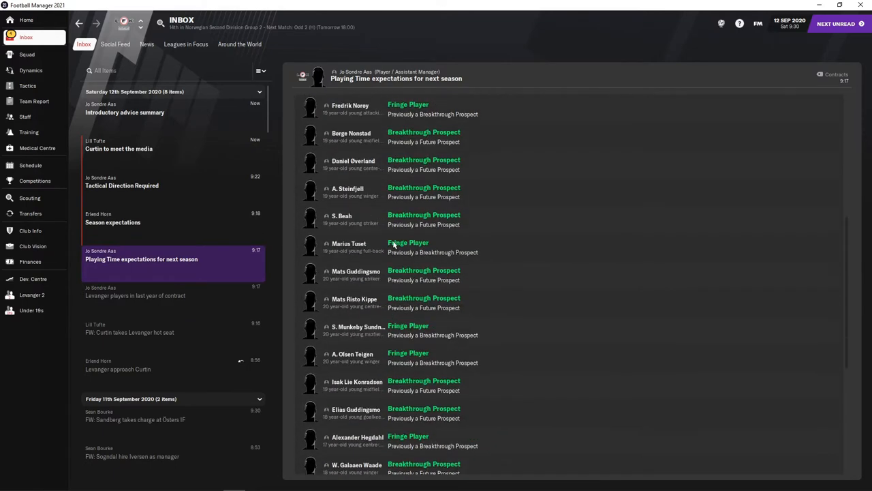
scroll("down", 3)
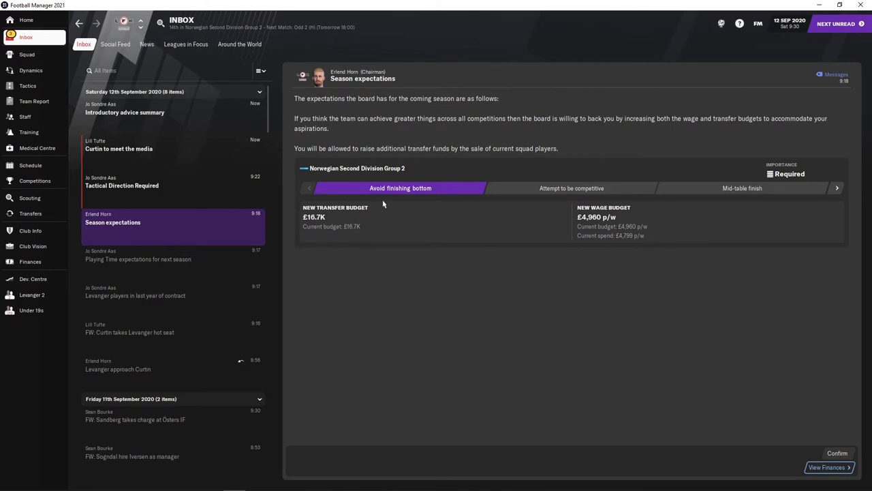
mouse_move(578, 308)
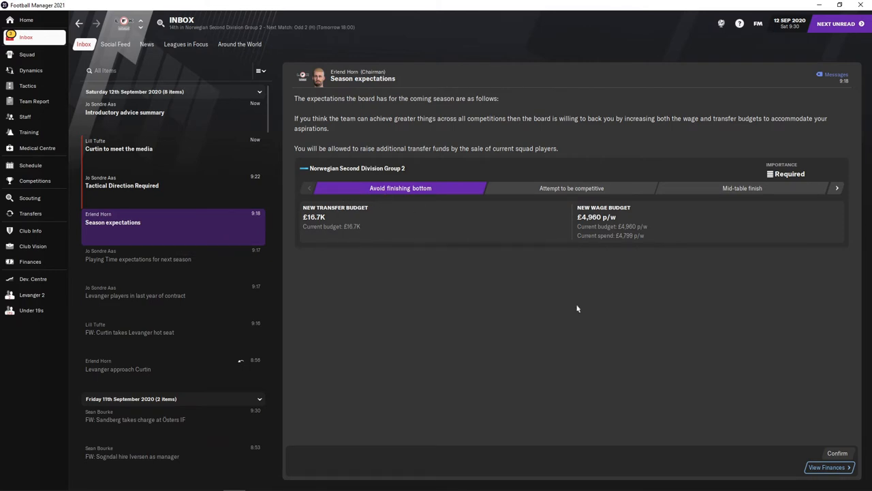
Set the season expectation to avoid finishing bottom and confirm the £16.7K transfer budget.
left_click(571, 189)
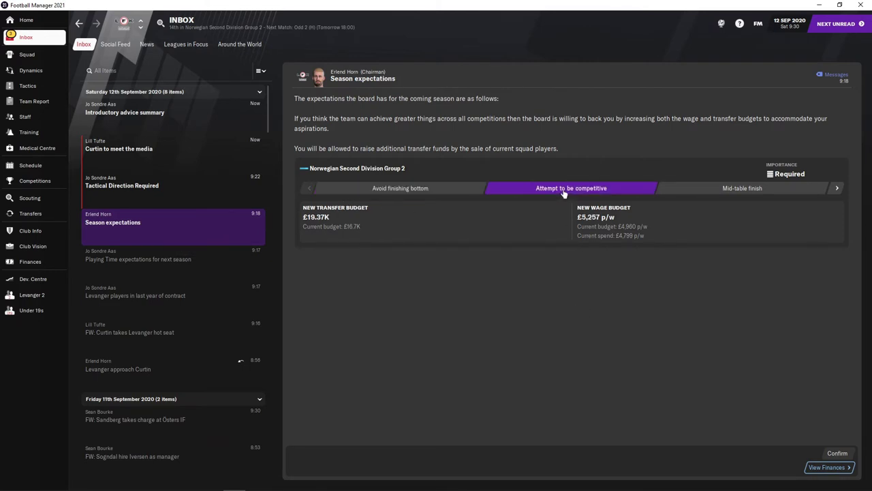
mouse_move(550, 193)
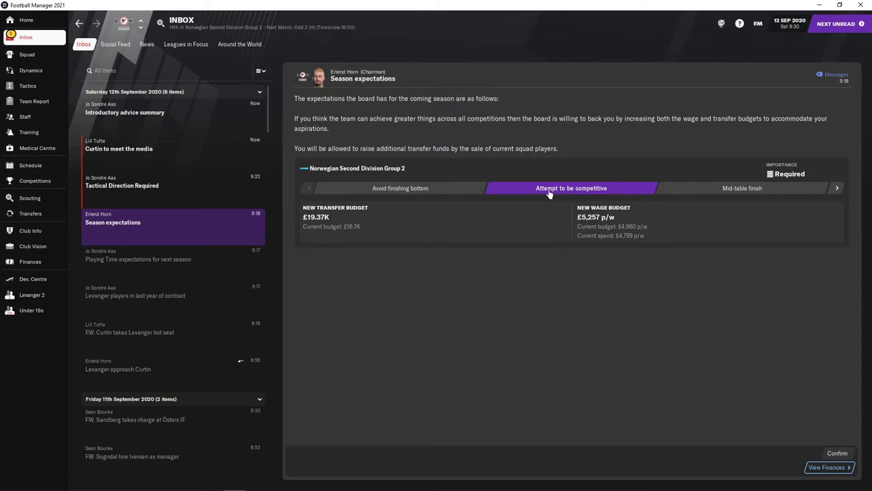
left_click(401, 188)
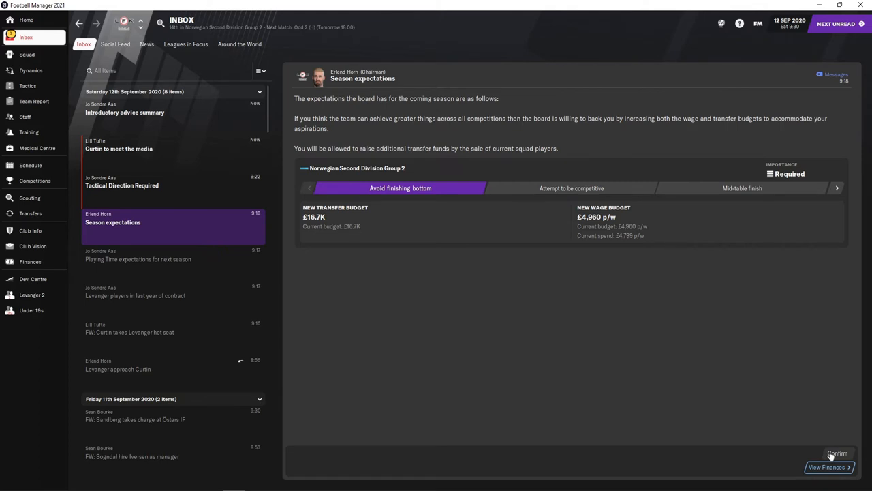
left_click(834, 453)
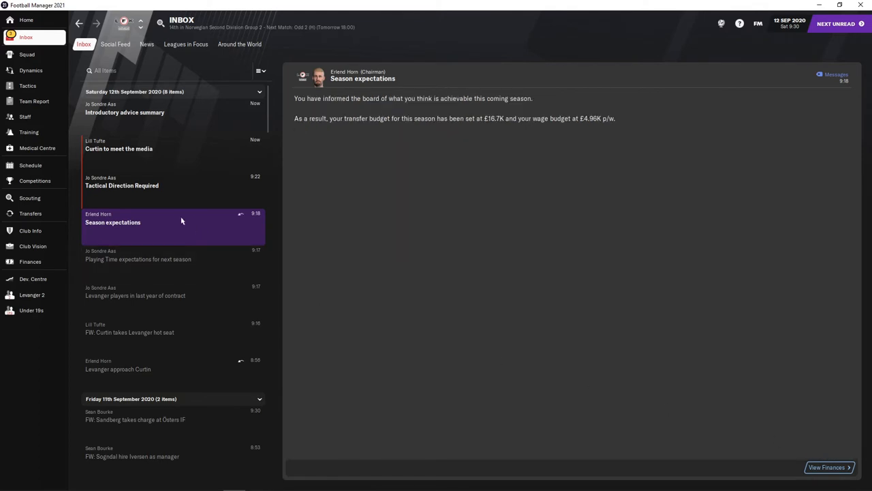
Review the Tactical Direction Required and Introductory advice messages, reaching the press conference invitation.
left_click(171, 186)
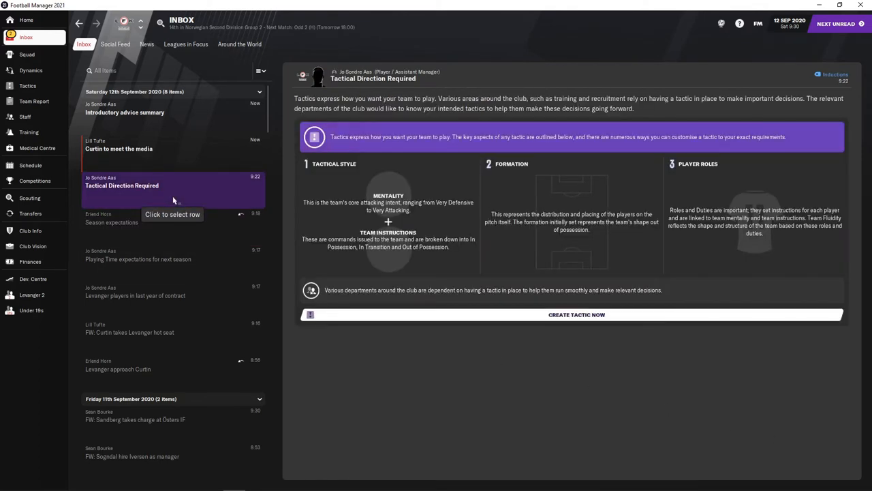
left_click(125, 112)
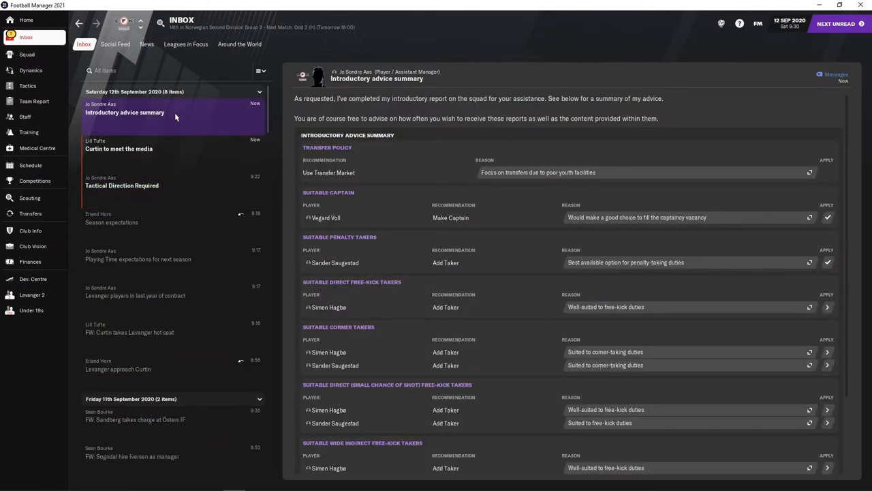
mouse_move(176, 120)
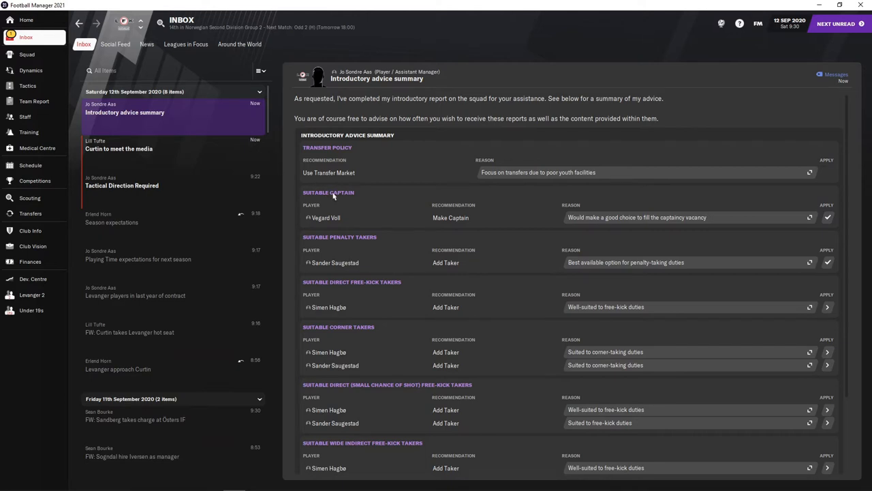
mouse_move(507, 177)
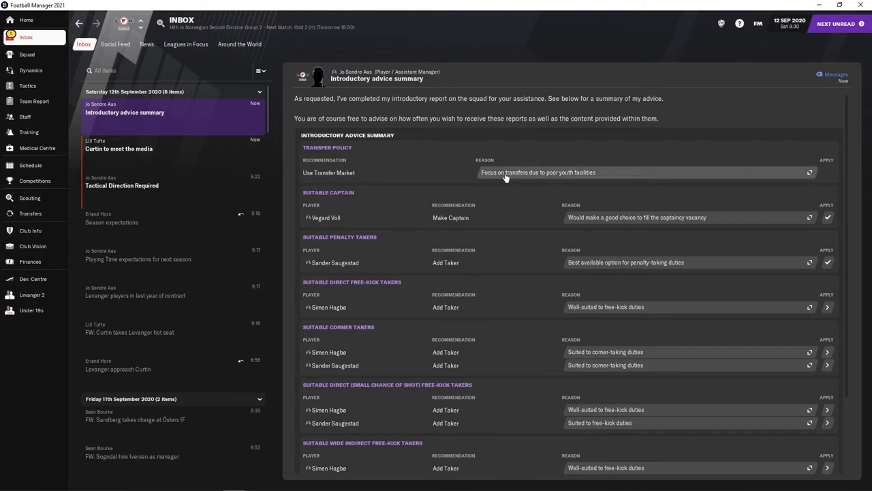
scroll("down", 3)
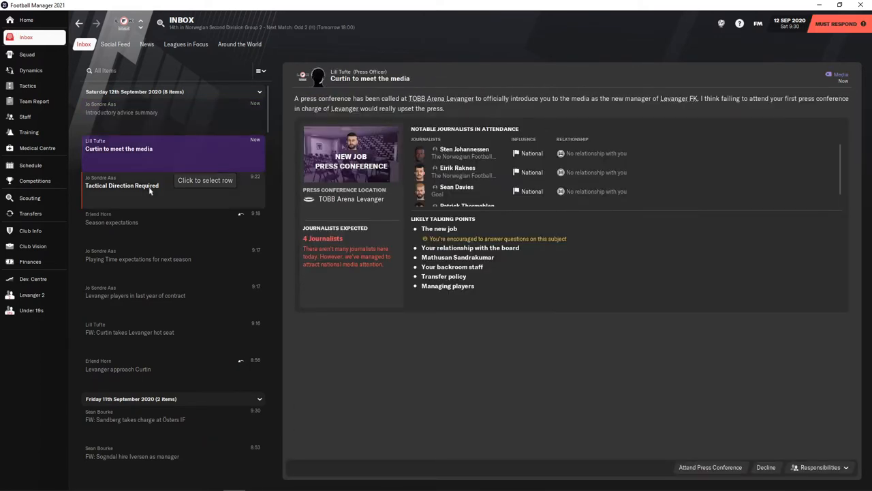
mouse_move(679, 450)
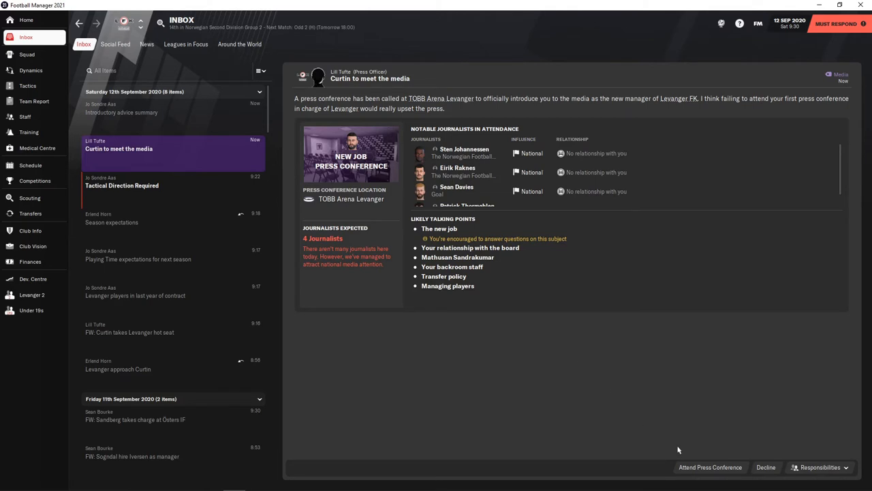
Attend and start the new-job press conference, answering that reputation plays no part.
left_click(712, 468)
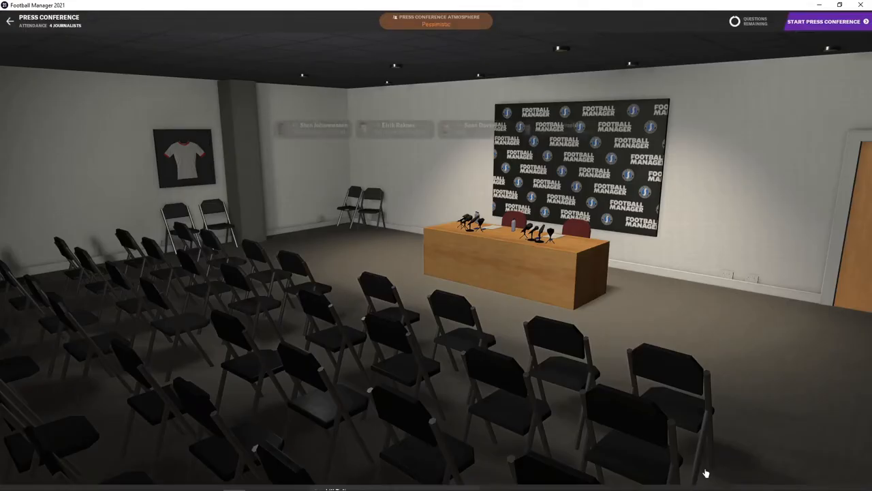
left_click(821, 21)
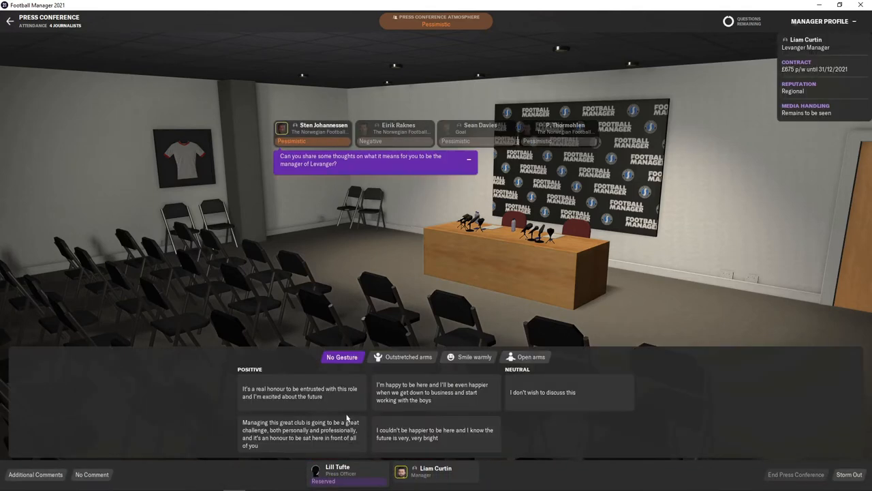
mouse_move(371, 405)
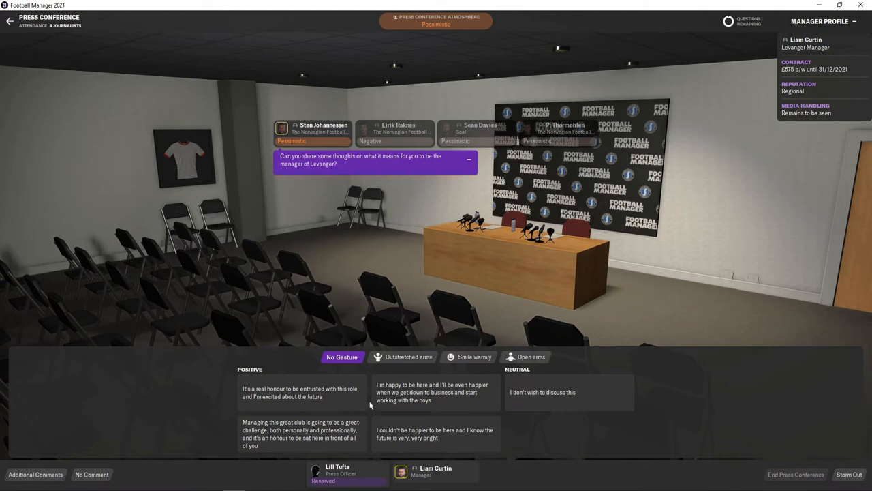
mouse_move(344, 398)
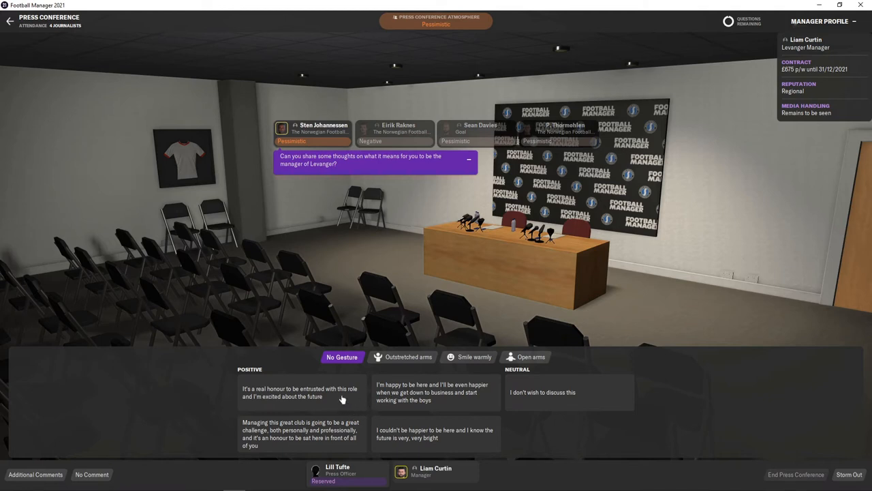
mouse_move(398, 396)
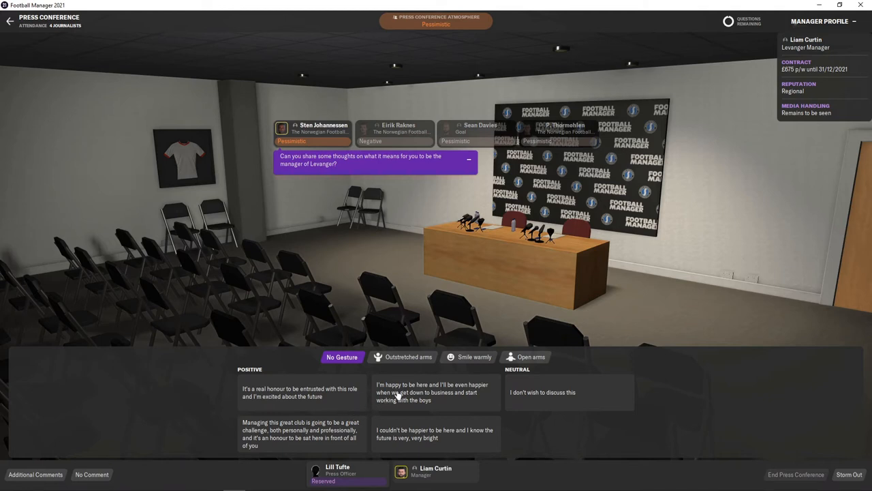
mouse_move(414, 401)
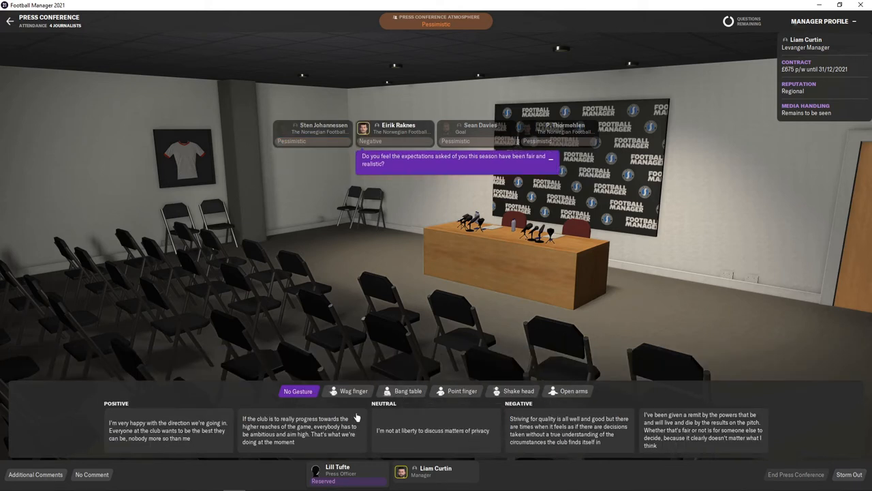
mouse_move(316, 426)
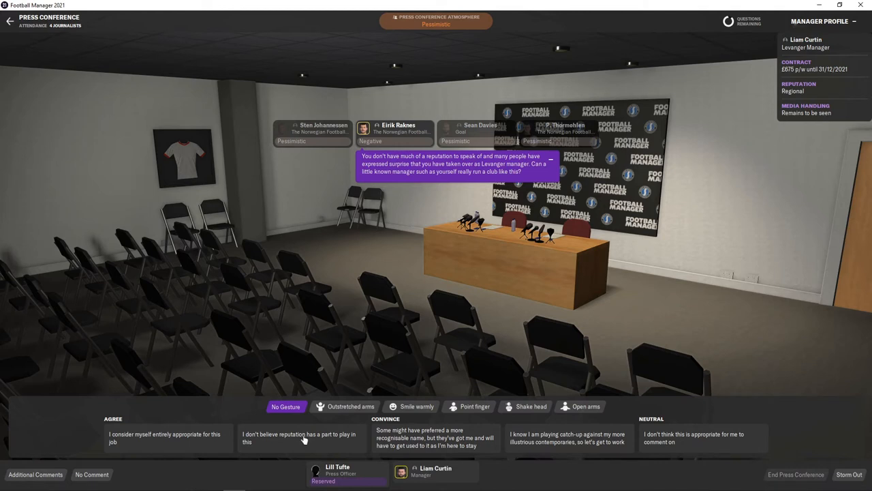
mouse_move(281, 443)
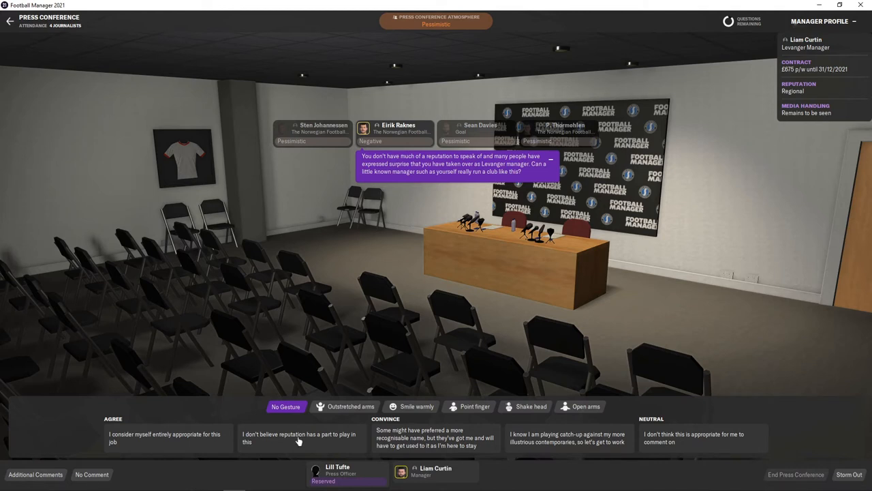
left_click(285, 444)
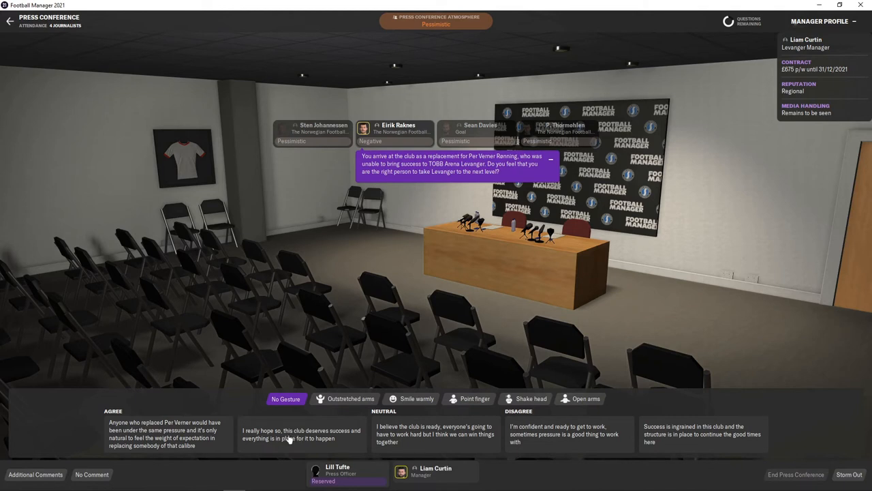
Answer that the club deserves success, a winning mentality will be instilled, and you're ready to get stuck in.
left_click(289, 439)
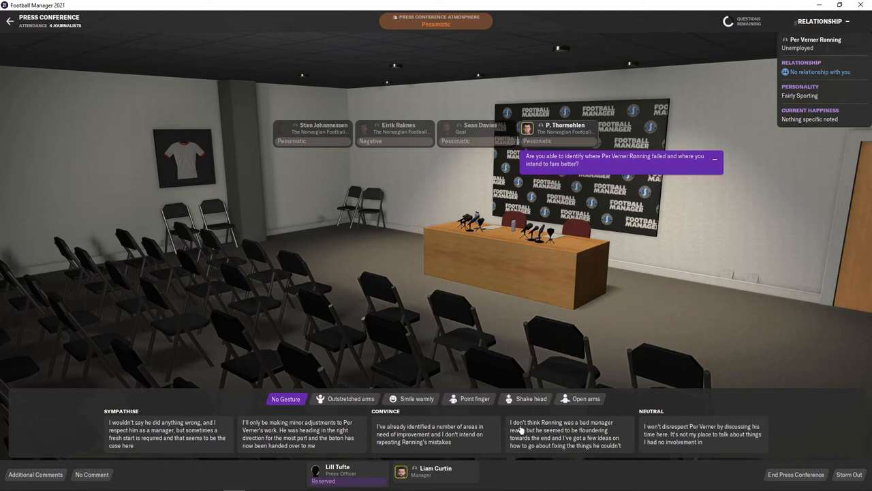
mouse_move(681, 434)
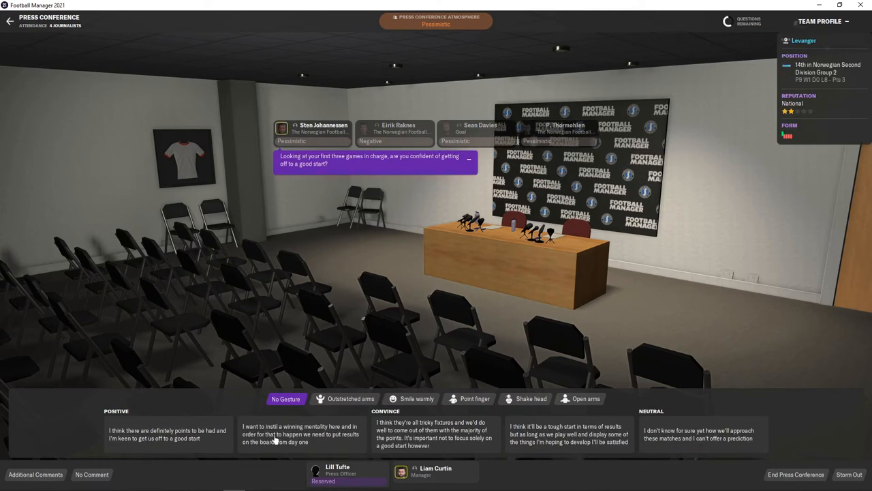
left_click(297, 447)
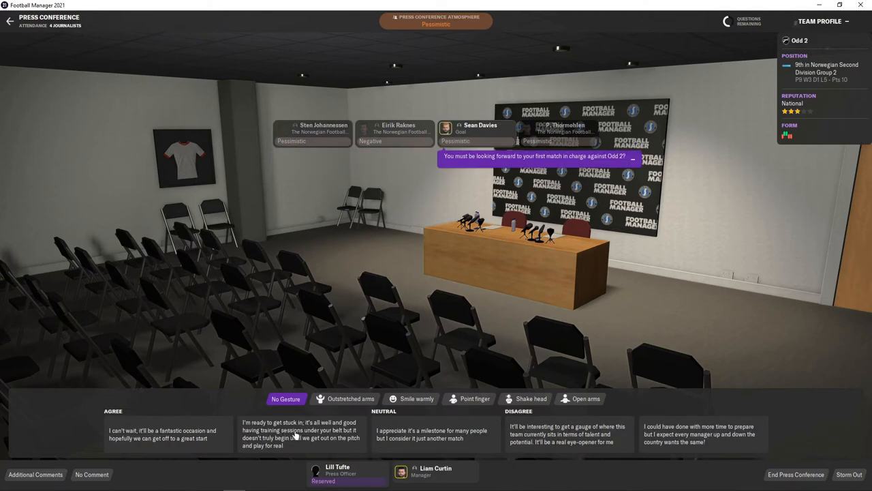
left_click(297, 439)
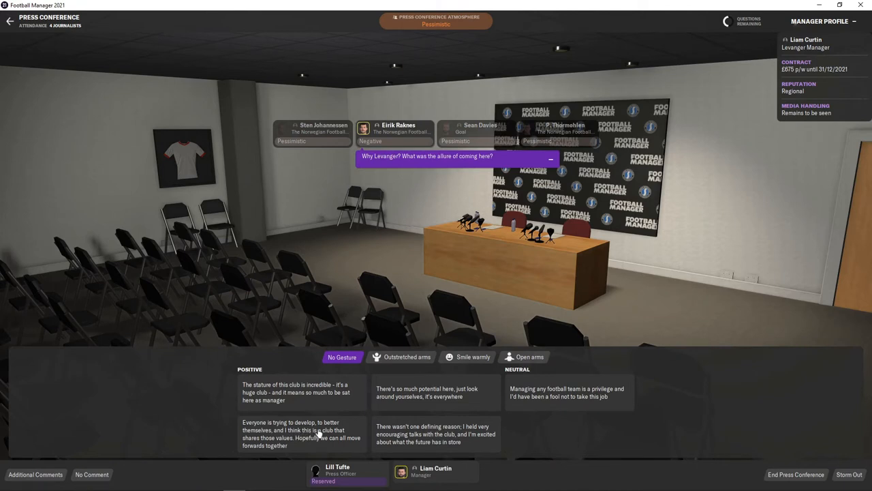
mouse_move(398, 409)
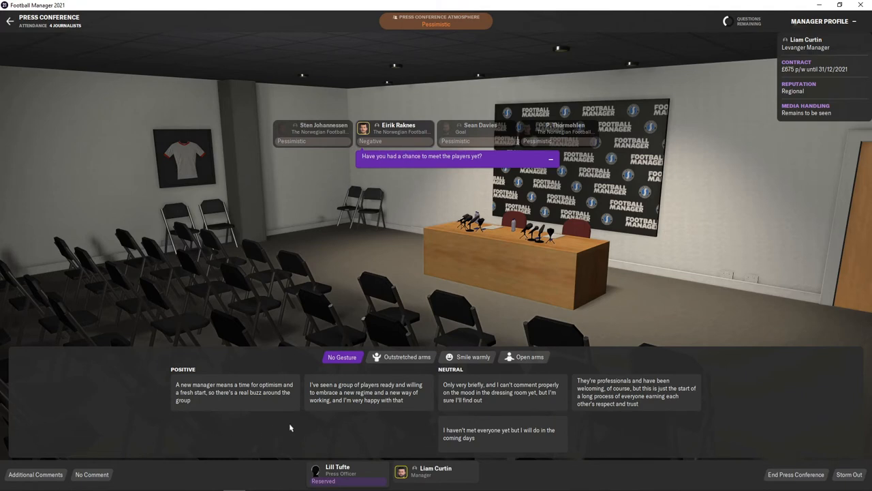
mouse_move(414, 414)
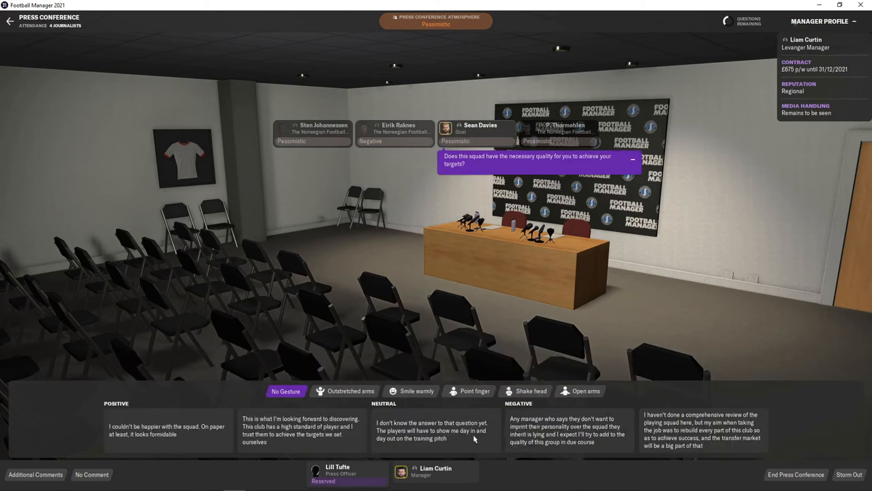
mouse_move(419, 379)
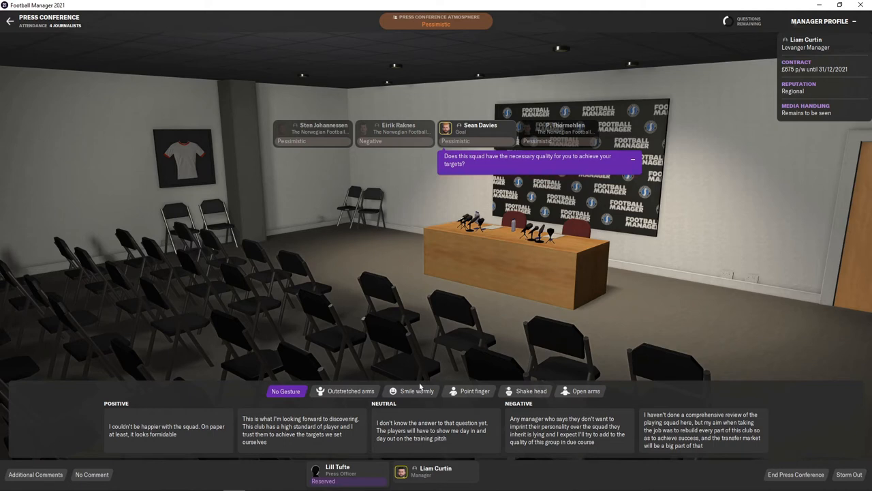
mouse_move(346, 407)
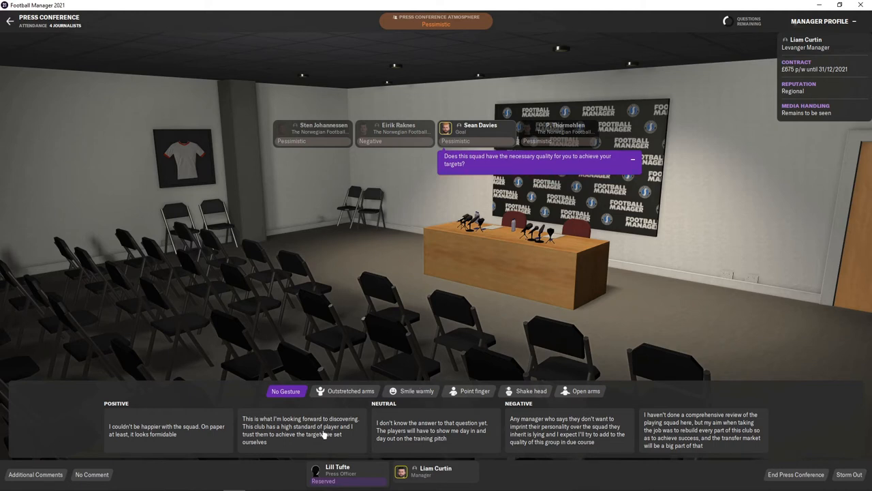
mouse_move(322, 446)
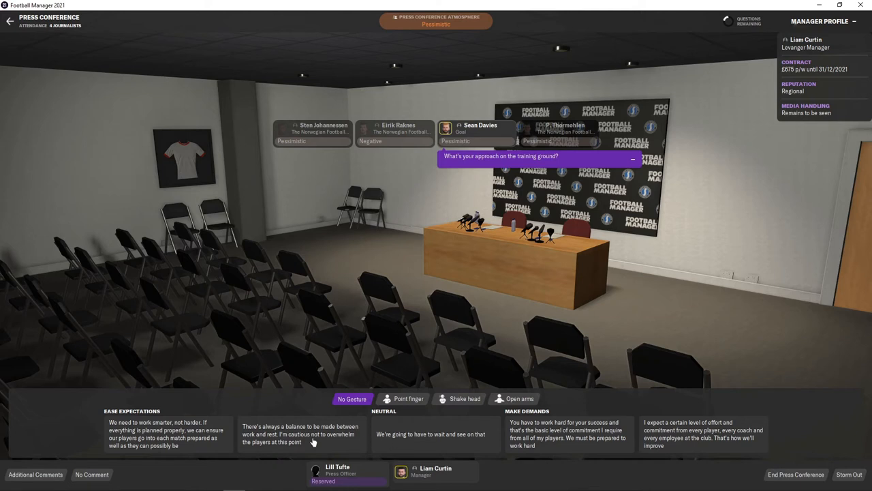
mouse_move(298, 451)
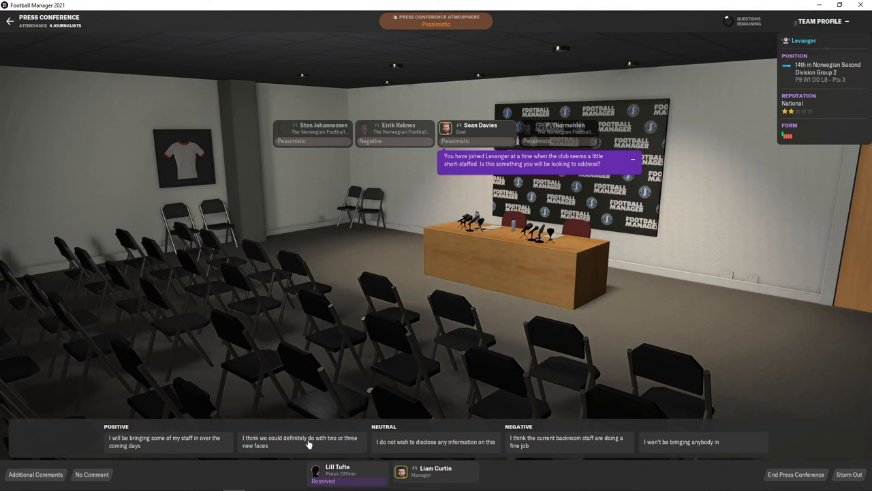
mouse_move(398, 447)
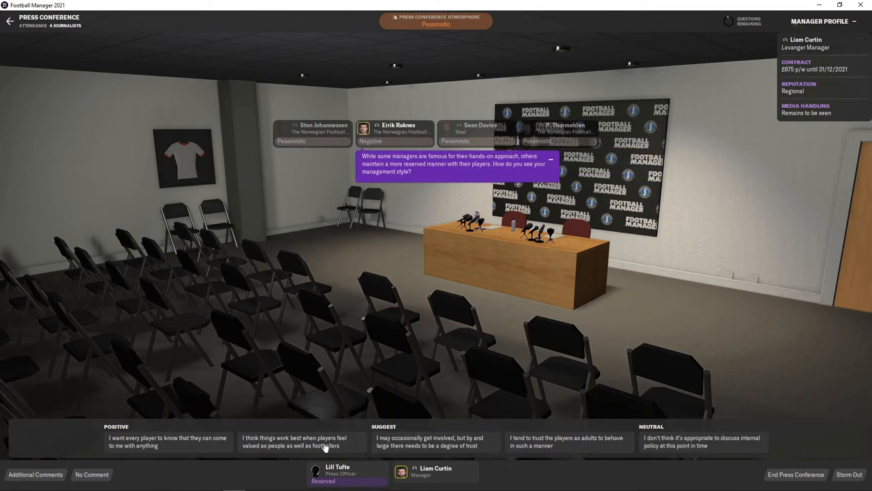
Answer the journalist's question about management style, ending the press conference.
left_click(300, 443)
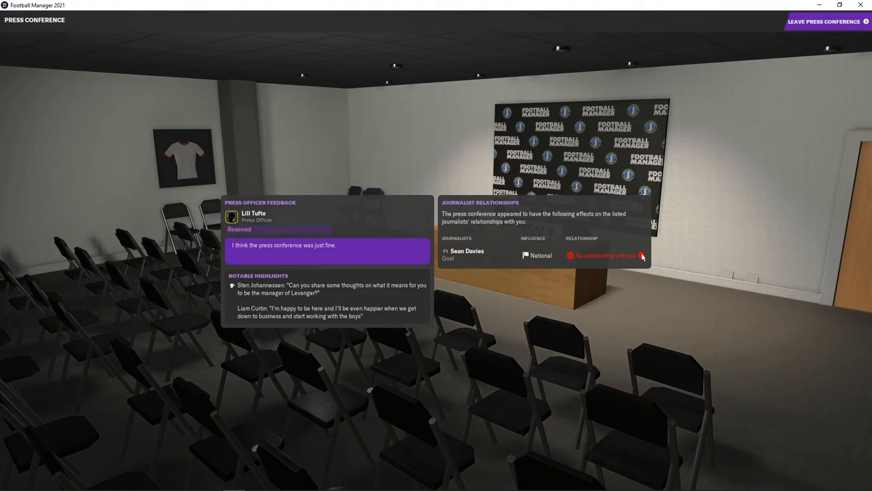
Leave the finished press conference and go to the team tactics screen.
left_click(823, 22)
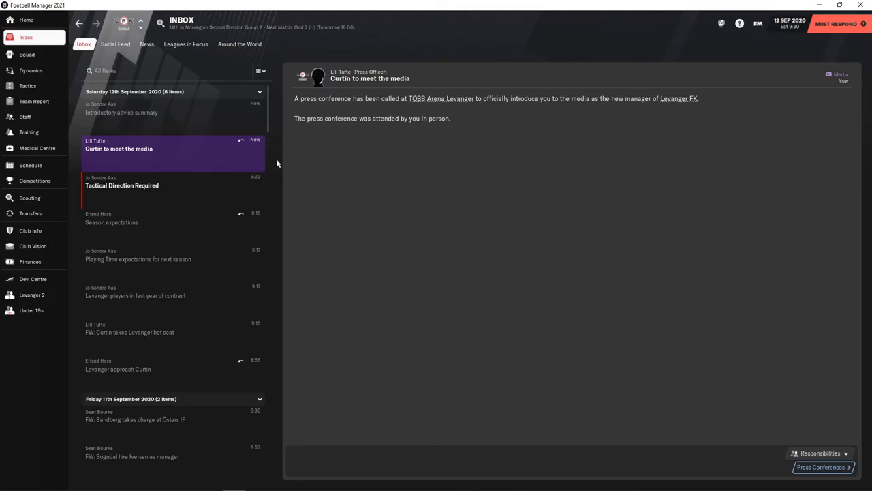
left_click(121, 186)
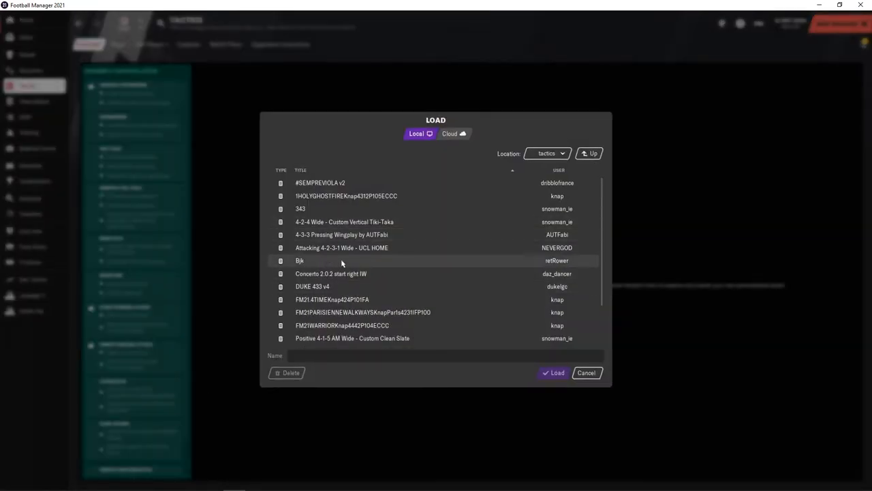
Load the Positive 4-1-5 AM Wide - Custom Clean Slate tactic as the first tactic.
left_click(355, 312)
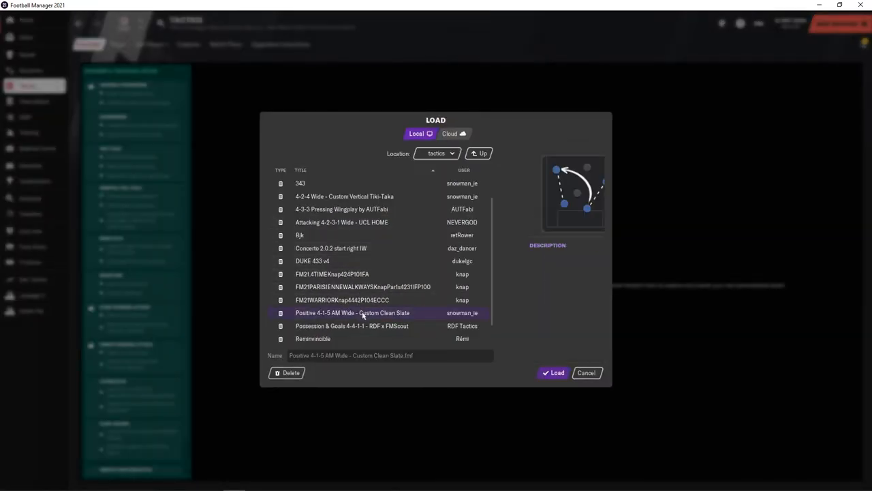
left_click(554, 372)
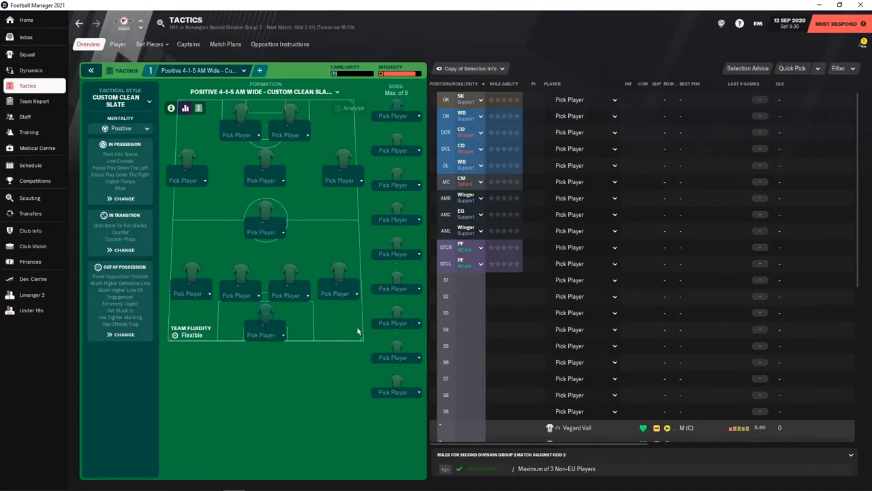
Add the 4-2-4 Wide - Custom Vertical Tiki-Taka as the second loaded tactic.
left_click(259, 71)
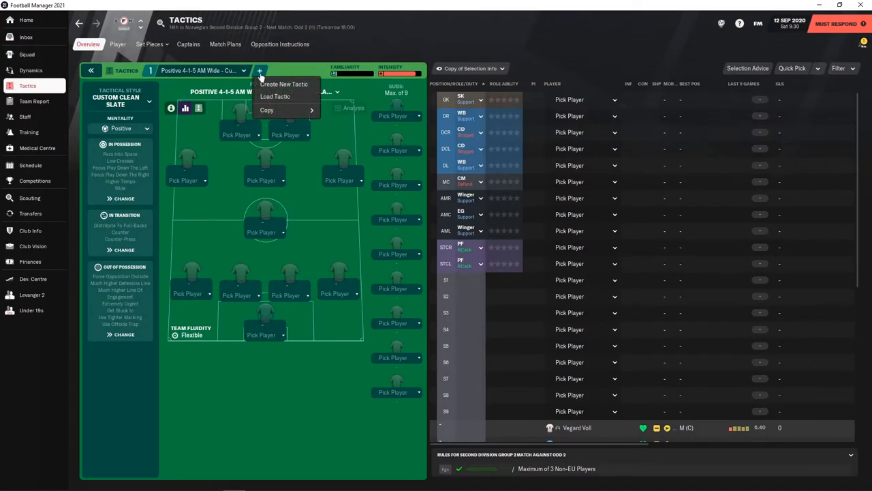
mouse_move(267, 111)
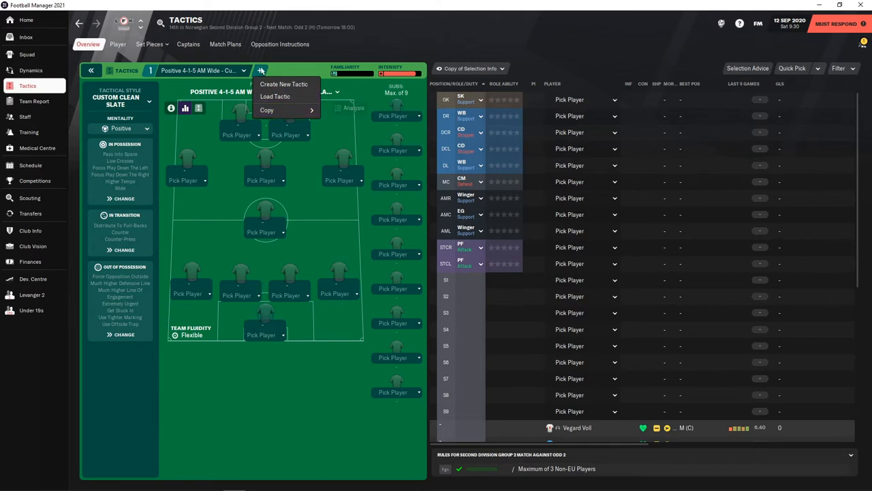
left_click(274, 95)
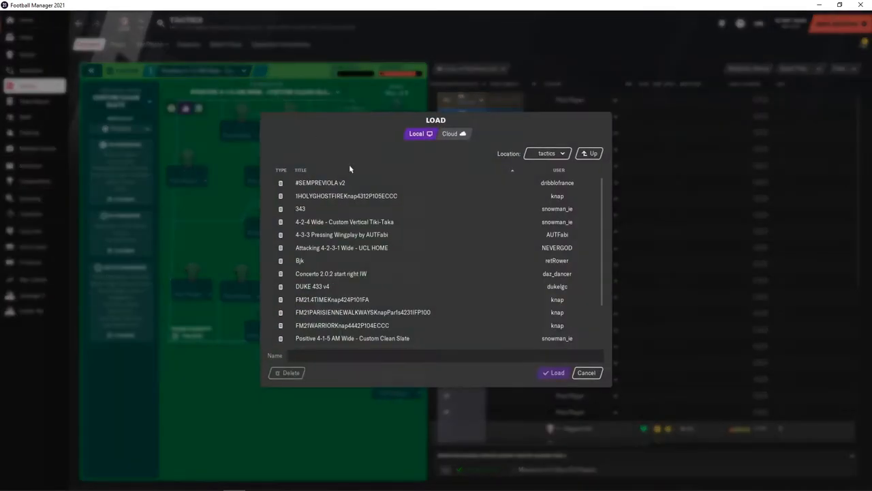
left_click(351, 221)
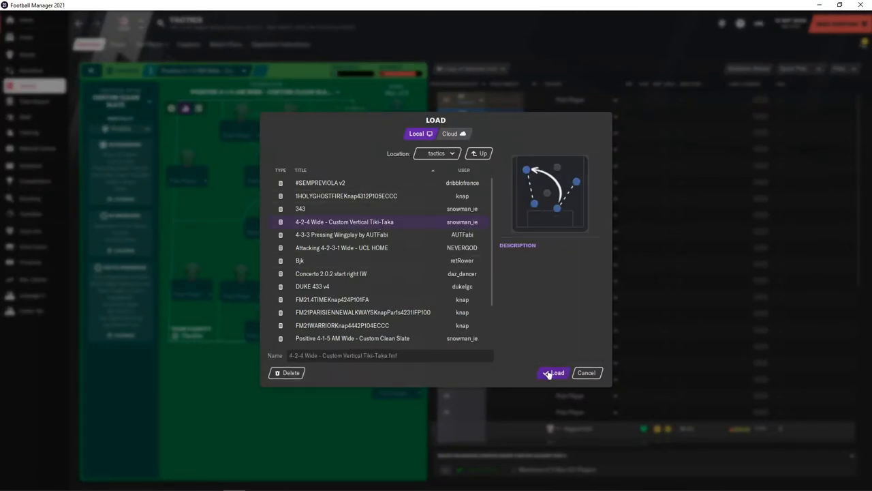
left_click(554, 373)
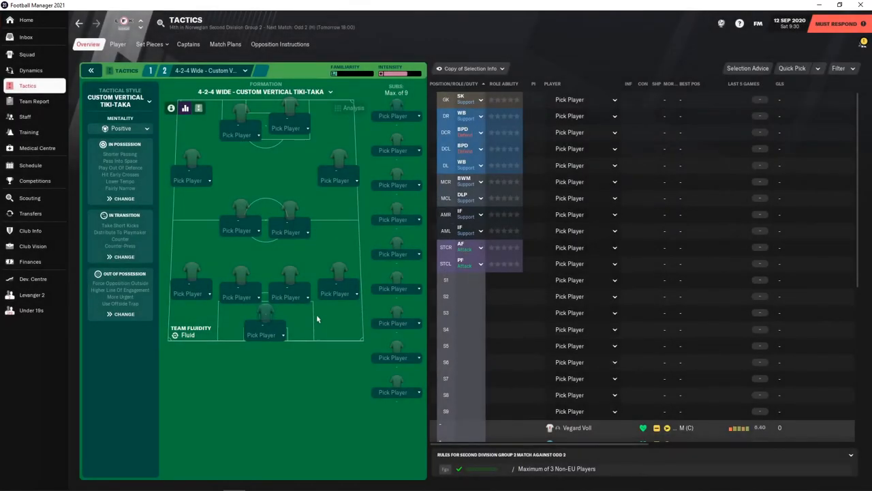
mouse_move(207, 298)
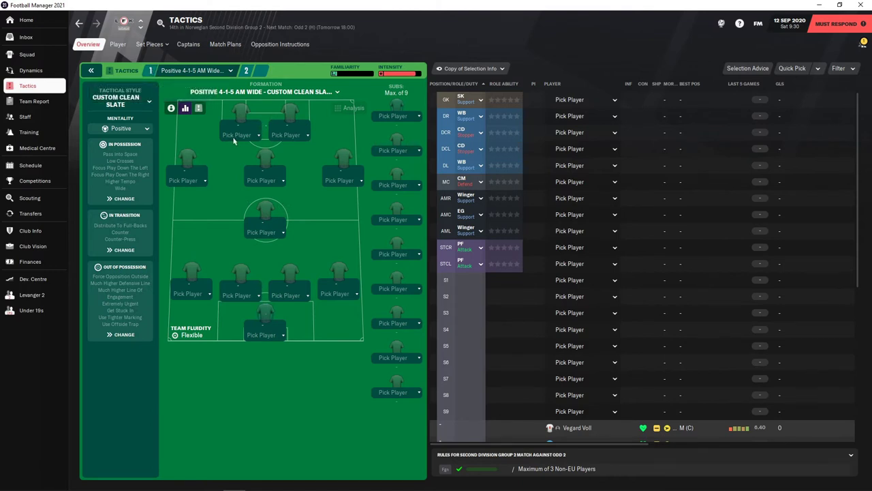
mouse_move(27, 54)
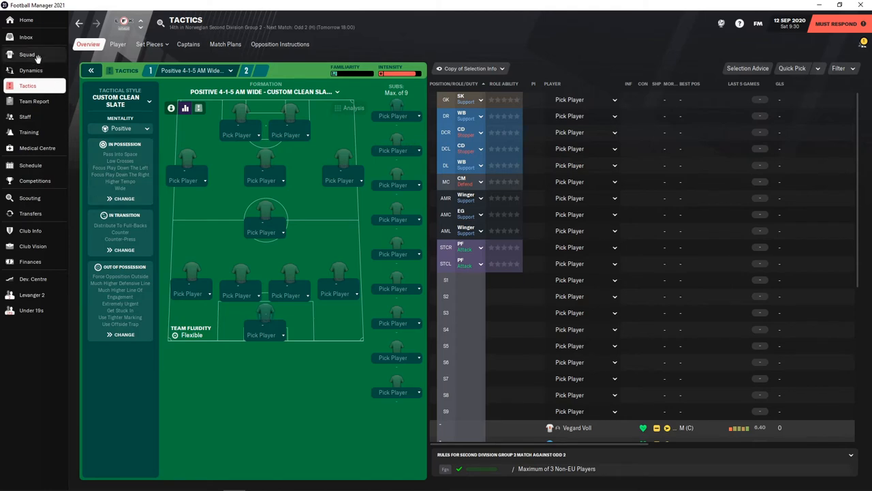
left_click(28, 50)
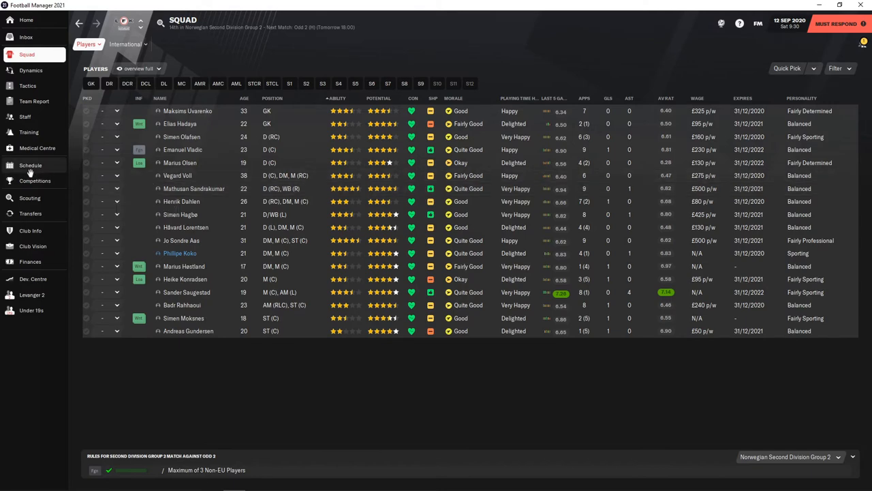
left_click(30, 165)
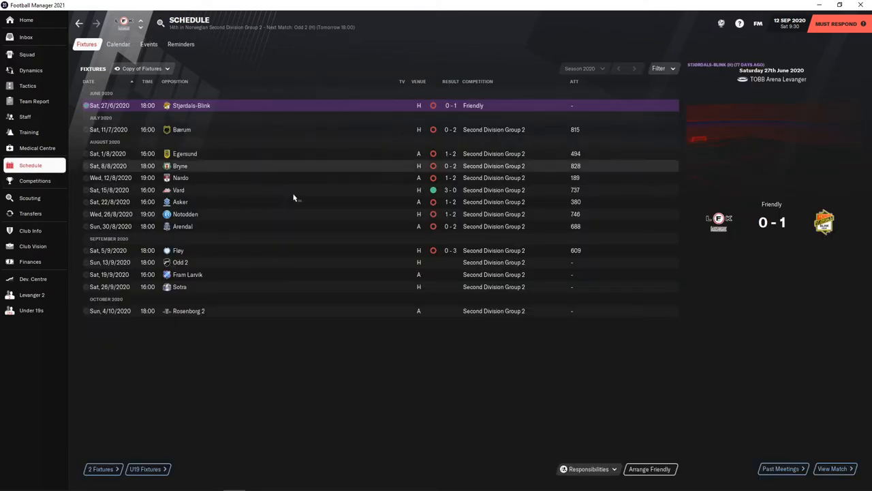
mouse_move(278, 273)
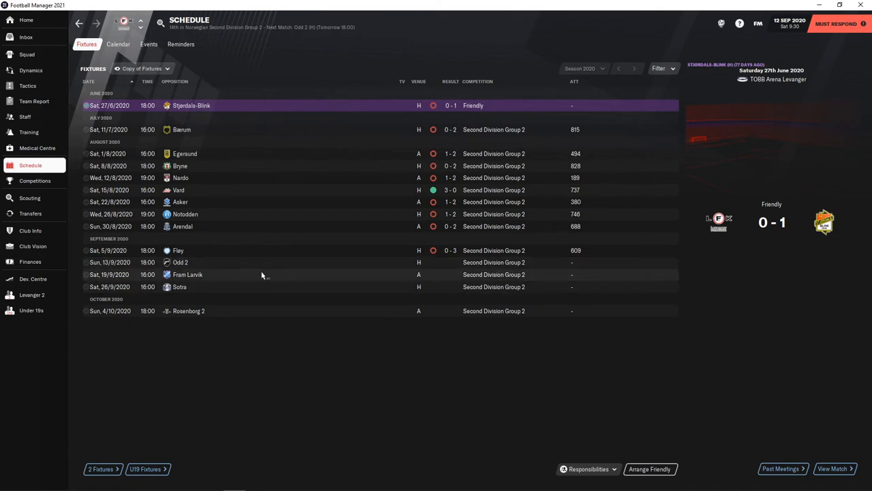
mouse_move(251, 281)
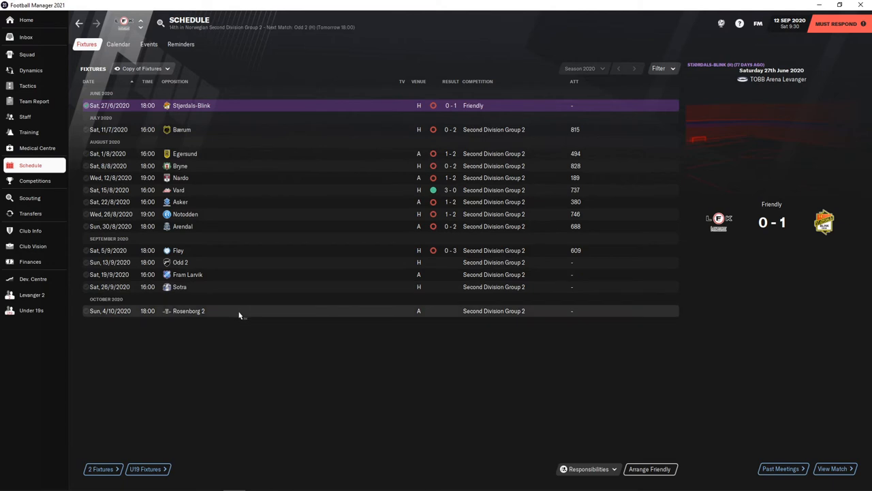
mouse_move(212, 311)
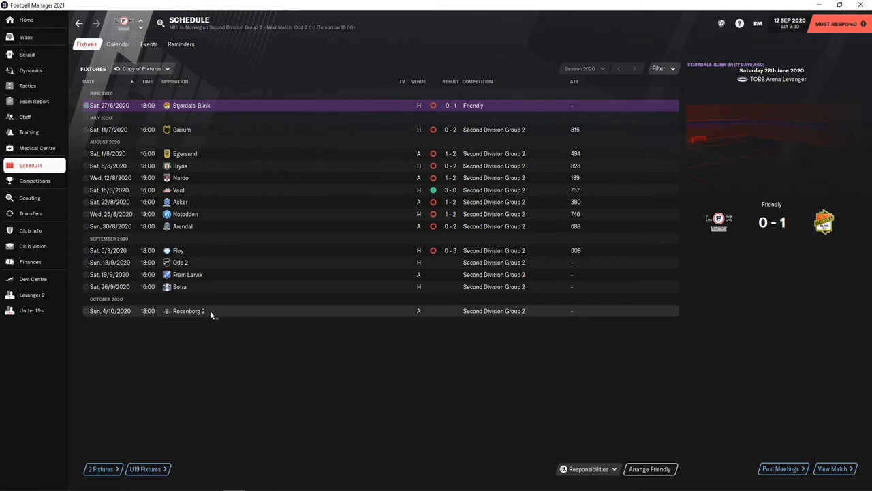
mouse_move(188, 312)
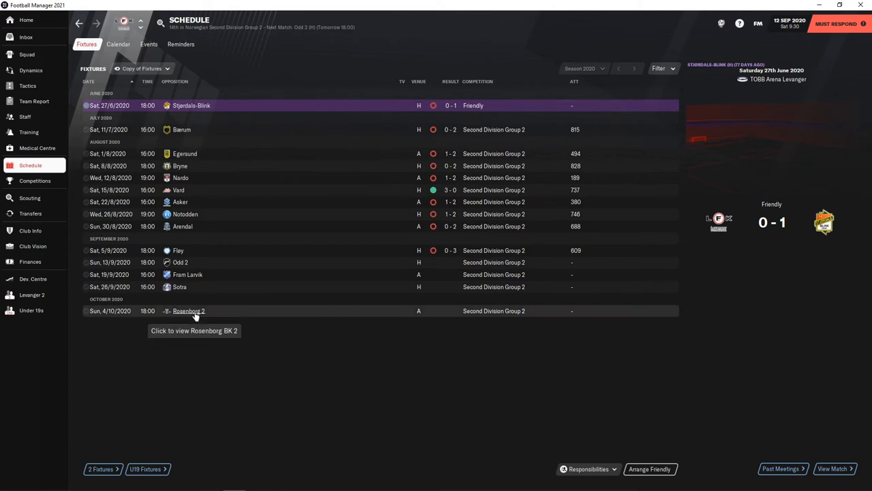
mouse_move(179, 267)
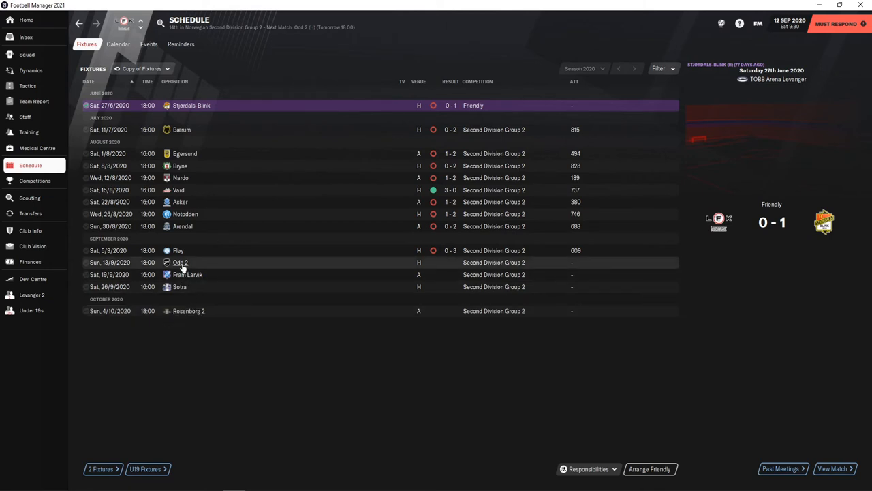
mouse_move(189, 276)
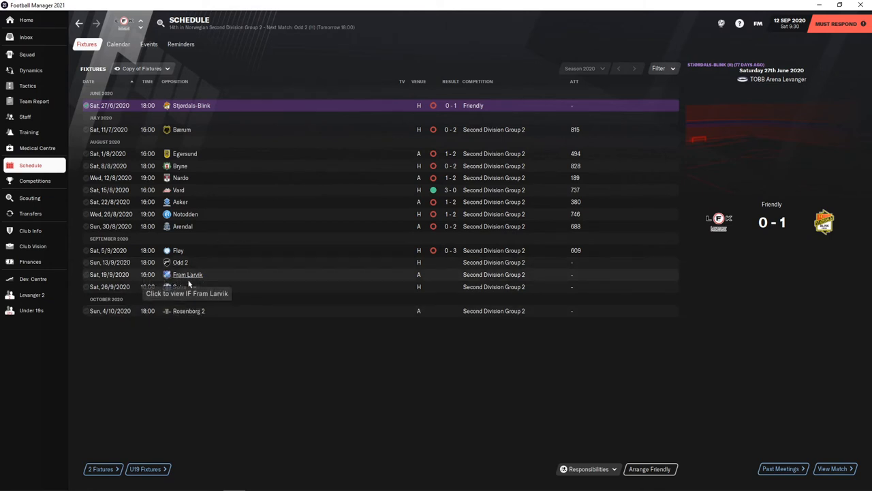
mouse_move(244, 213)
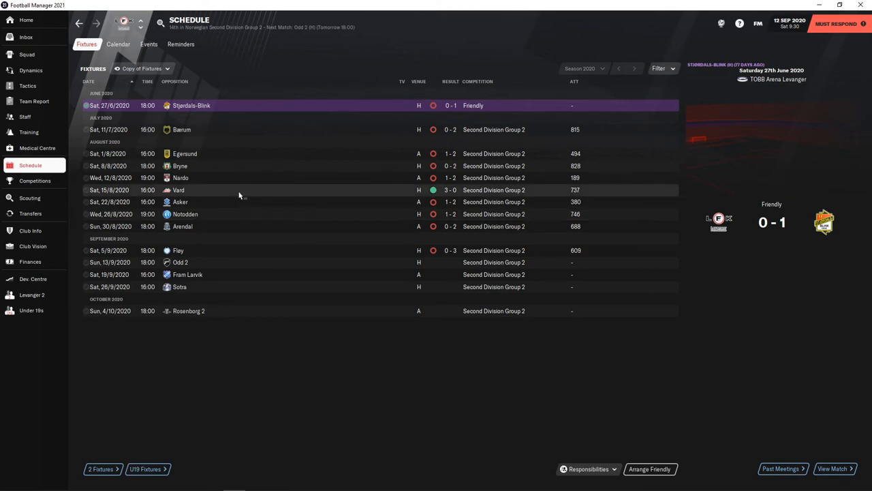
mouse_move(249, 262)
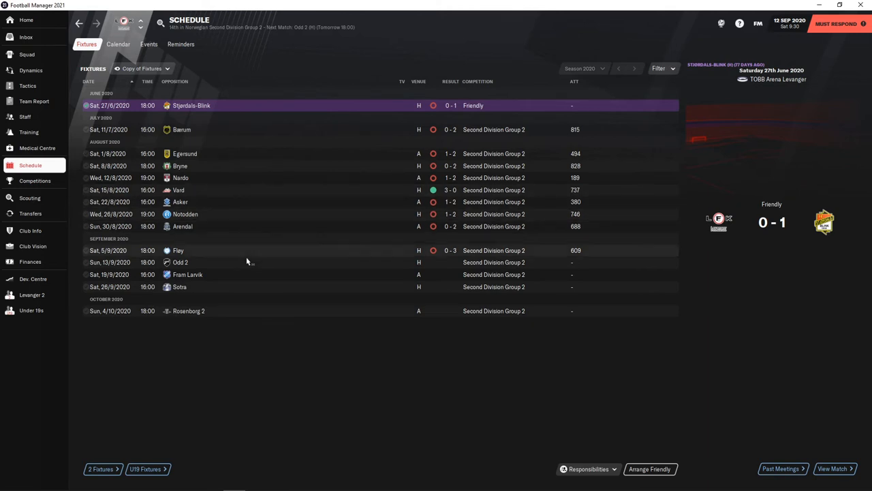
mouse_move(240, 312)
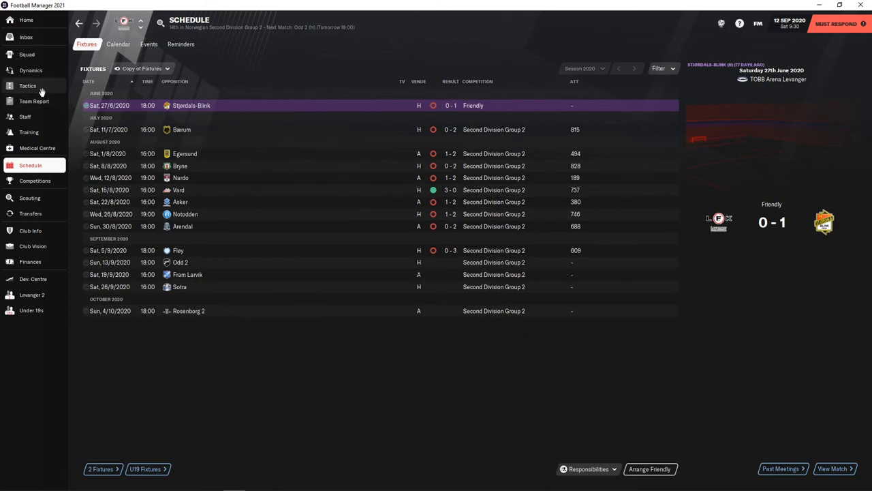
left_click(29, 84)
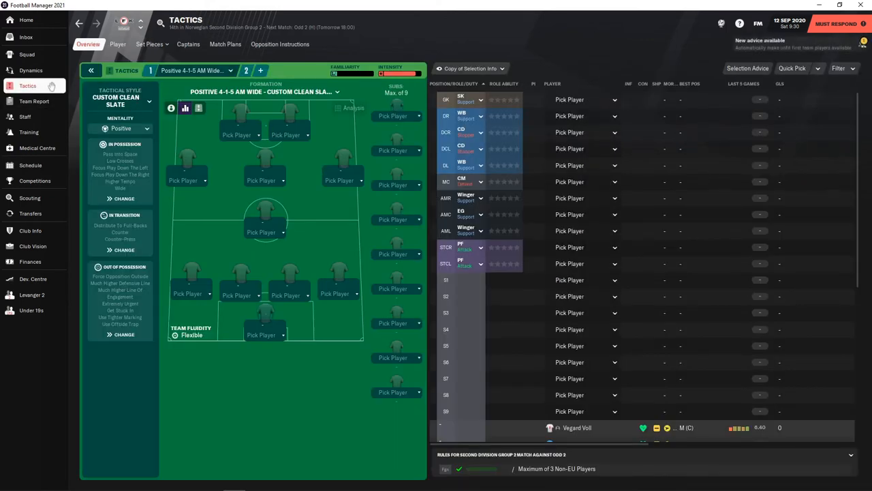
Return from Team News to the Levanger squad player list.
left_click(28, 53)
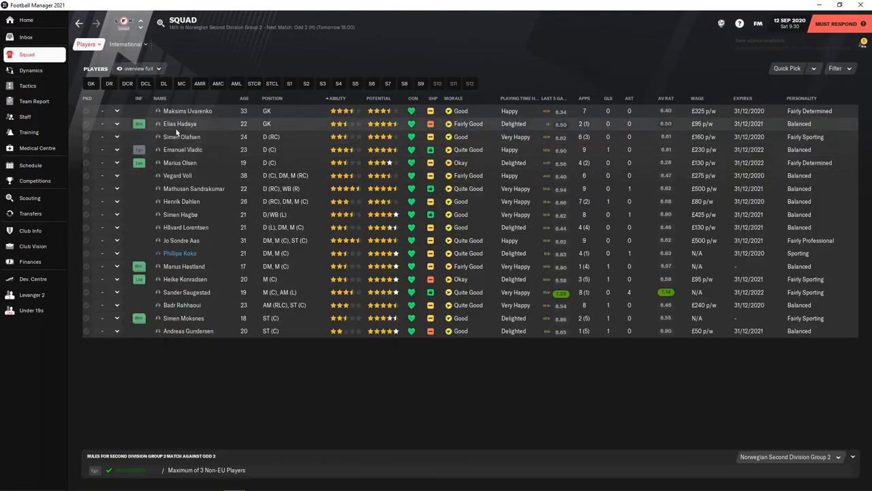
mouse_move(180, 114)
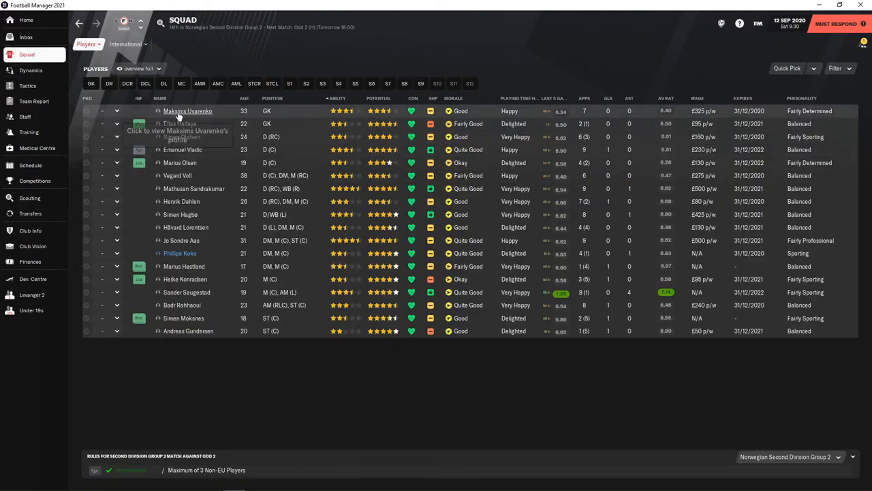
mouse_move(180, 114)
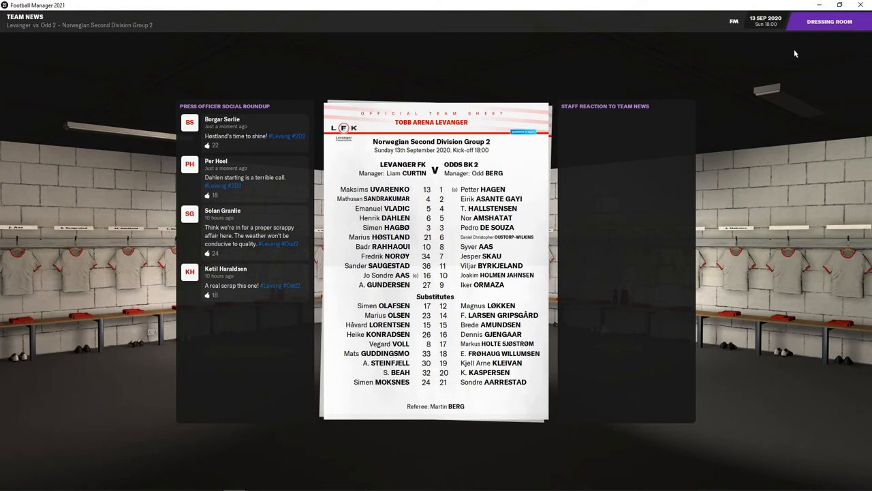
mouse_move(793, 65)
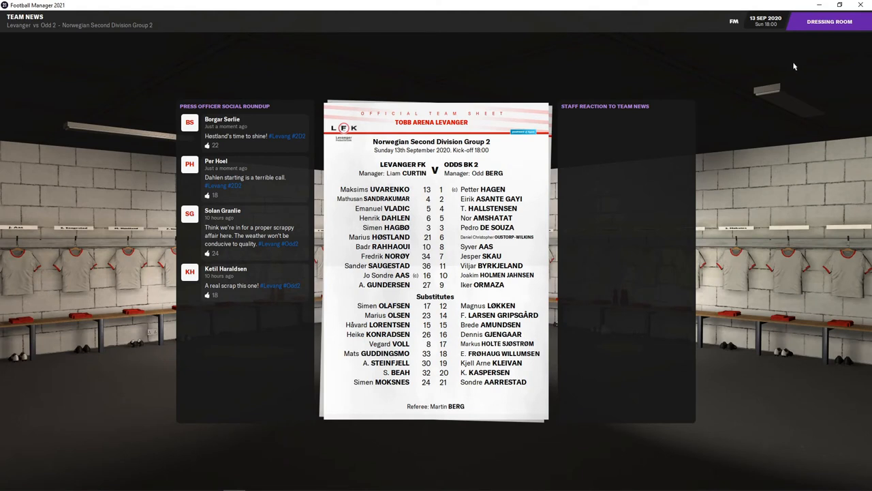
mouse_move(800, 65)
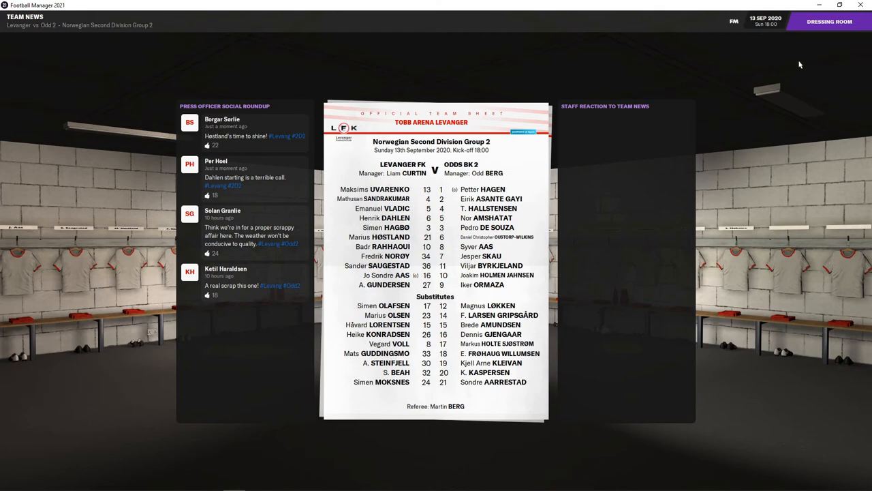
mouse_move(840, 22)
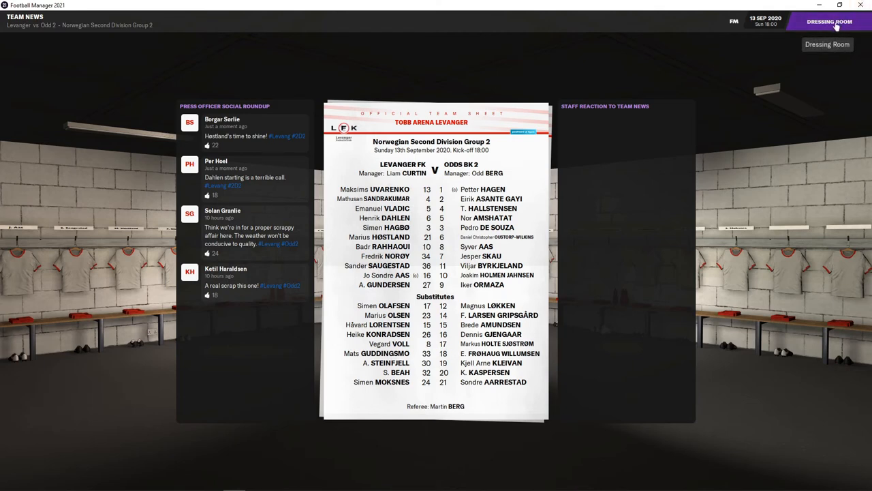
Deliver the pre-match talk: nothing to lose for the room, make a difference for defenders, midfielders and attackers, then kick off.
left_click(833, 22)
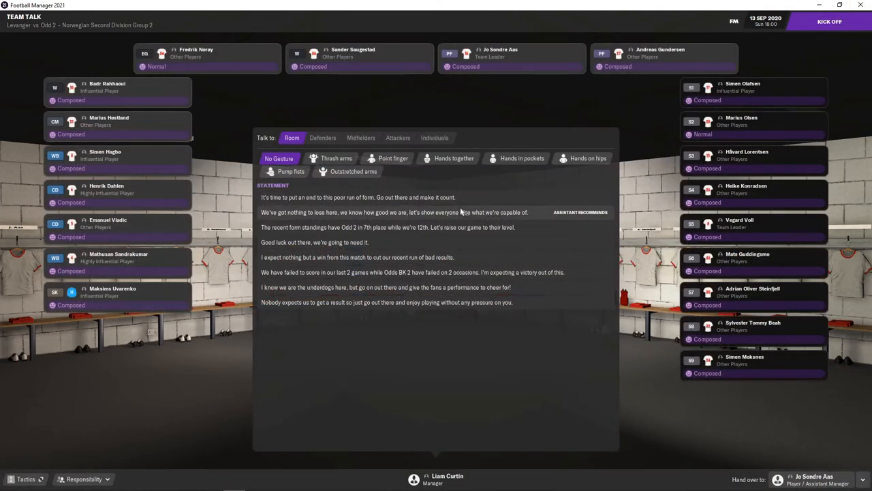
left_click(289, 172)
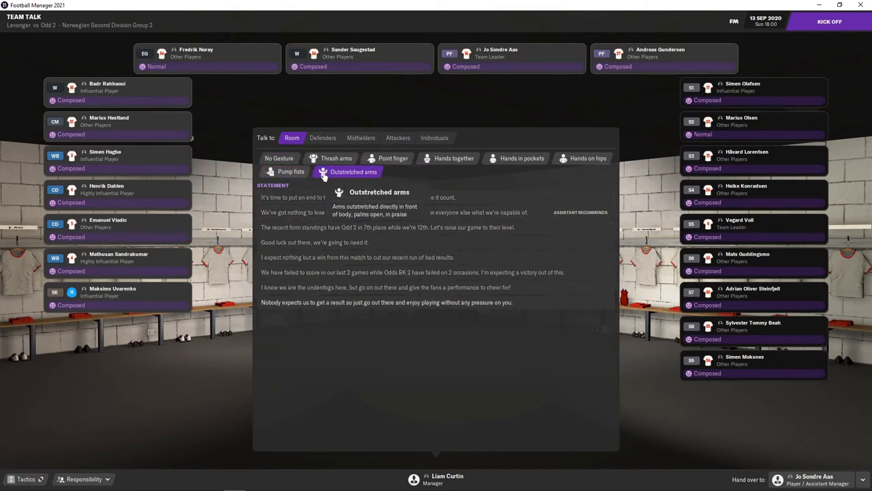
left_click(289, 172)
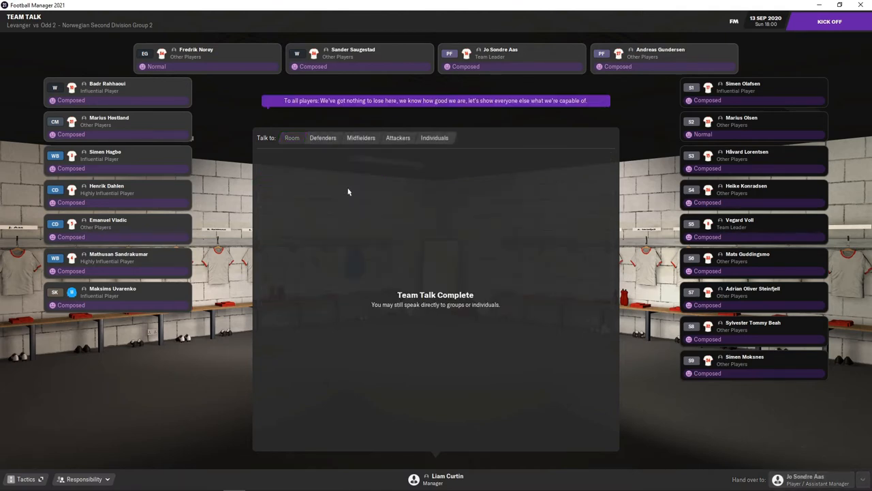
left_click(323, 138)
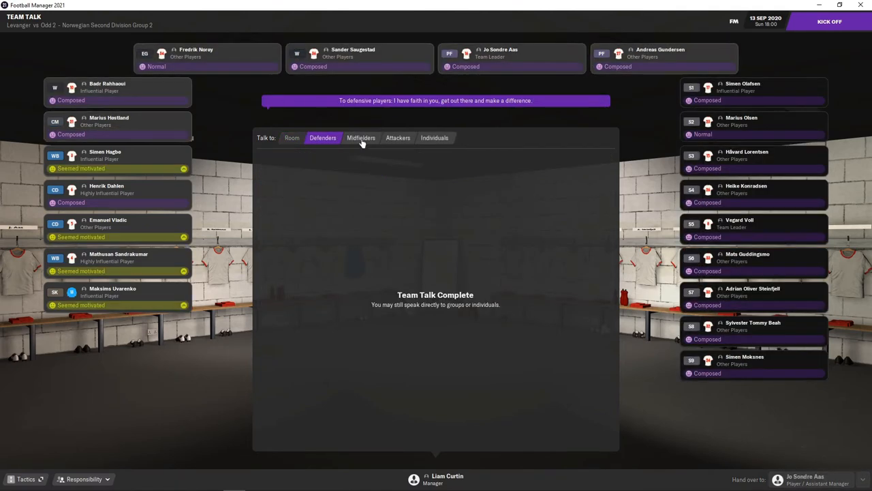
left_click(398, 138)
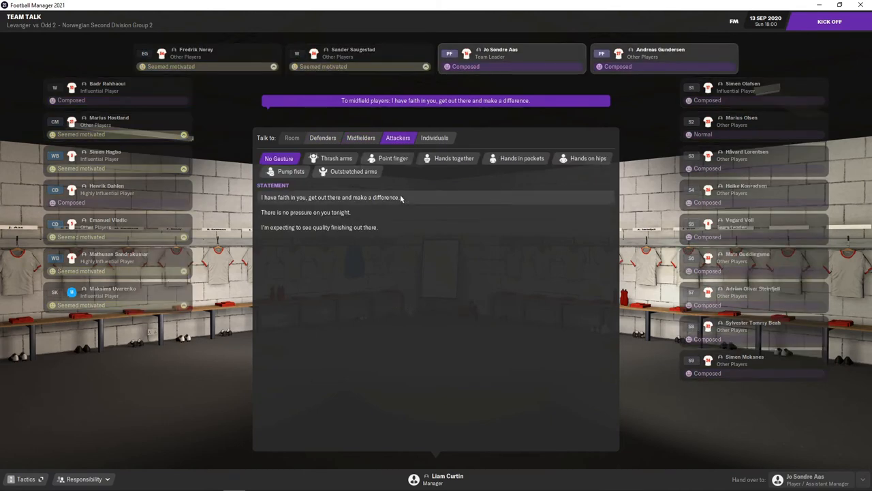
left_click(837, 22)
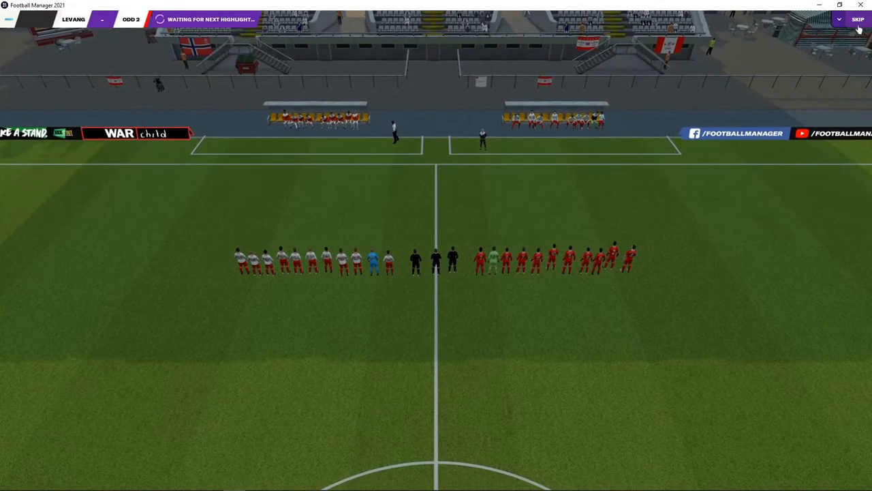
Skip the line-up and watch the first half to a 2-0 half-time lead, toggling the match settings panel.
left_click(858, 19)
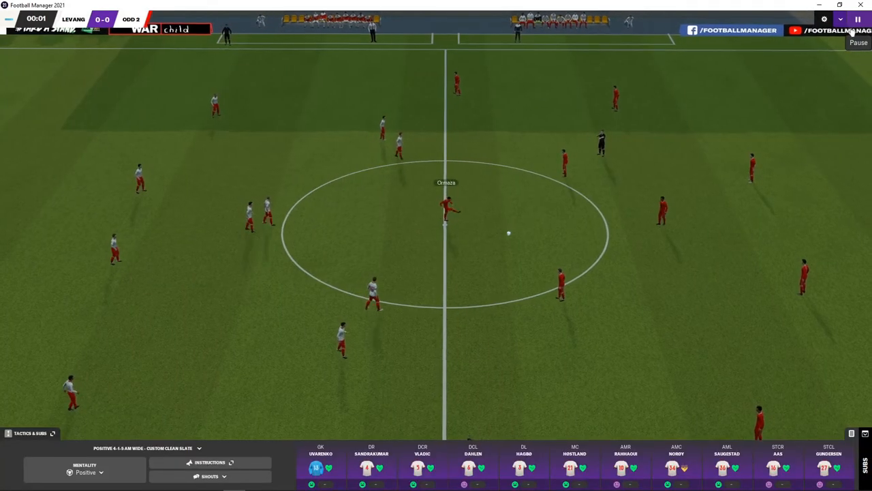
left_click(825, 20)
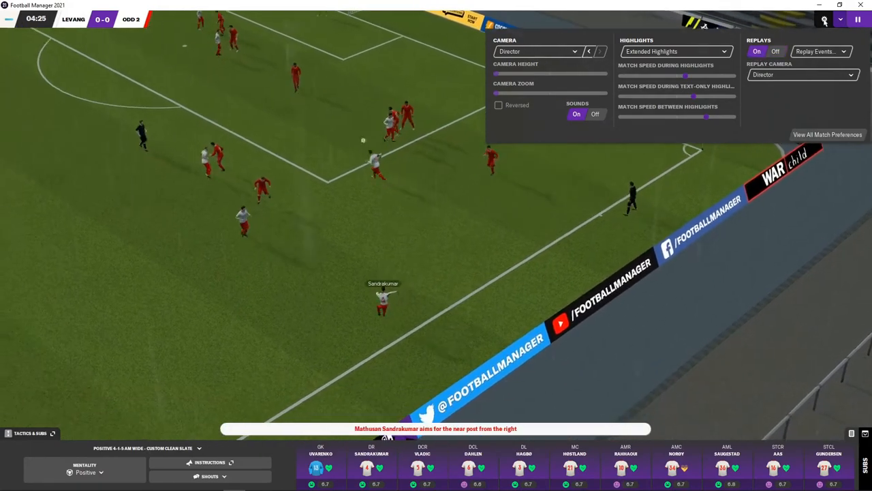
left_click(823, 19)
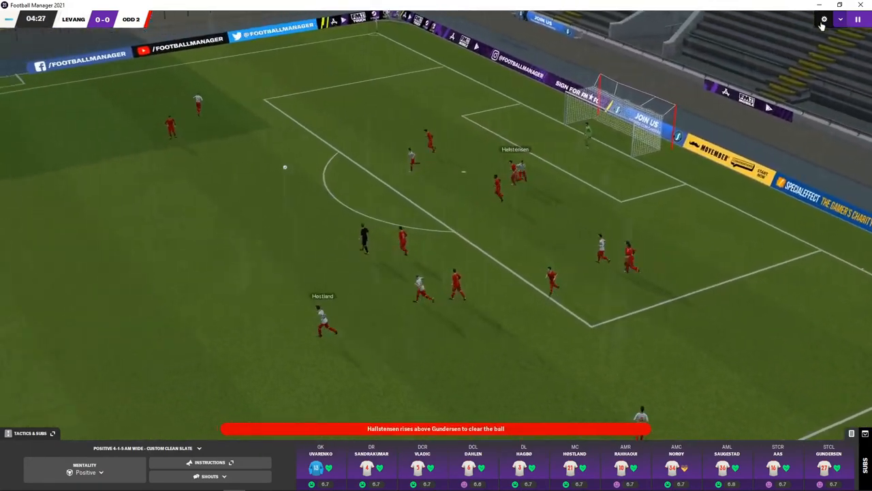
left_click(822, 19)
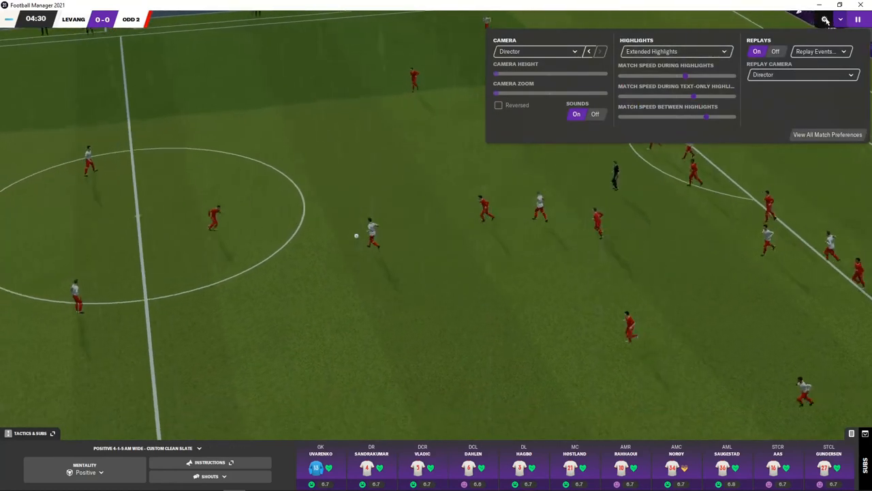
left_click(824, 19)
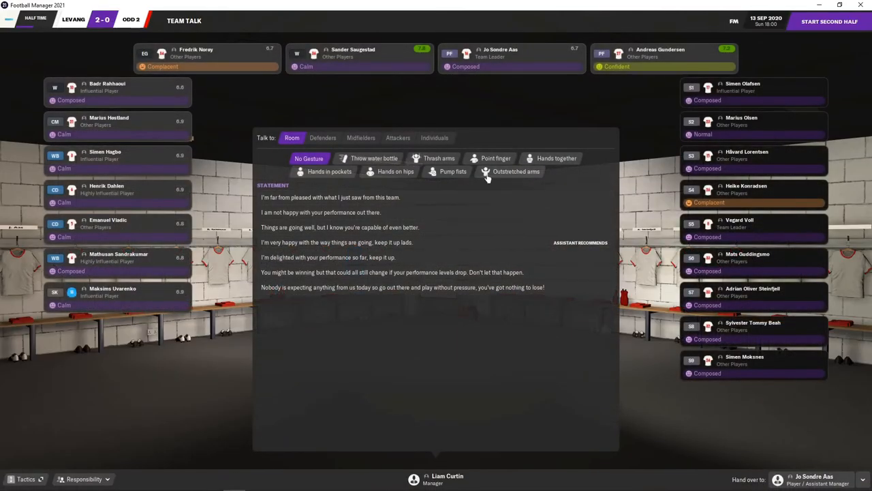
Tell the squad you're very happy with how things are going and start the second half.
left_click(344, 243)
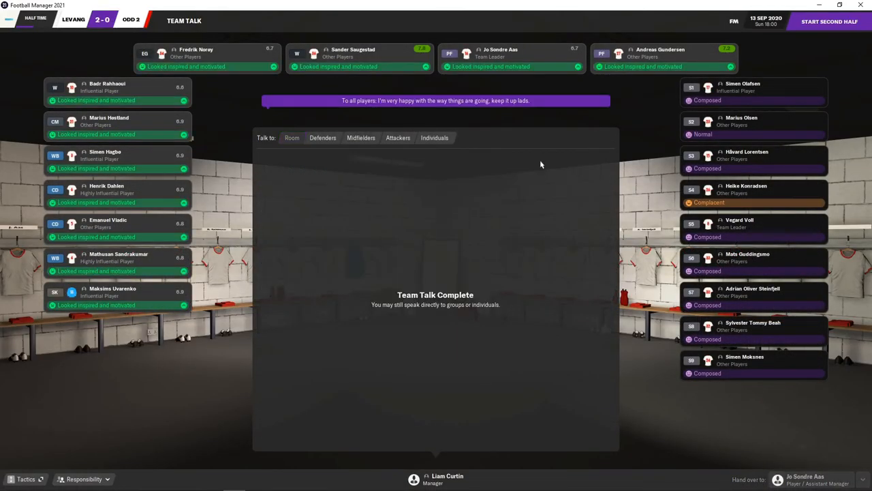
left_click(832, 22)
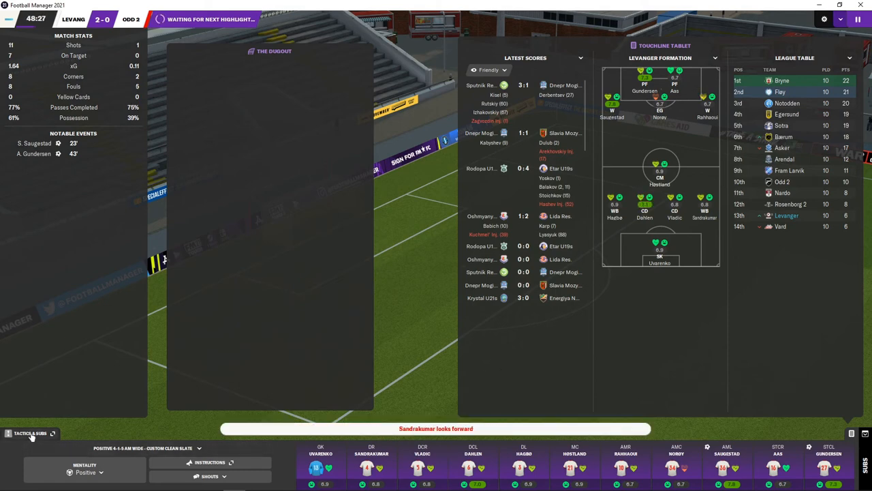
Bring on a substitute for the AMC player and confirm the sub.
left_click(30, 434)
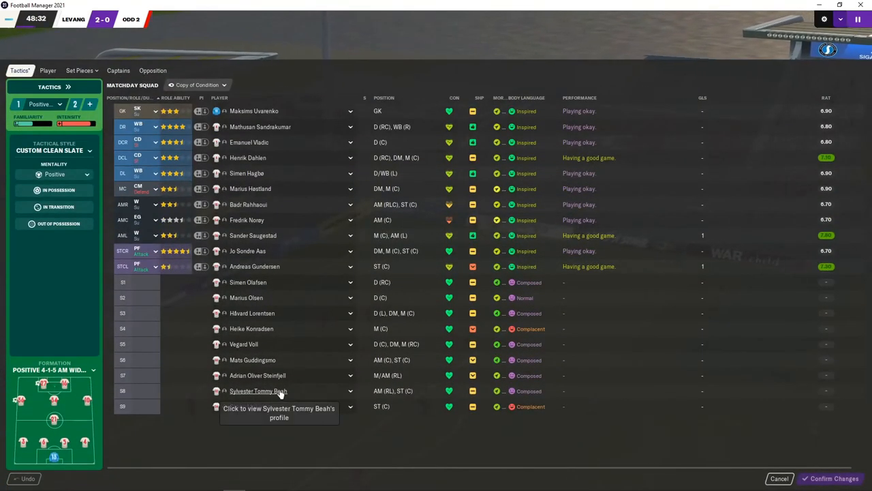
mouse_move(252, 360)
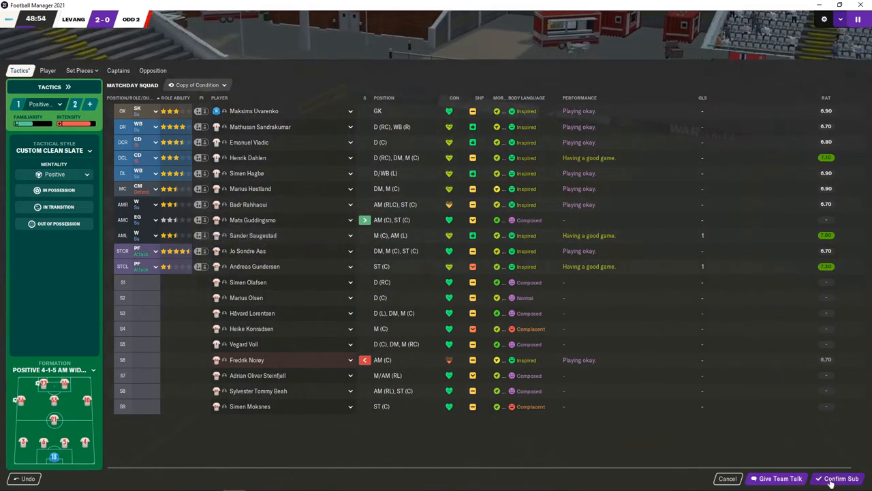
left_click(843, 479)
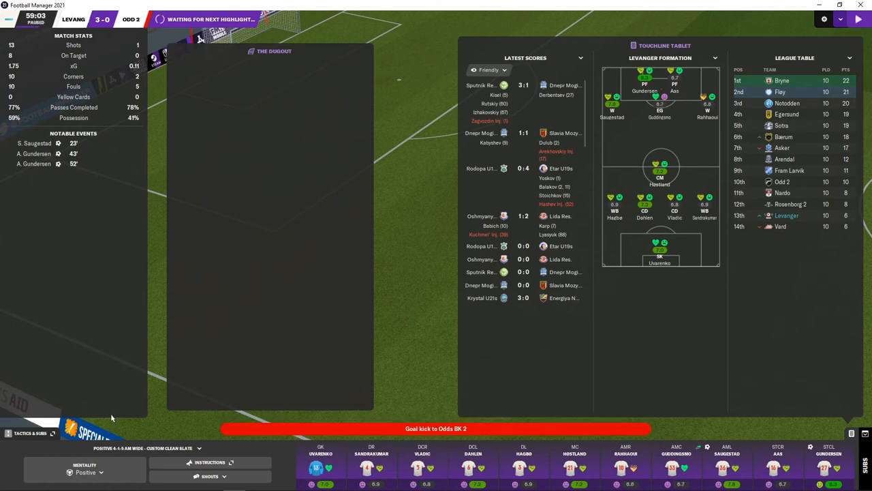
left_click(27, 433)
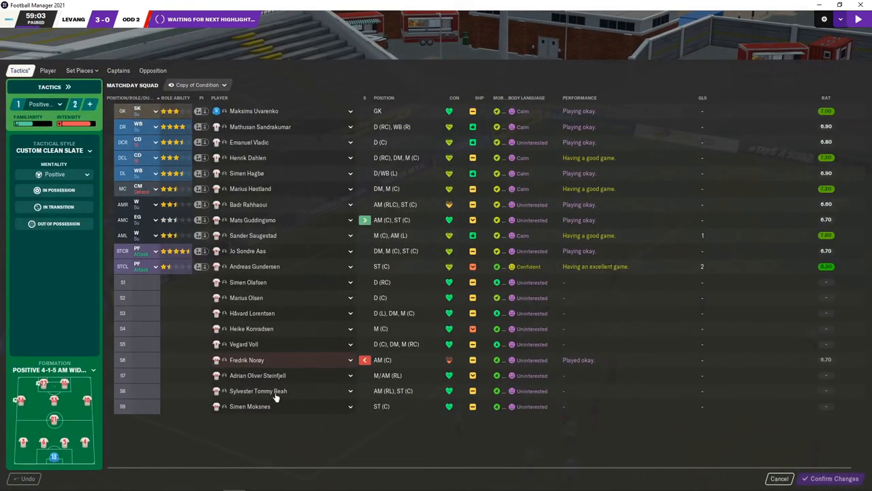
mouse_move(270, 390)
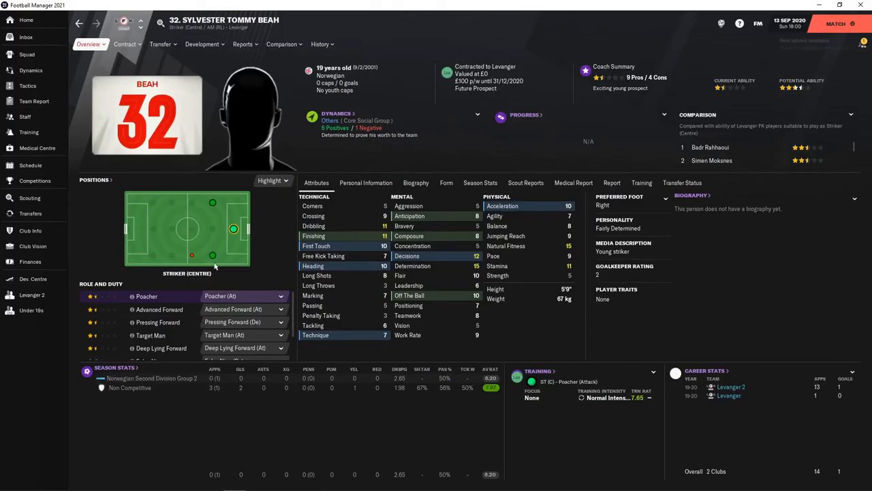
left_click(212, 257)
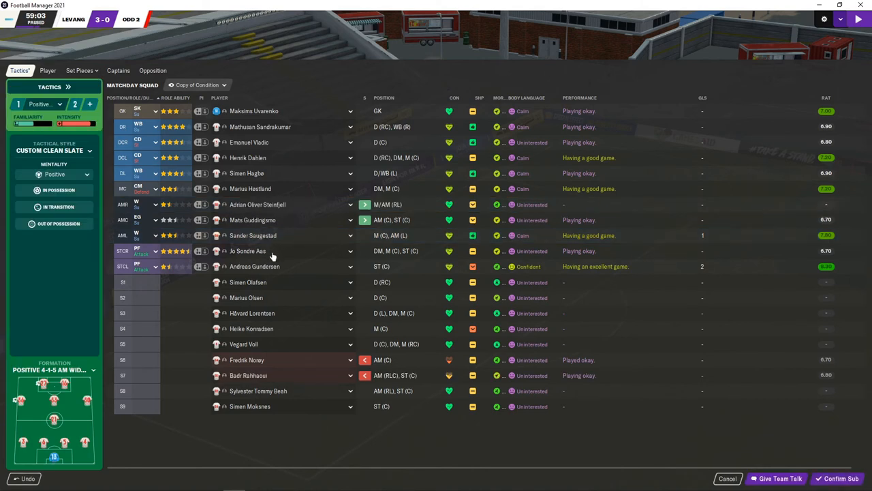
mouse_move(248, 250)
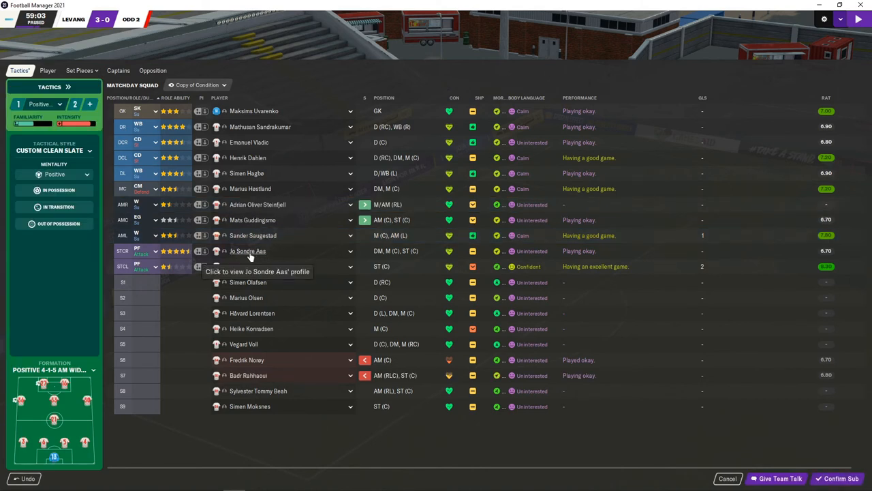
left_click(249, 251)
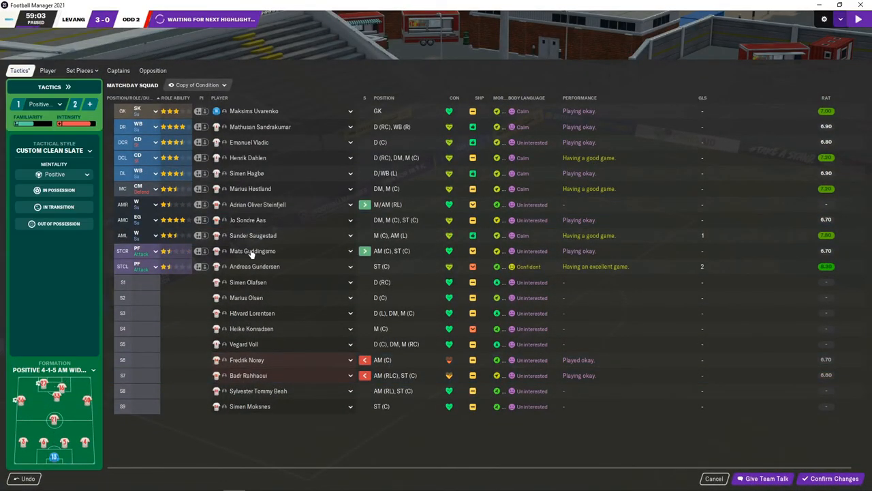
mouse_move(252, 251)
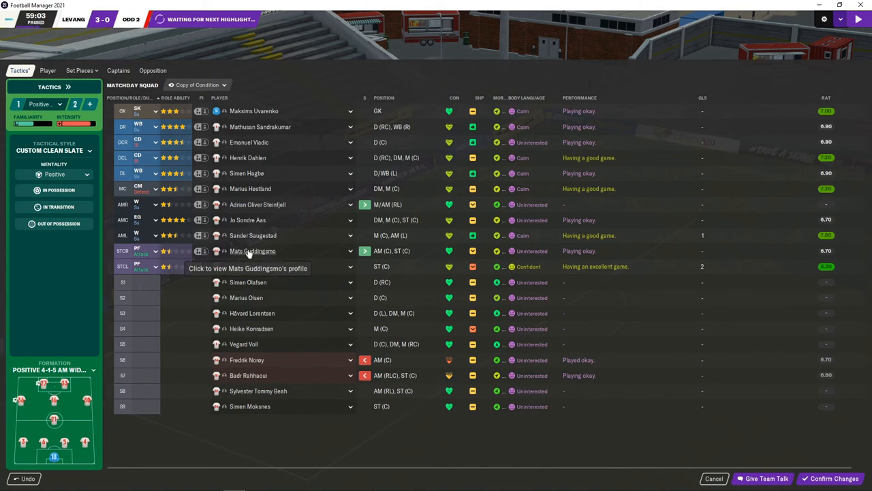
left_click(253, 250)
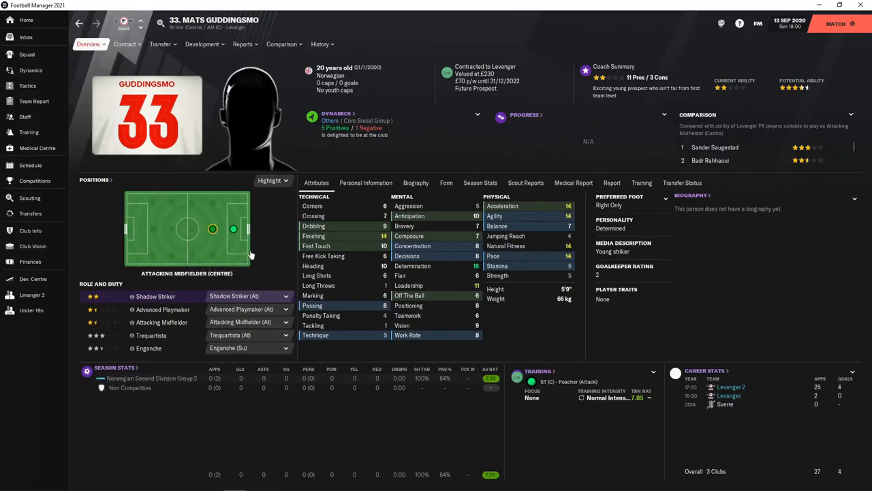
left_click(255, 229)
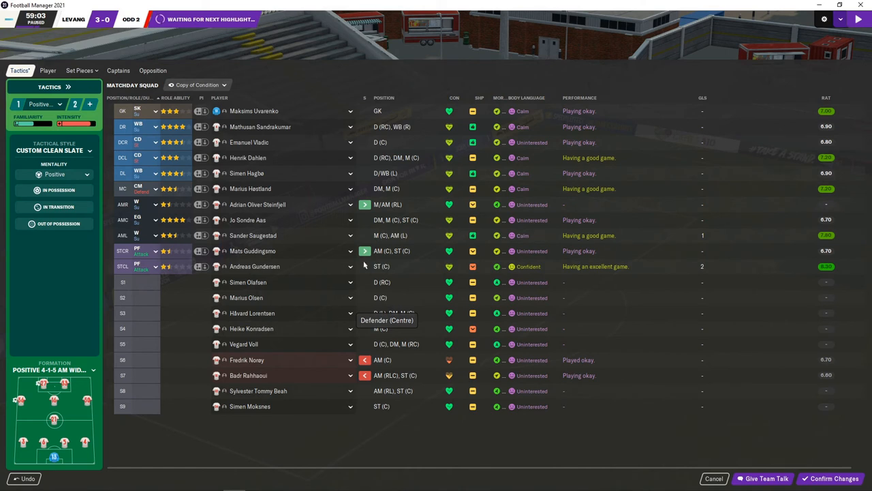
mouse_move(306, 197)
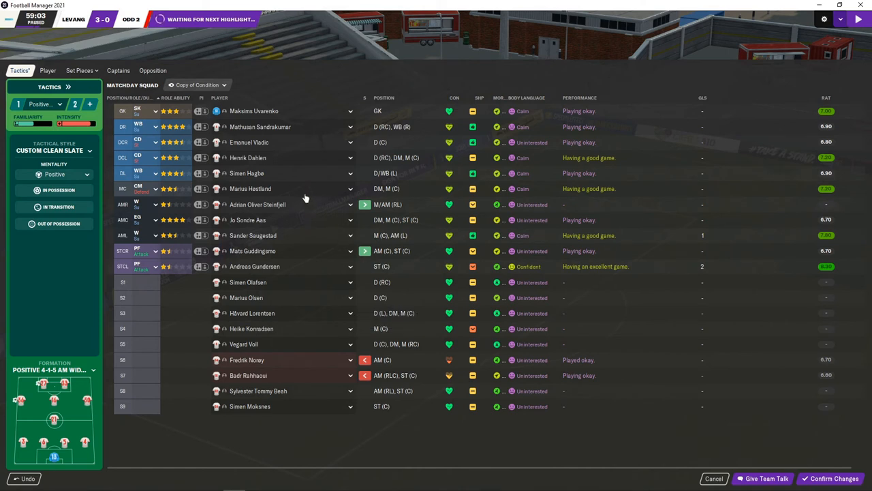
mouse_move(300, 180)
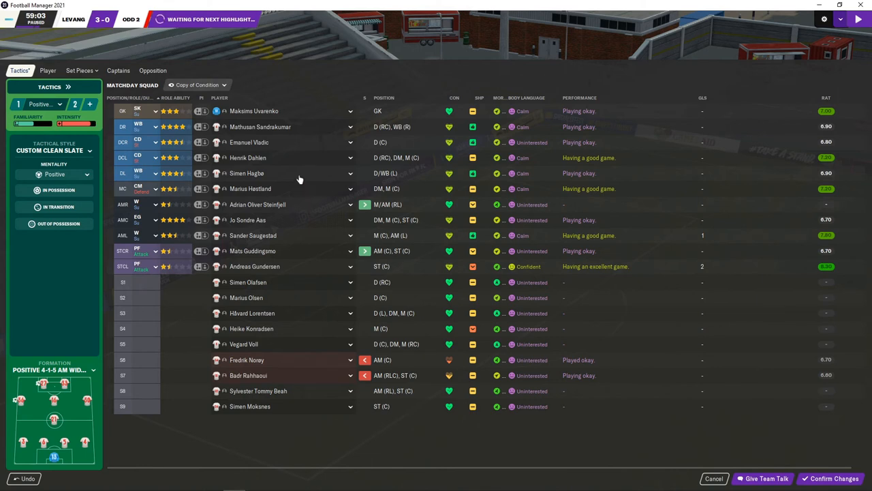
mouse_move(294, 165)
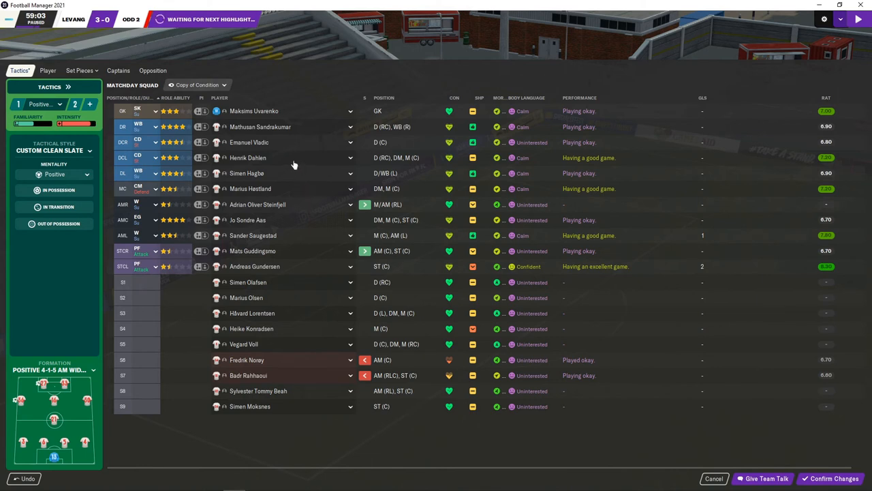
mouse_move(293, 158)
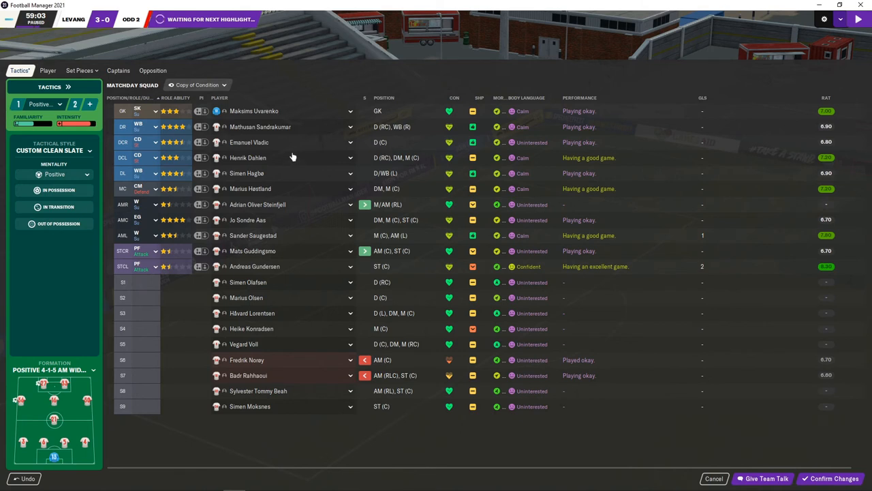
mouse_move(275, 141)
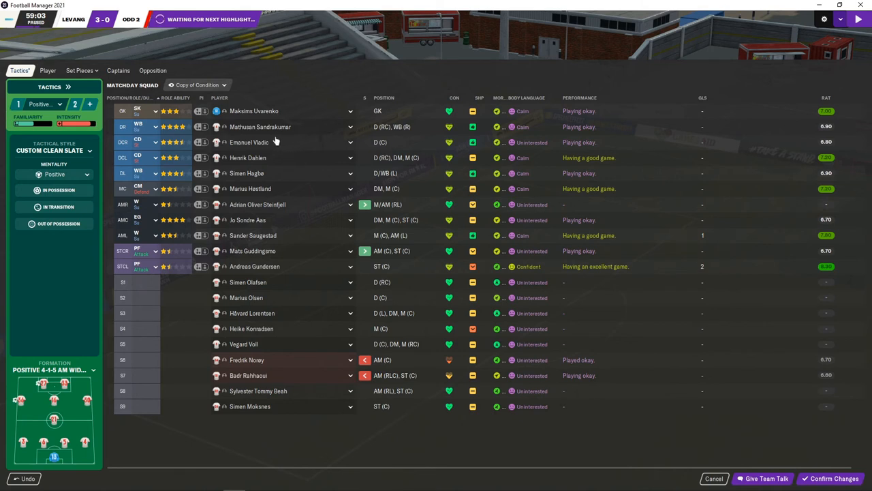
mouse_move(248, 281)
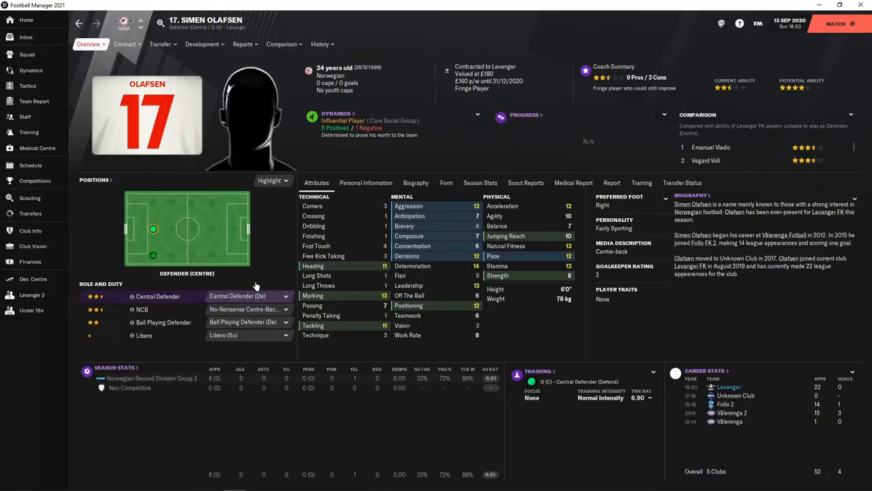
mouse_move(210, 276)
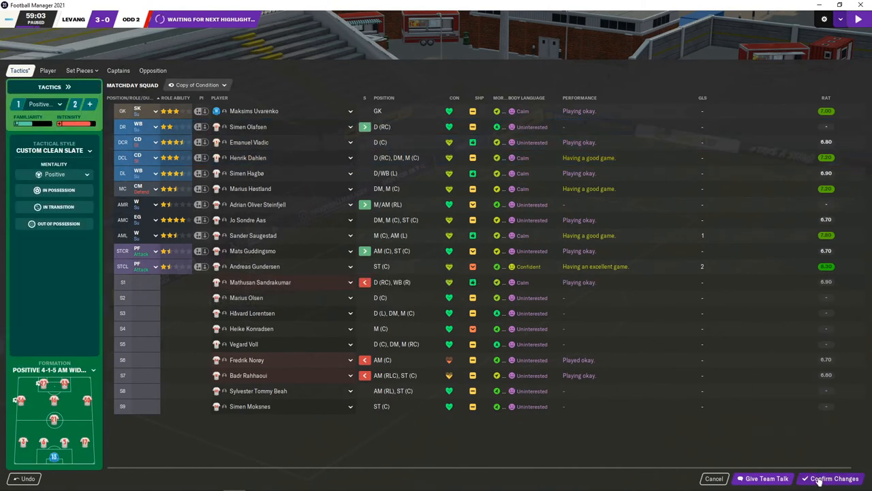
Confirm Olafsen and Steinfjell's substitutions and resume the match.
left_click(832, 478)
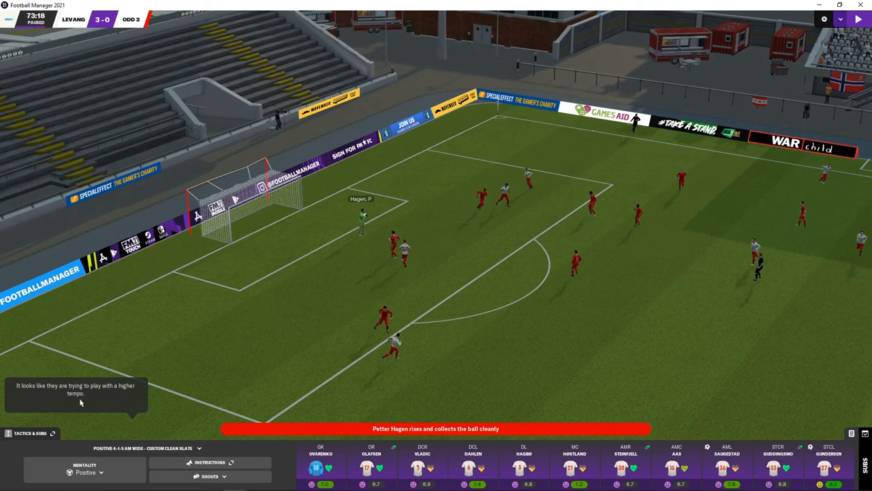
Line up Moksnes to replace Gundersen up front and swap Saugestad with Aas.
left_click(28, 434)
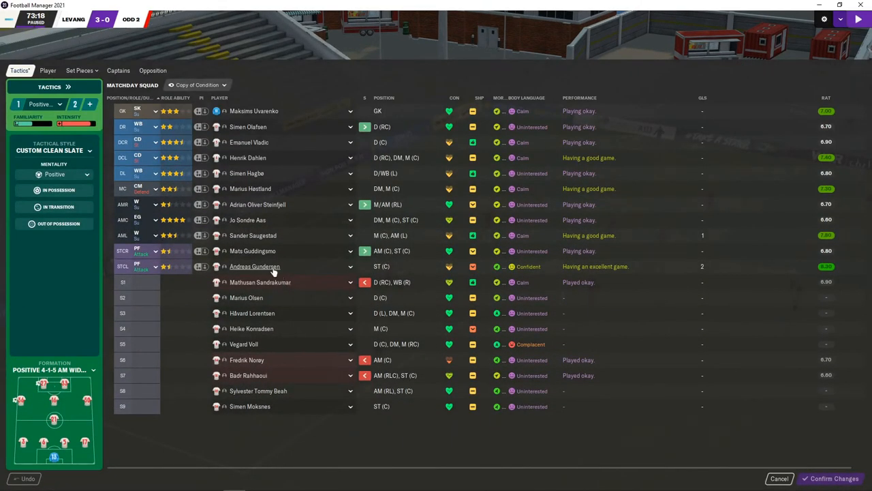
mouse_move(272, 266)
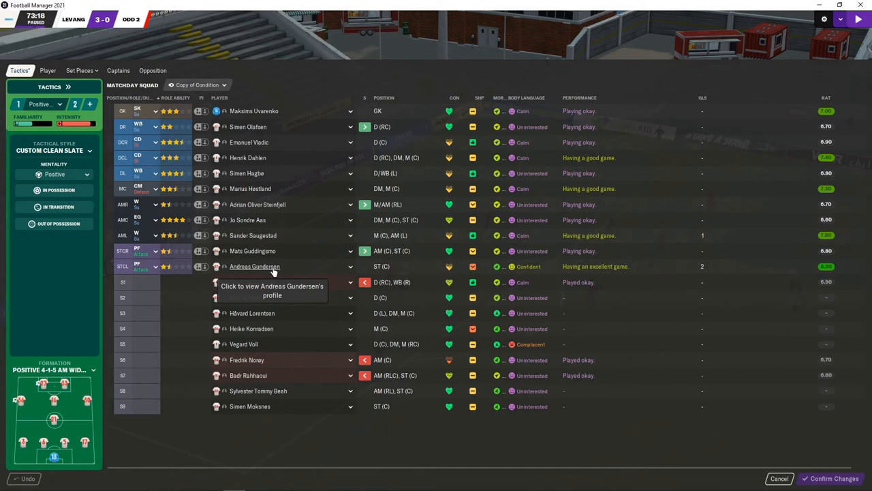
left_click(253, 266)
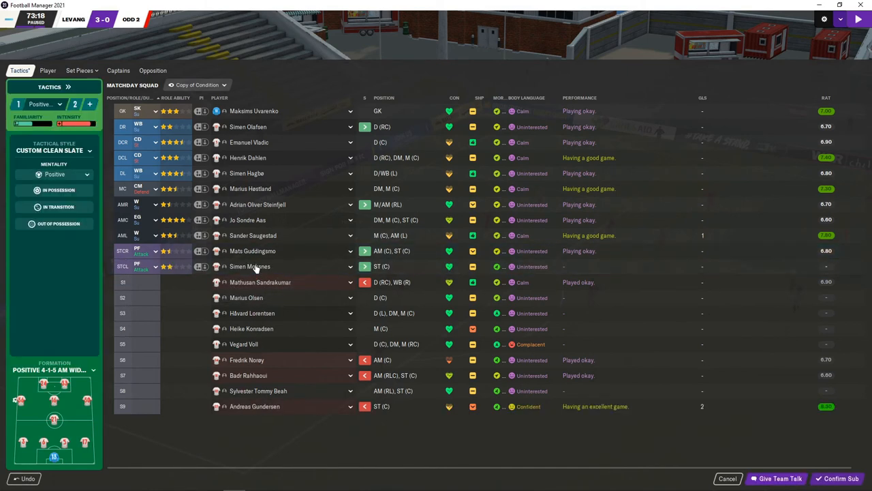
mouse_move(266, 312)
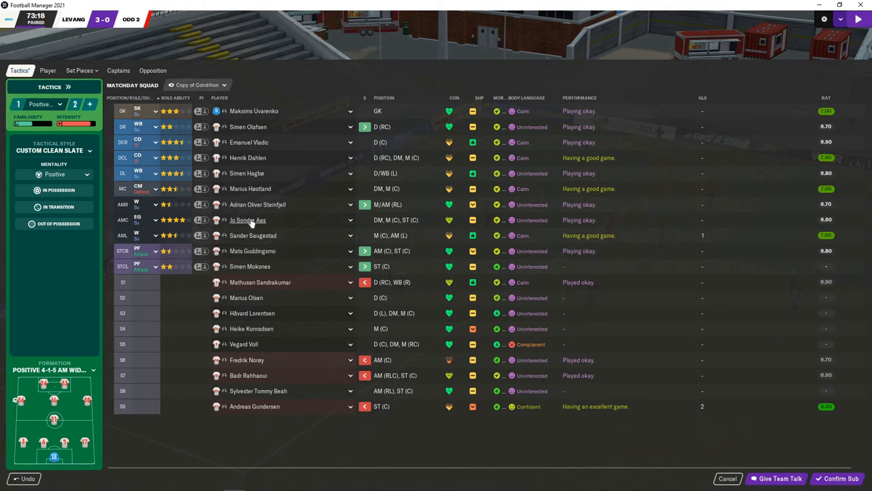
mouse_move(249, 219)
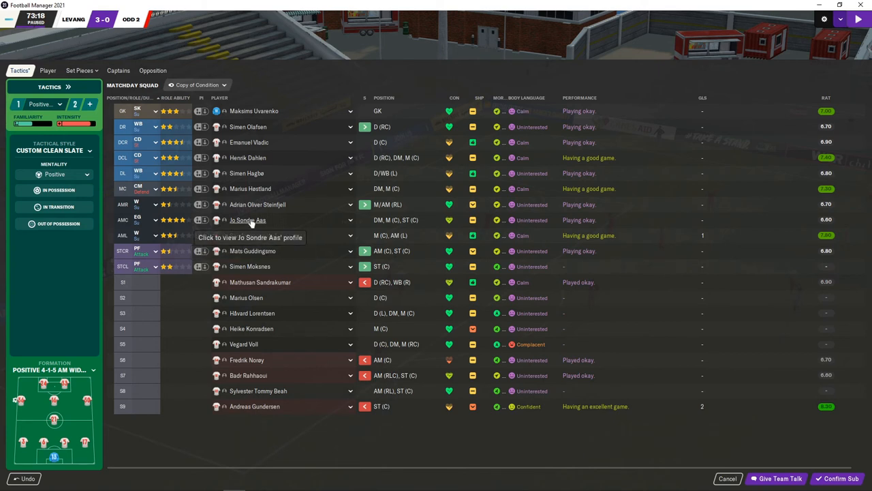
mouse_move(256, 243)
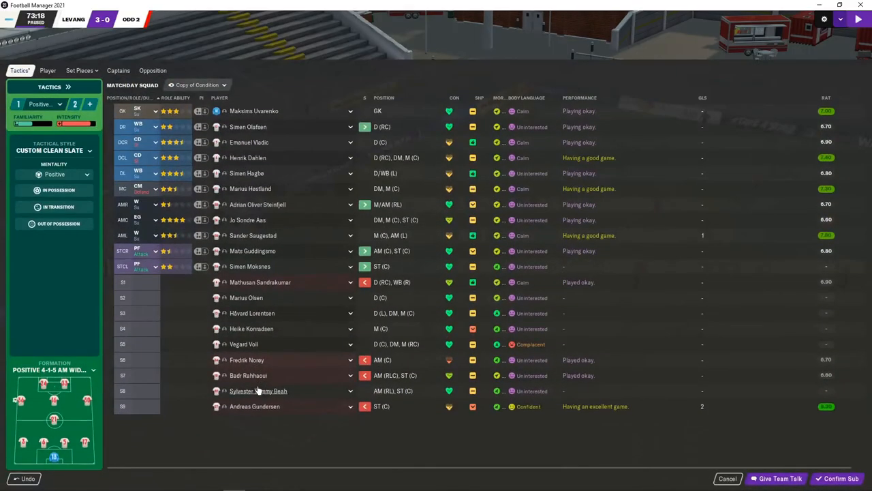
mouse_move(258, 390)
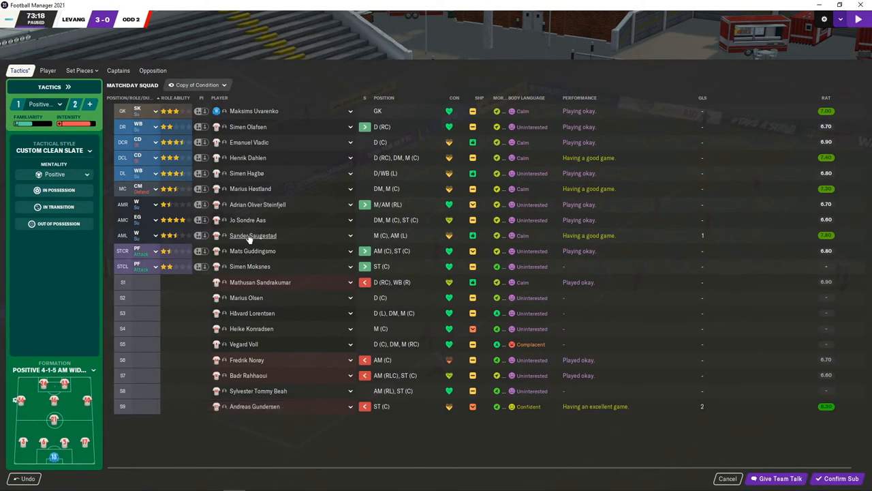
mouse_move(252, 235)
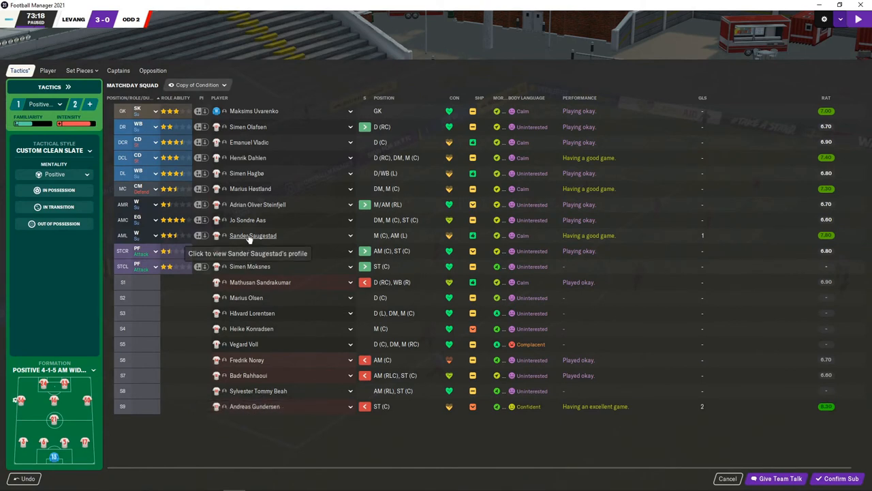
left_click(252, 235)
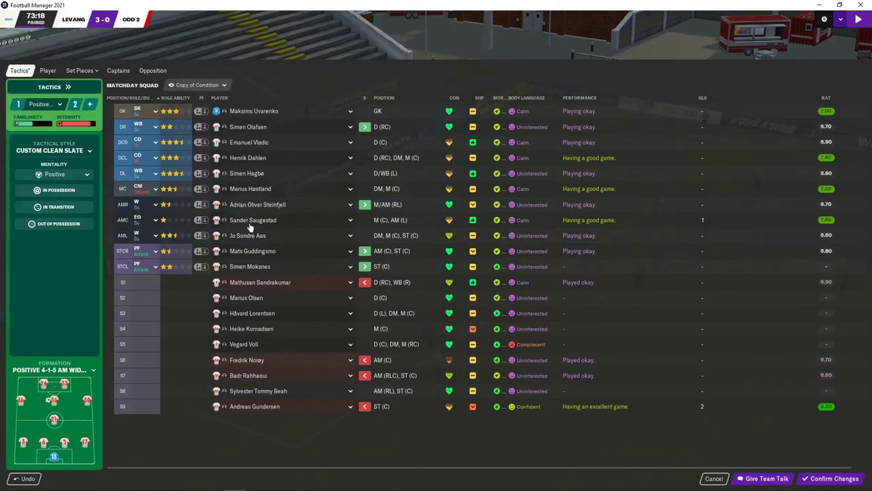
mouse_move(248, 234)
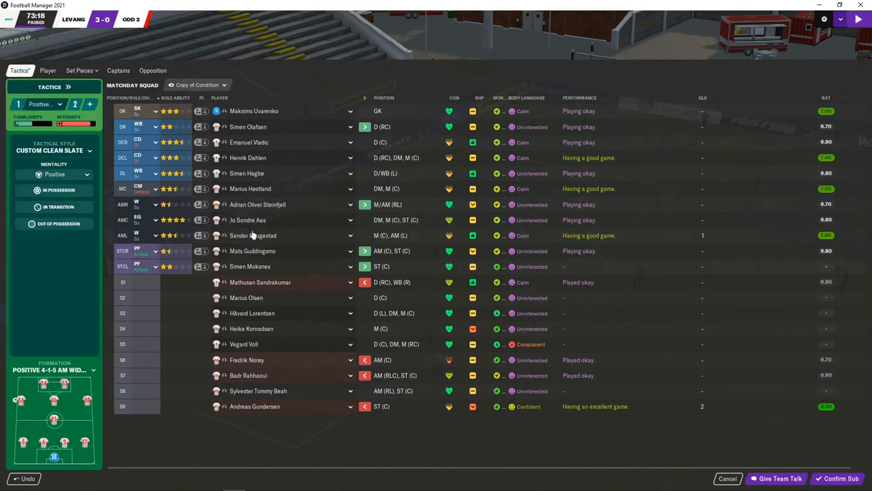
mouse_move(270, 381)
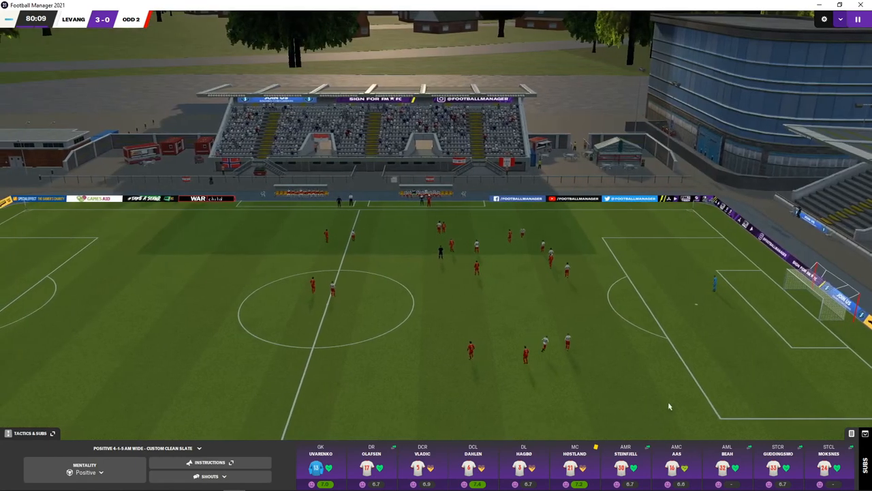
Give the entire team a touchline shout late in the match.
left_click(213, 477)
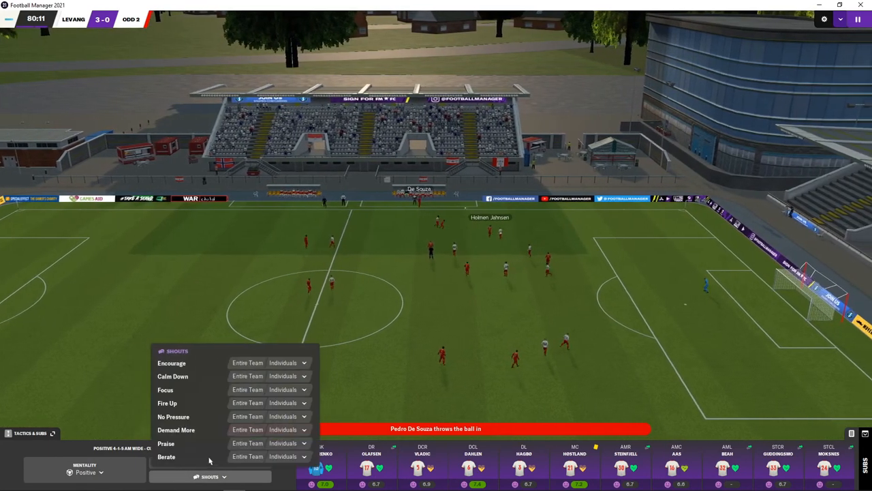
left_click(213, 475)
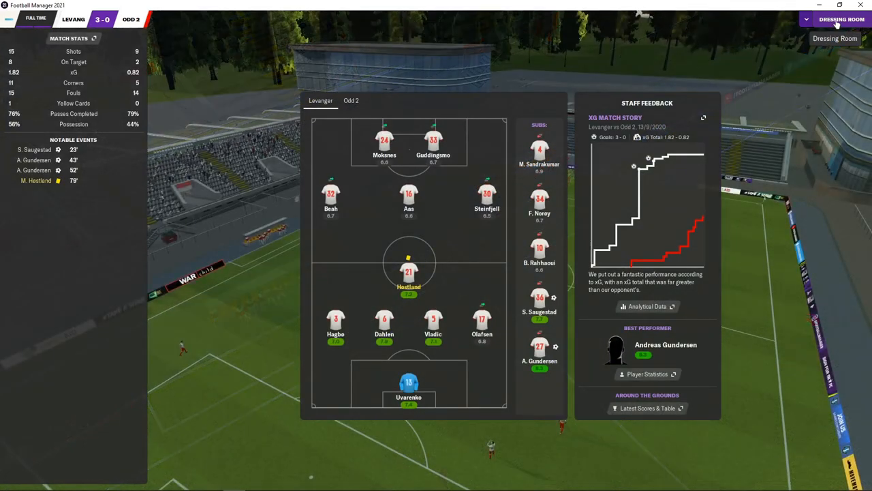
Deliver an outstretched-arms 'really special lads' team talk and continue to the post-match screens.
left_click(842, 19)
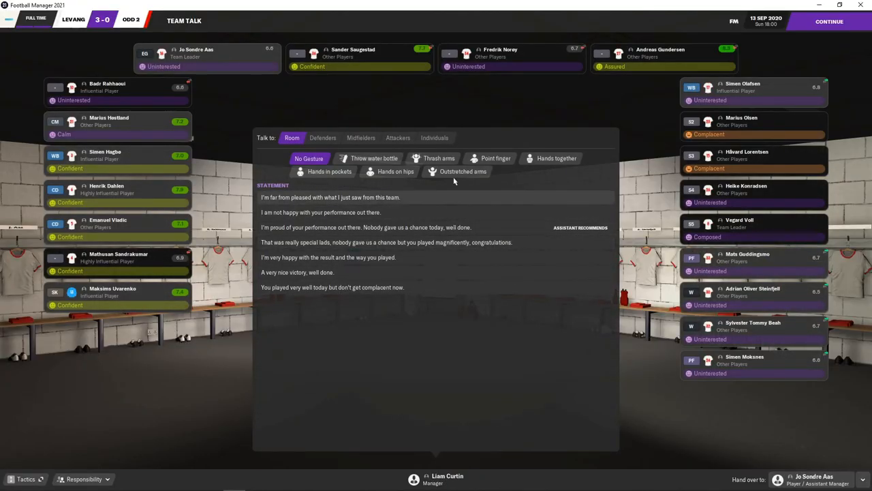
left_click(461, 172)
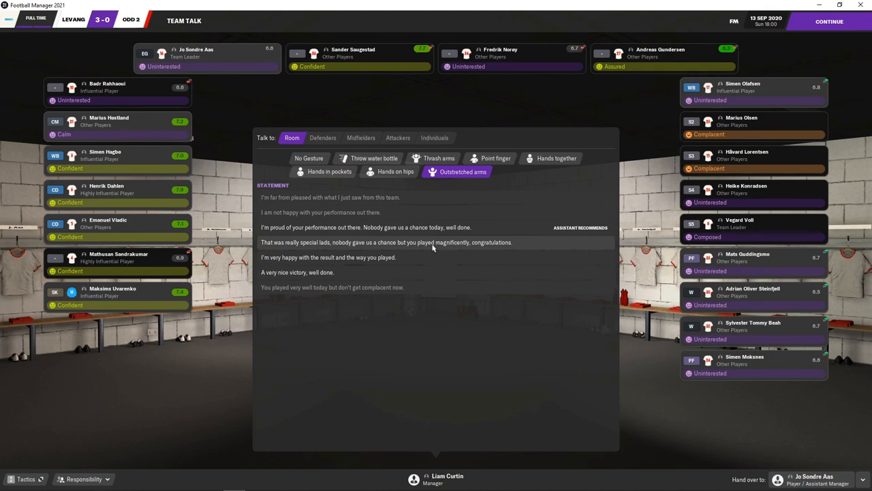
left_click(387, 243)
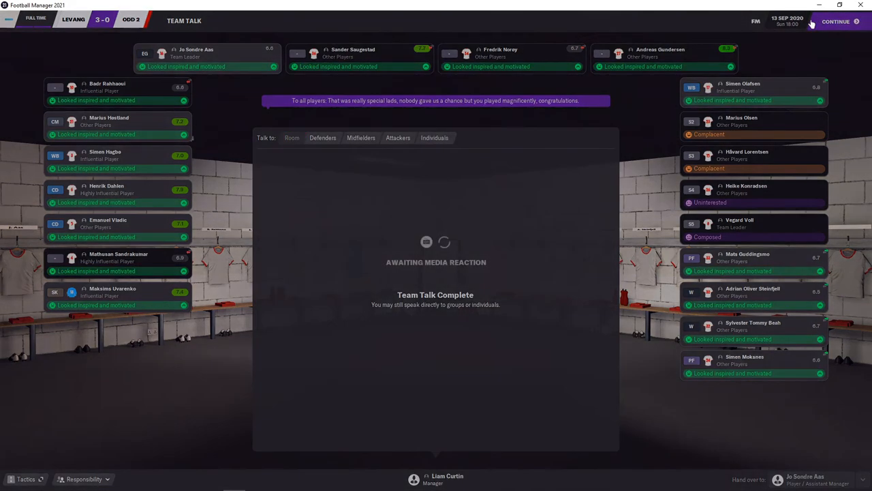
left_click(844, 23)
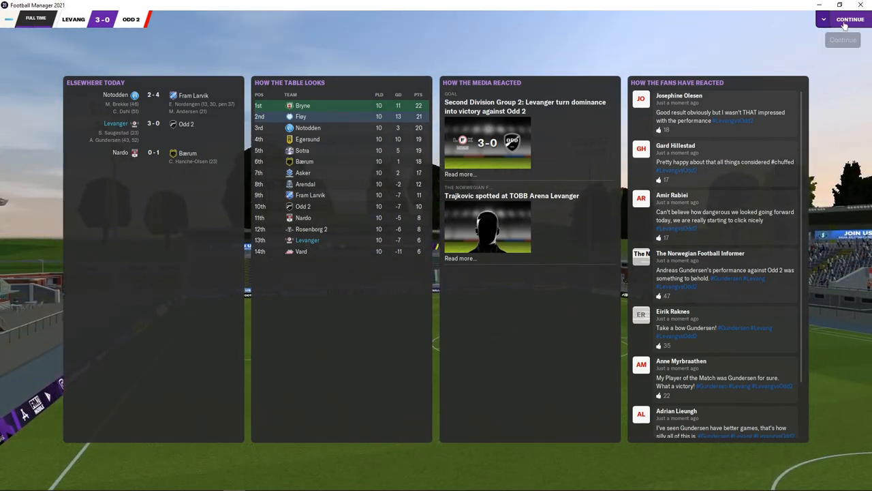
left_click(850, 19)
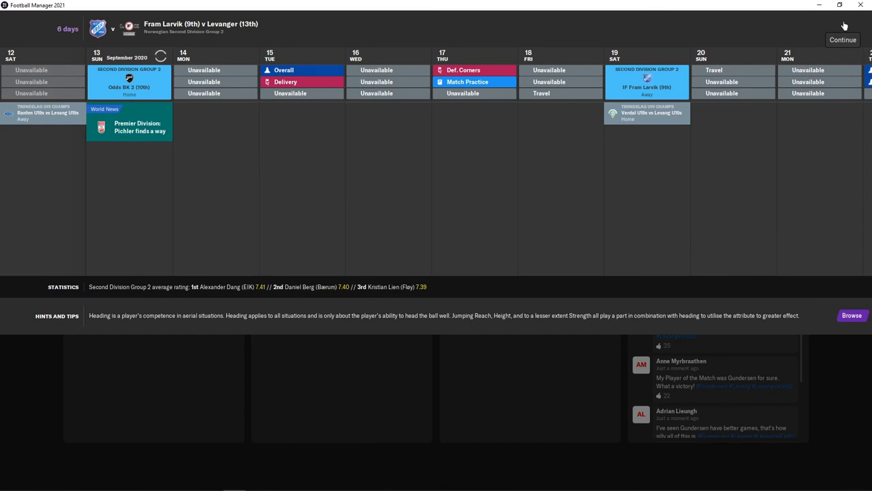
left_click(842, 39)
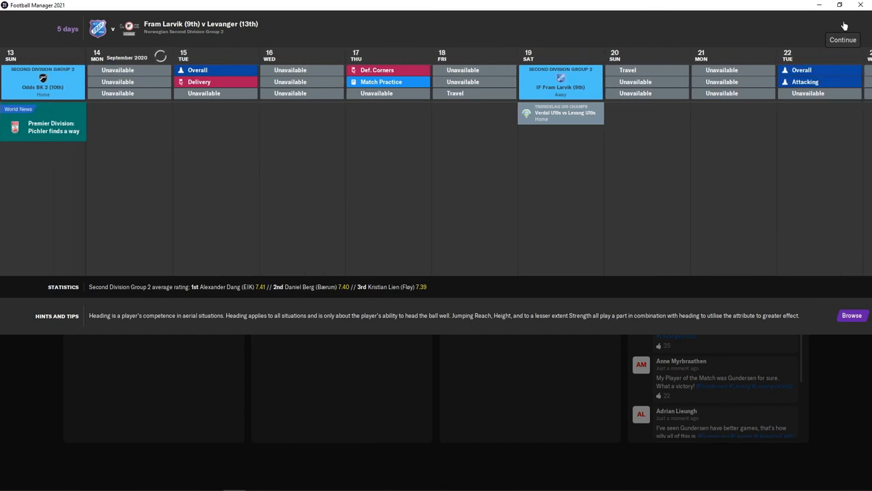
left_click(842, 40)
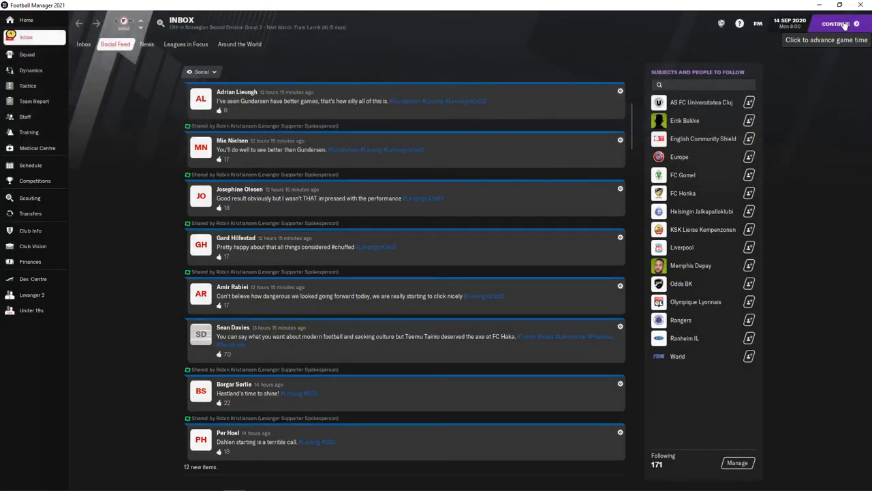